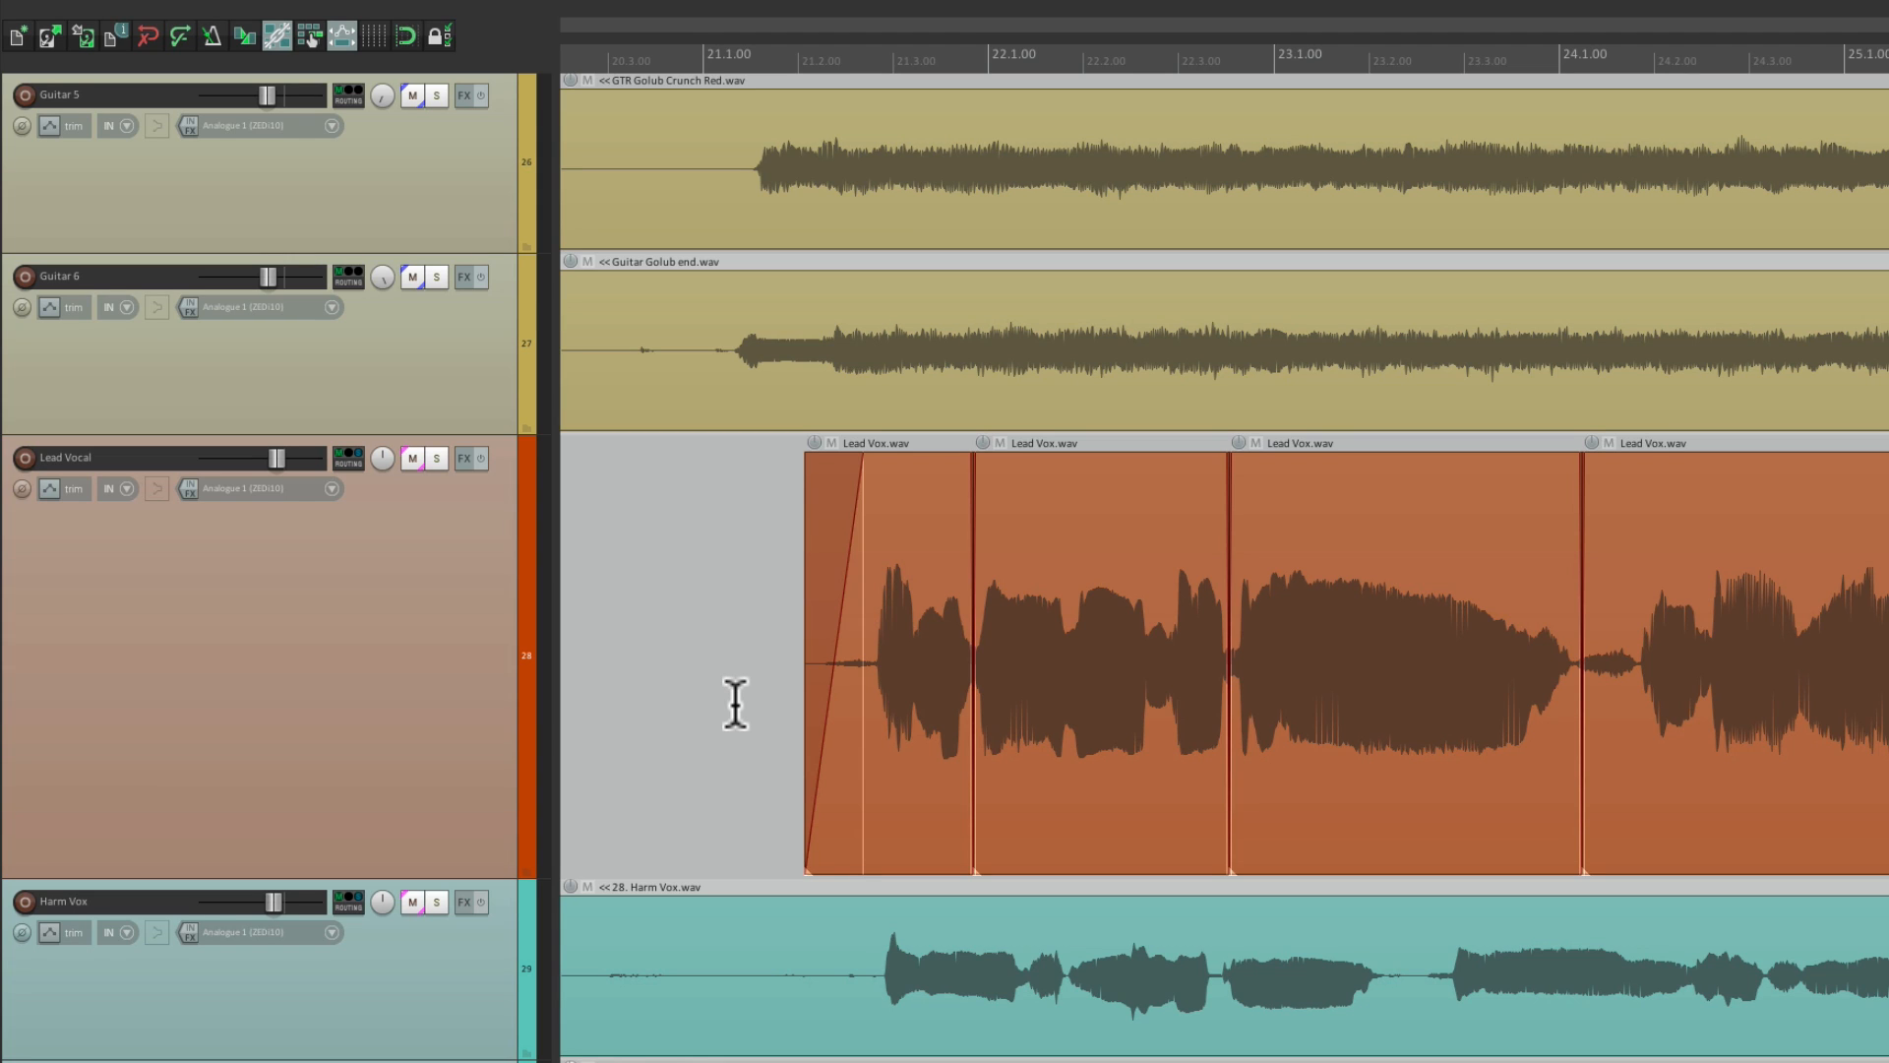
{"action": "mouse_move", "coordinate": [285, 473]}
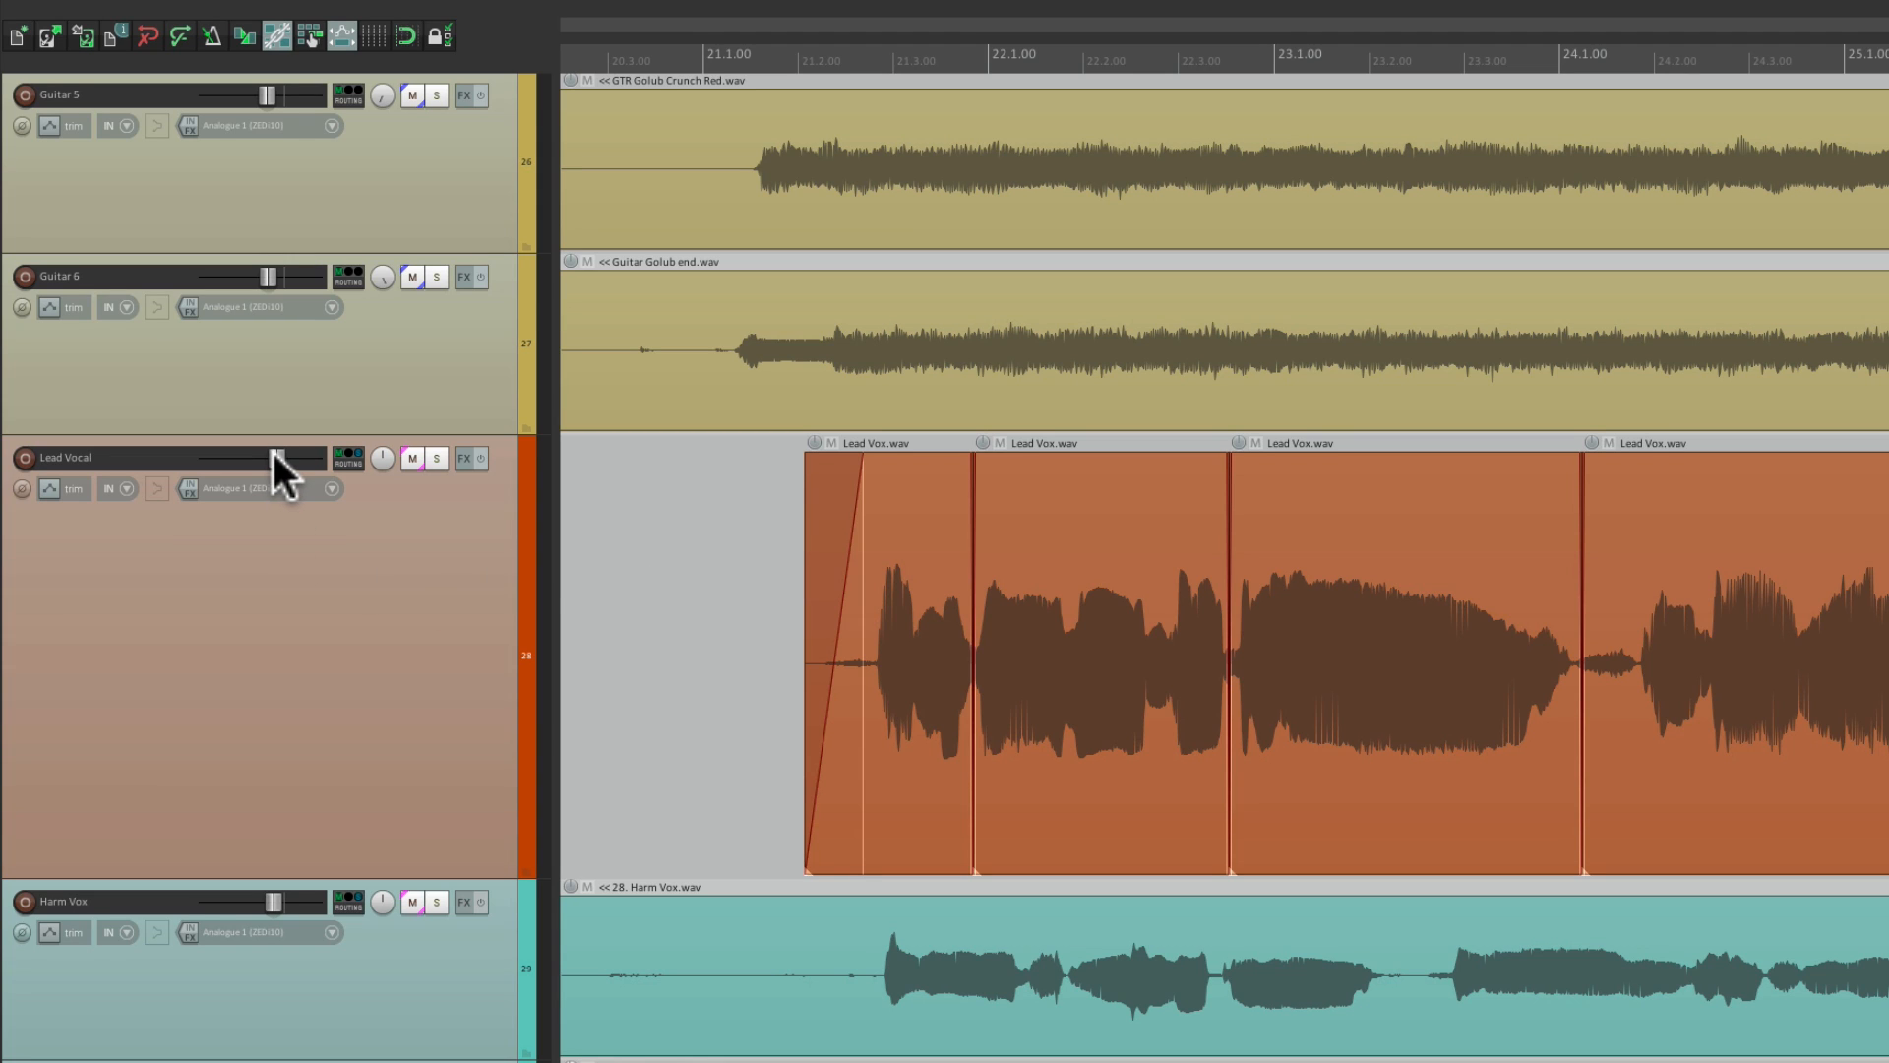
In Preferences > Editing Behavior > Mouse, enable 'Ignore mousewheel on all faders'.
{"action": "scroll", "scroll_direction": "down", "scroll_amount": 3}
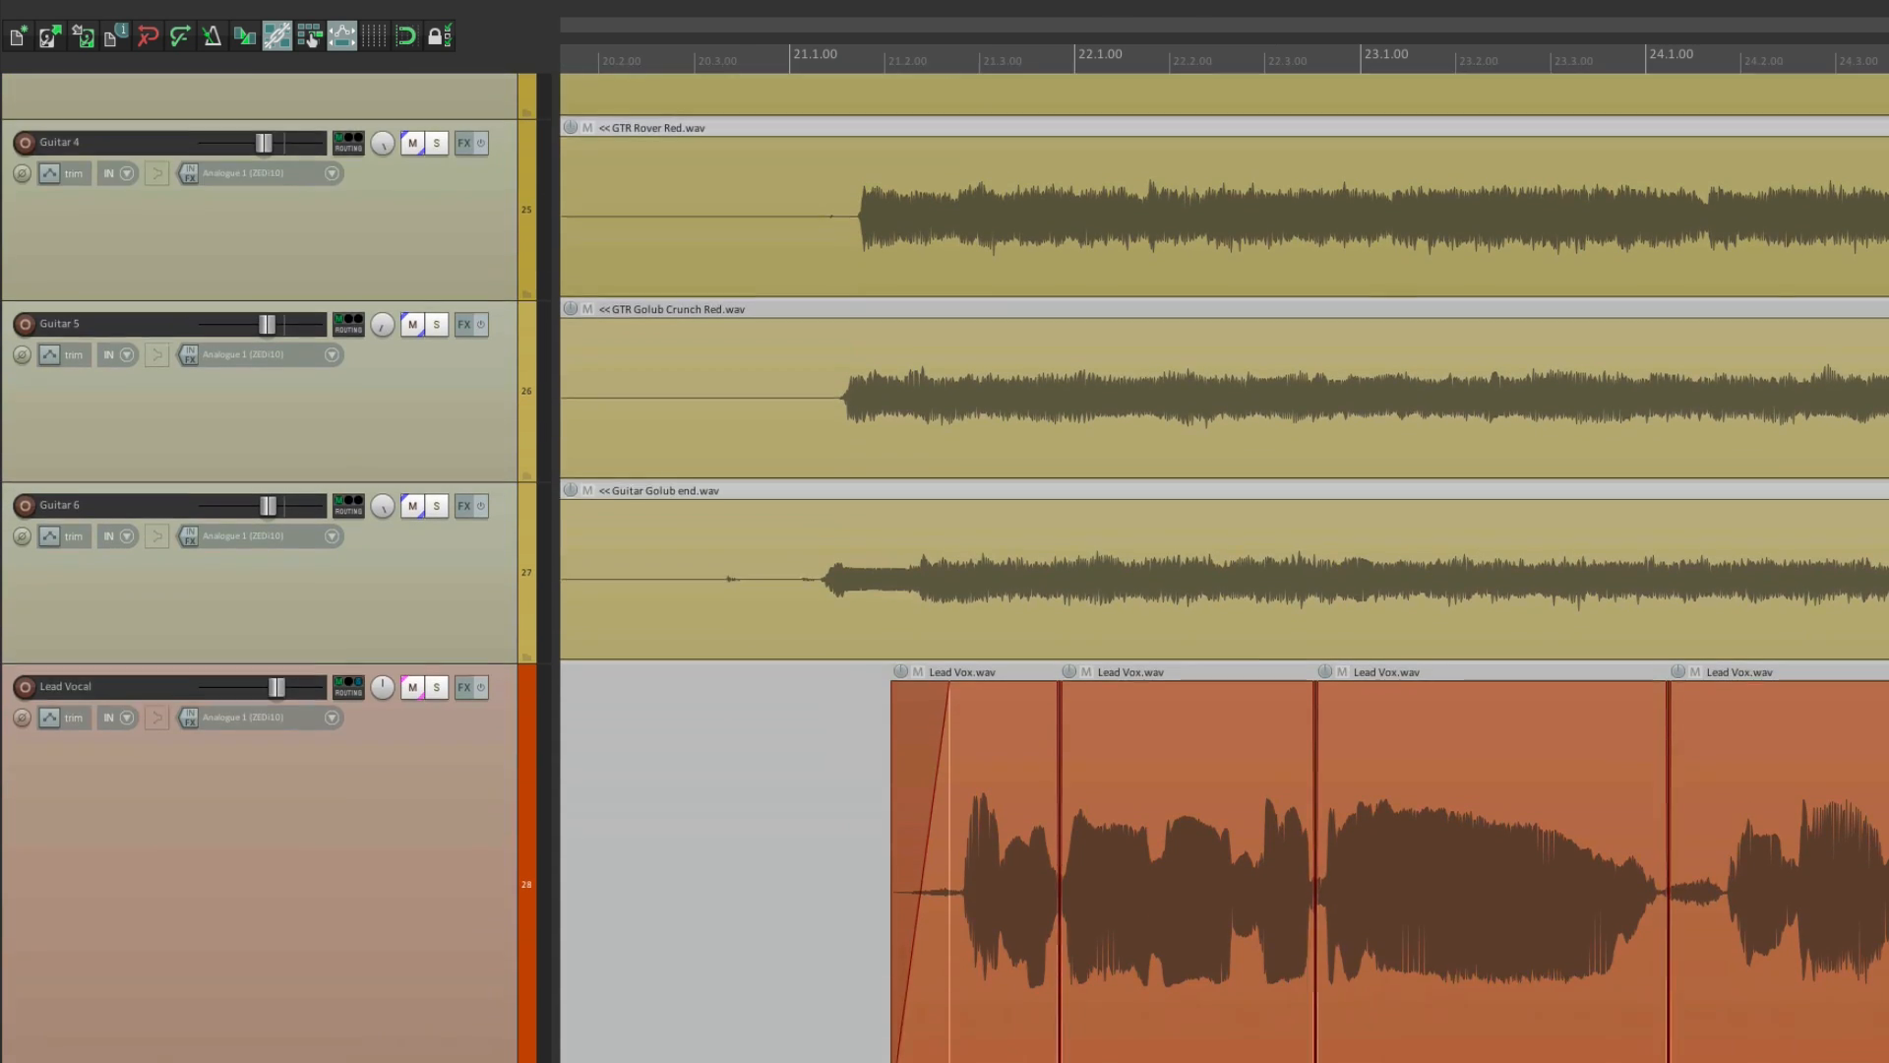
{"action": "scroll", "scroll_direction": "down", "scroll_amount": 3}
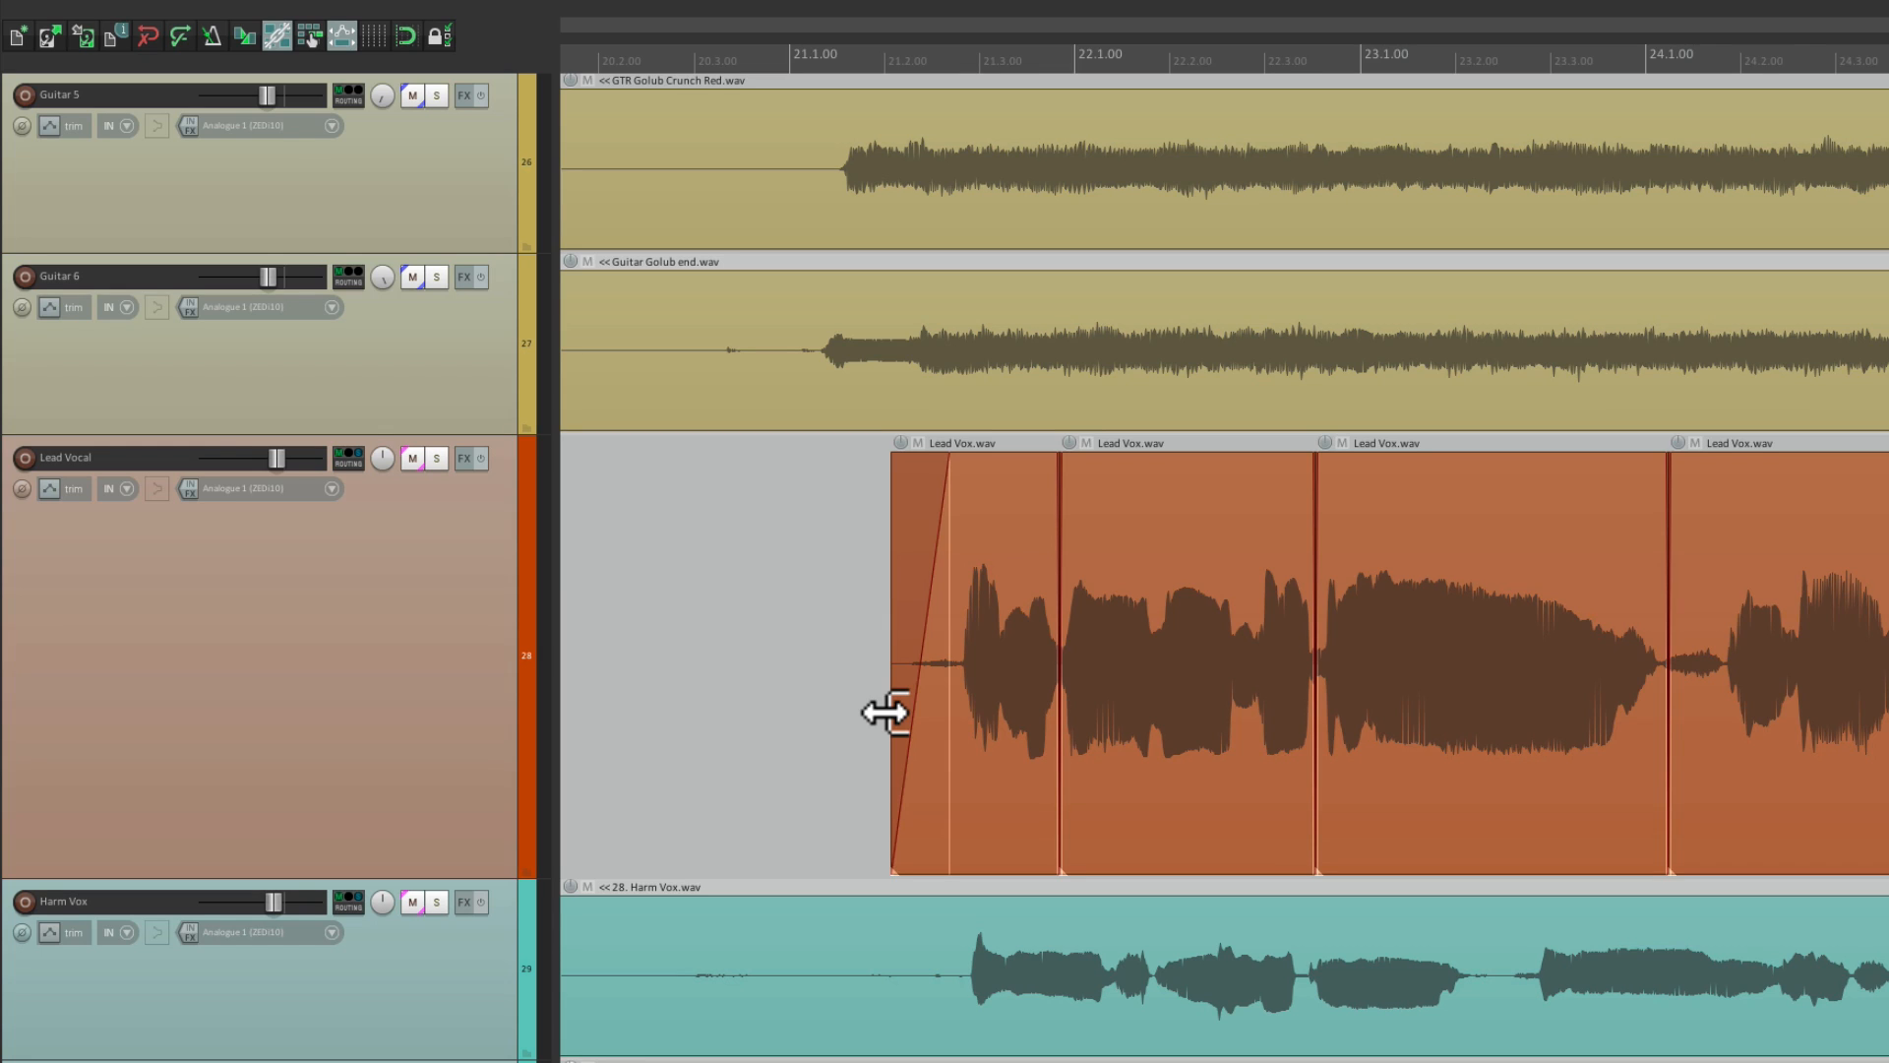
{"action": "mouse_move", "coordinate": [295, 602]}
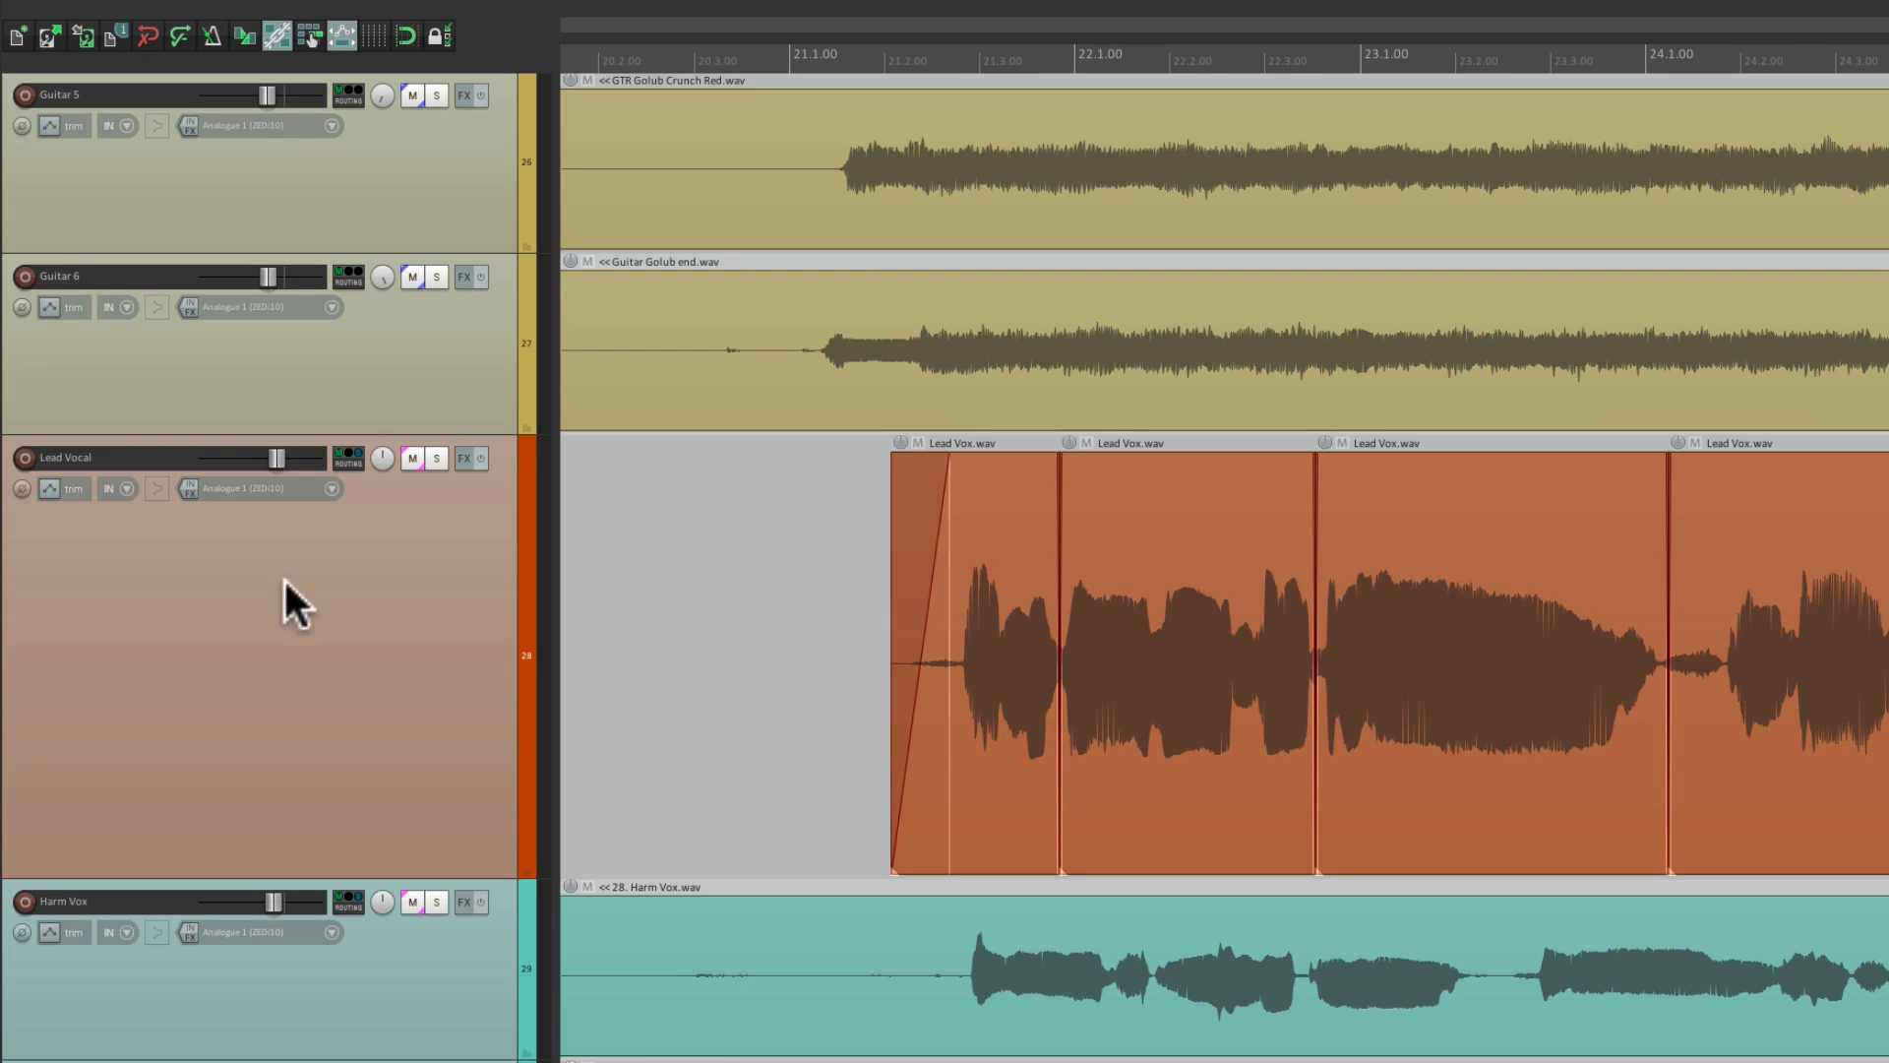
{"action": "mouse_move", "coordinate": [315, 470]}
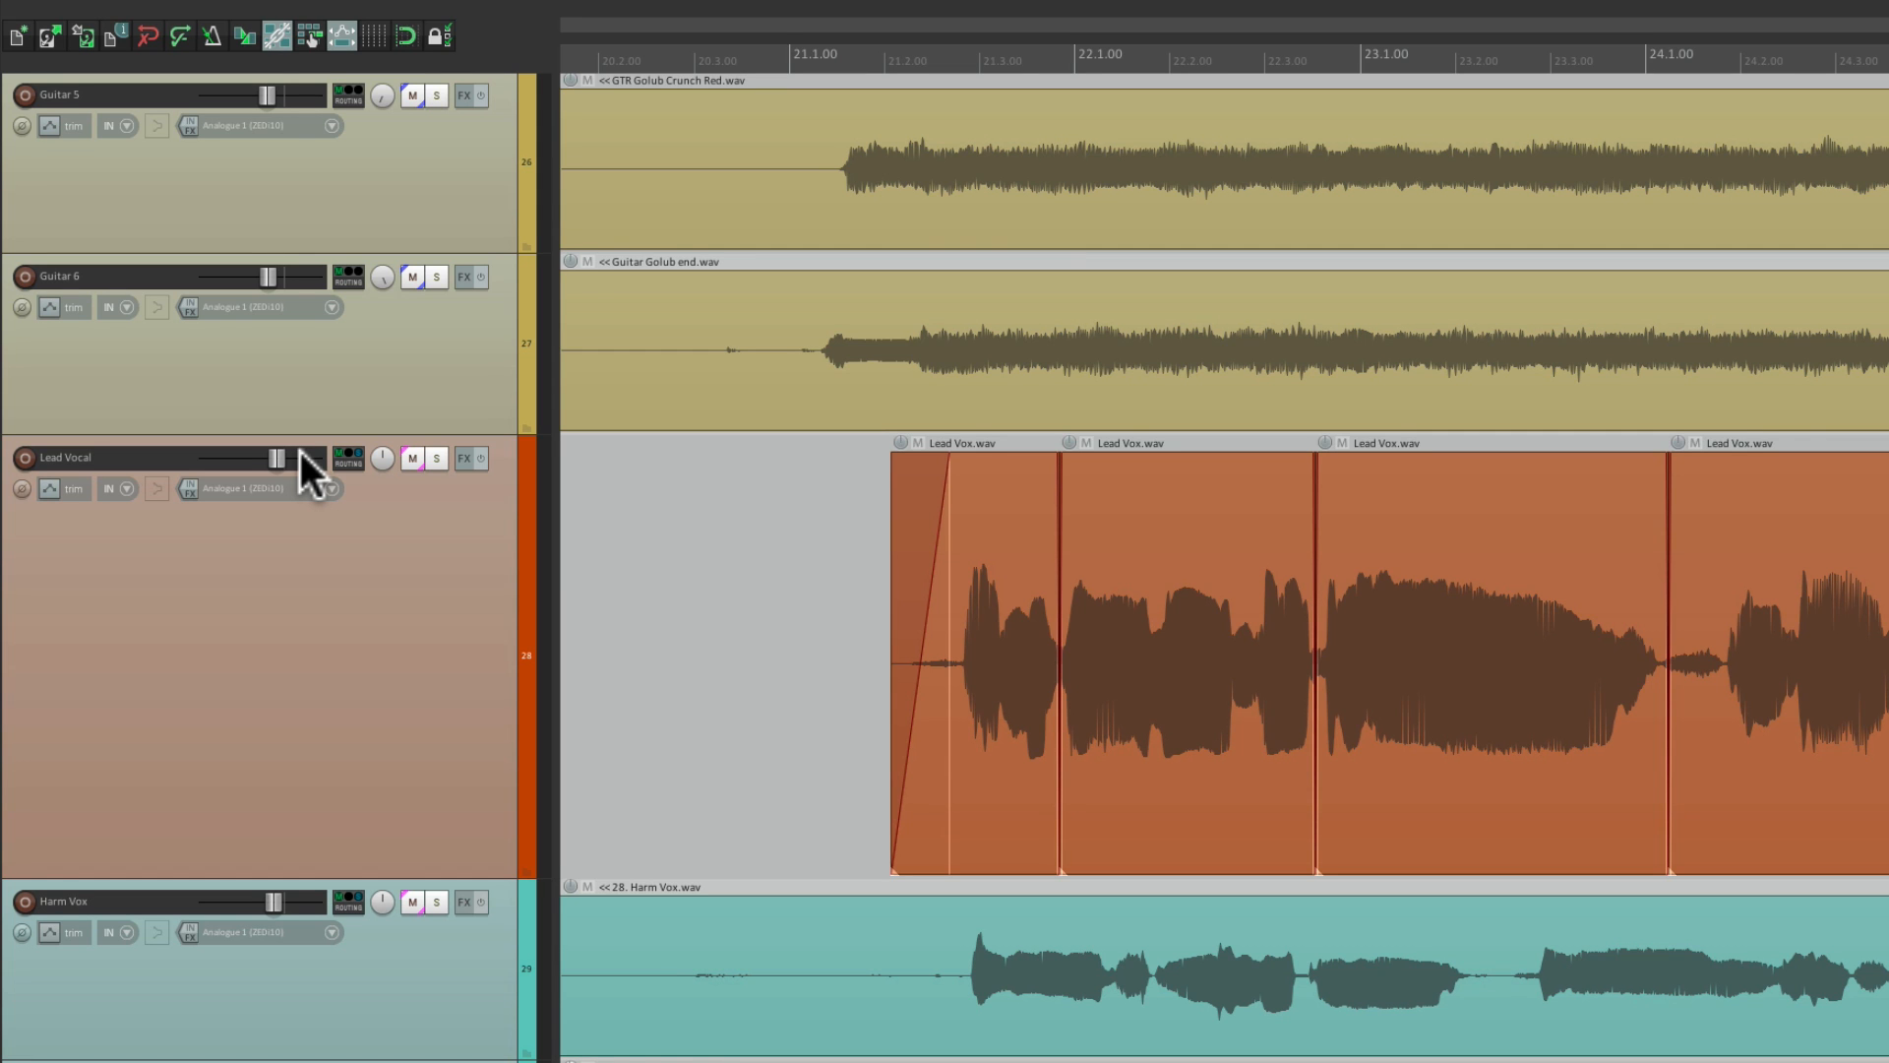
{"action": "left_click", "coordinate": [653, 15]}
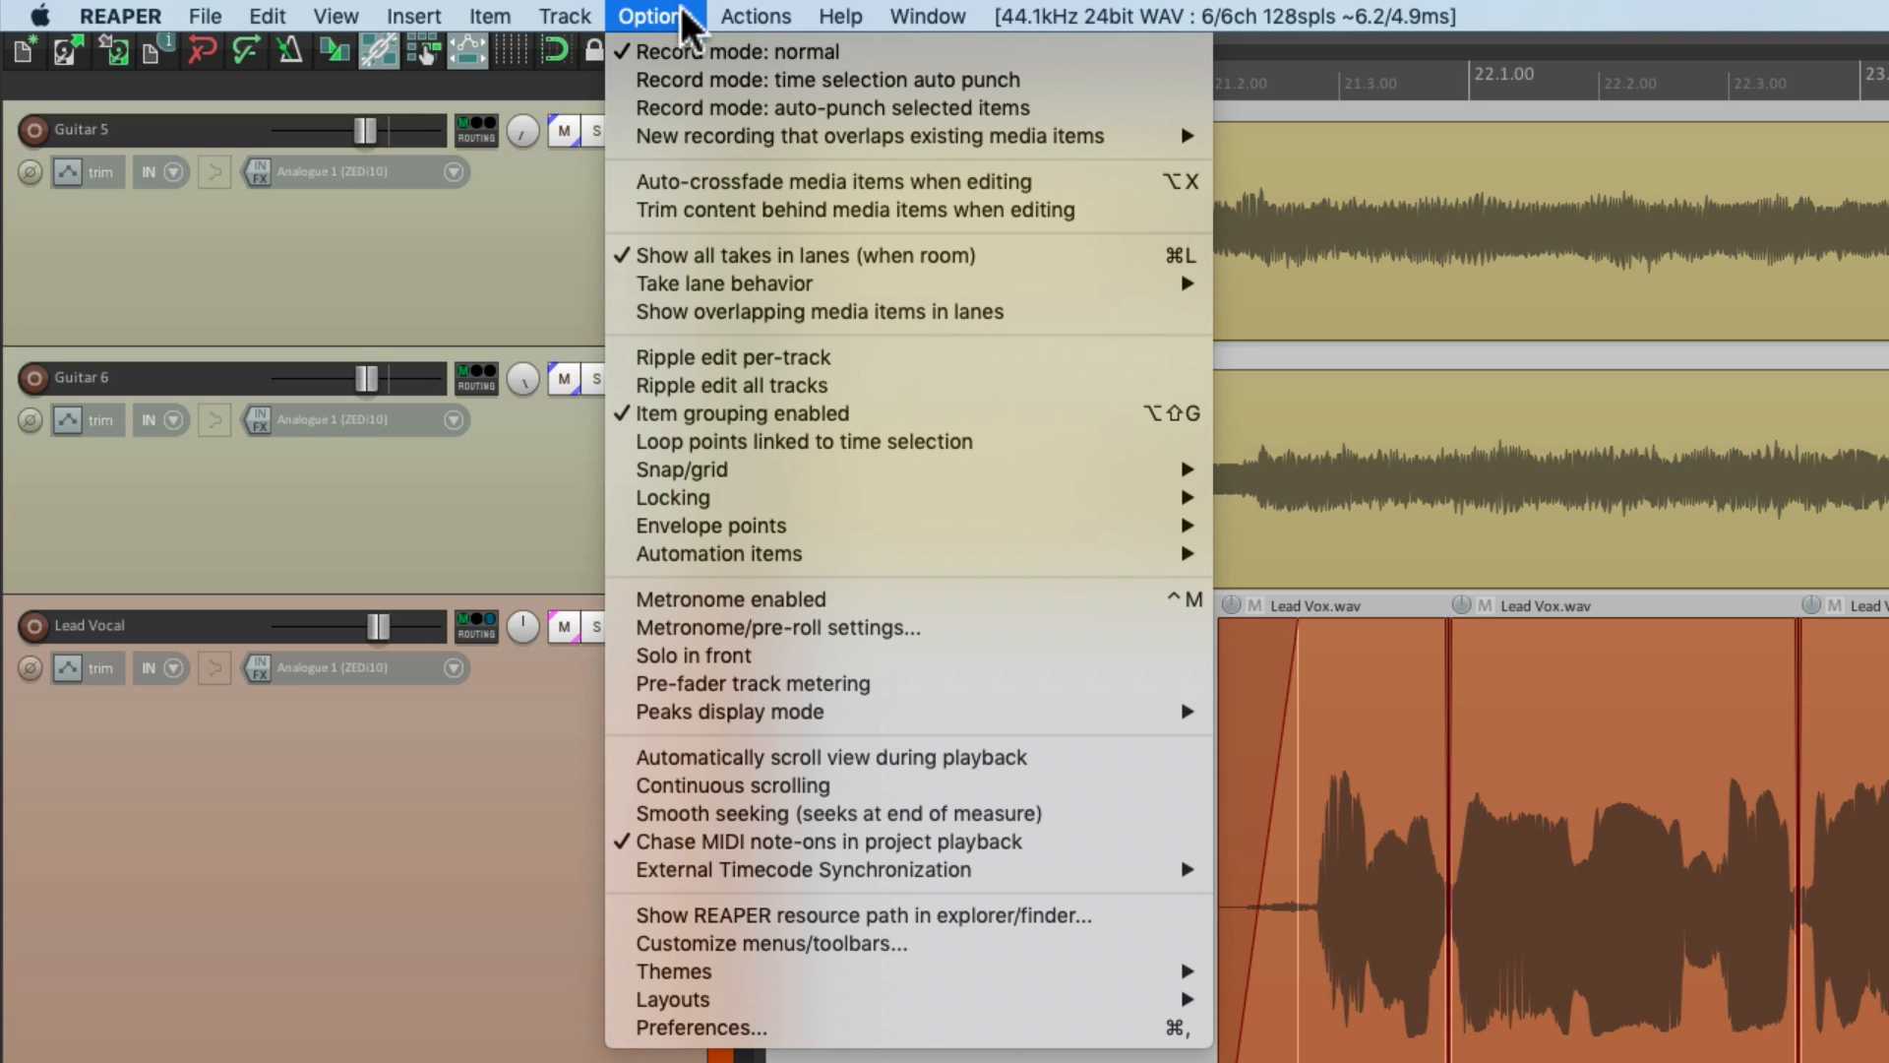
{"action": "left_click", "coordinate": [701, 1027]}
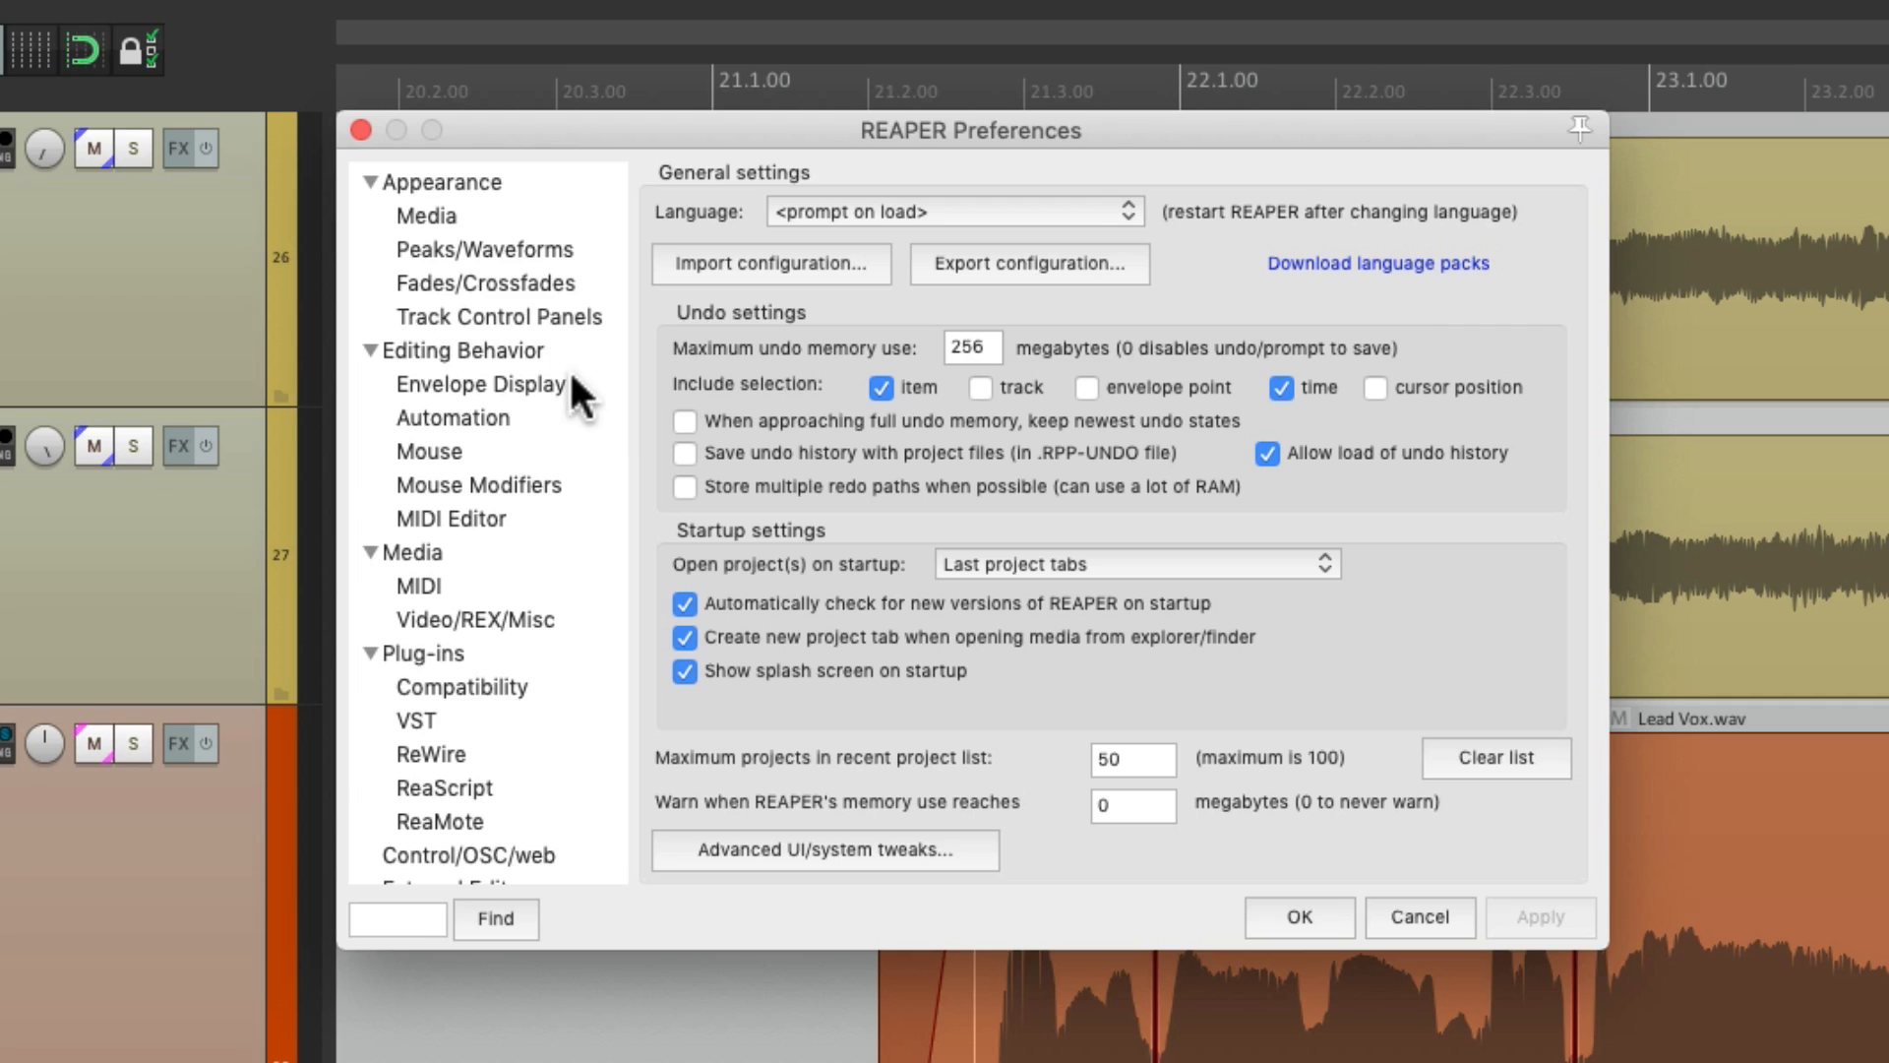
{"action": "left_click", "coordinate": [427, 451]}
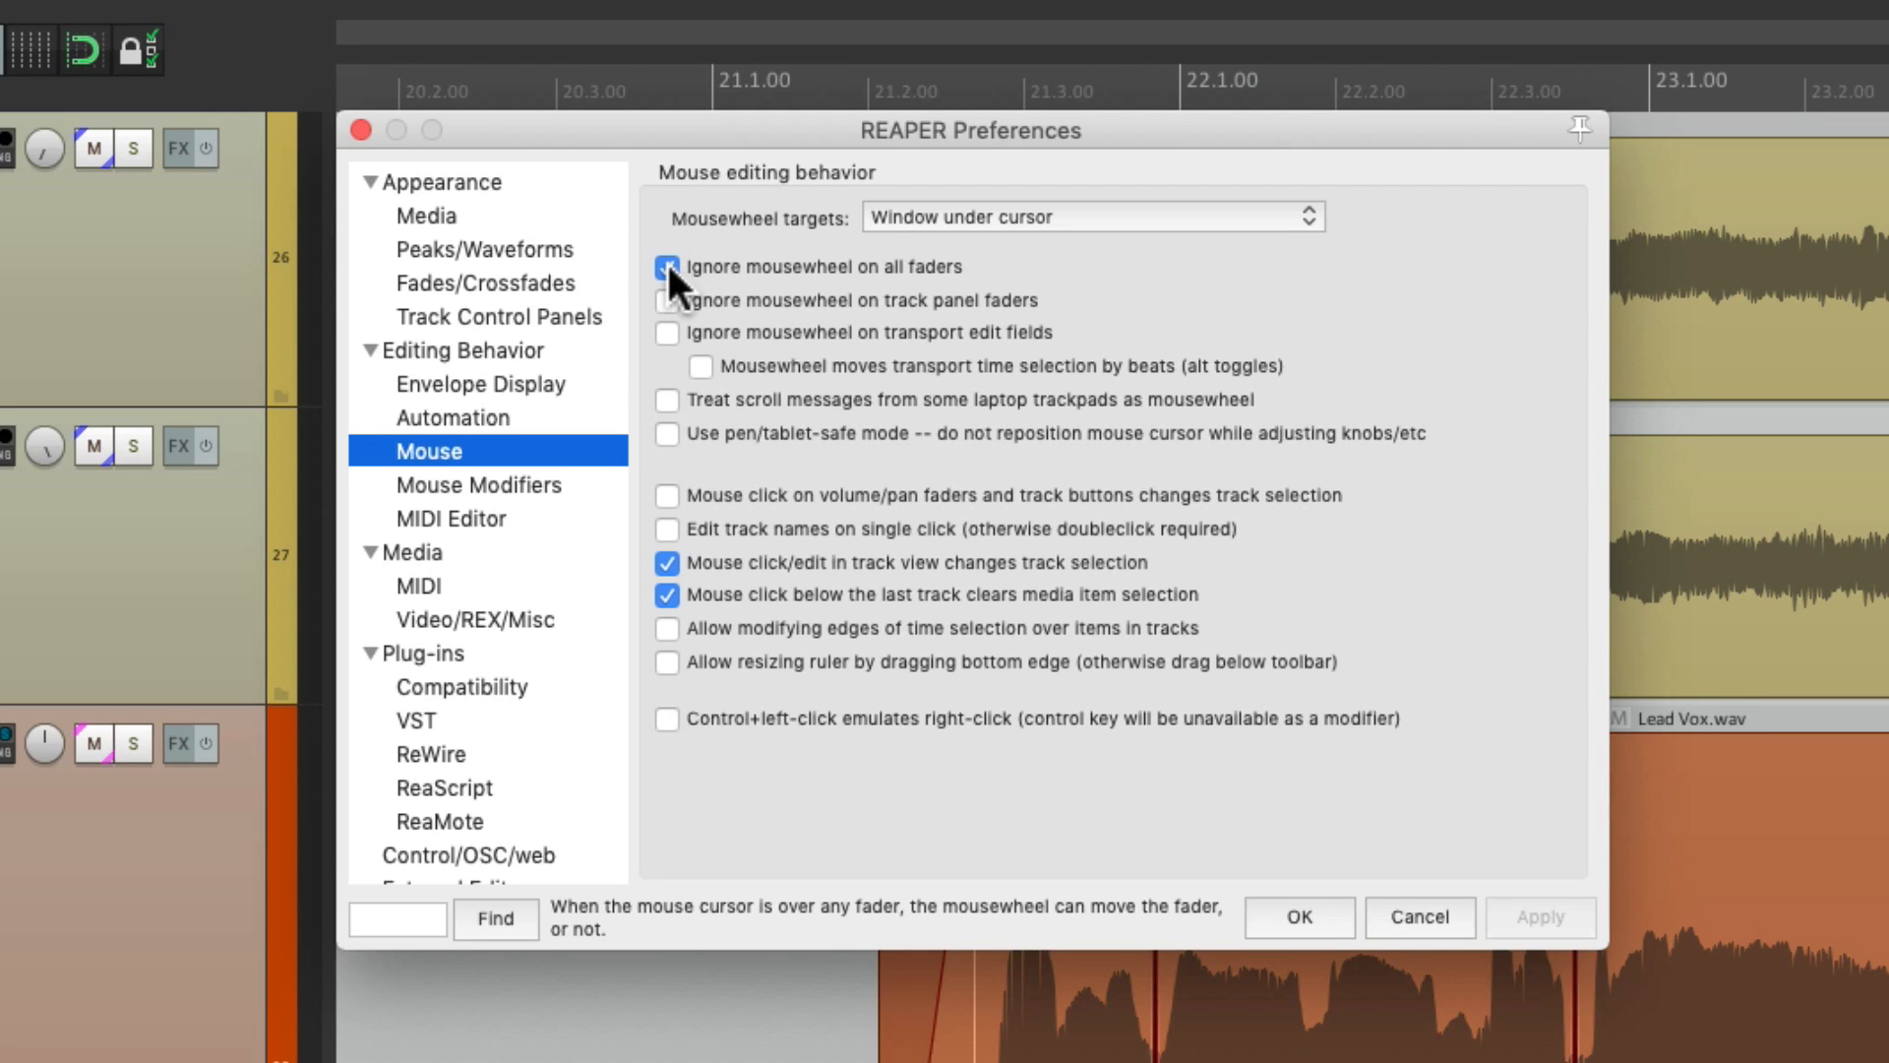
{"action": "left_click", "coordinate": [1297, 917]}
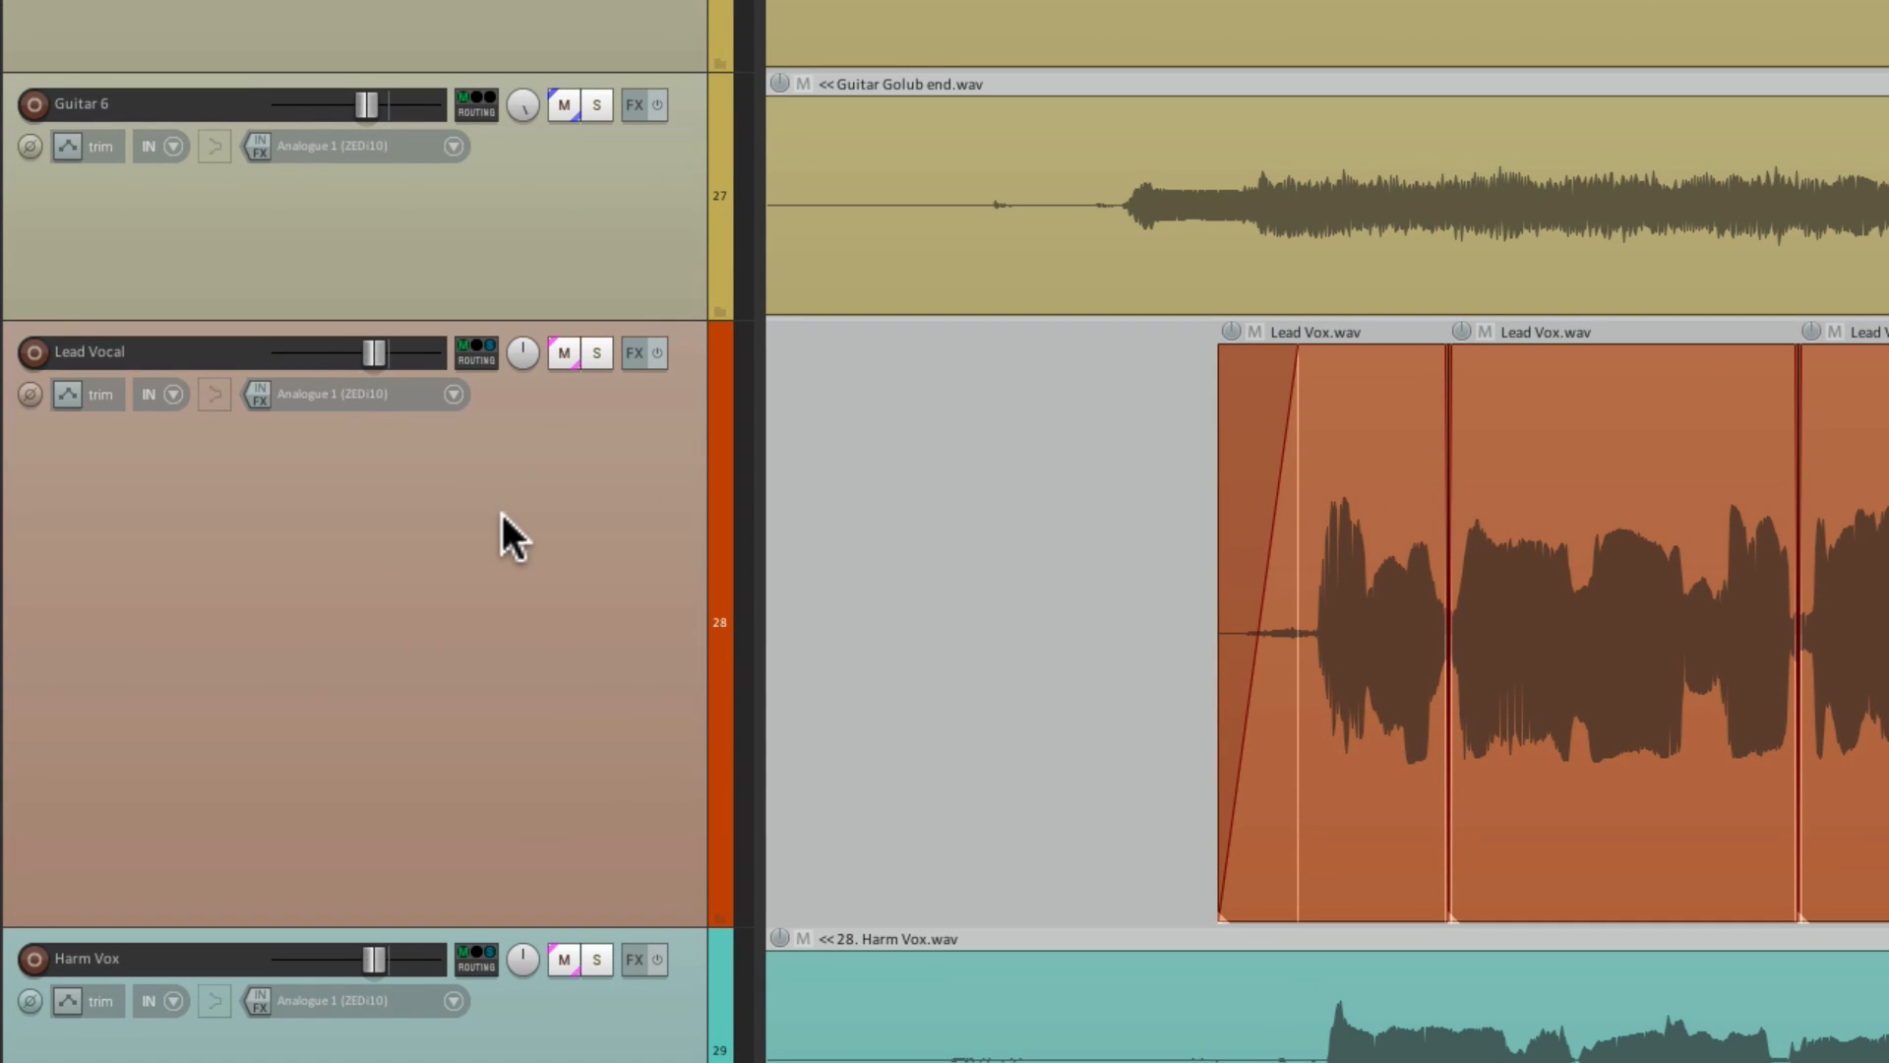
Nudge the Lead Vocal track panel volume fader slightly lower and fine-tune it.
{"action": "left_click_drag", "start_coordinate": [372, 353], "coordinate": [299, 352]}
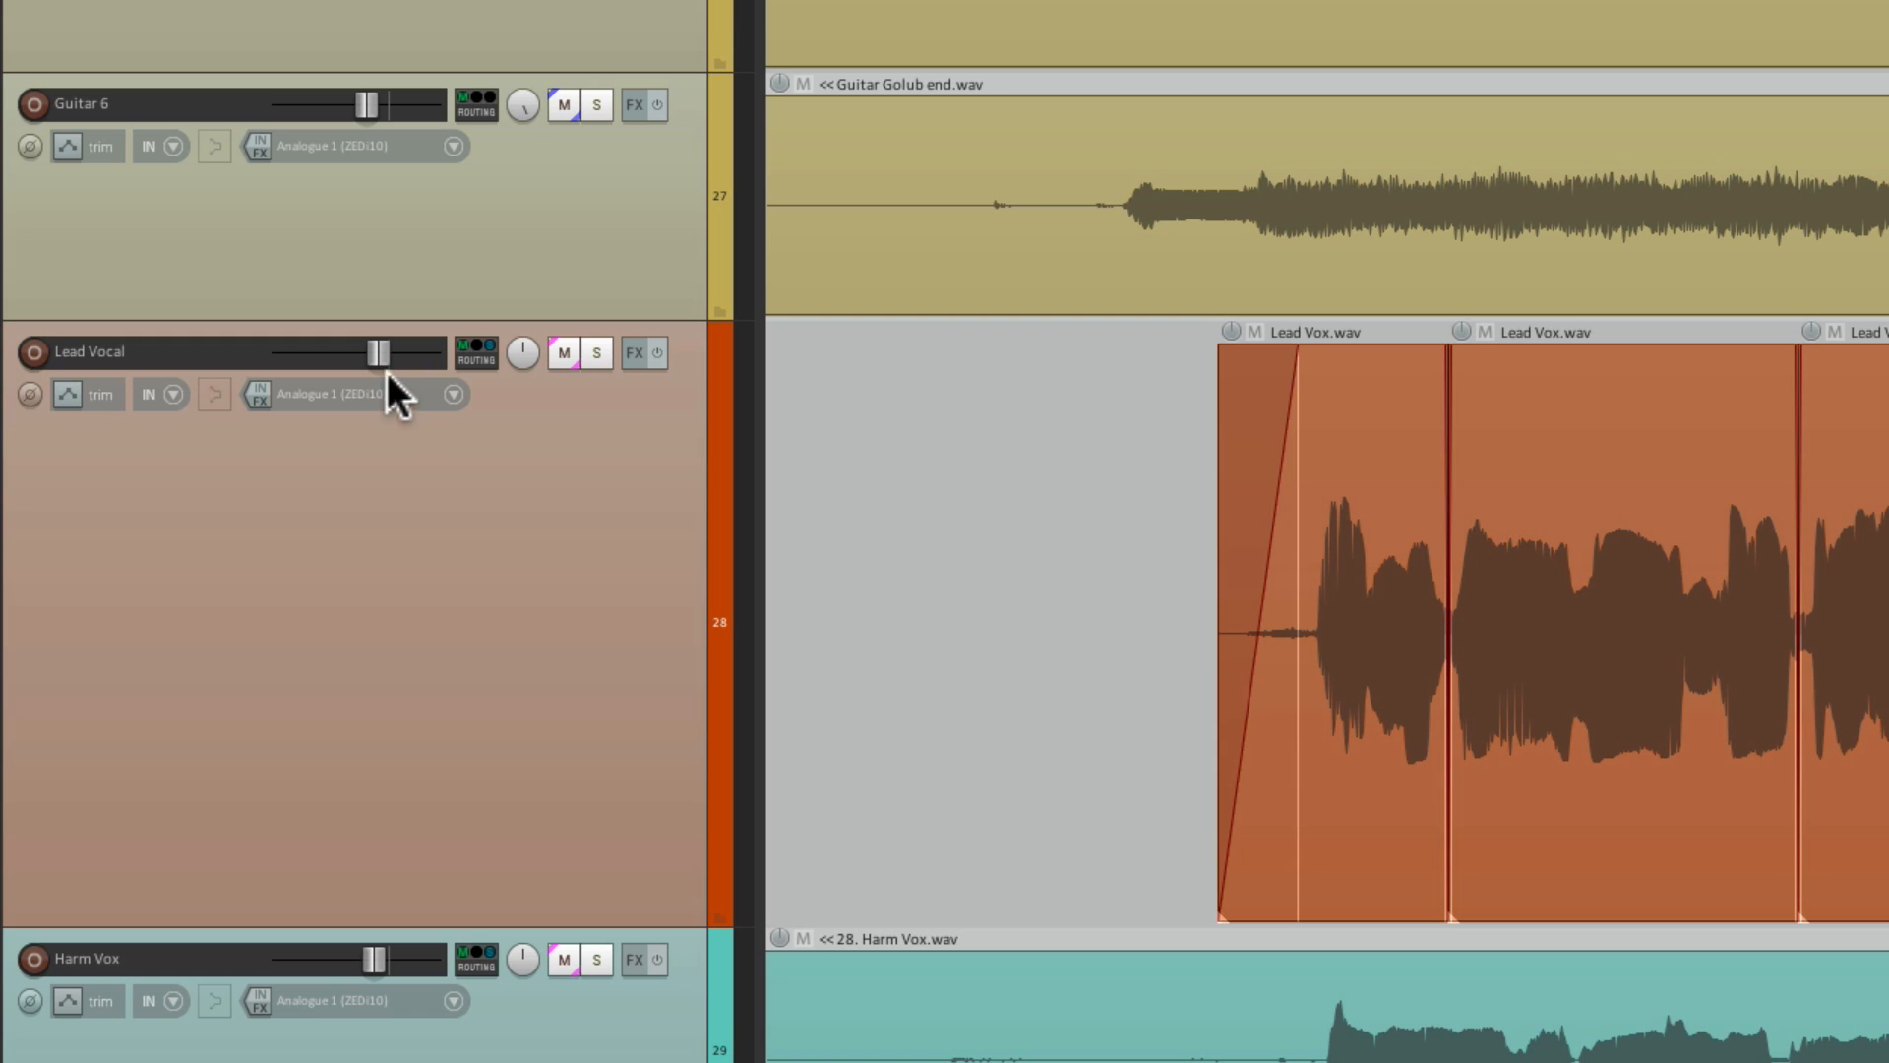
{"action": "mouse_move", "coordinate": [386, 380]}
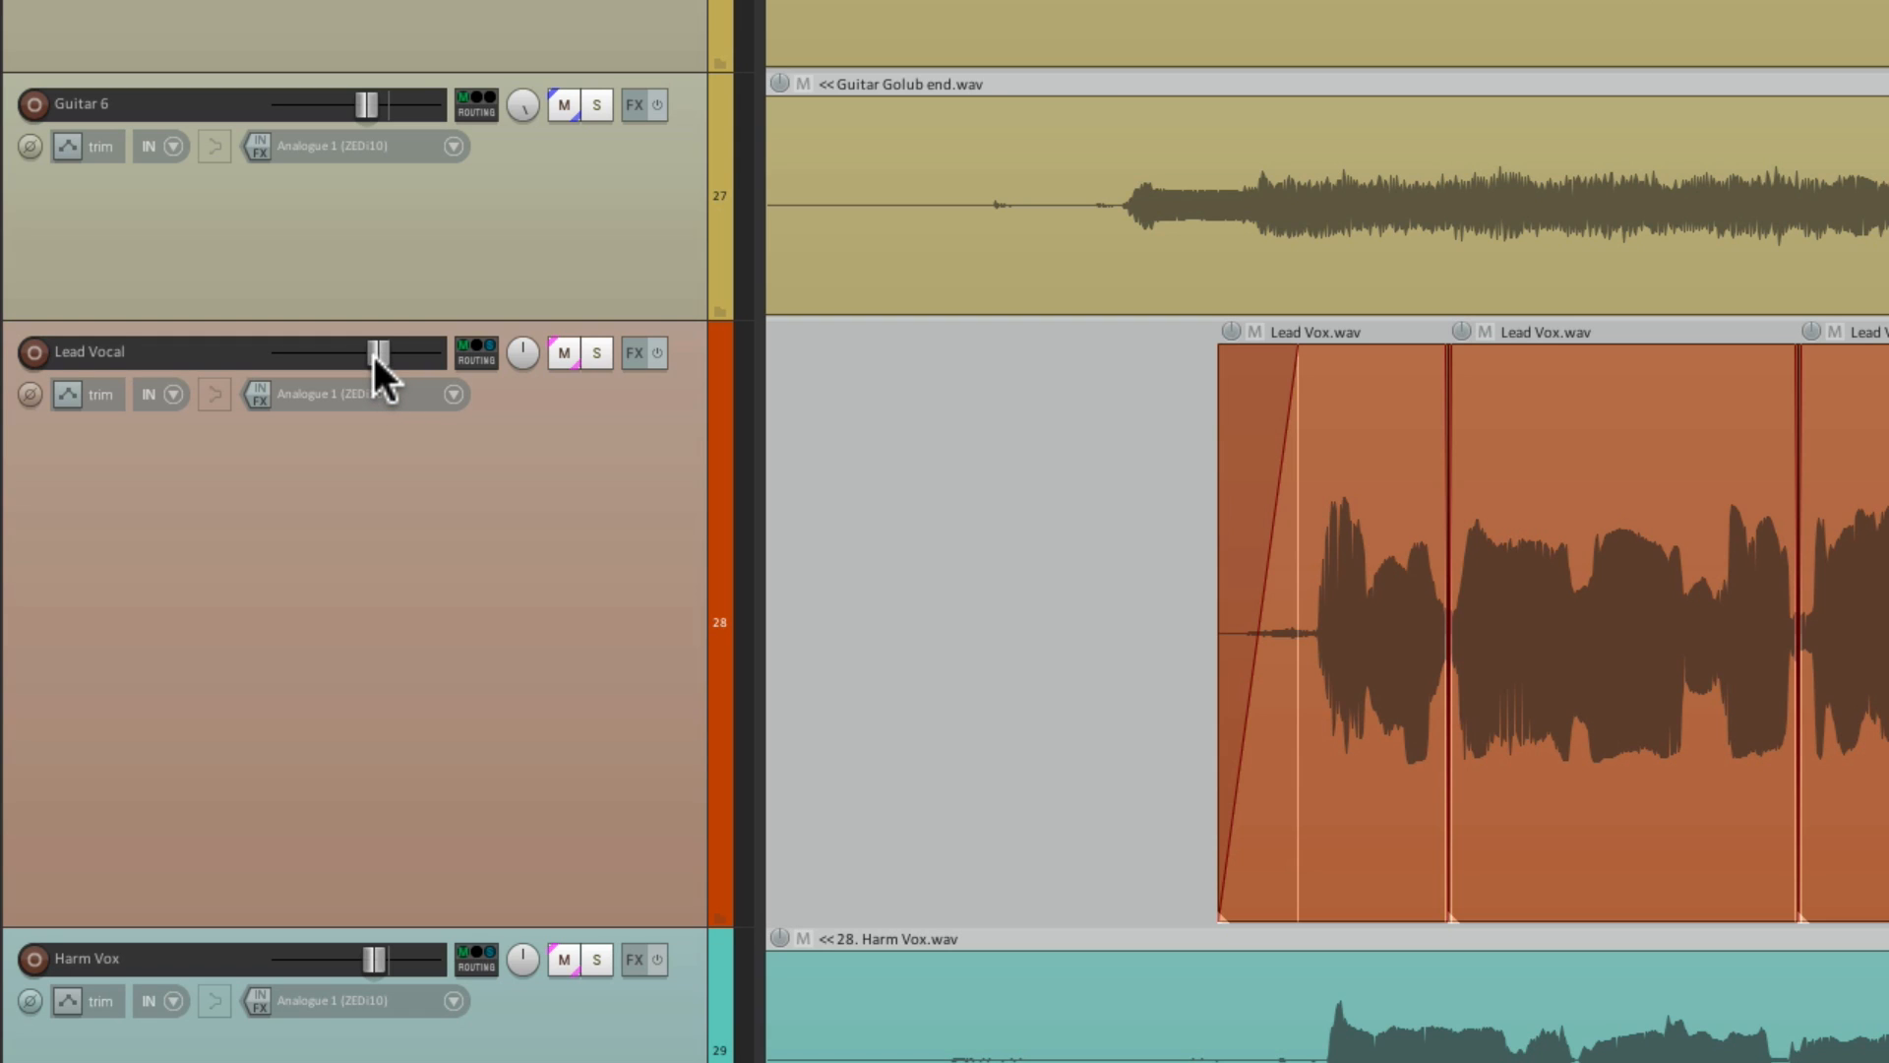
{"action": "left_click_drag", "start_coordinate": [380, 352], "coordinate": [356, 353]}
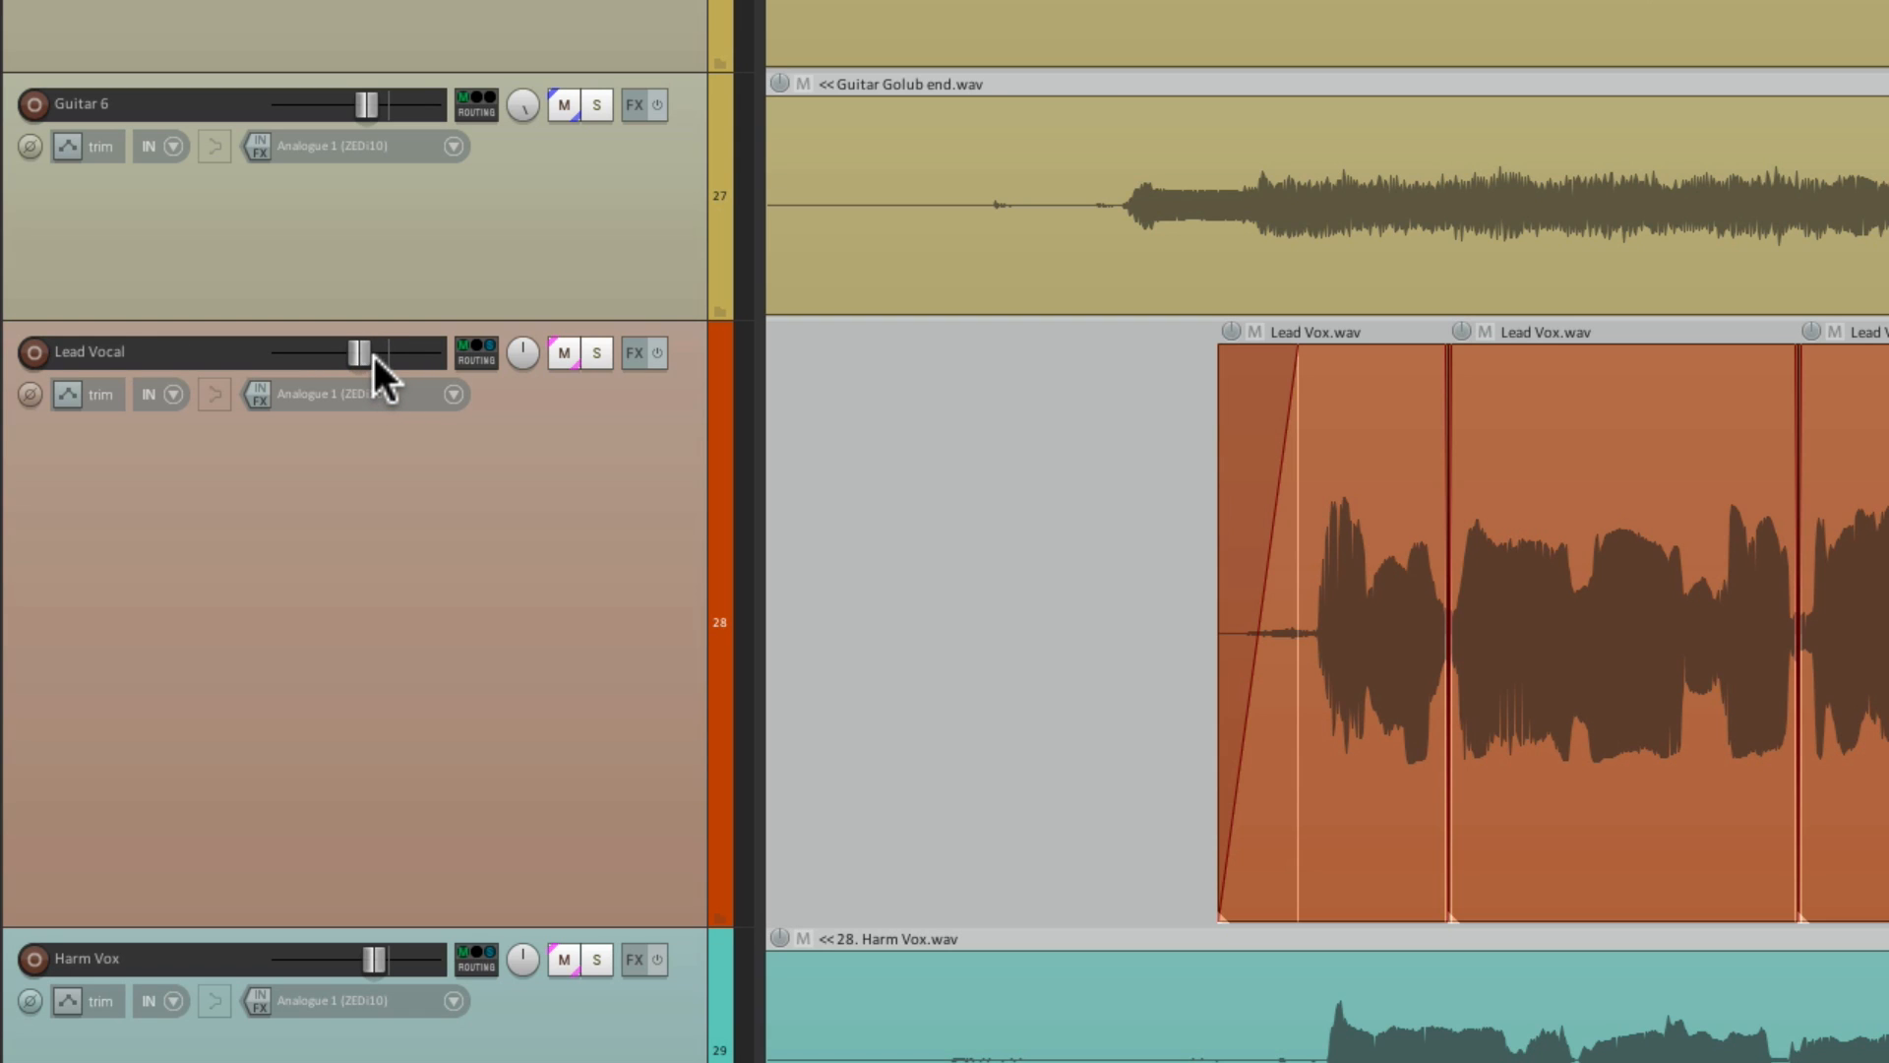
{"action": "left_click_drag", "start_coordinate": [364, 353], "coordinate": [356, 352]}
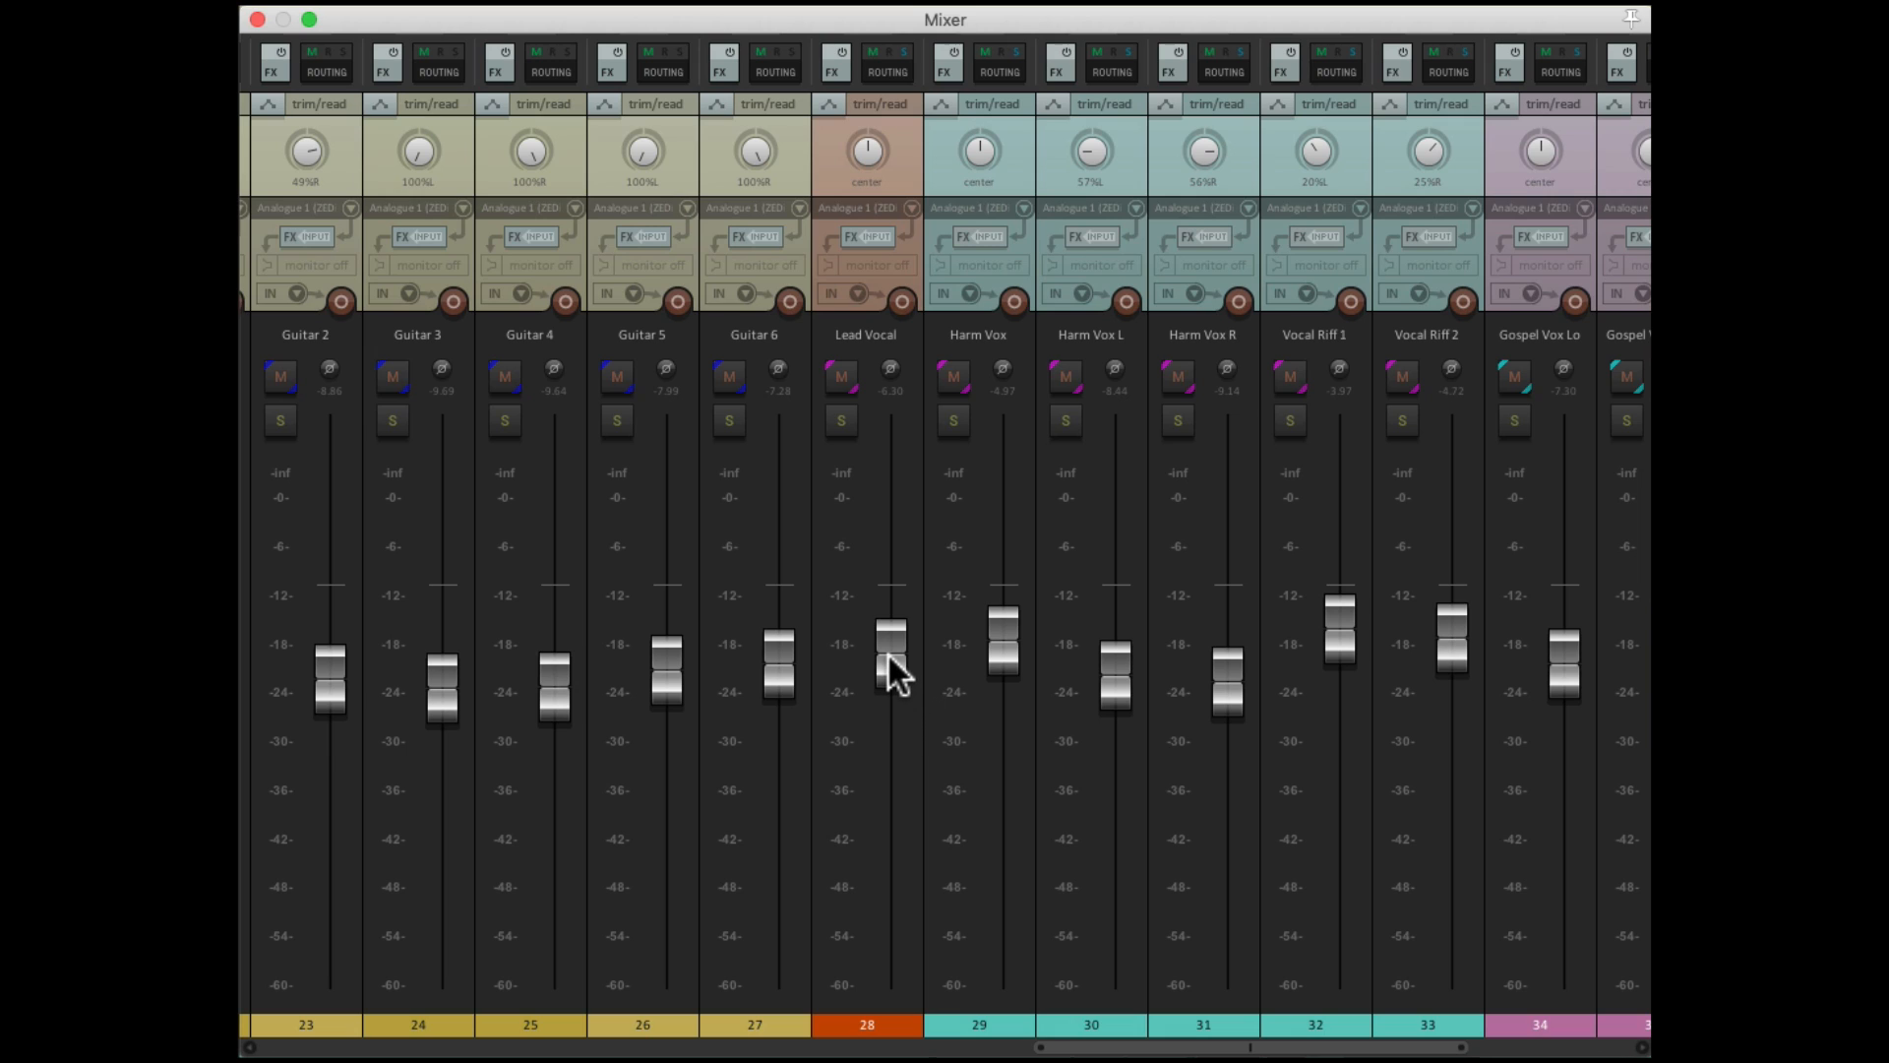
Pull the Lead Vocal mixer fader down, then raise it back to roughly its earlier level.
{"action": "left_click_drag", "start_coordinate": [891, 632], "coordinate": [892, 734]}
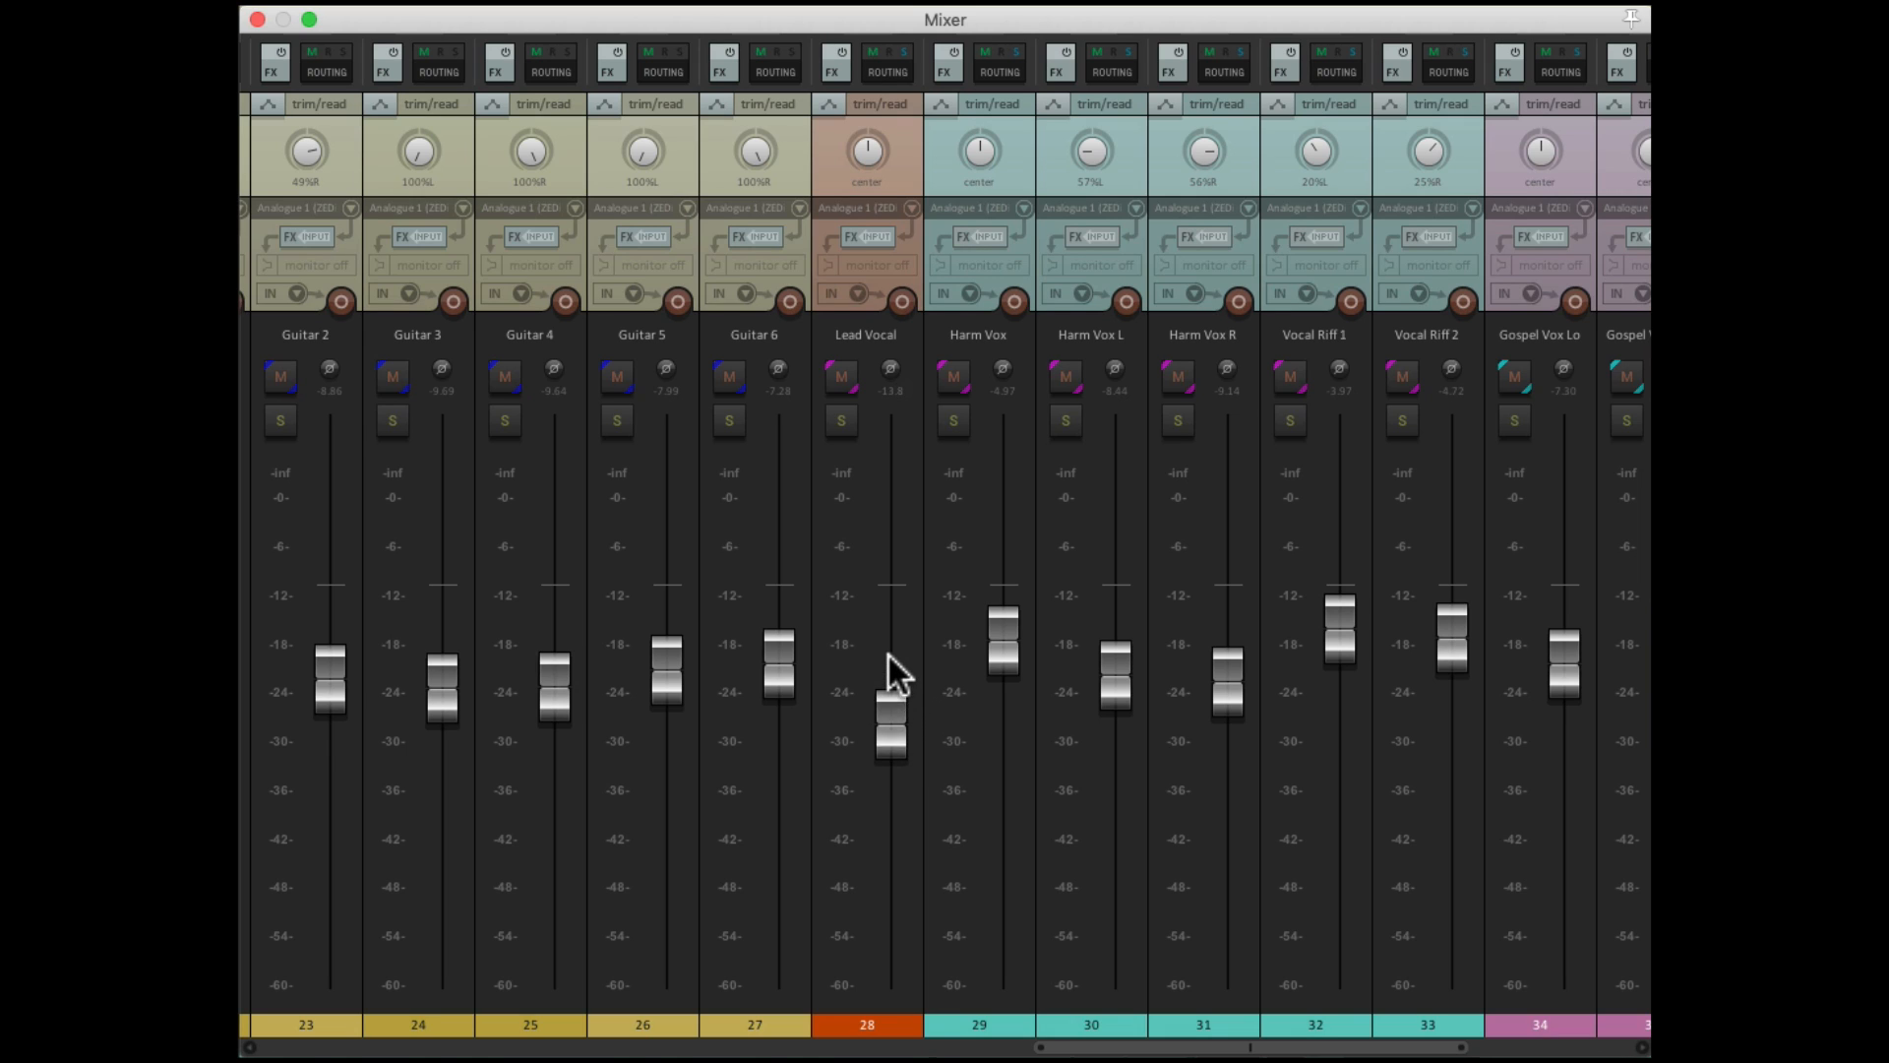
{"action": "left_click_drag", "start_coordinate": [890, 722], "coordinate": [891, 626]}
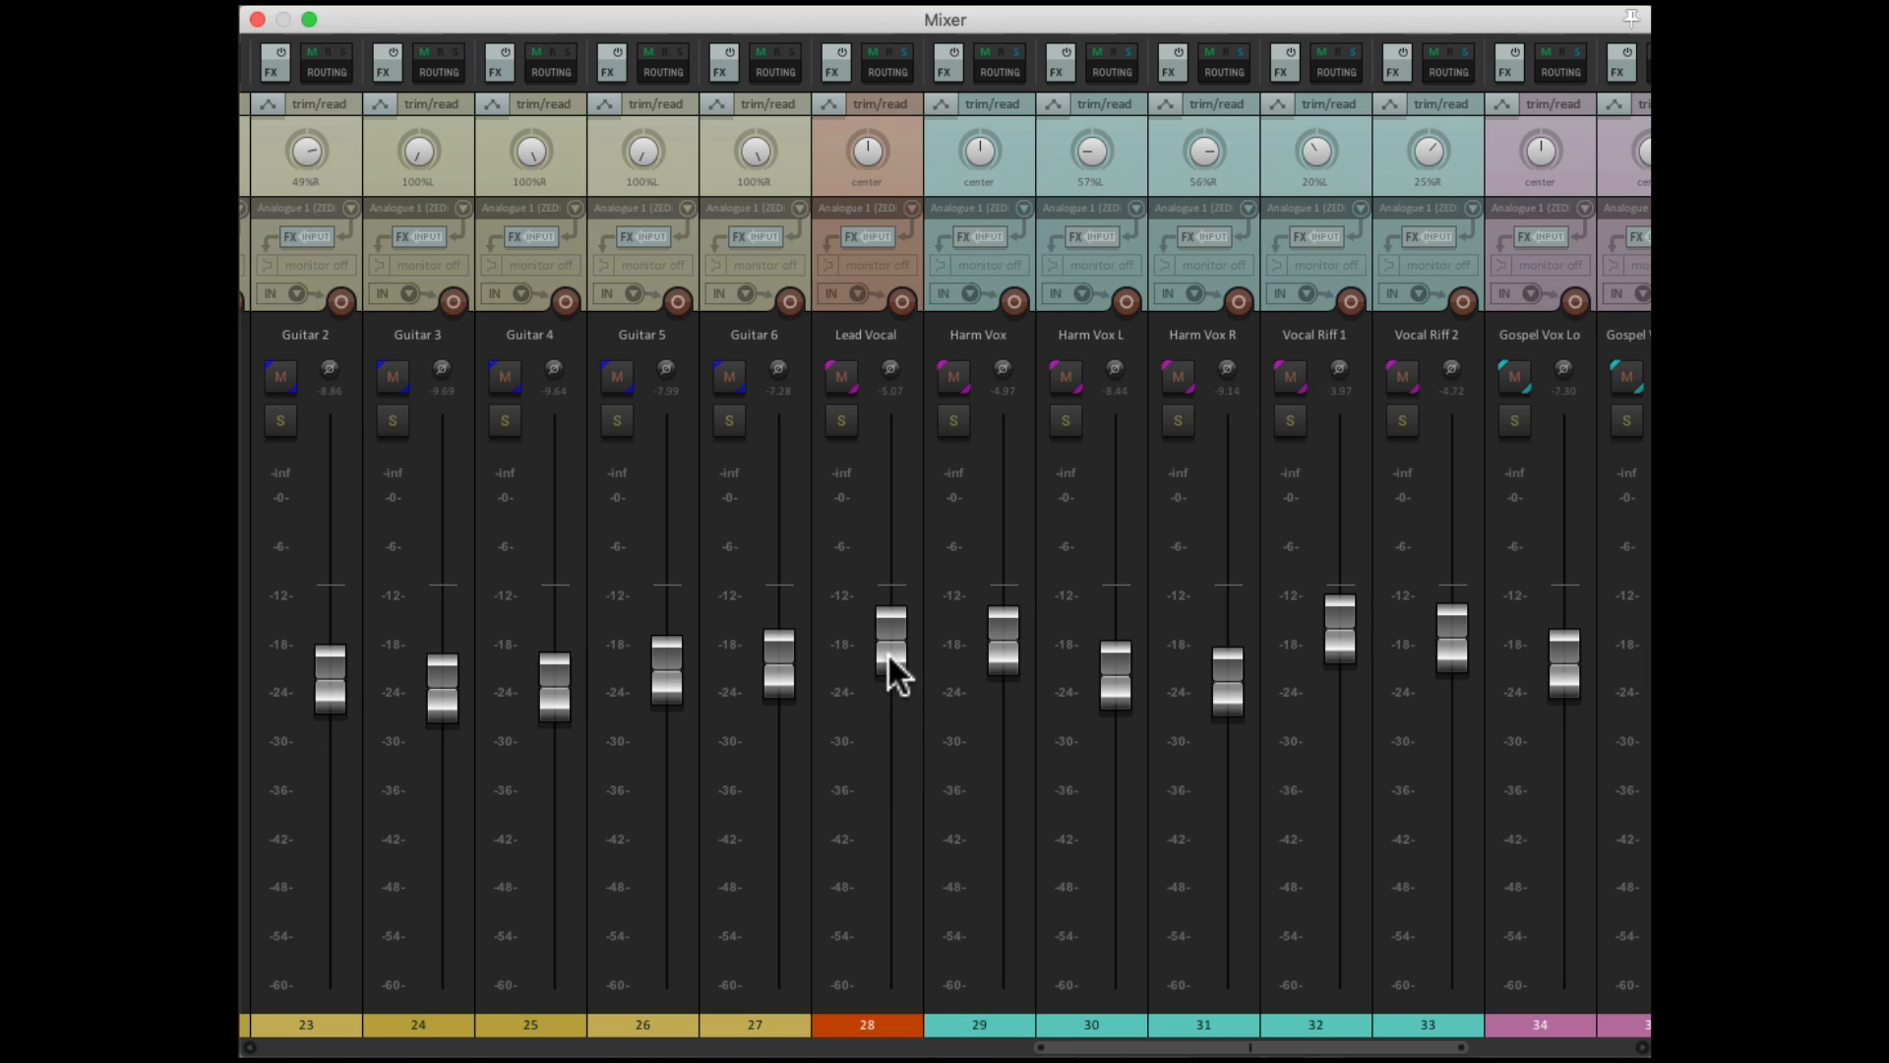
{"action": "mouse_move", "coordinate": [907, 868]}
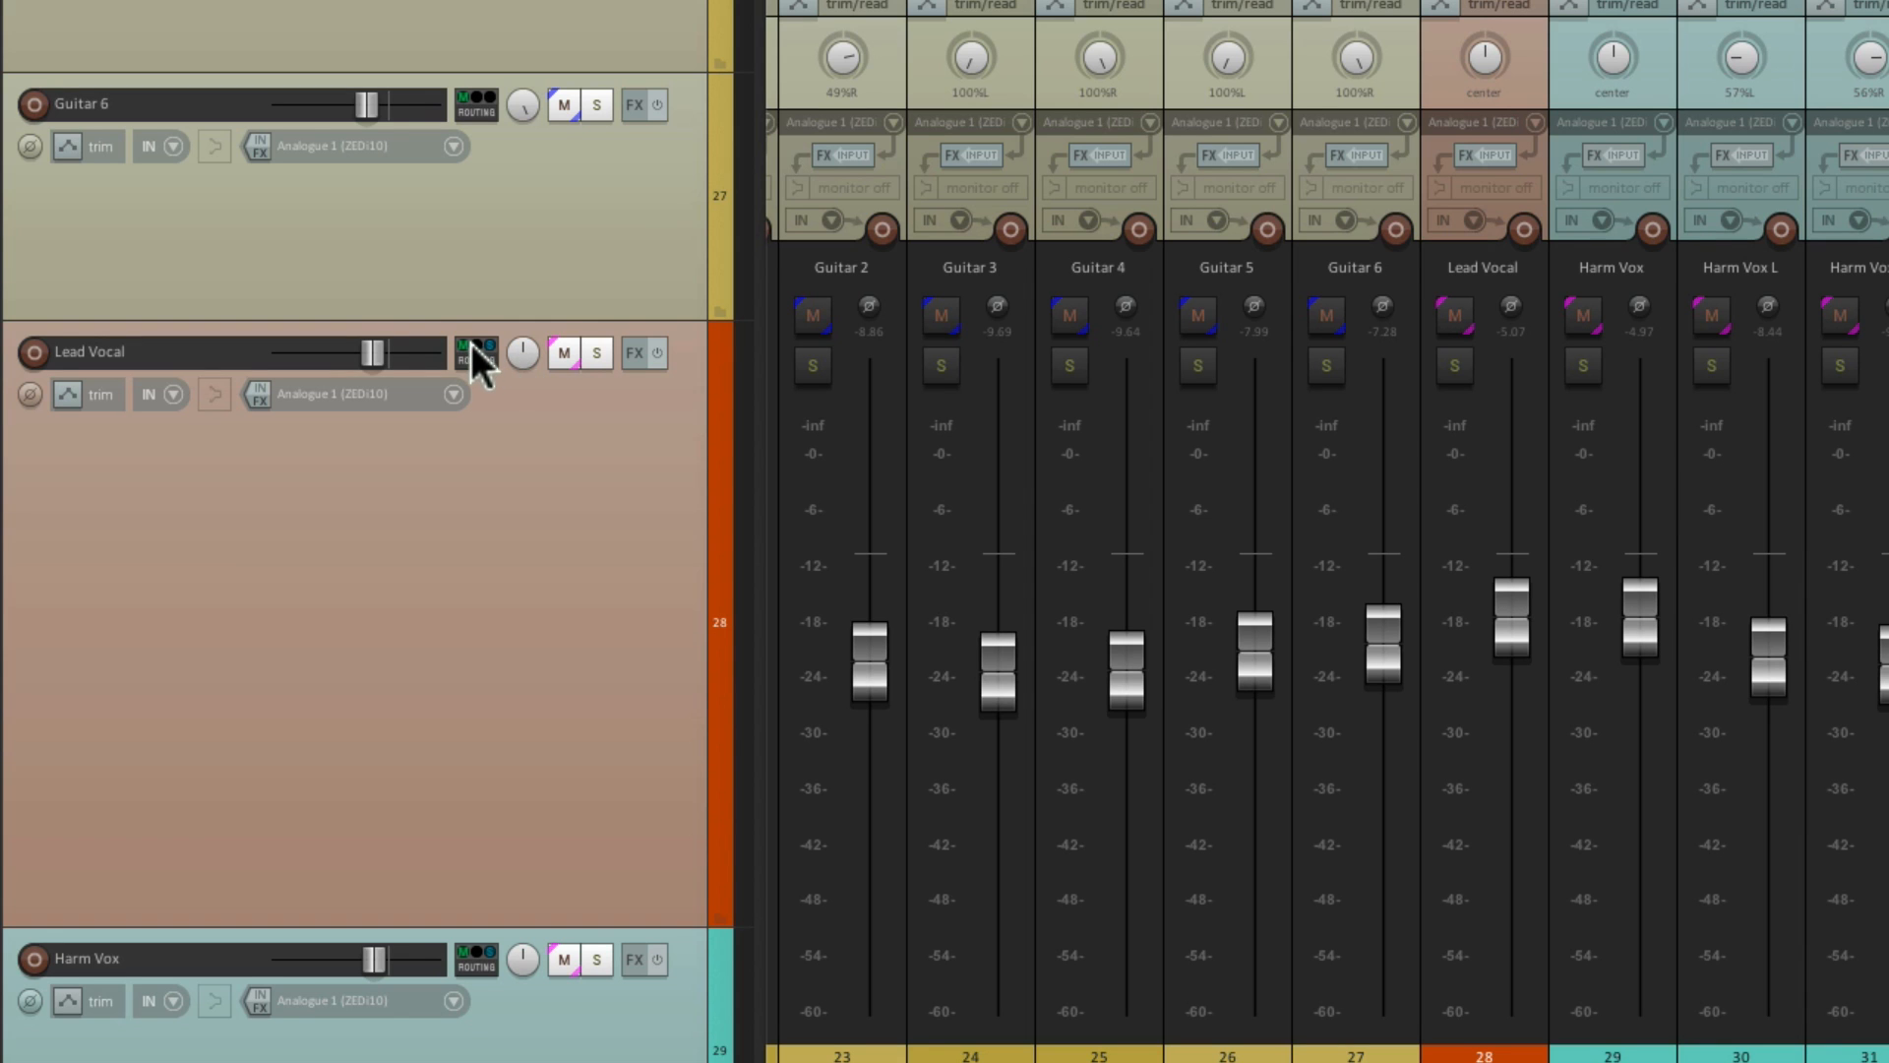
In Lead Vocal routing, lower the Echo send to about -20.25 dB and close the window.
{"action": "left_click", "coordinate": [475, 352]}
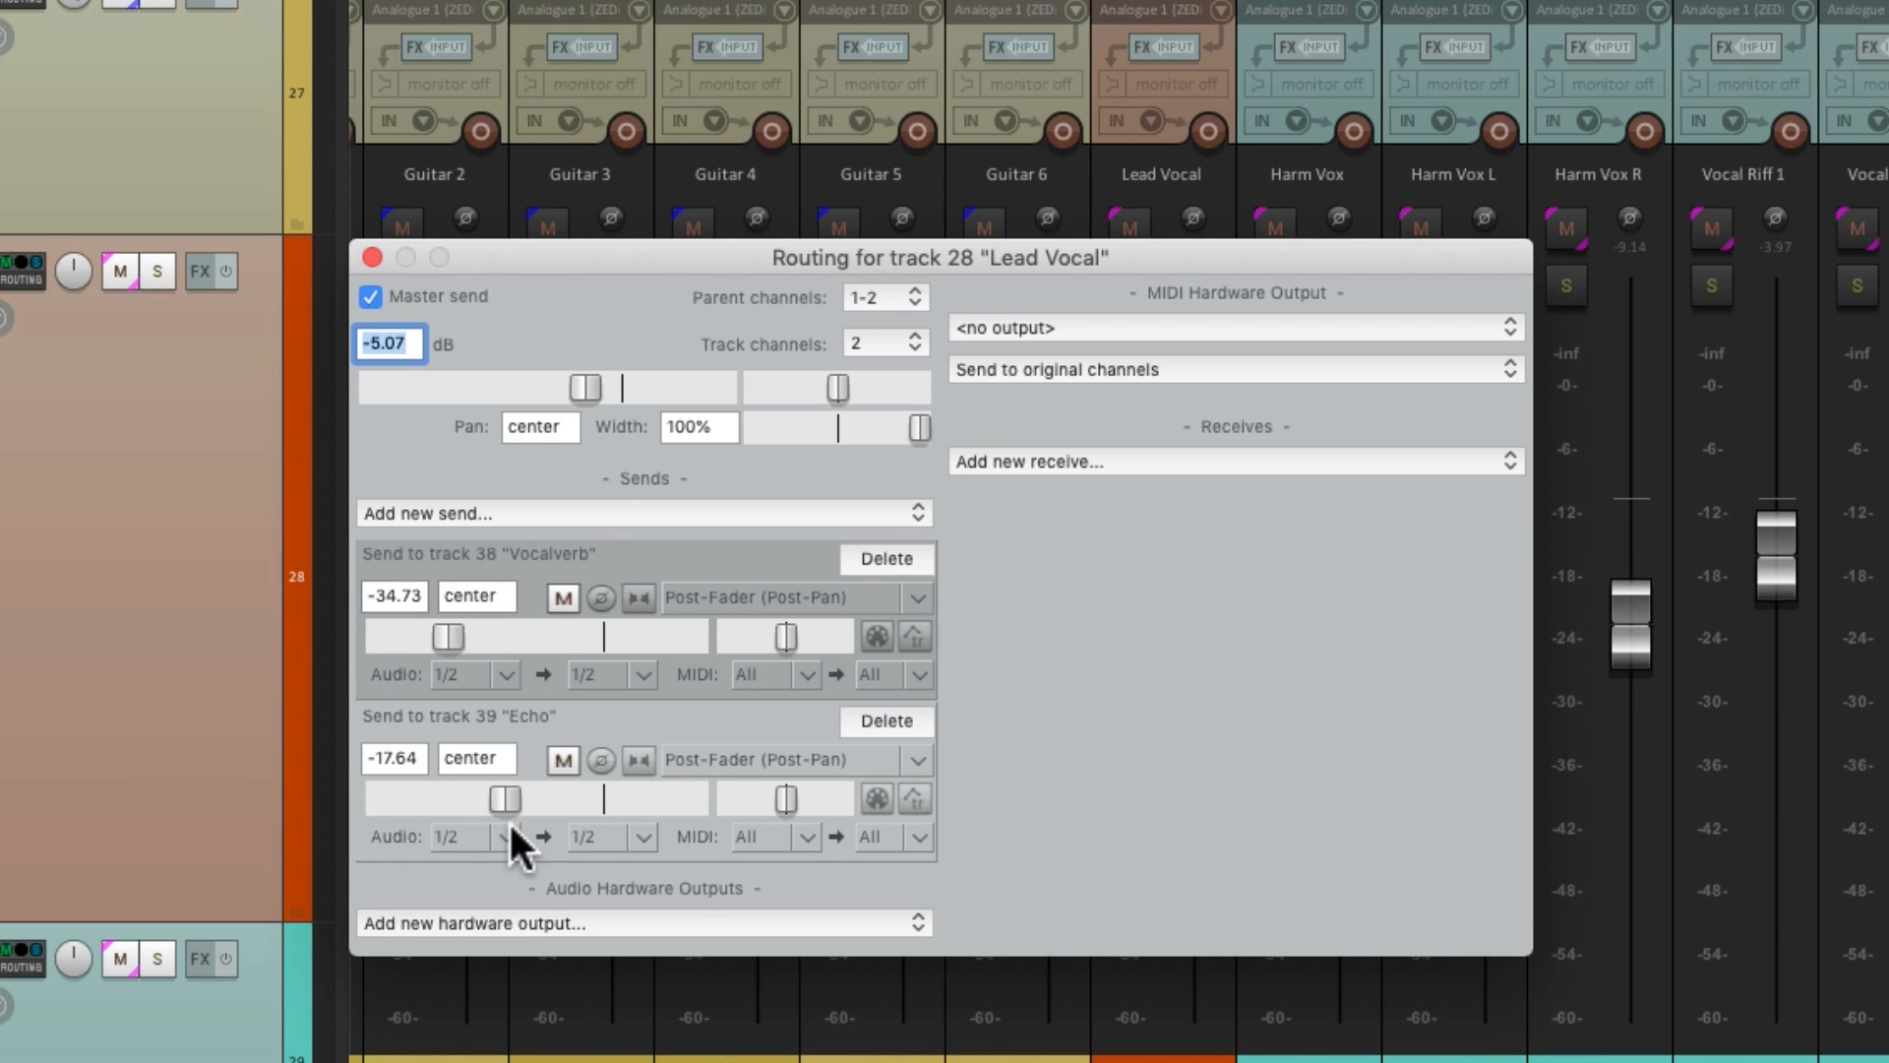
{"action": "left_click_drag", "start_coordinate": [547, 799], "coordinate": [496, 799]}
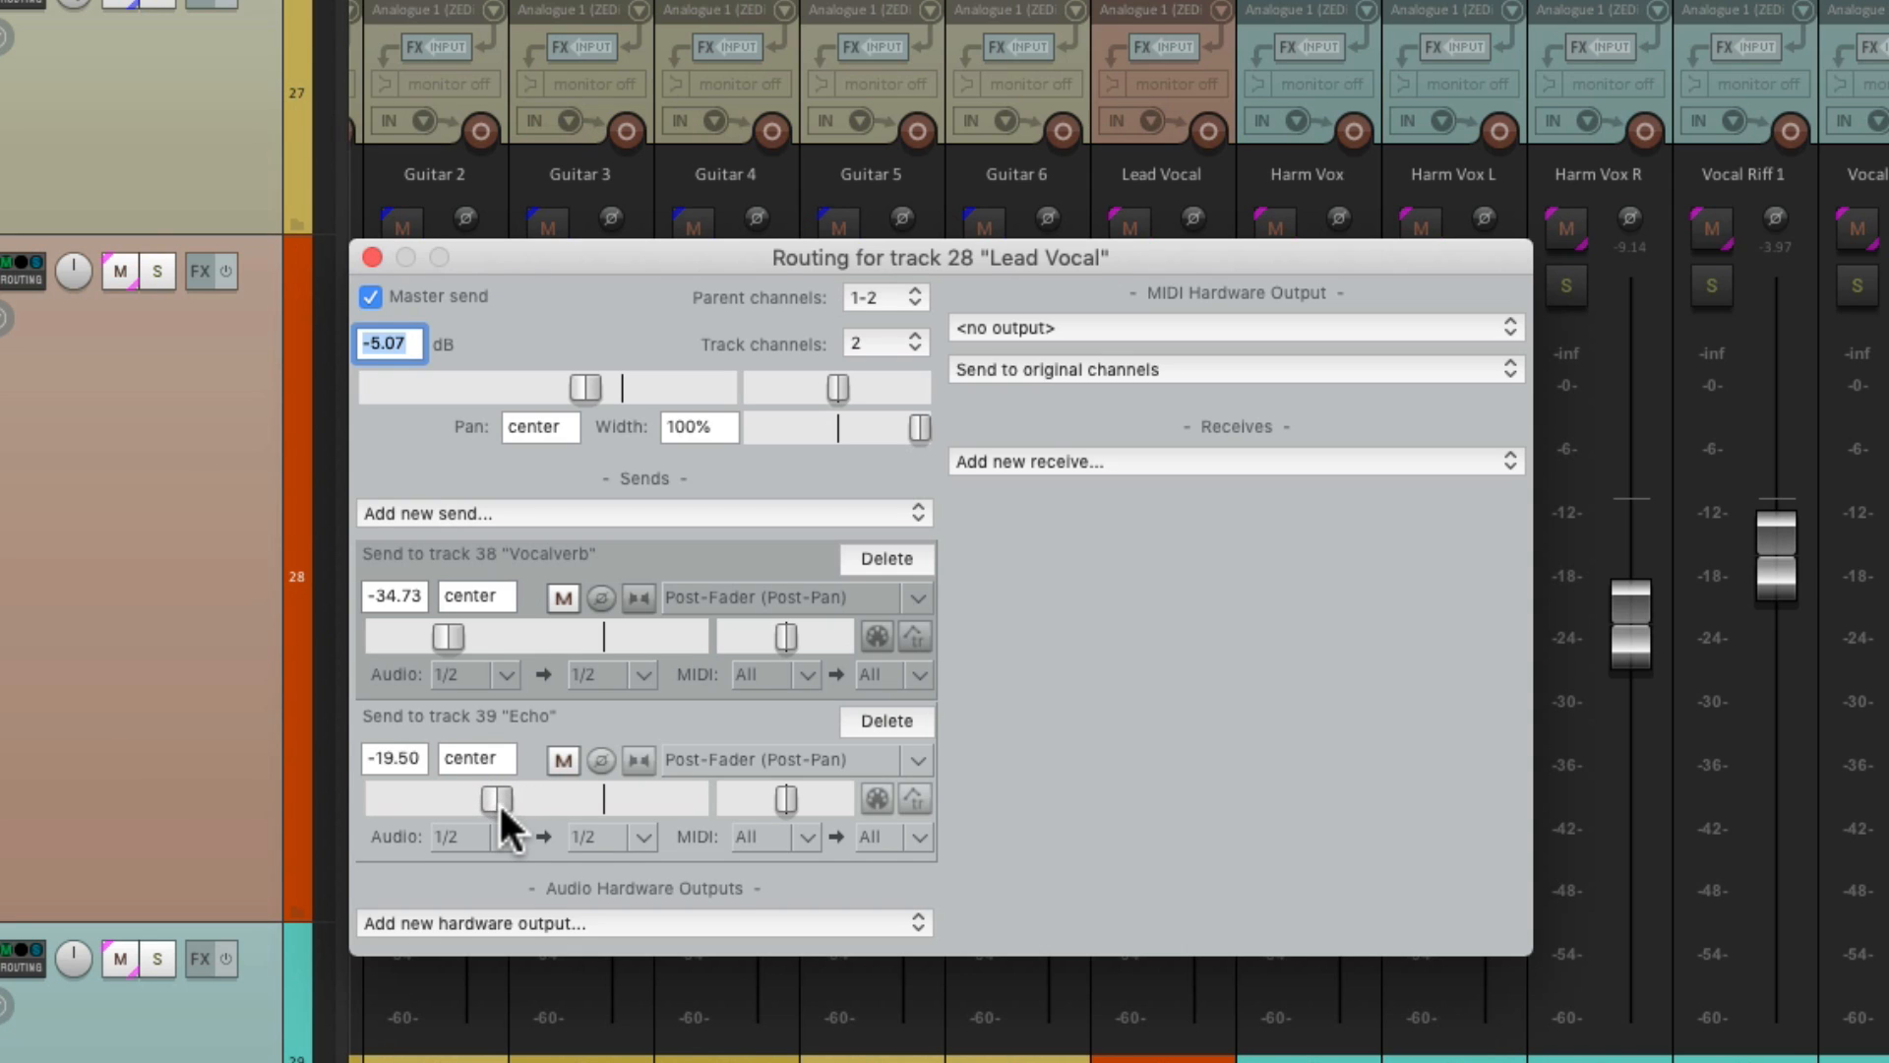
{"action": "left_click_drag", "start_coordinate": [502, 799], "coordinate": [492, 799]}
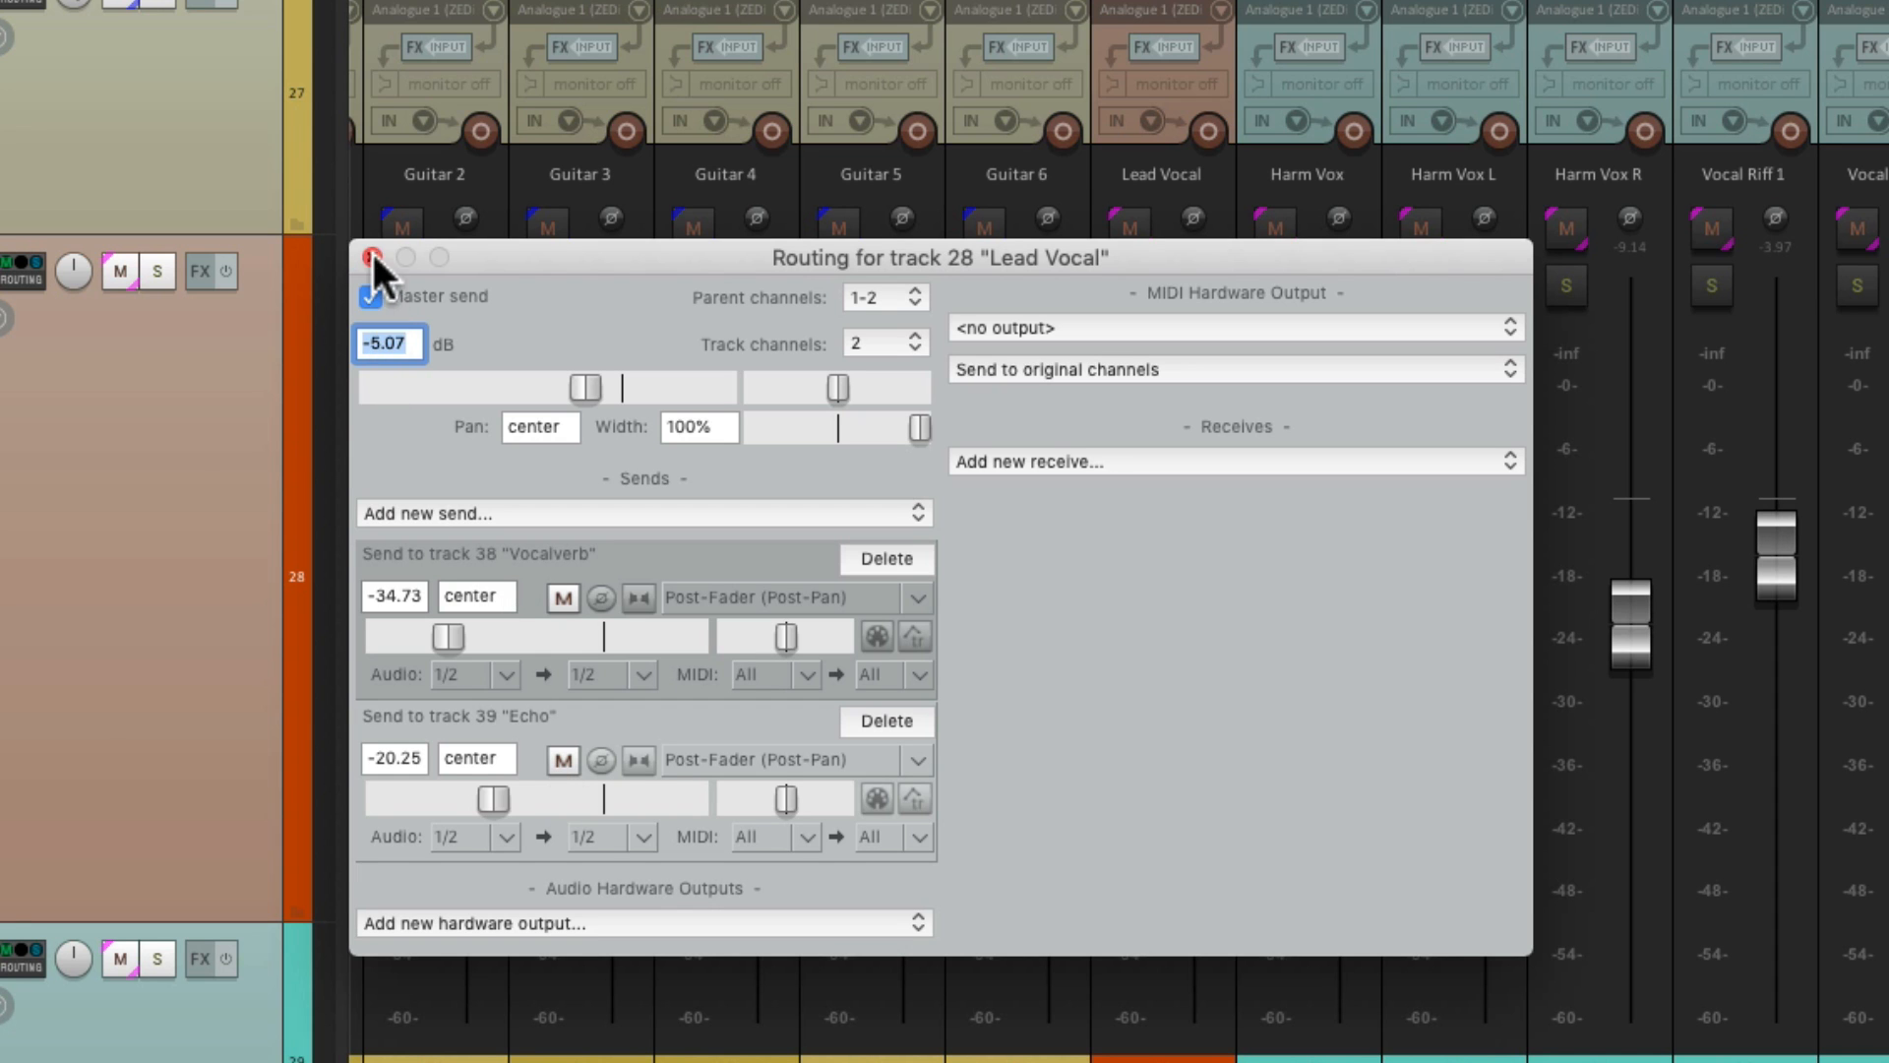
{"action": "left_click", "coordinate": [372, 257]}
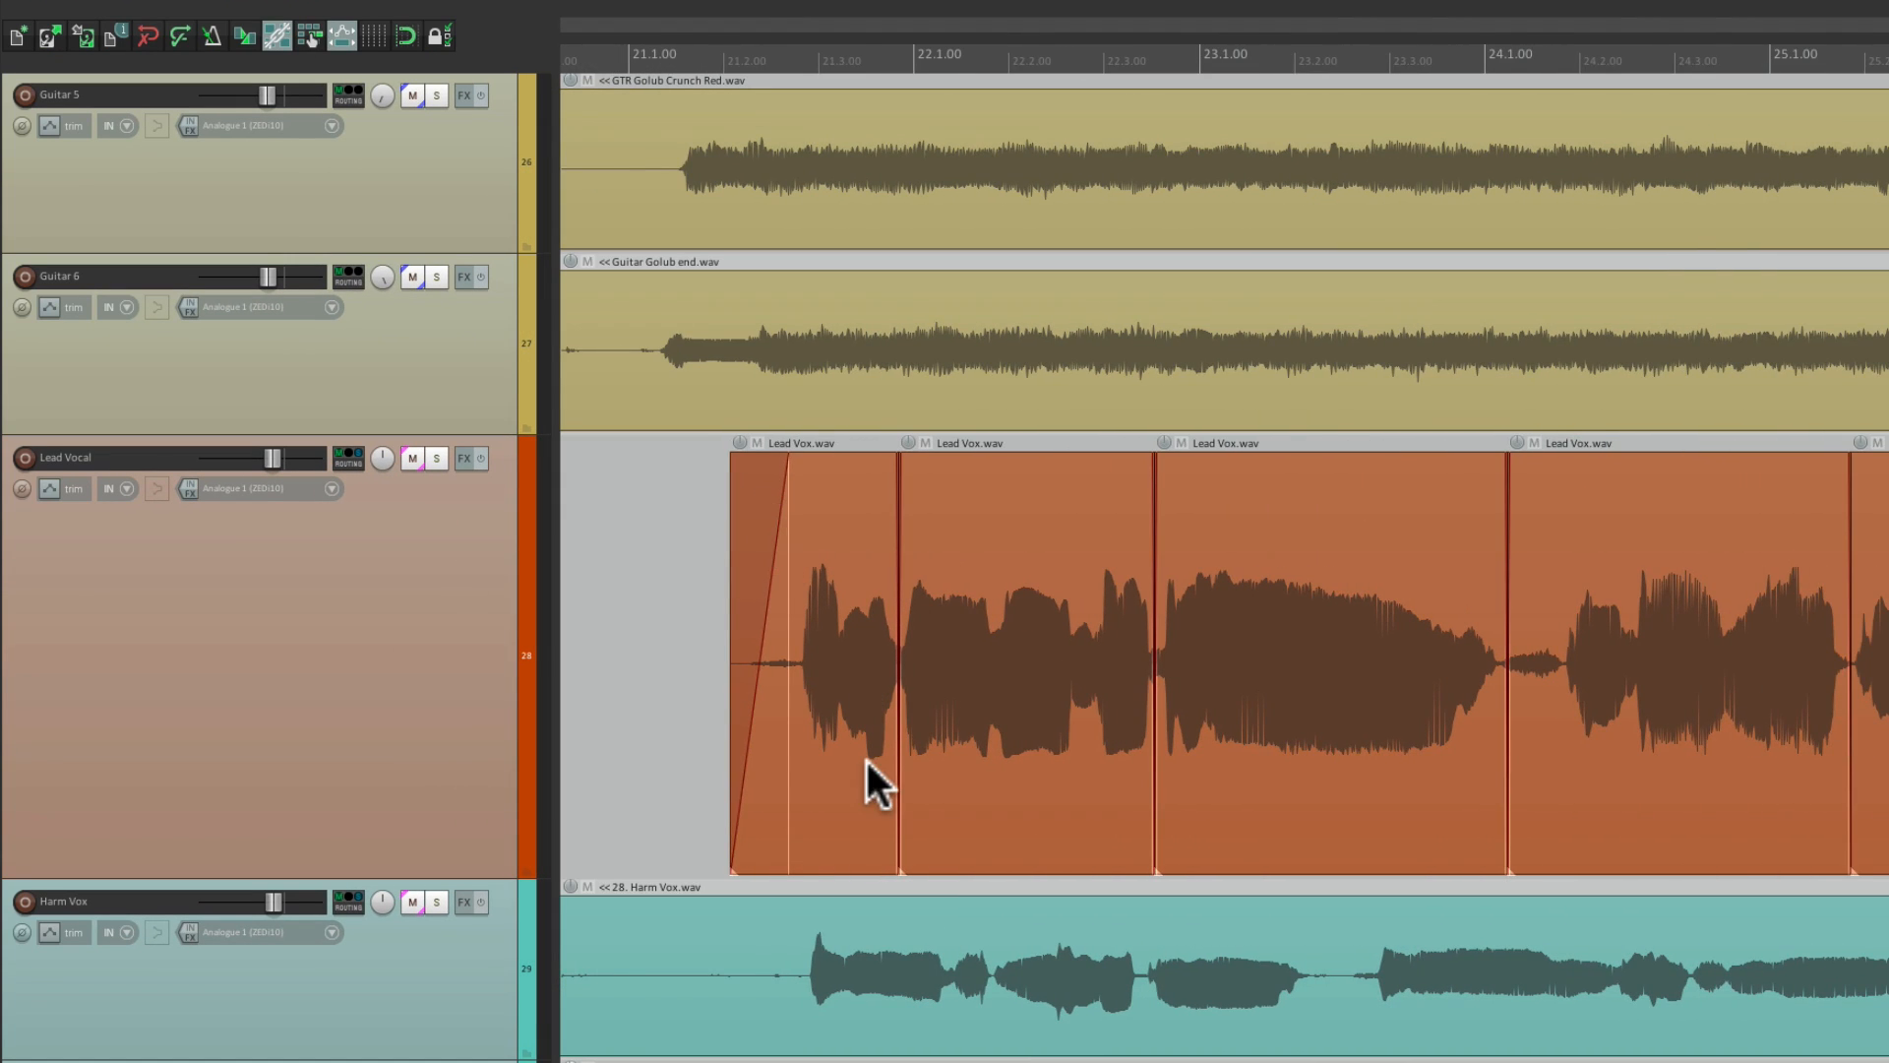
{"action": "mouse_move", "coordinate": [862, 587]}
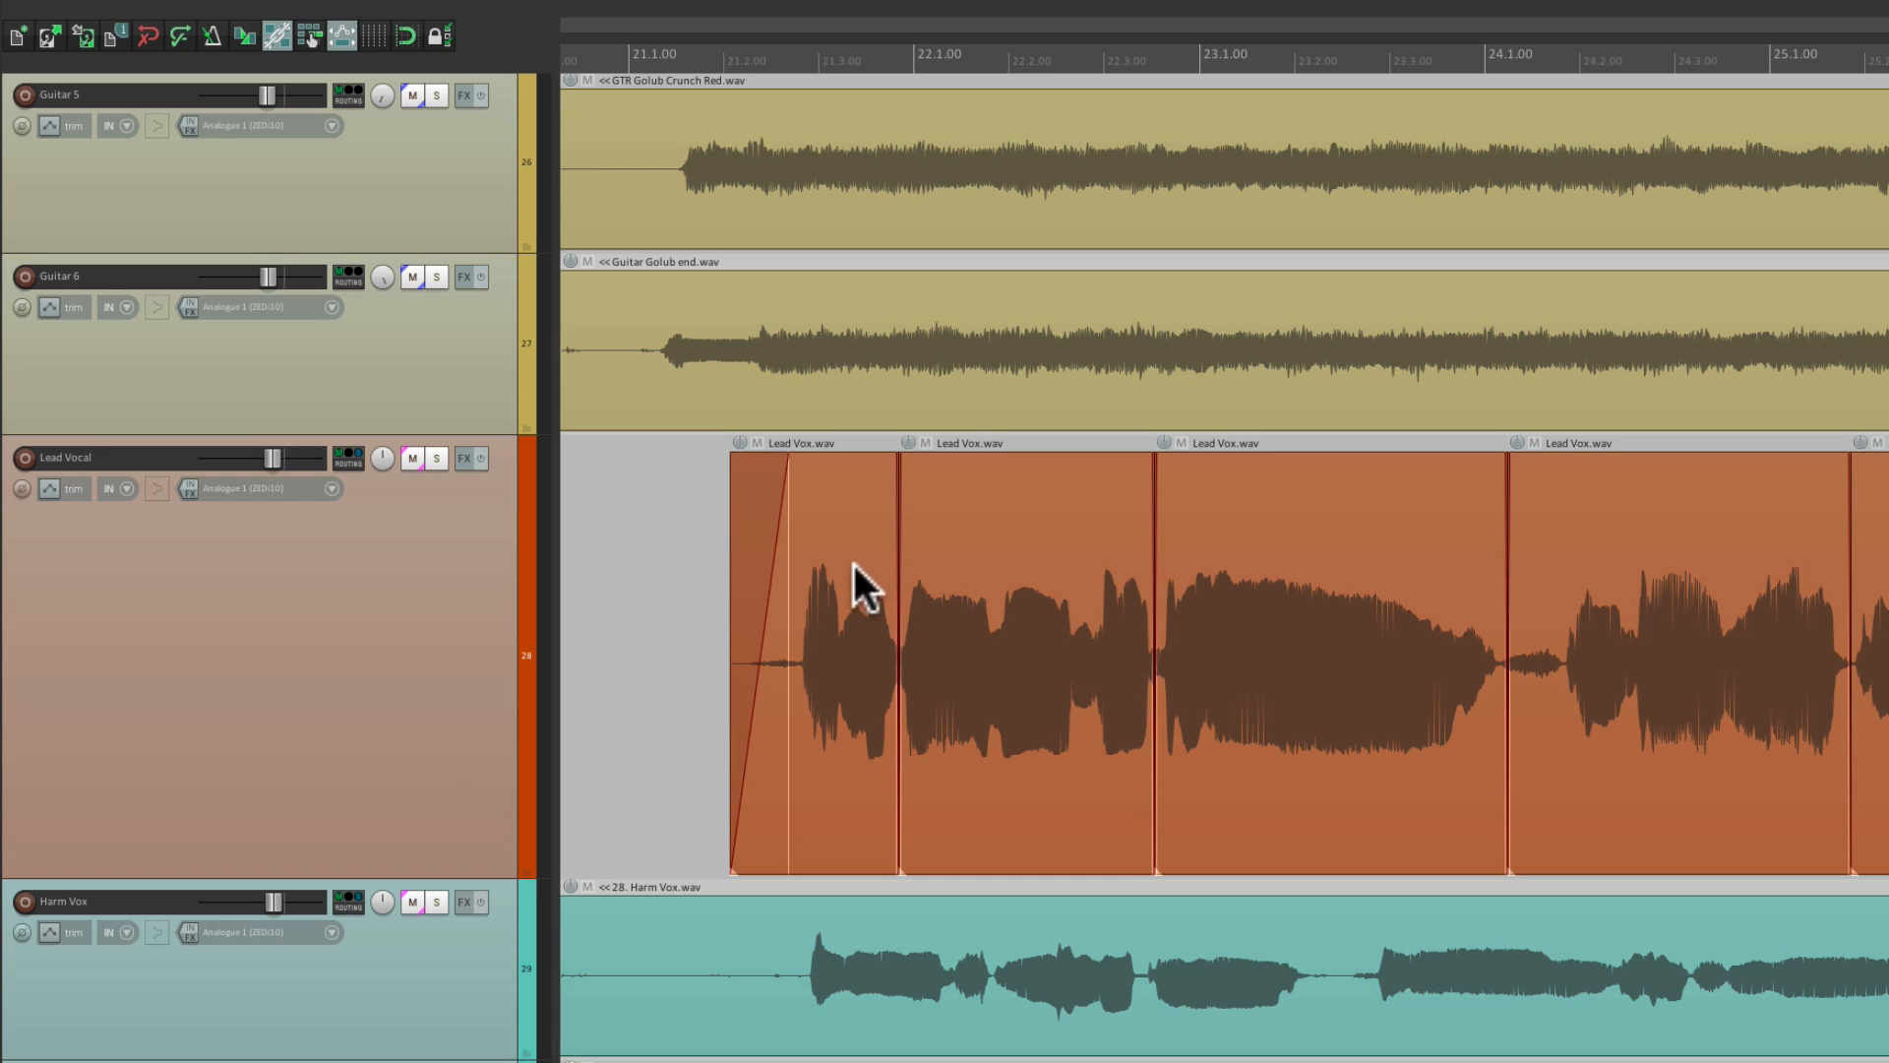
{"action": "mouse_move", "coordinate": [1270, 573]}
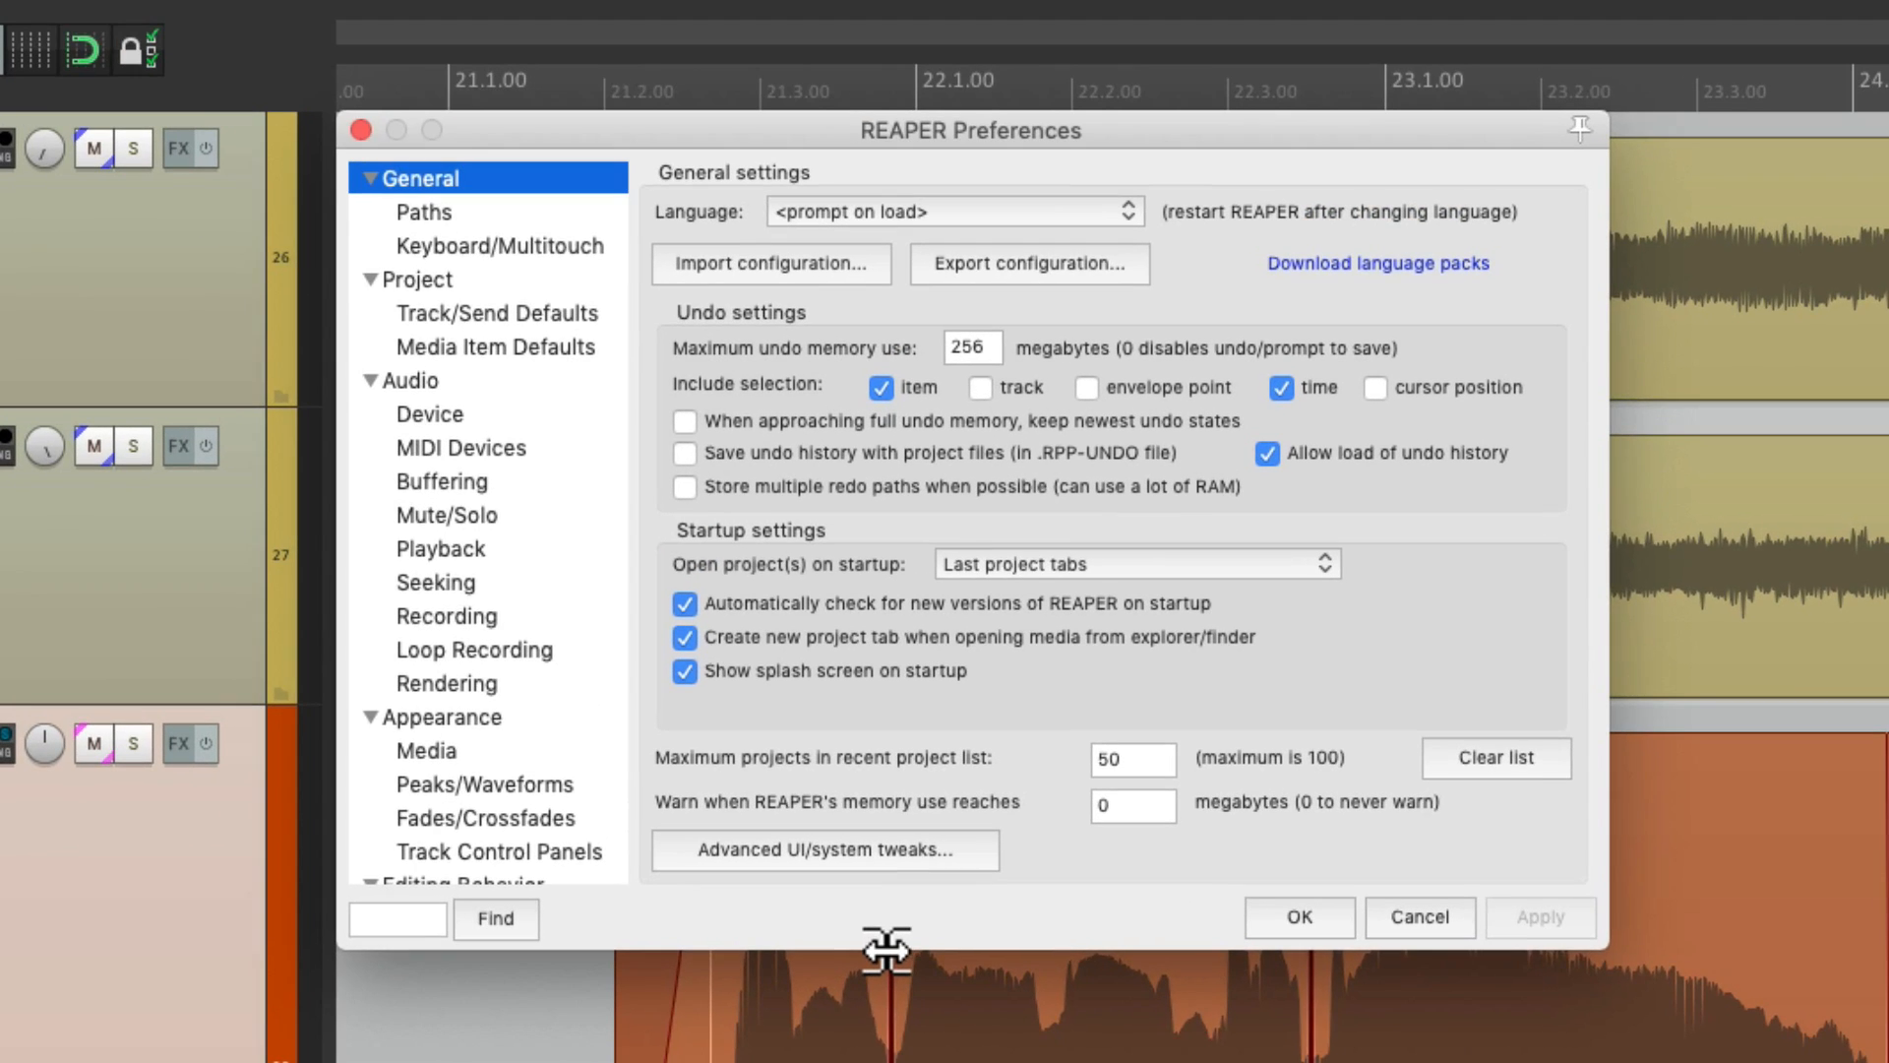
{"action": "mouse_move", "coordinate": [549, 415]}
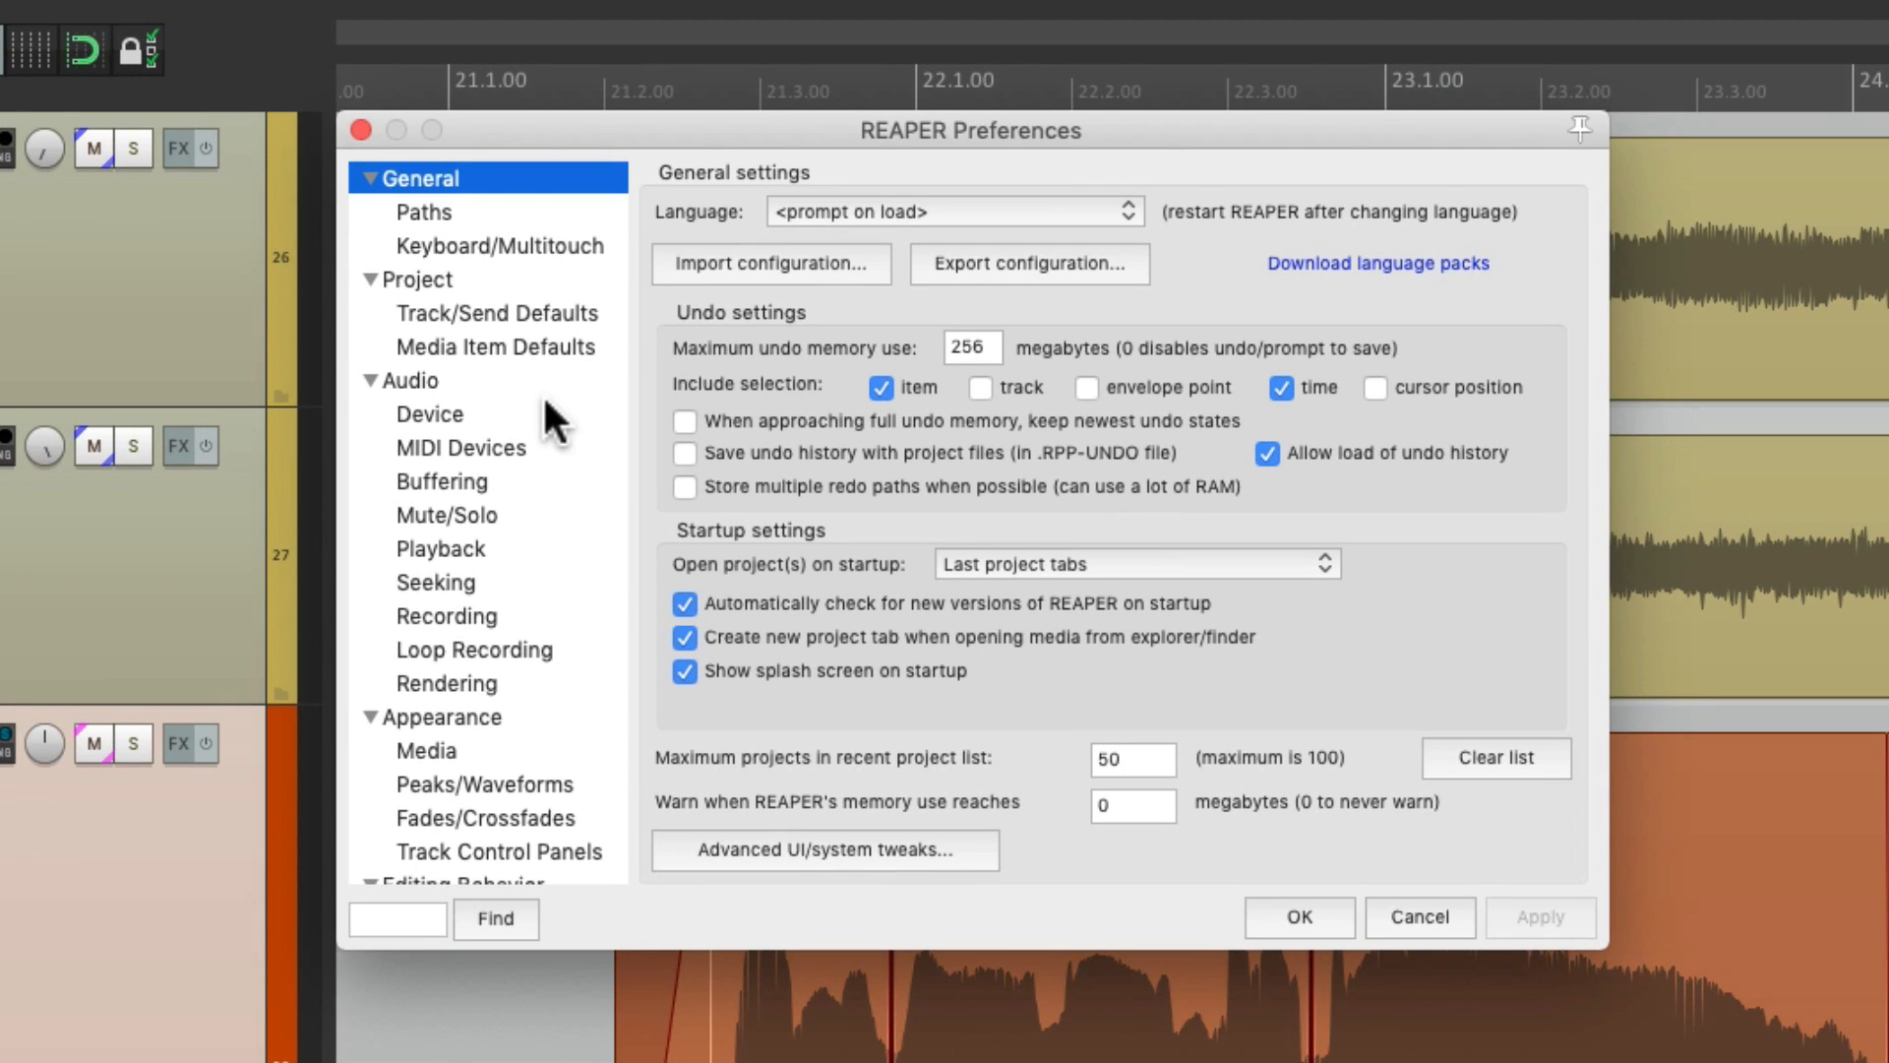
Under Appearance > Media, set the Item volume control to Knob.
{"action": "left_click", "coordinate": [425, 417]}
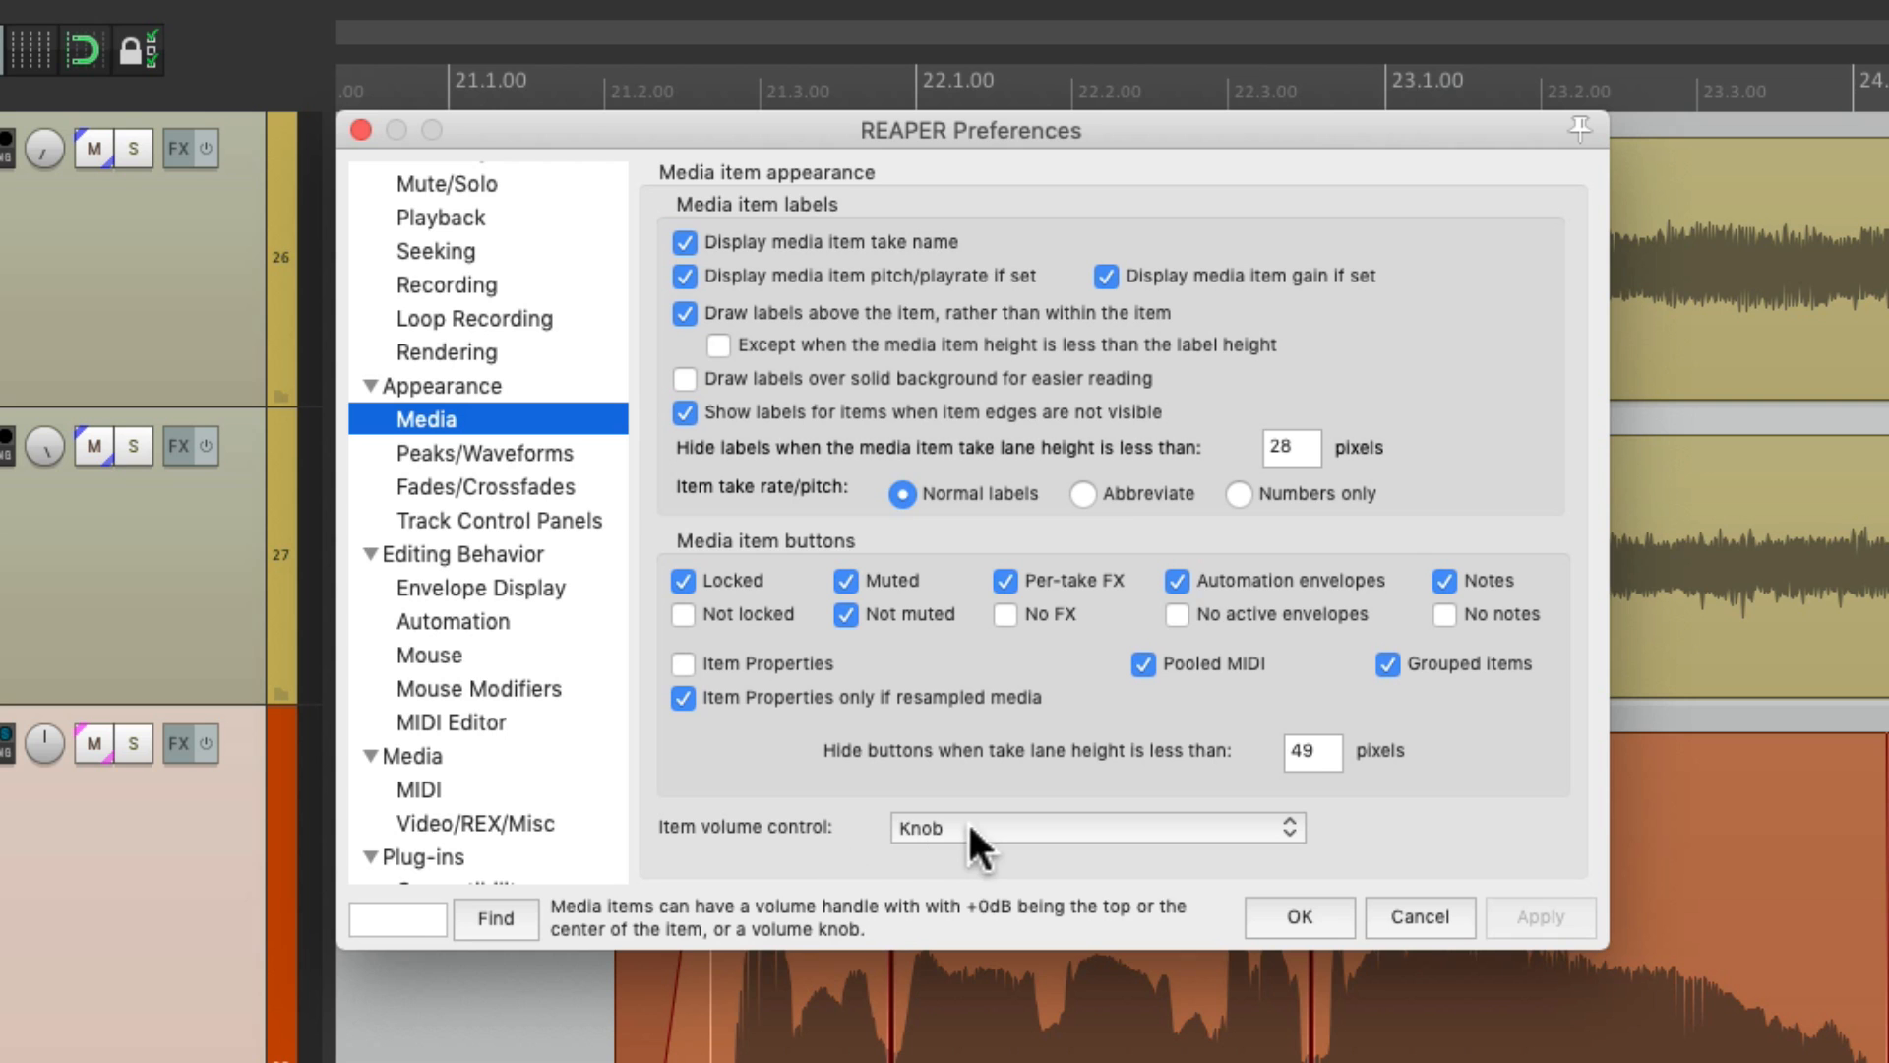
{"action": "left_click", "coordinate": [1095, 829]}
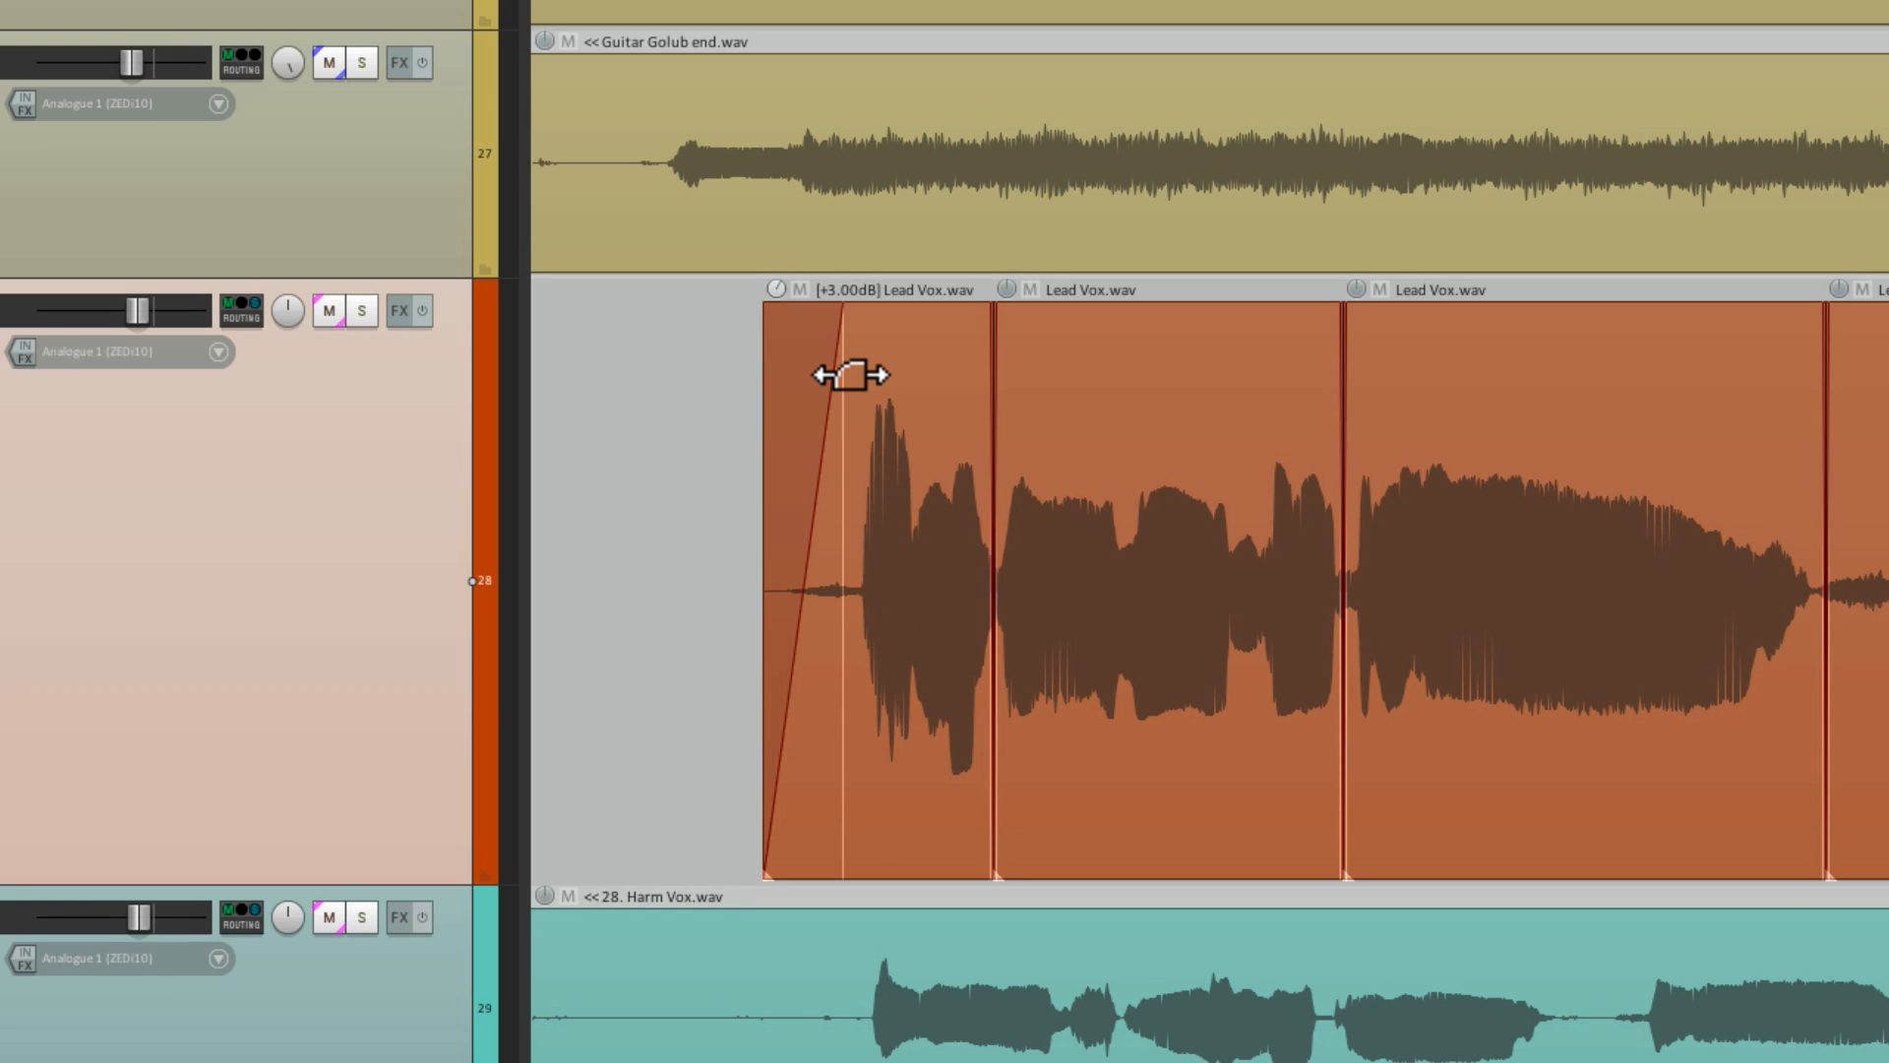
{"action": "mouse_move", "coordinate": [783, 307]}
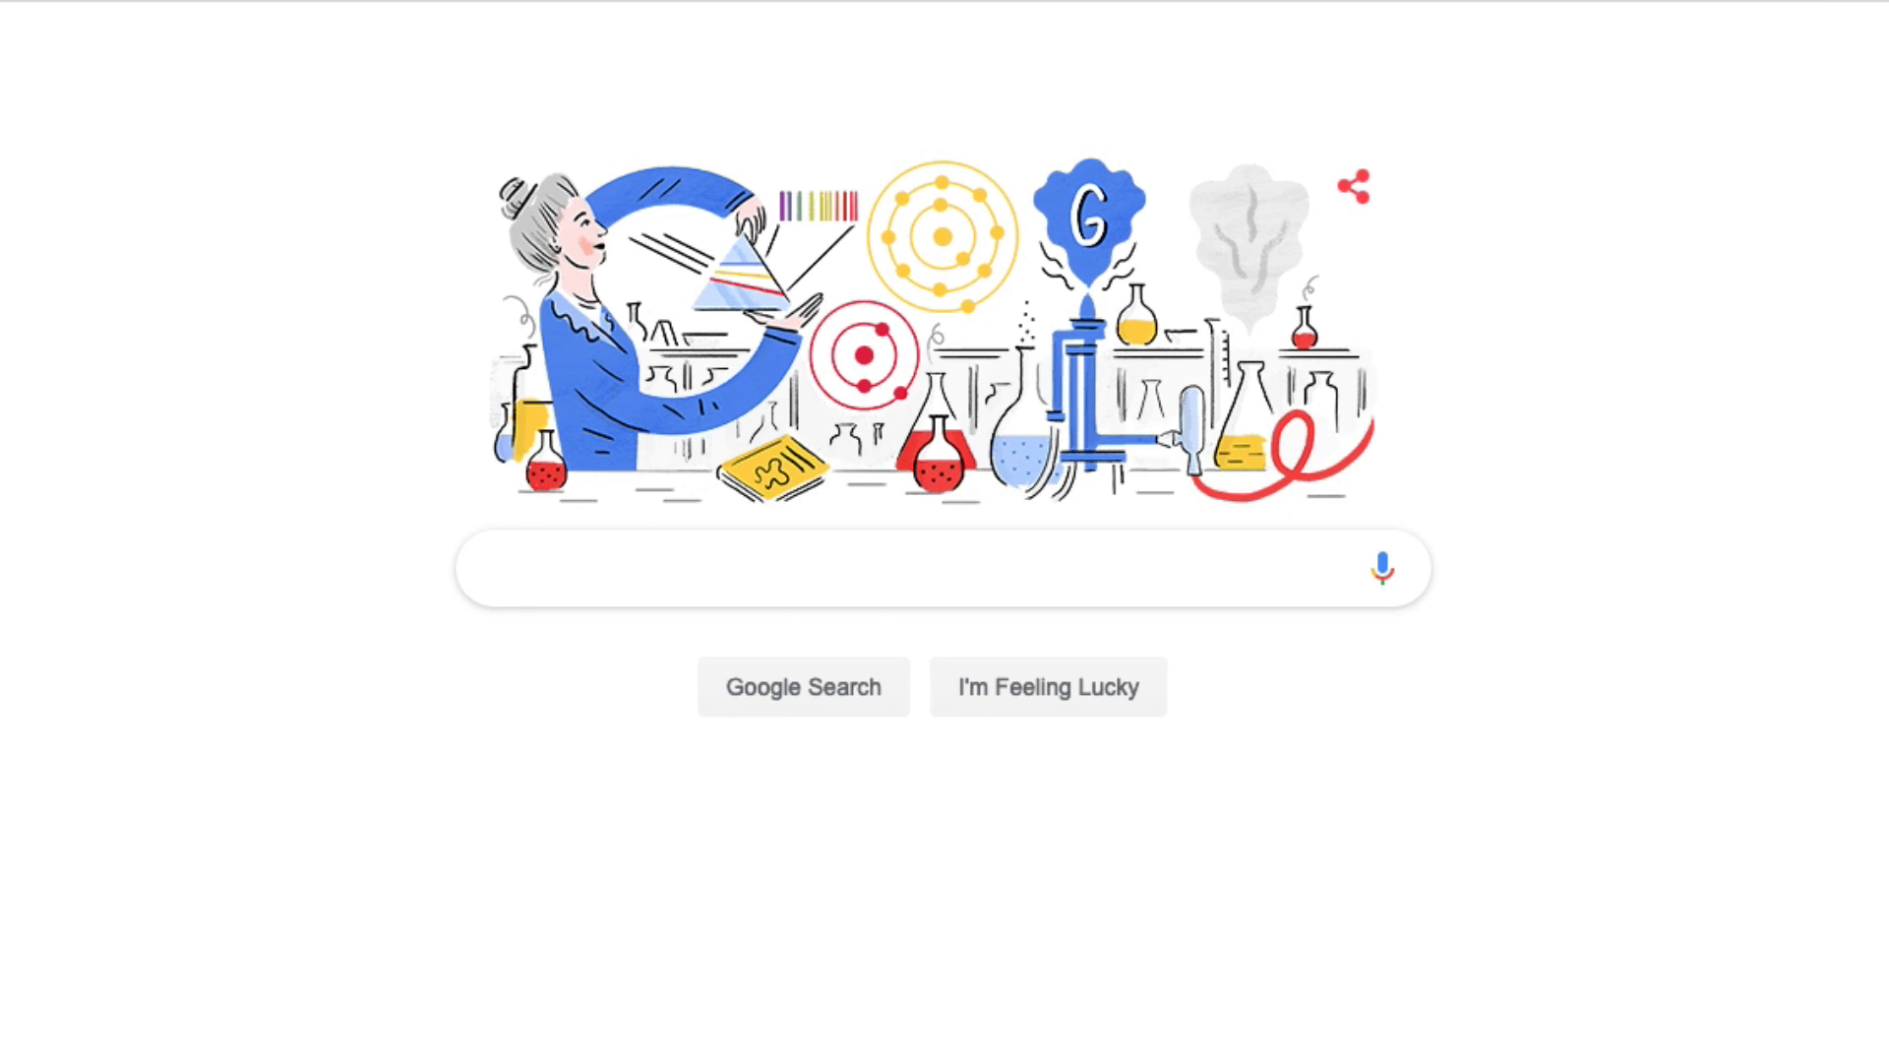
Search REAPER Stash for 'item volume mousewheel' and download Item_Volume_Mousewheel.eel.
{"action": "type", "text": "reaper stash"}
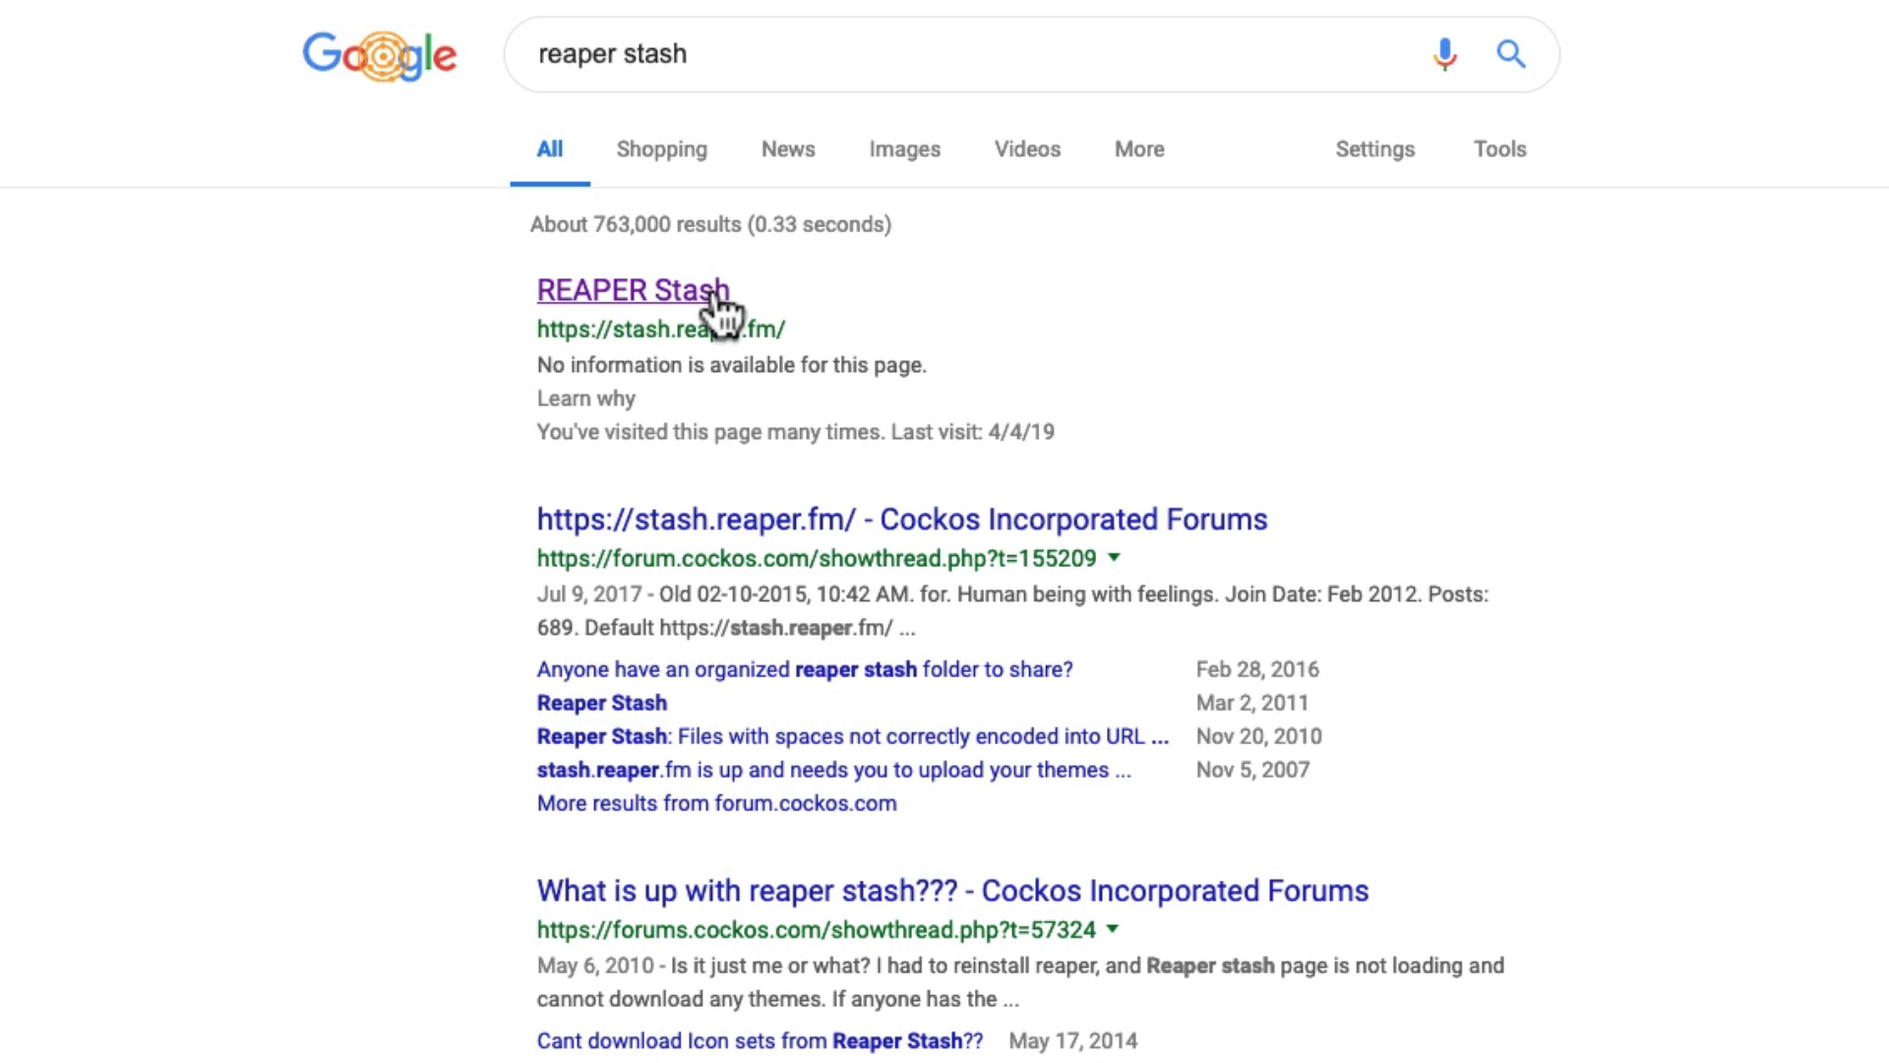
{"action": "left_click", "coordinate": [632, 289]}
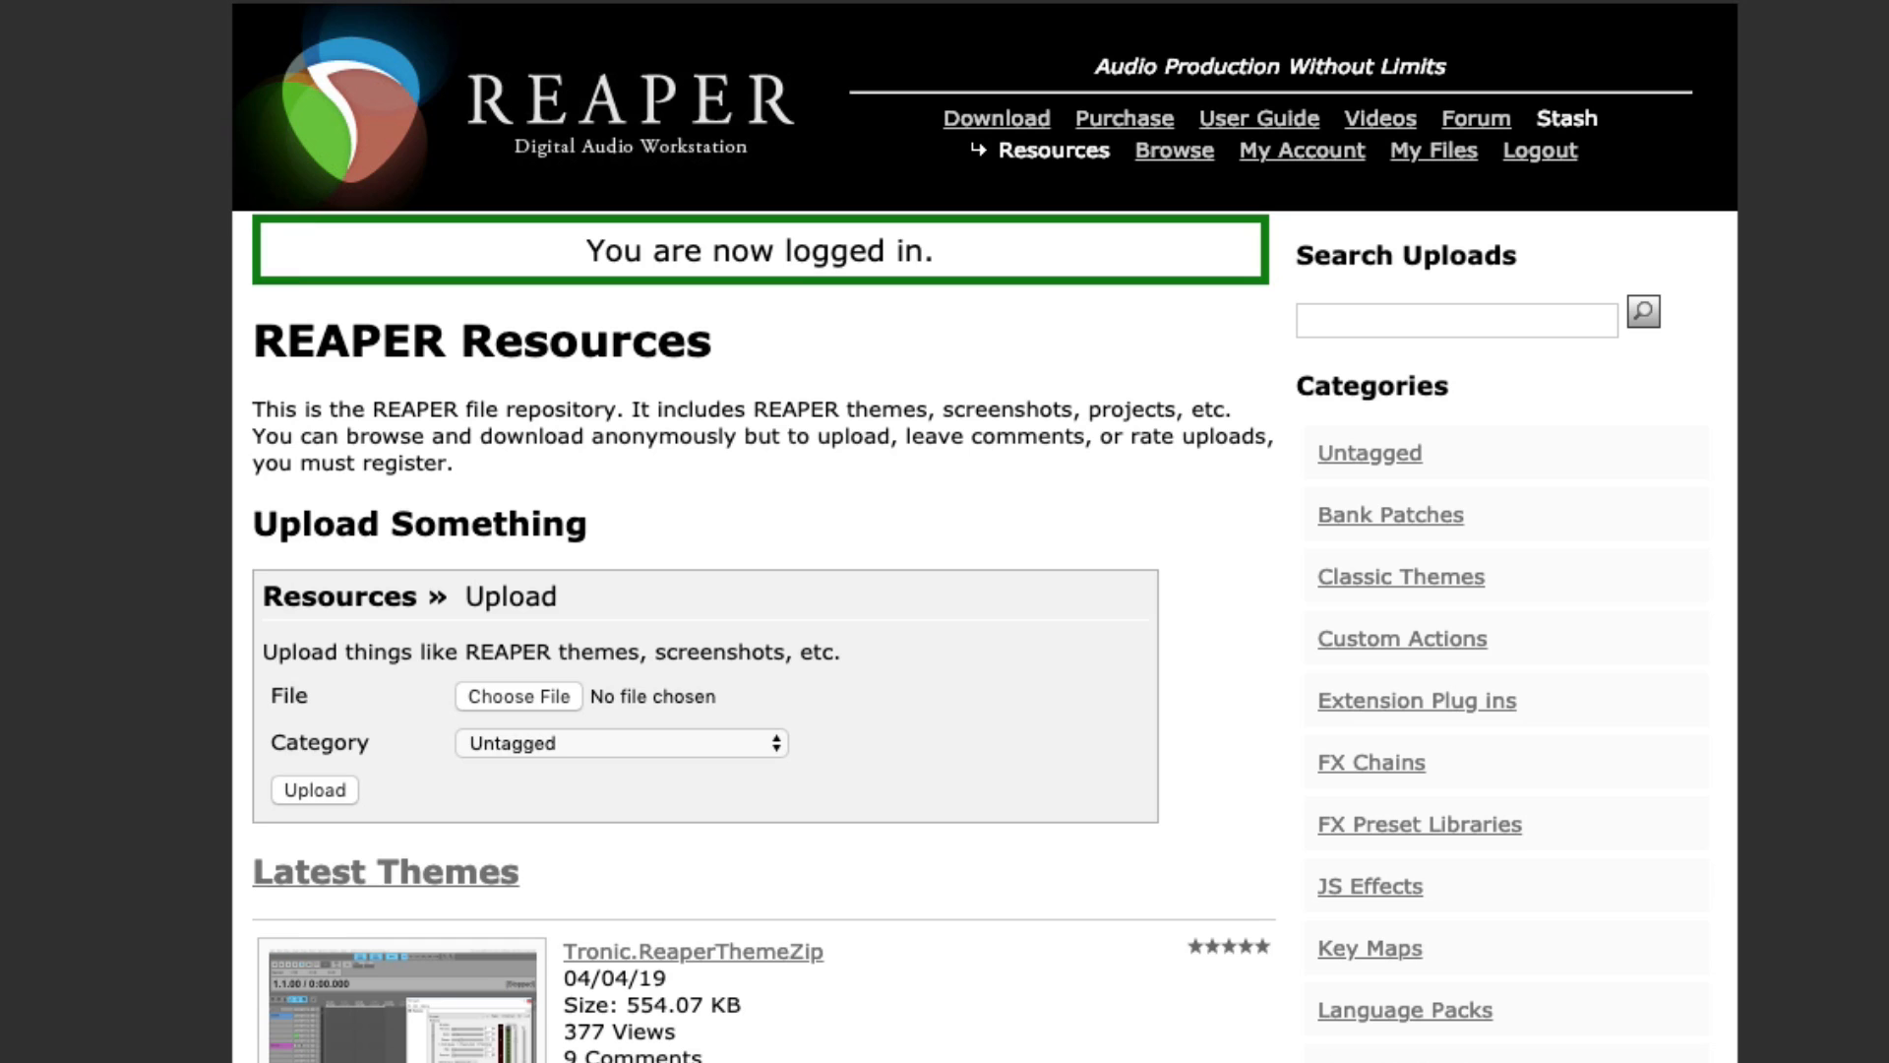
{"action": "type", "text": "item volume mousewheel"}
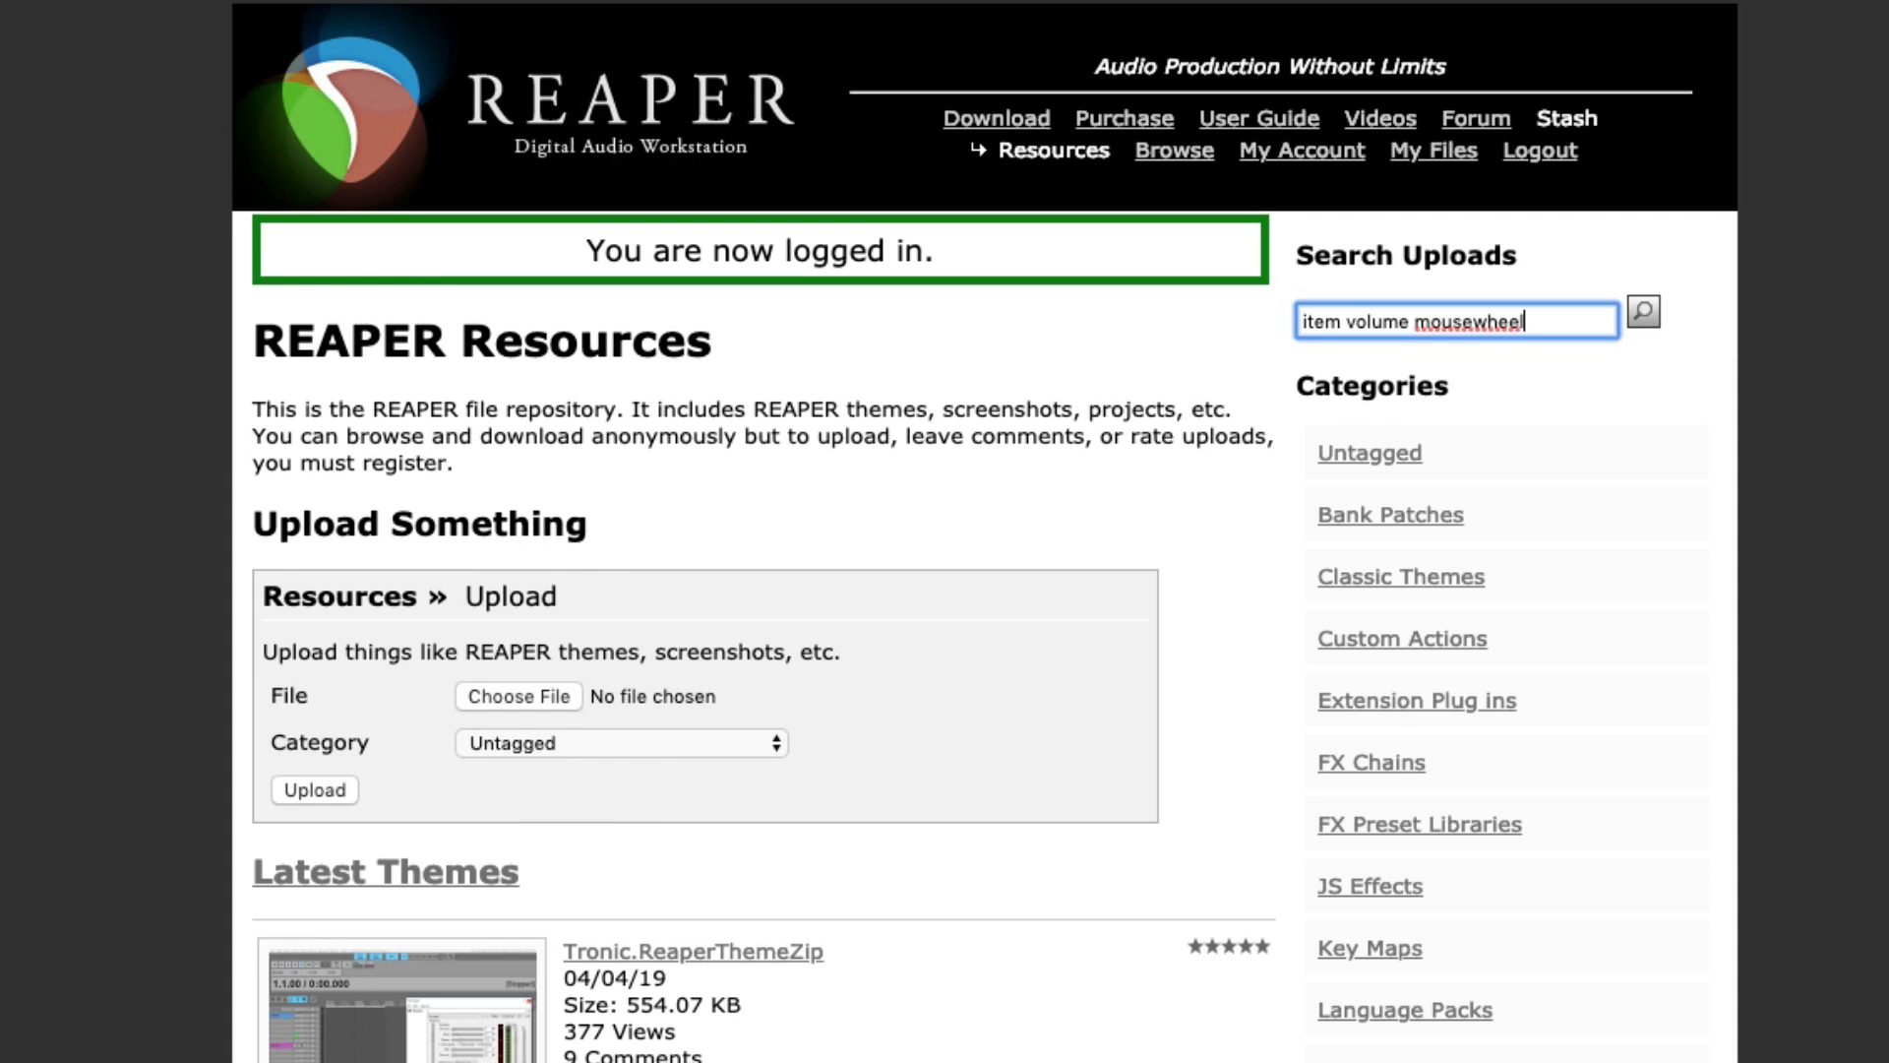
{"action": "left_click", "coordinate": [1641, 311]}
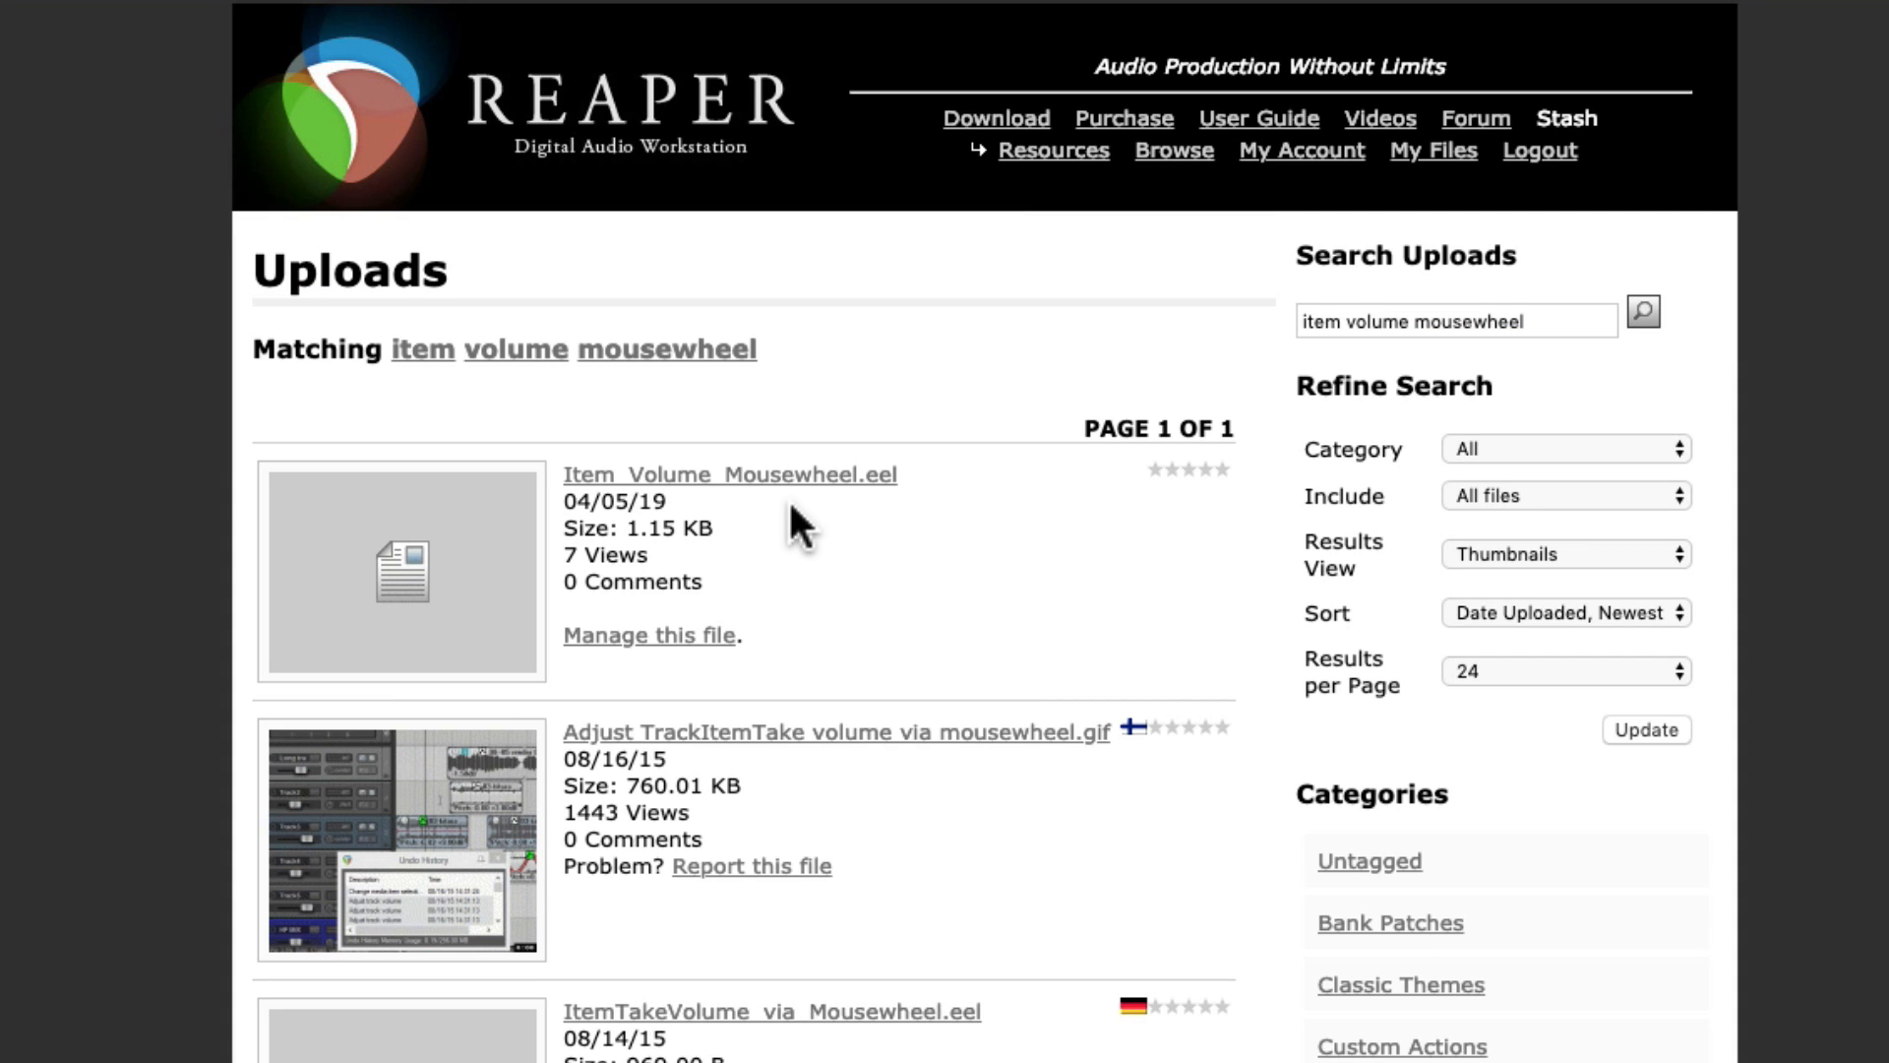
{"action": "mouse_move", "coordinate": [775, 528]}
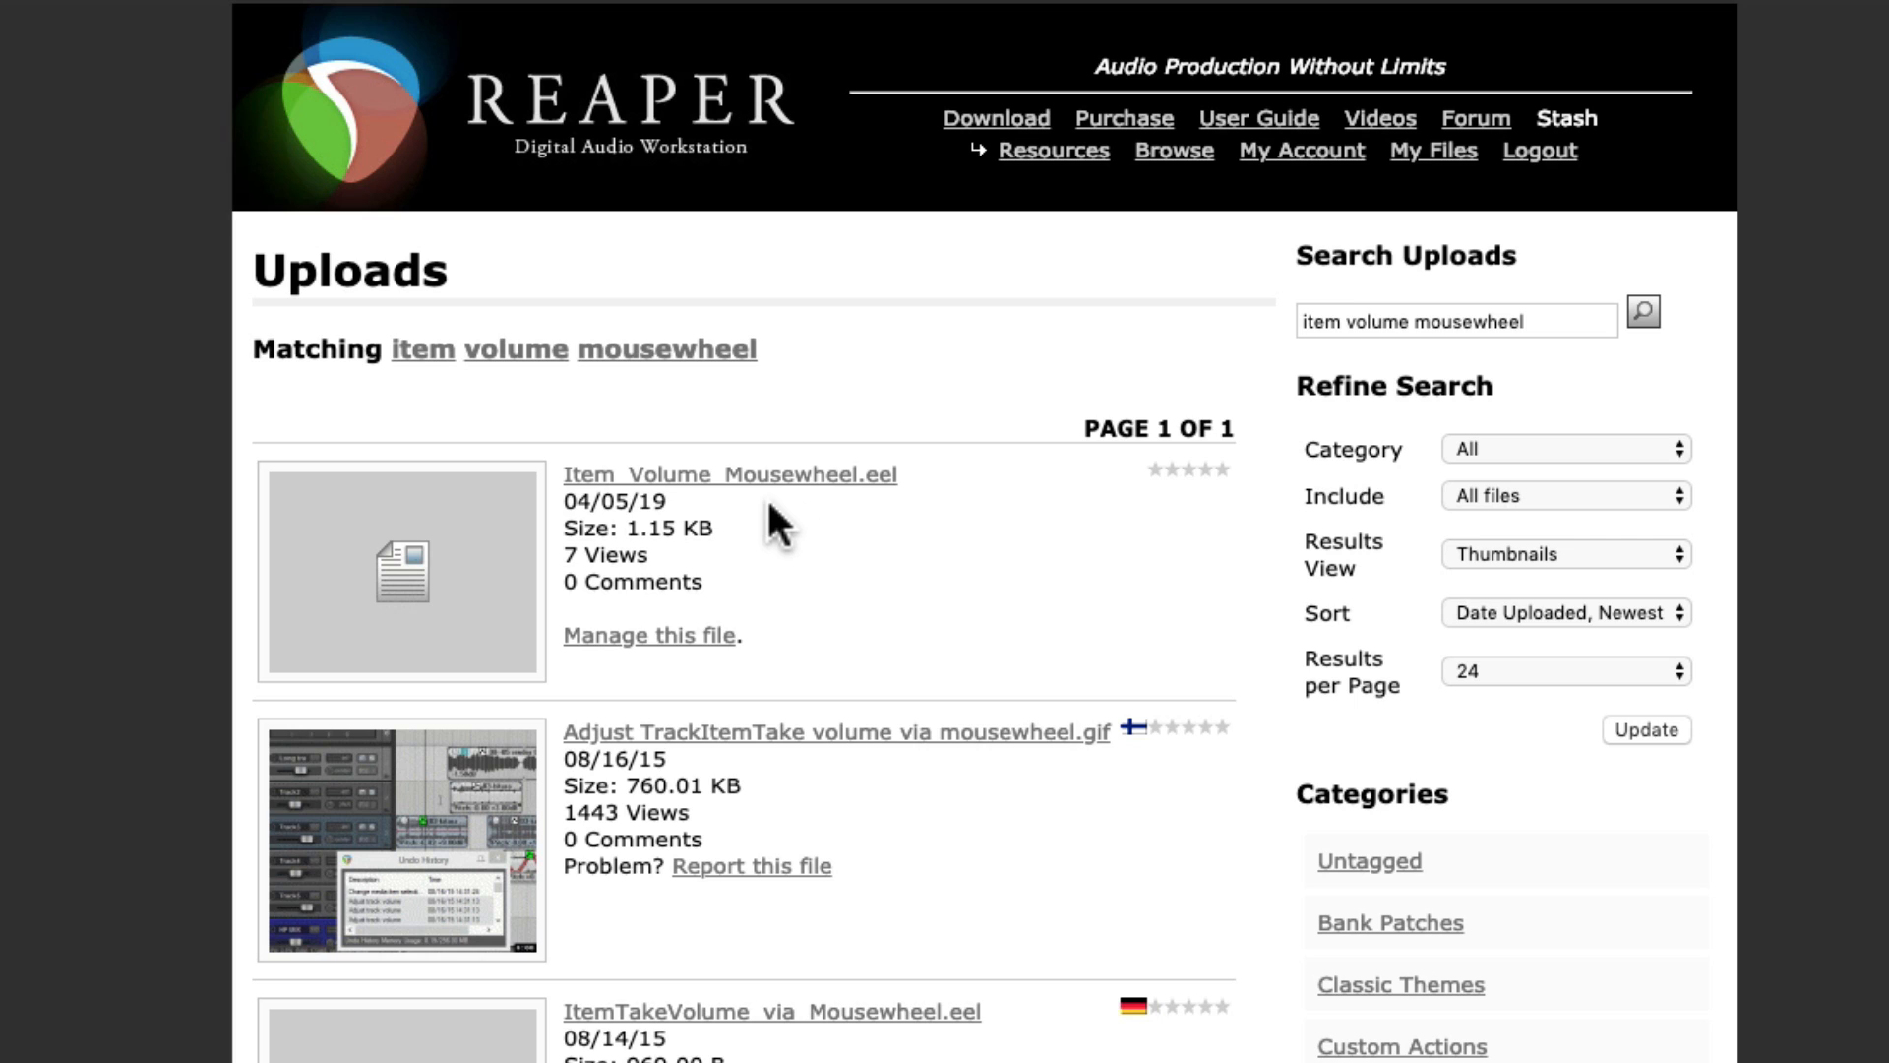
{"action": "mouse_move", "coordinate": [809, 505]}
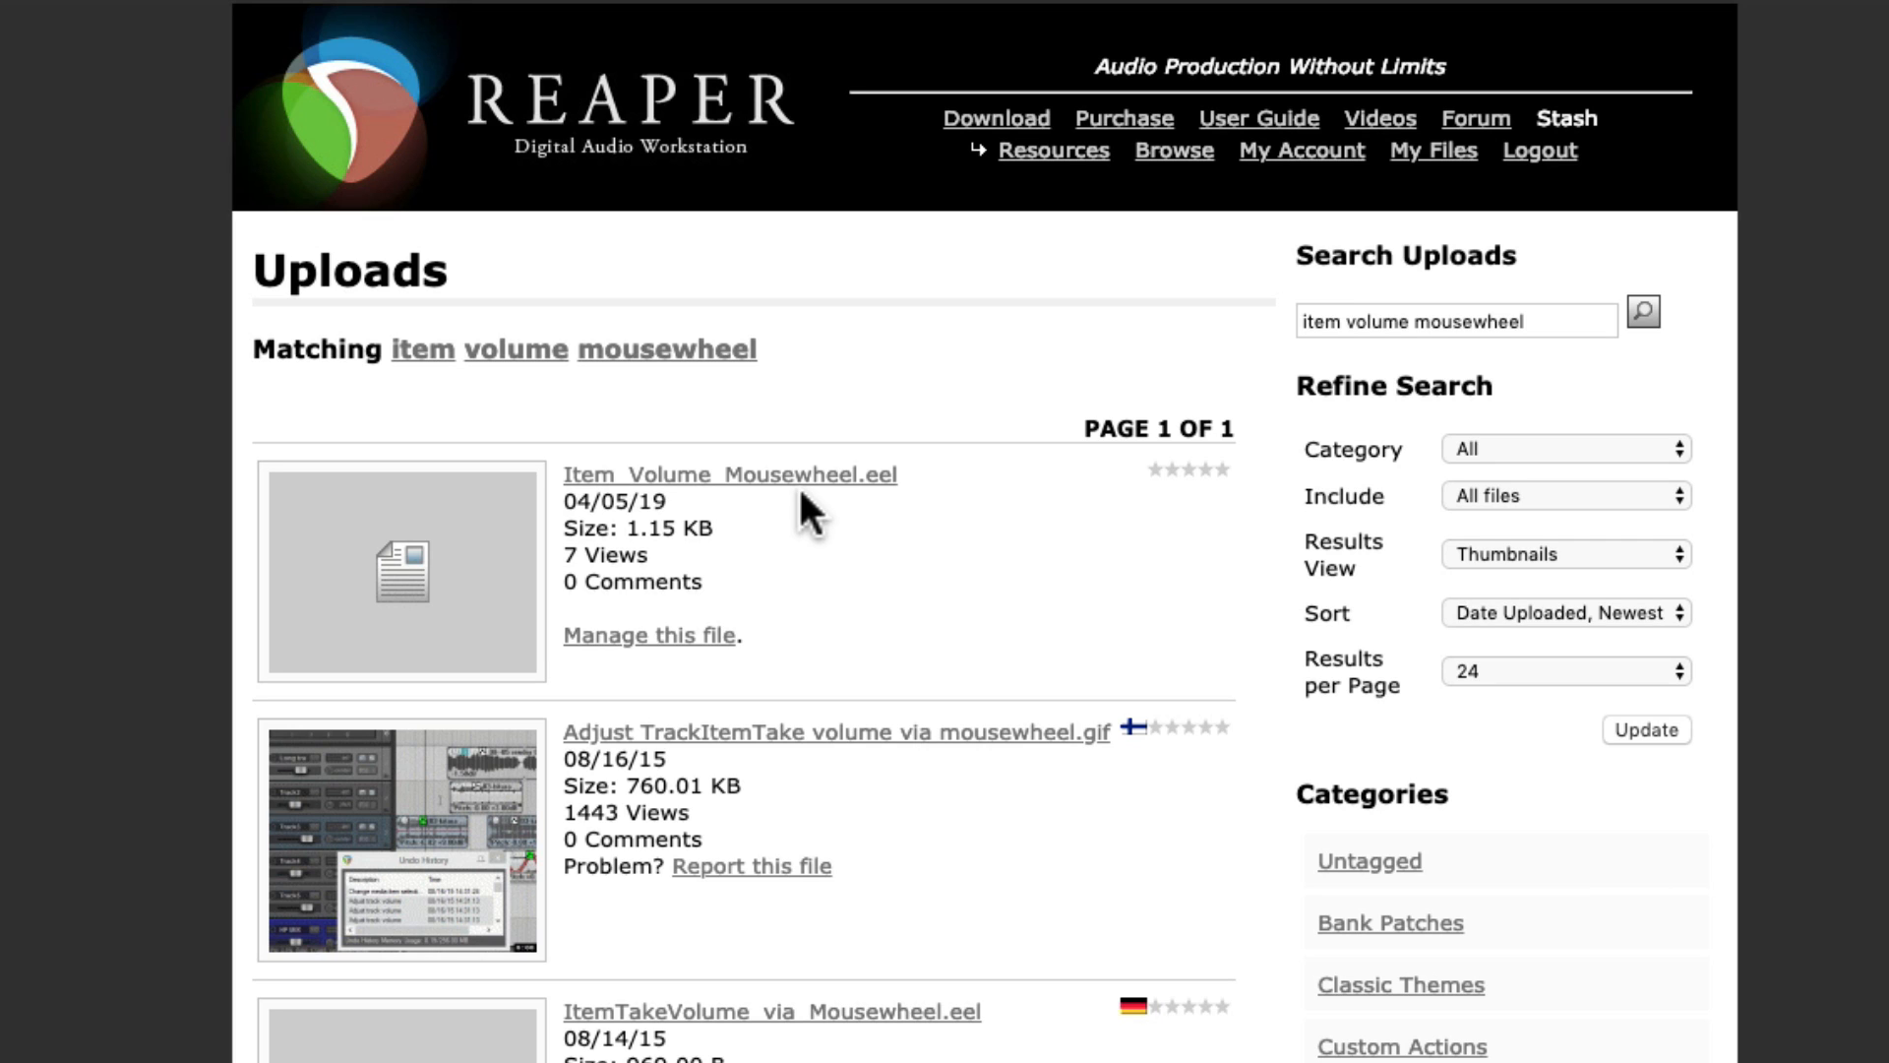
{"action": "left_click", "coordinate": [728, 474]}
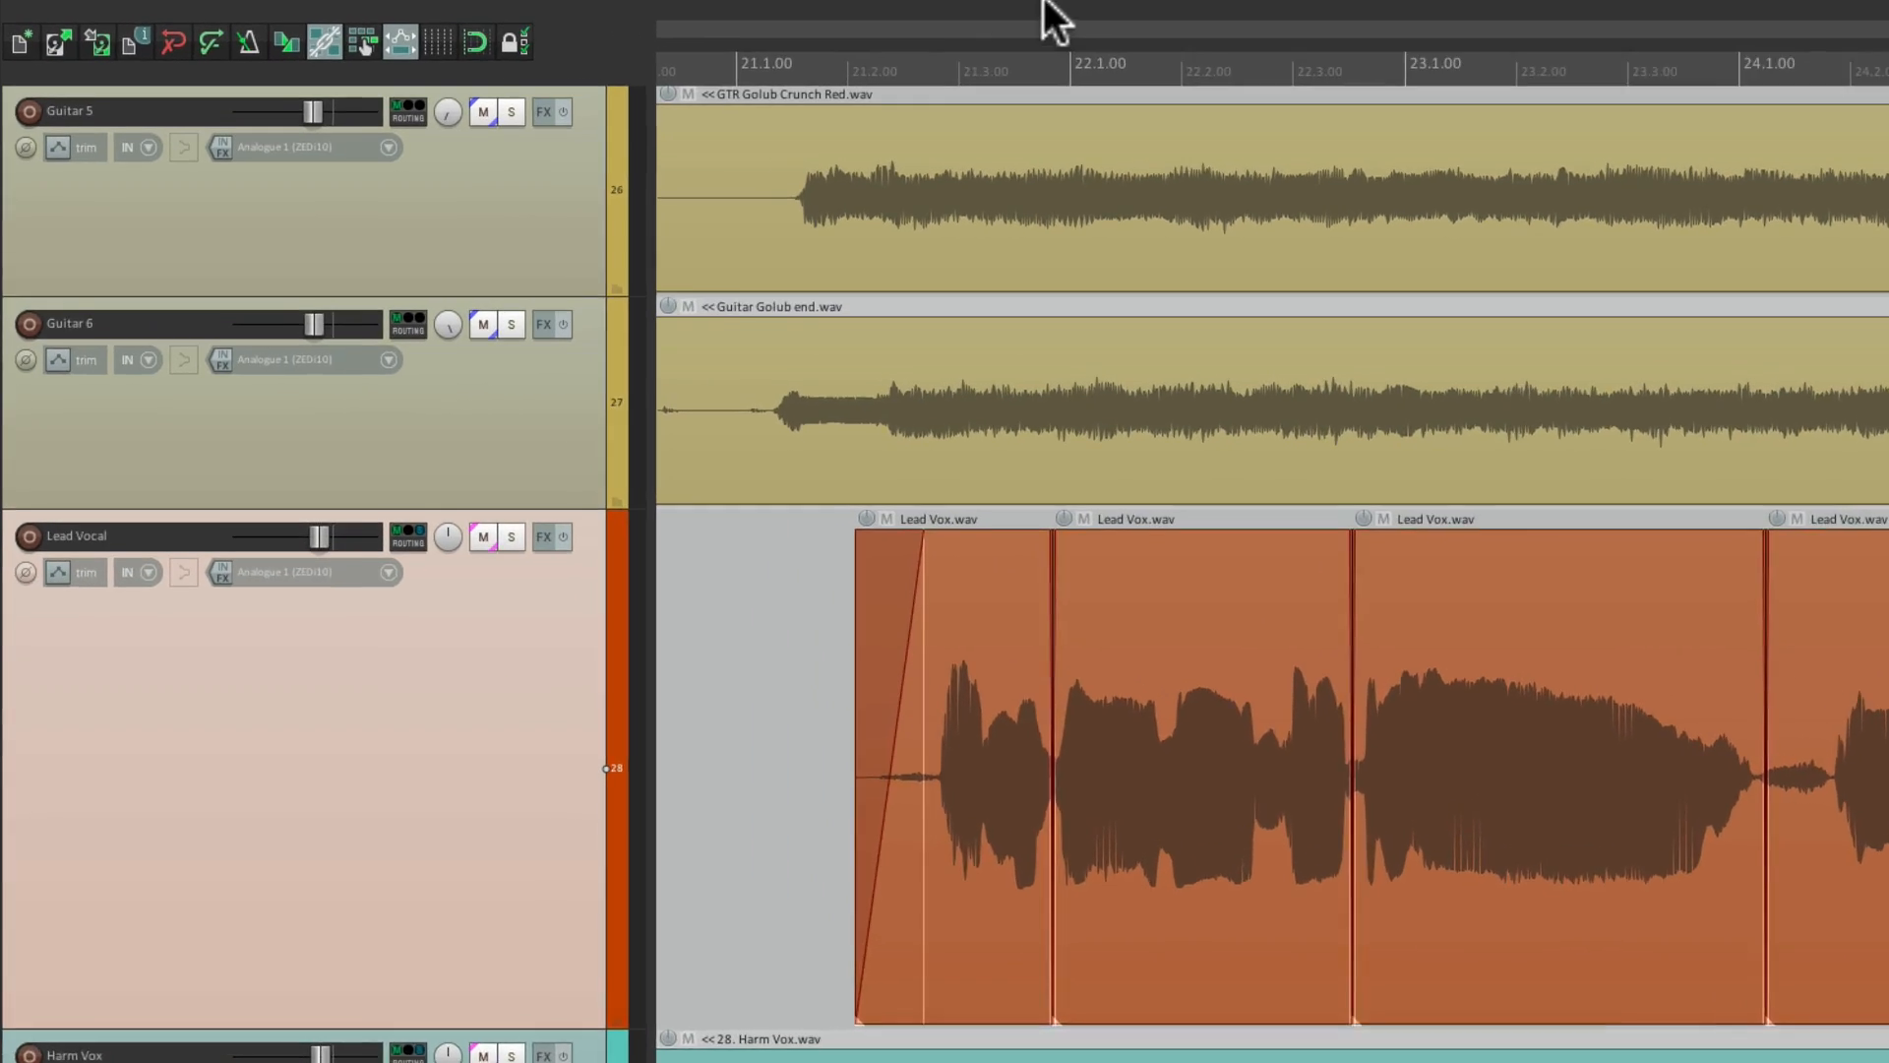
Bring up REAPER's Options menu to reach the resource path command.
{"action": "left_click", "coordinate": [656, 15]}
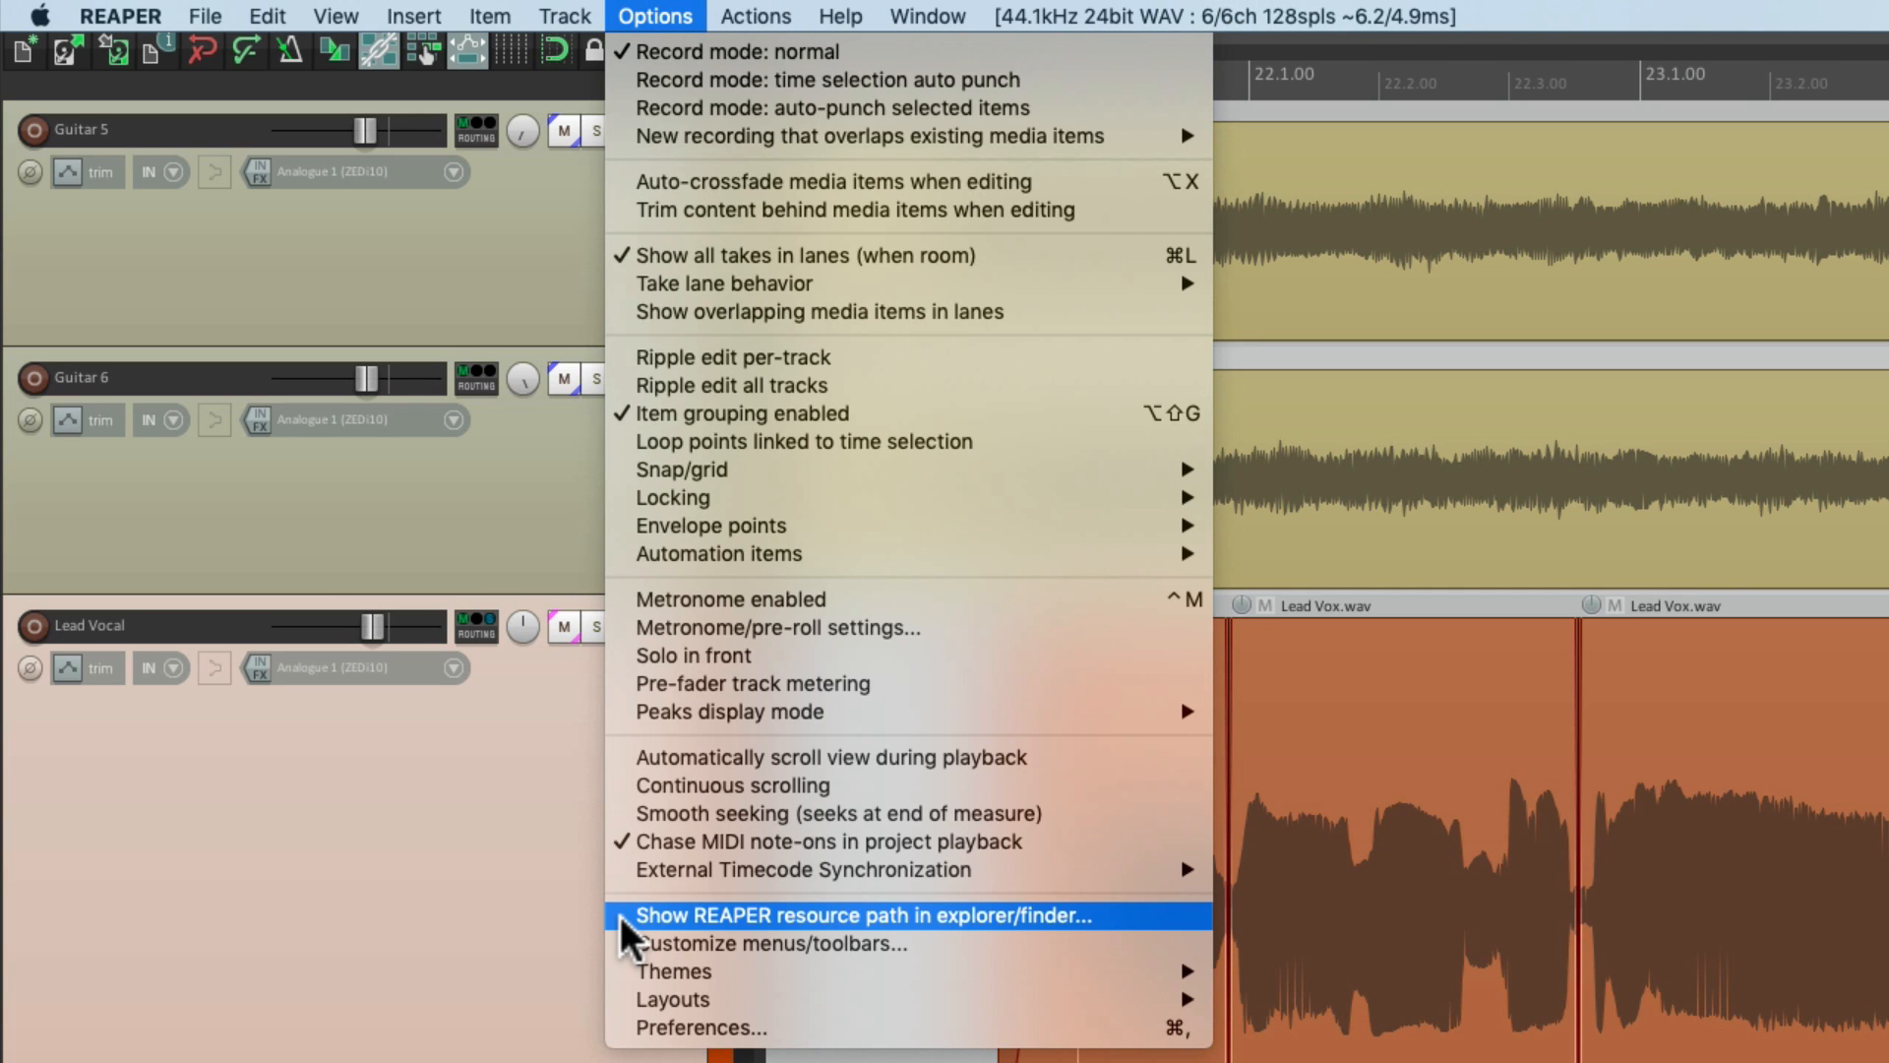
Reveal the resource path, move Item_Volume_Mousewheel.eel from Downloads into Scripts, return to REAPER.
{"action": "left_click", "coordinate": [862, 915]}
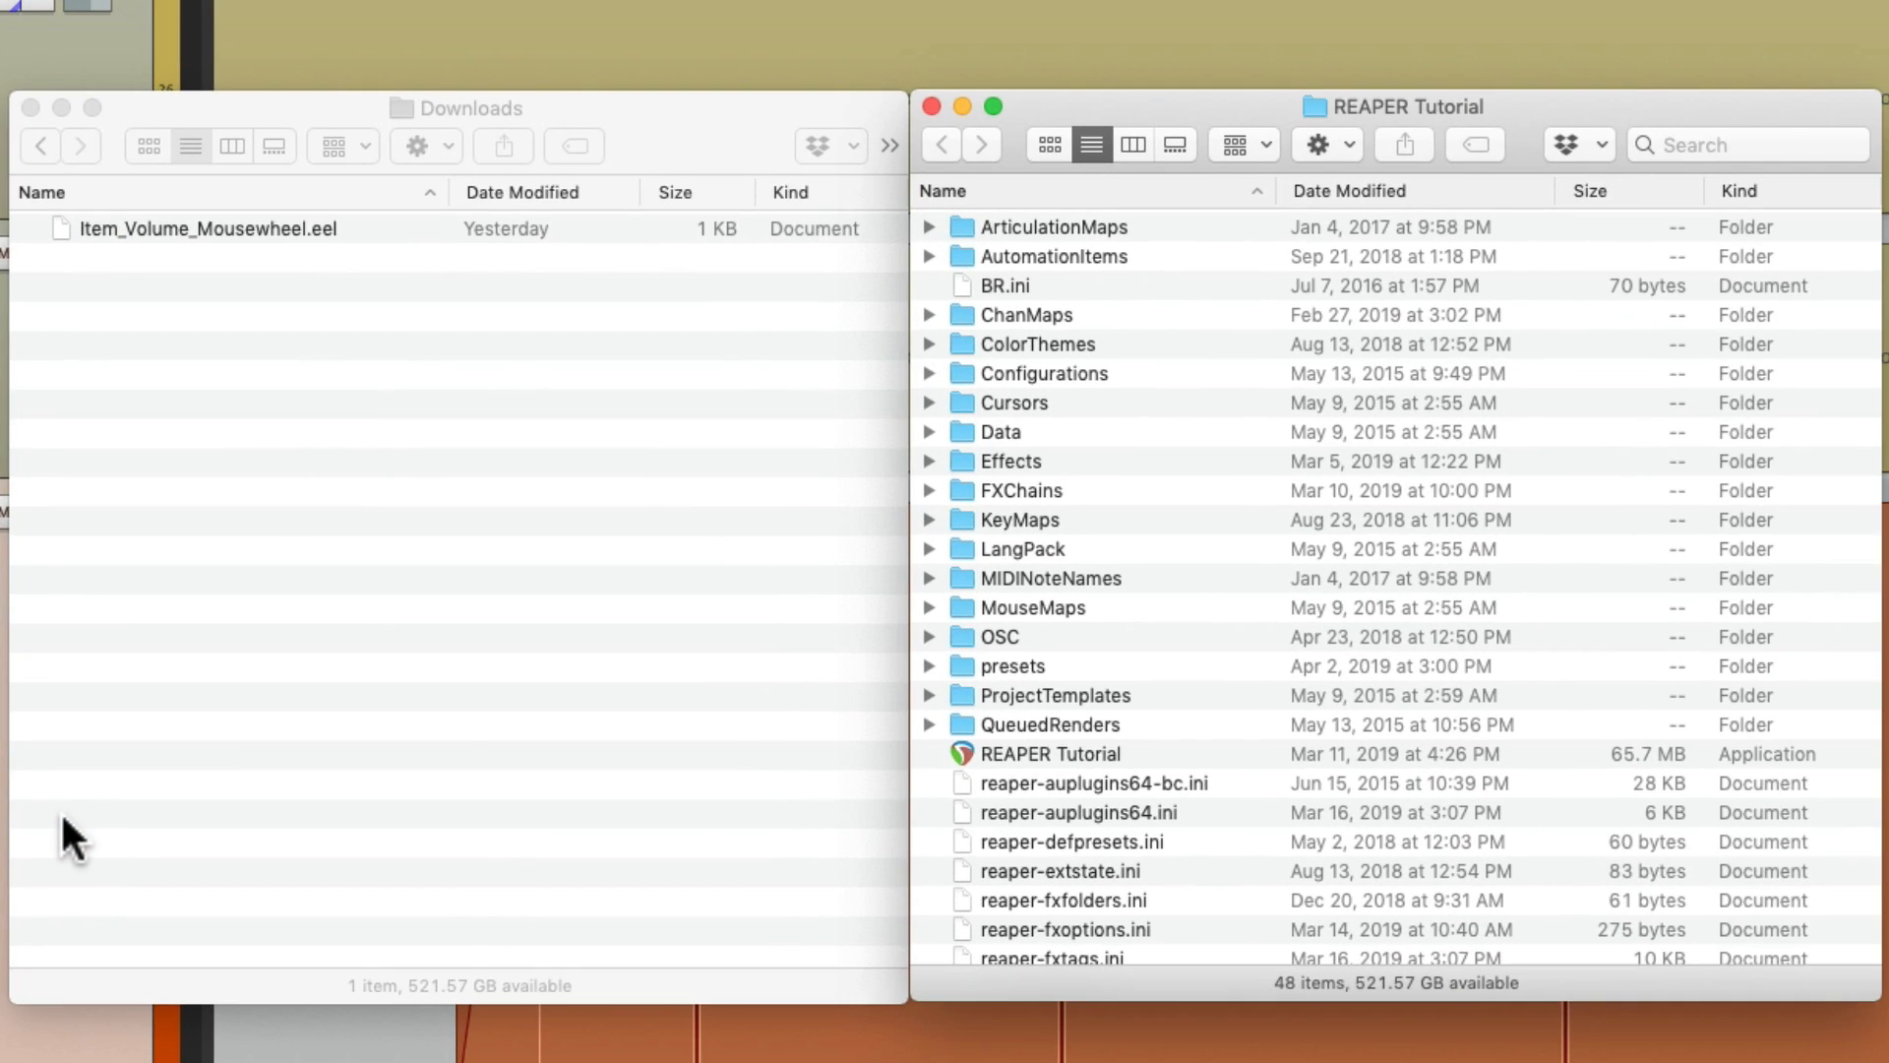
{"action": "mouse_move", "coordinate": [1179, 507]}
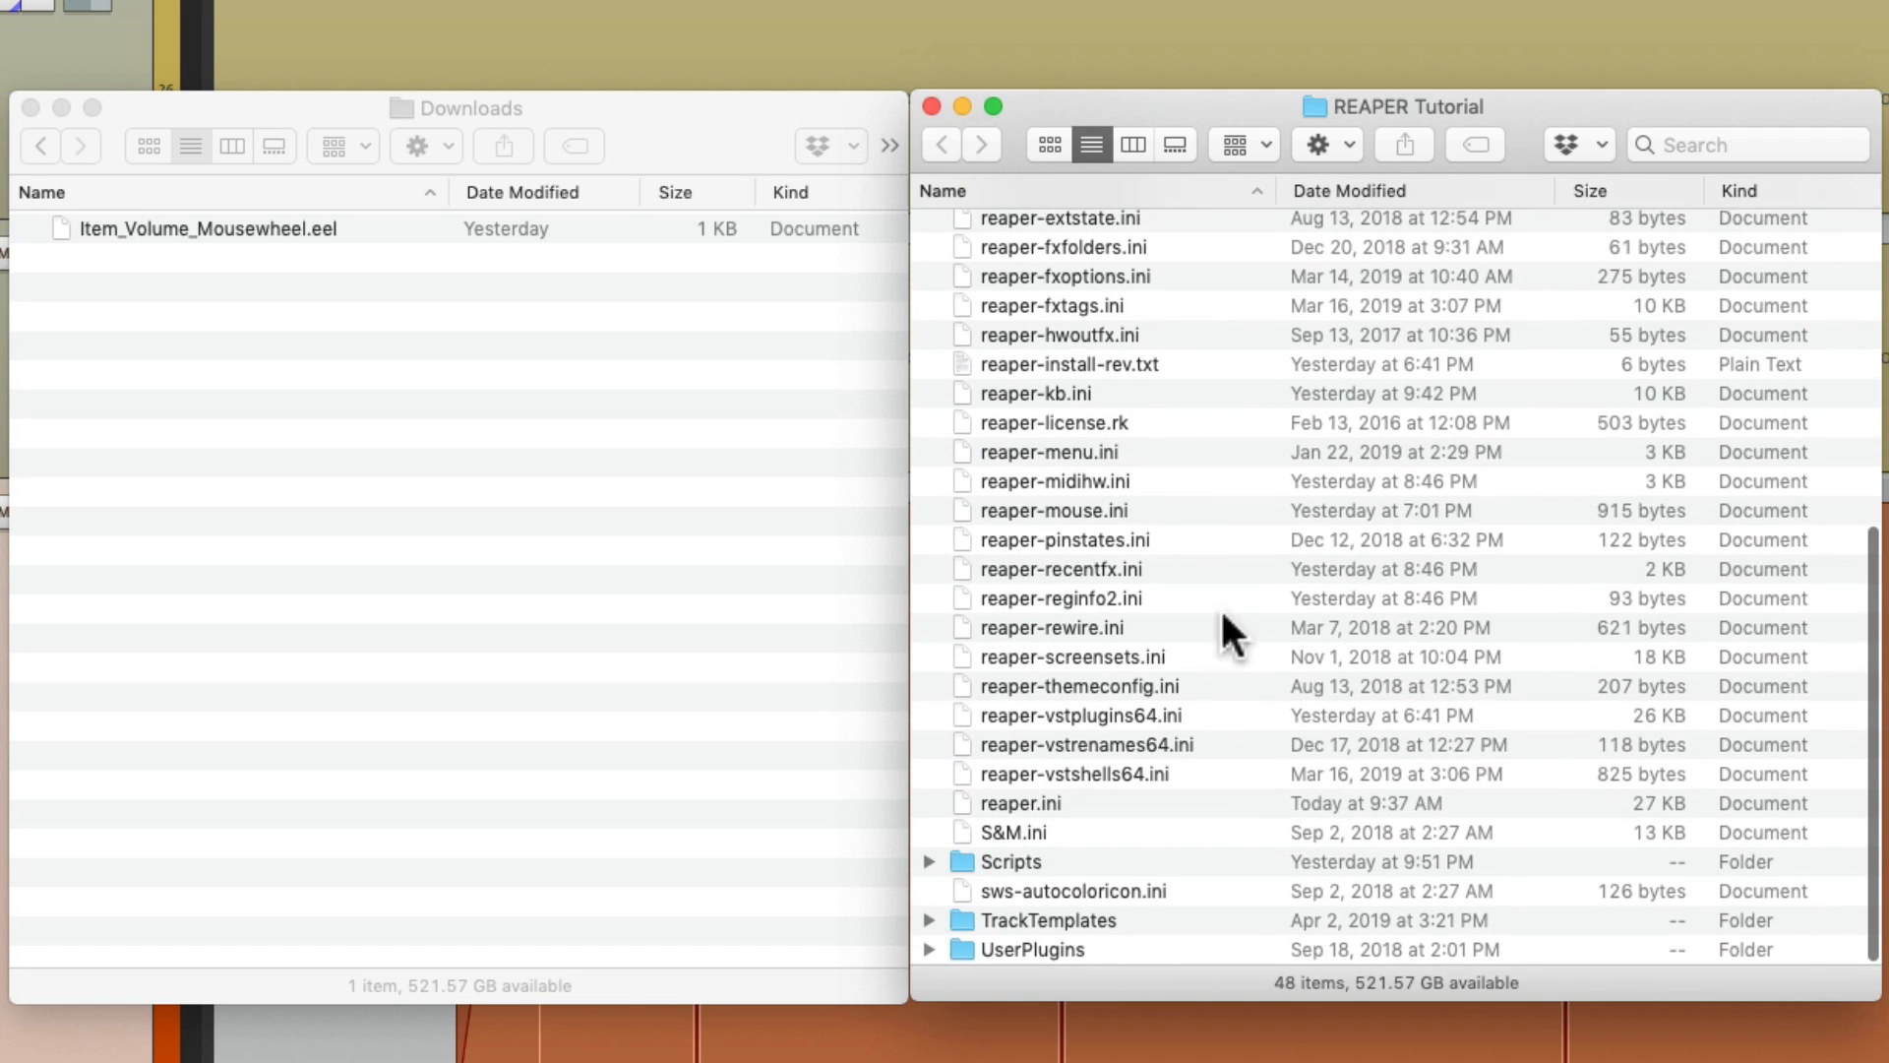
{"action": "mouse_move", "coordinate": [1088, 872]}
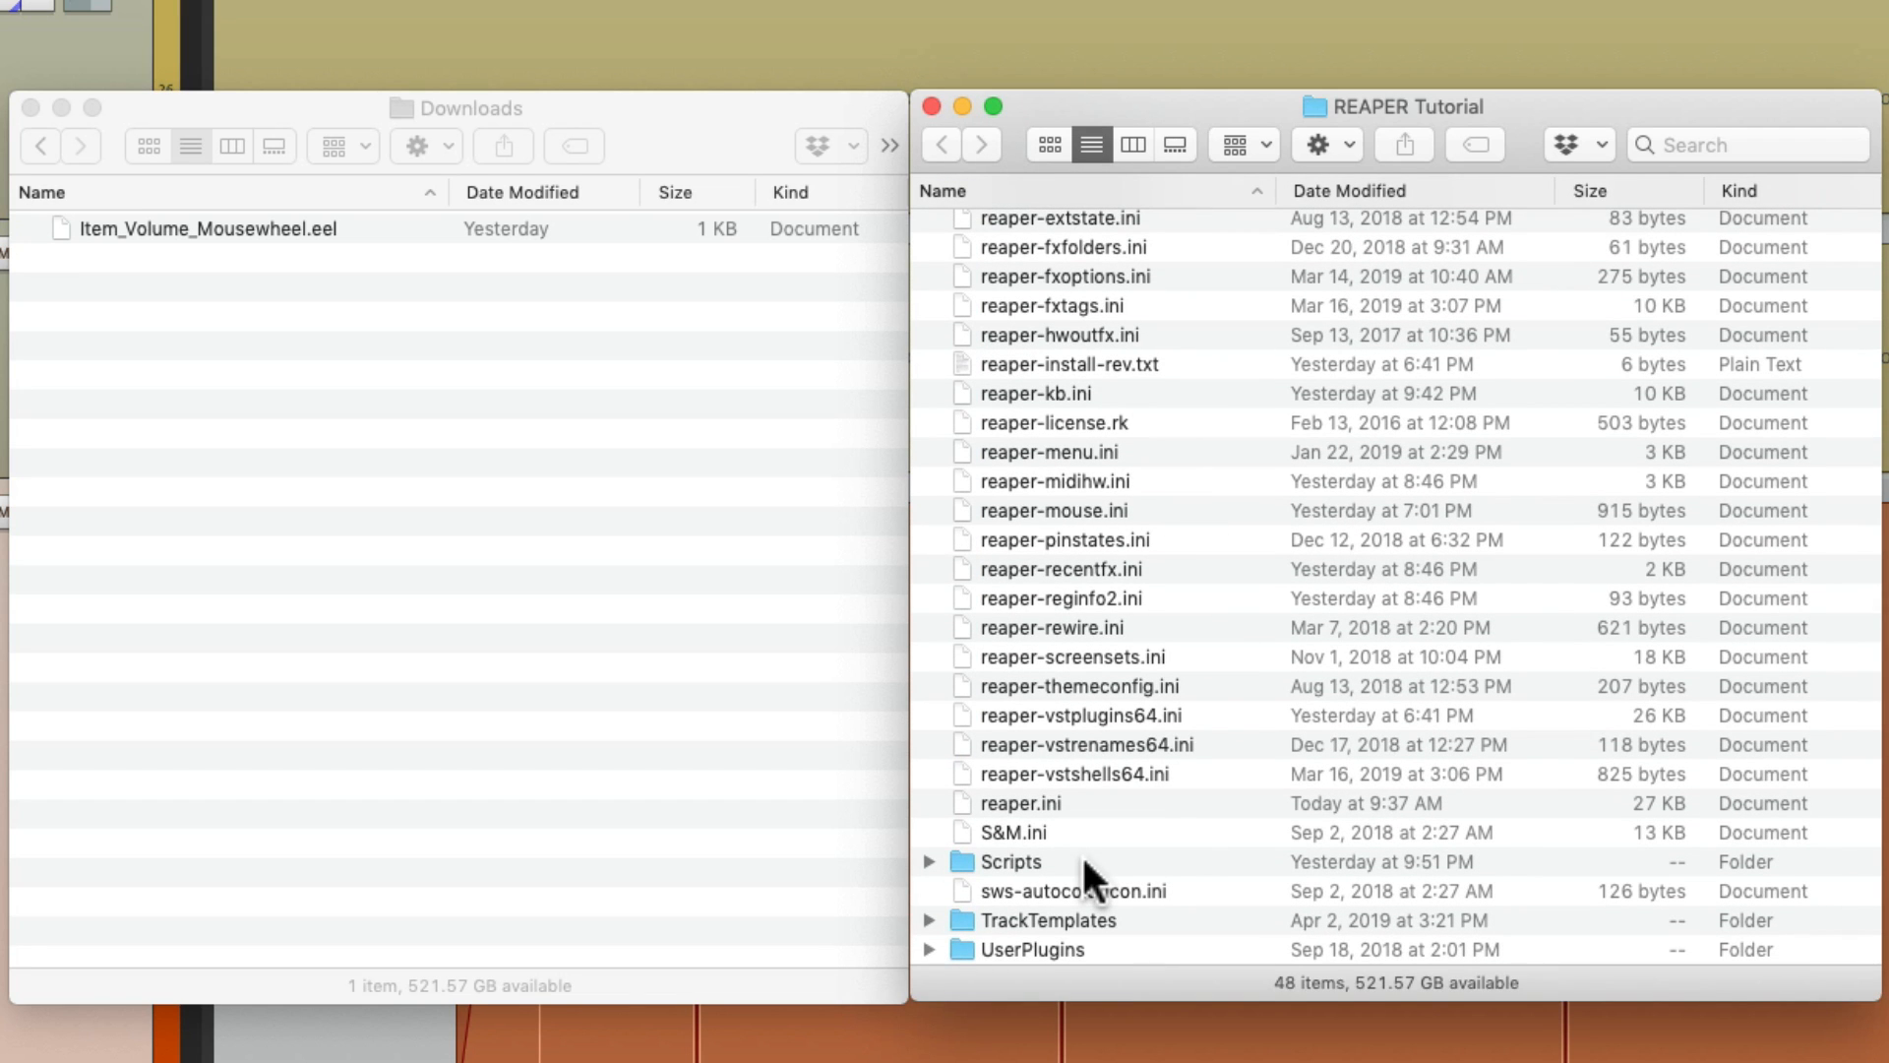
{"action": "double_click", "coordinate": [1010, 862]}
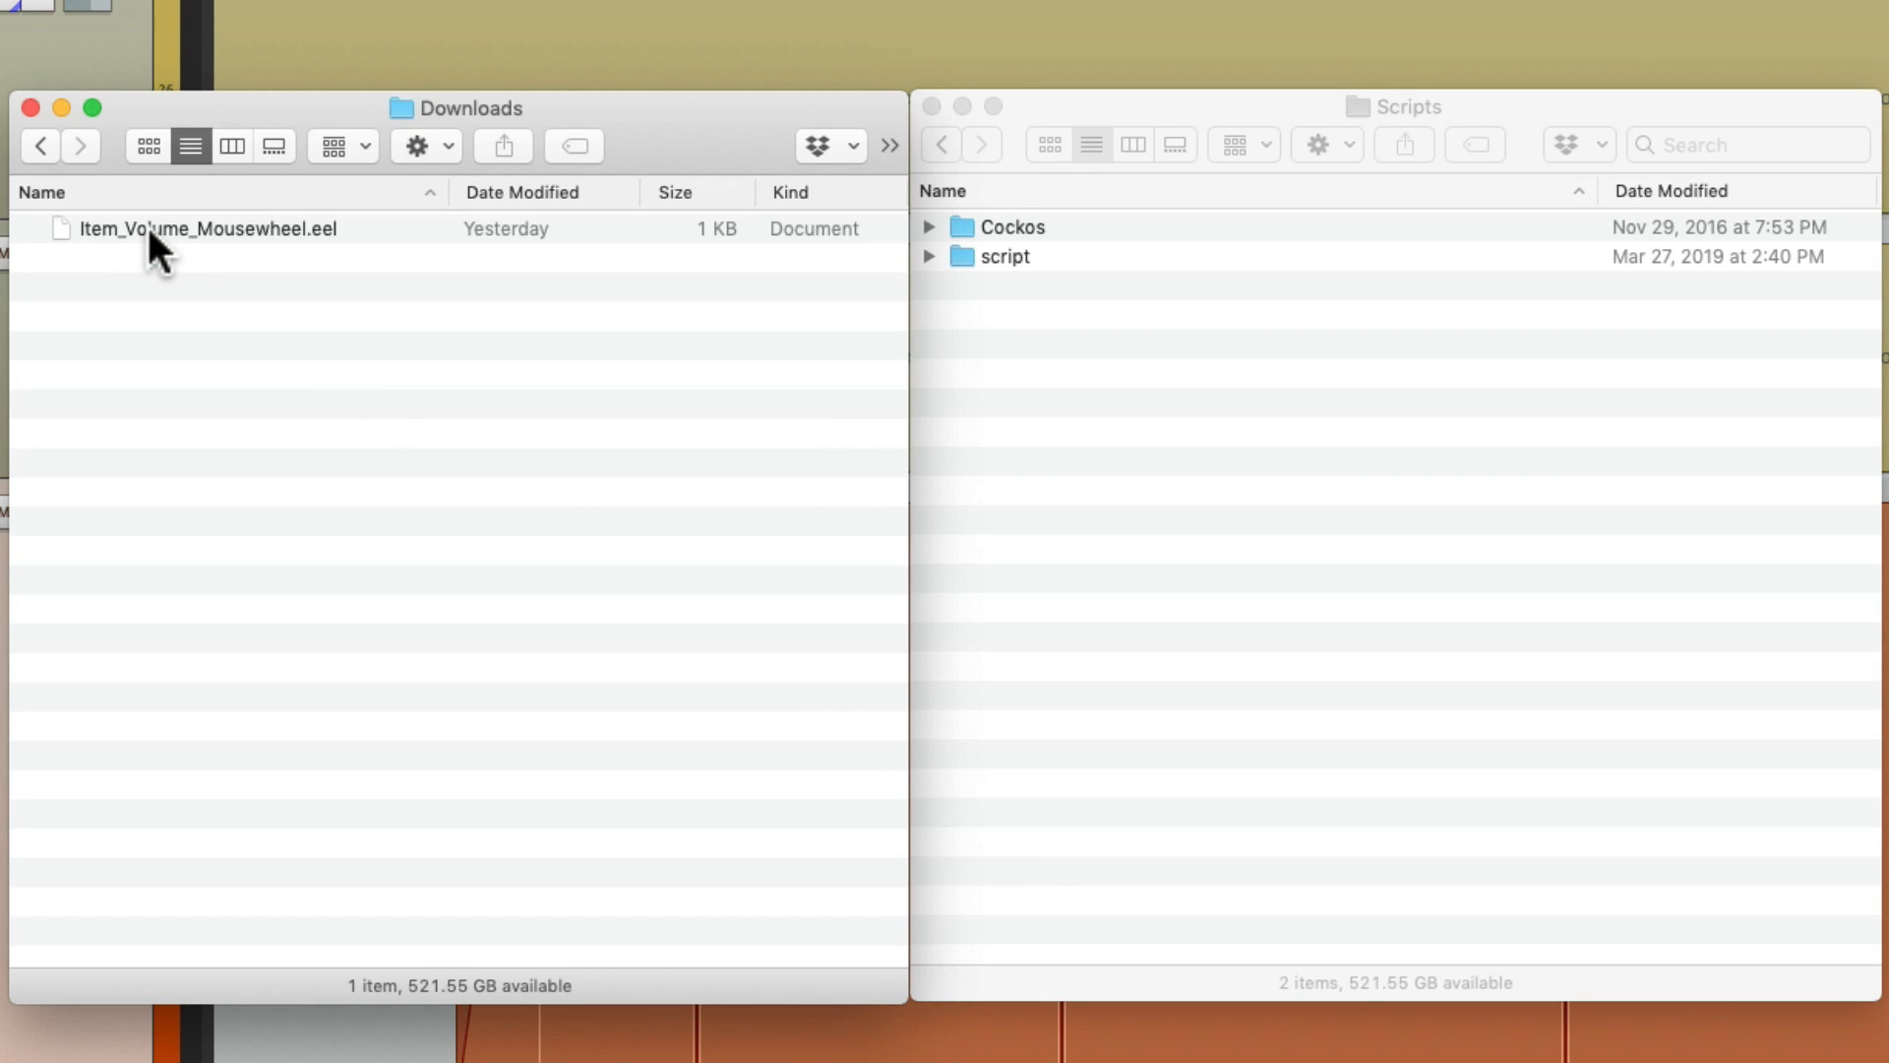
{"action": "left_click_drag", "start_coordinate": [205, 228], "coordinate": [1102, 784]}
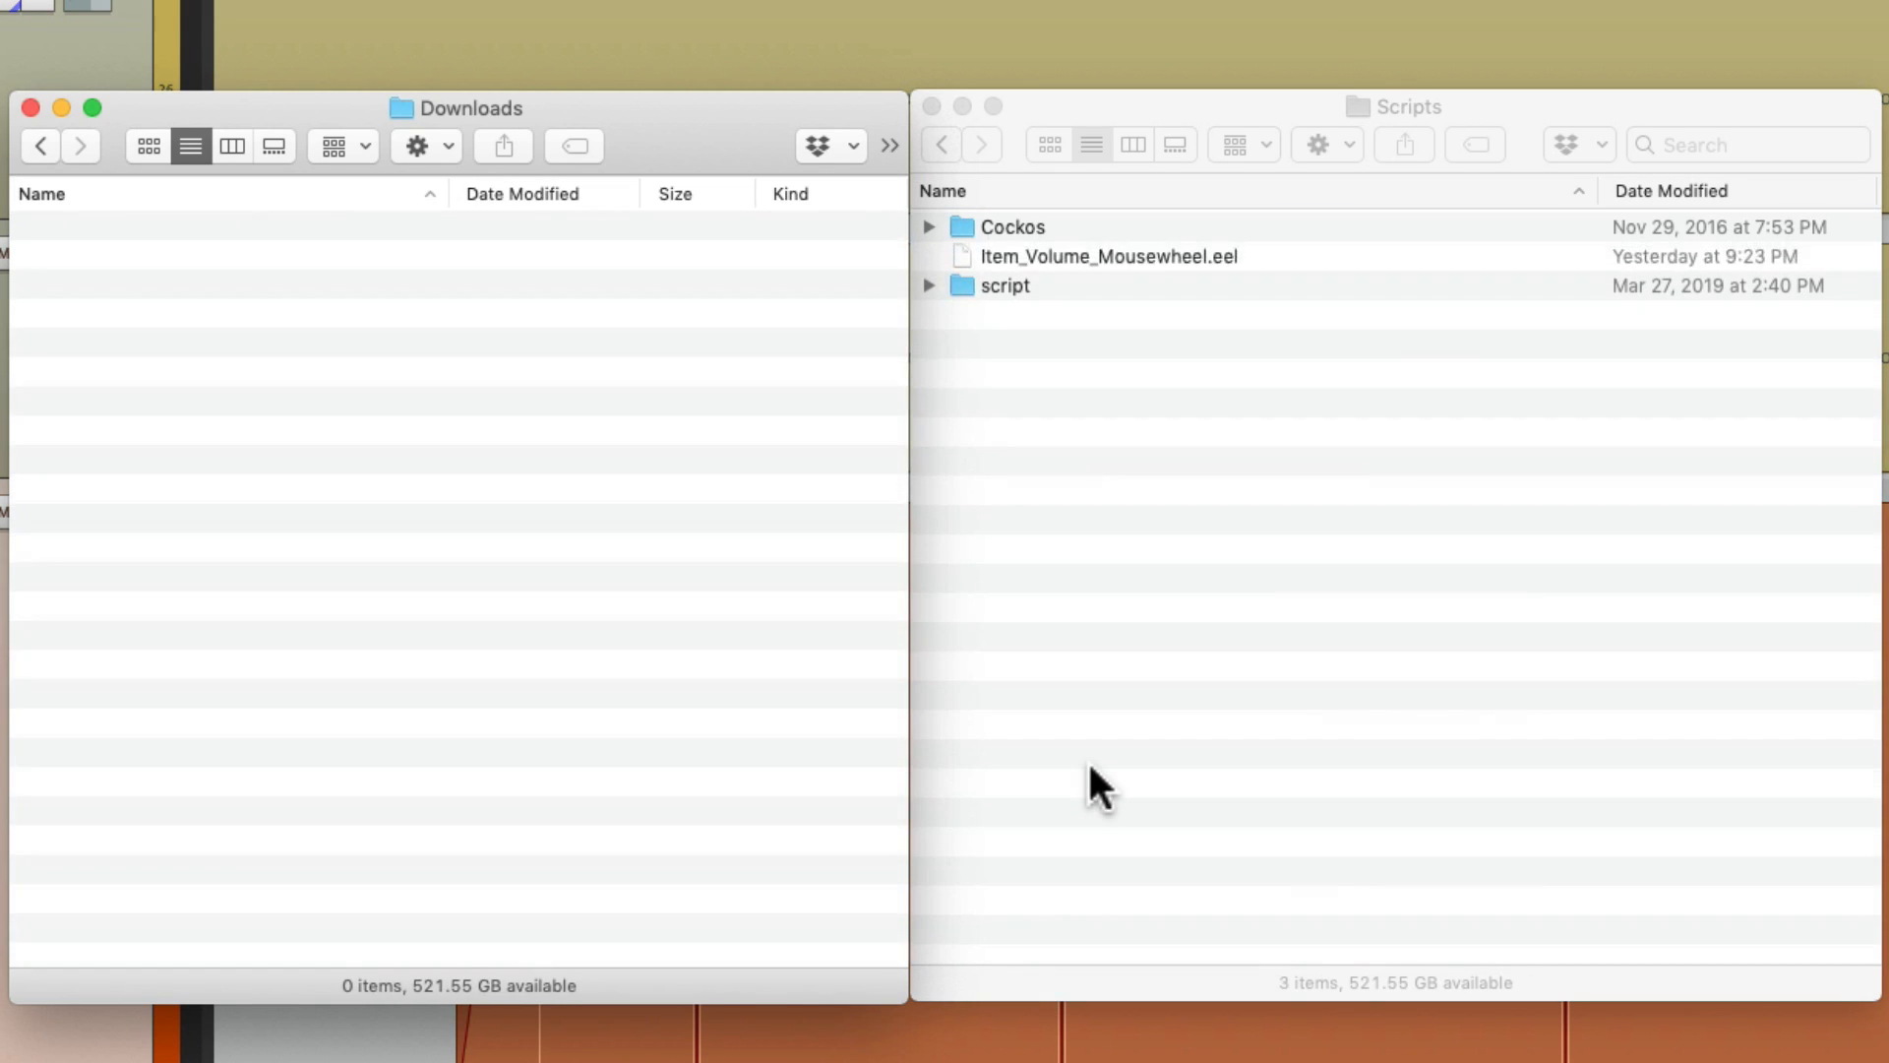
{"action": "left_click", "coordinate": [1108, 256]}
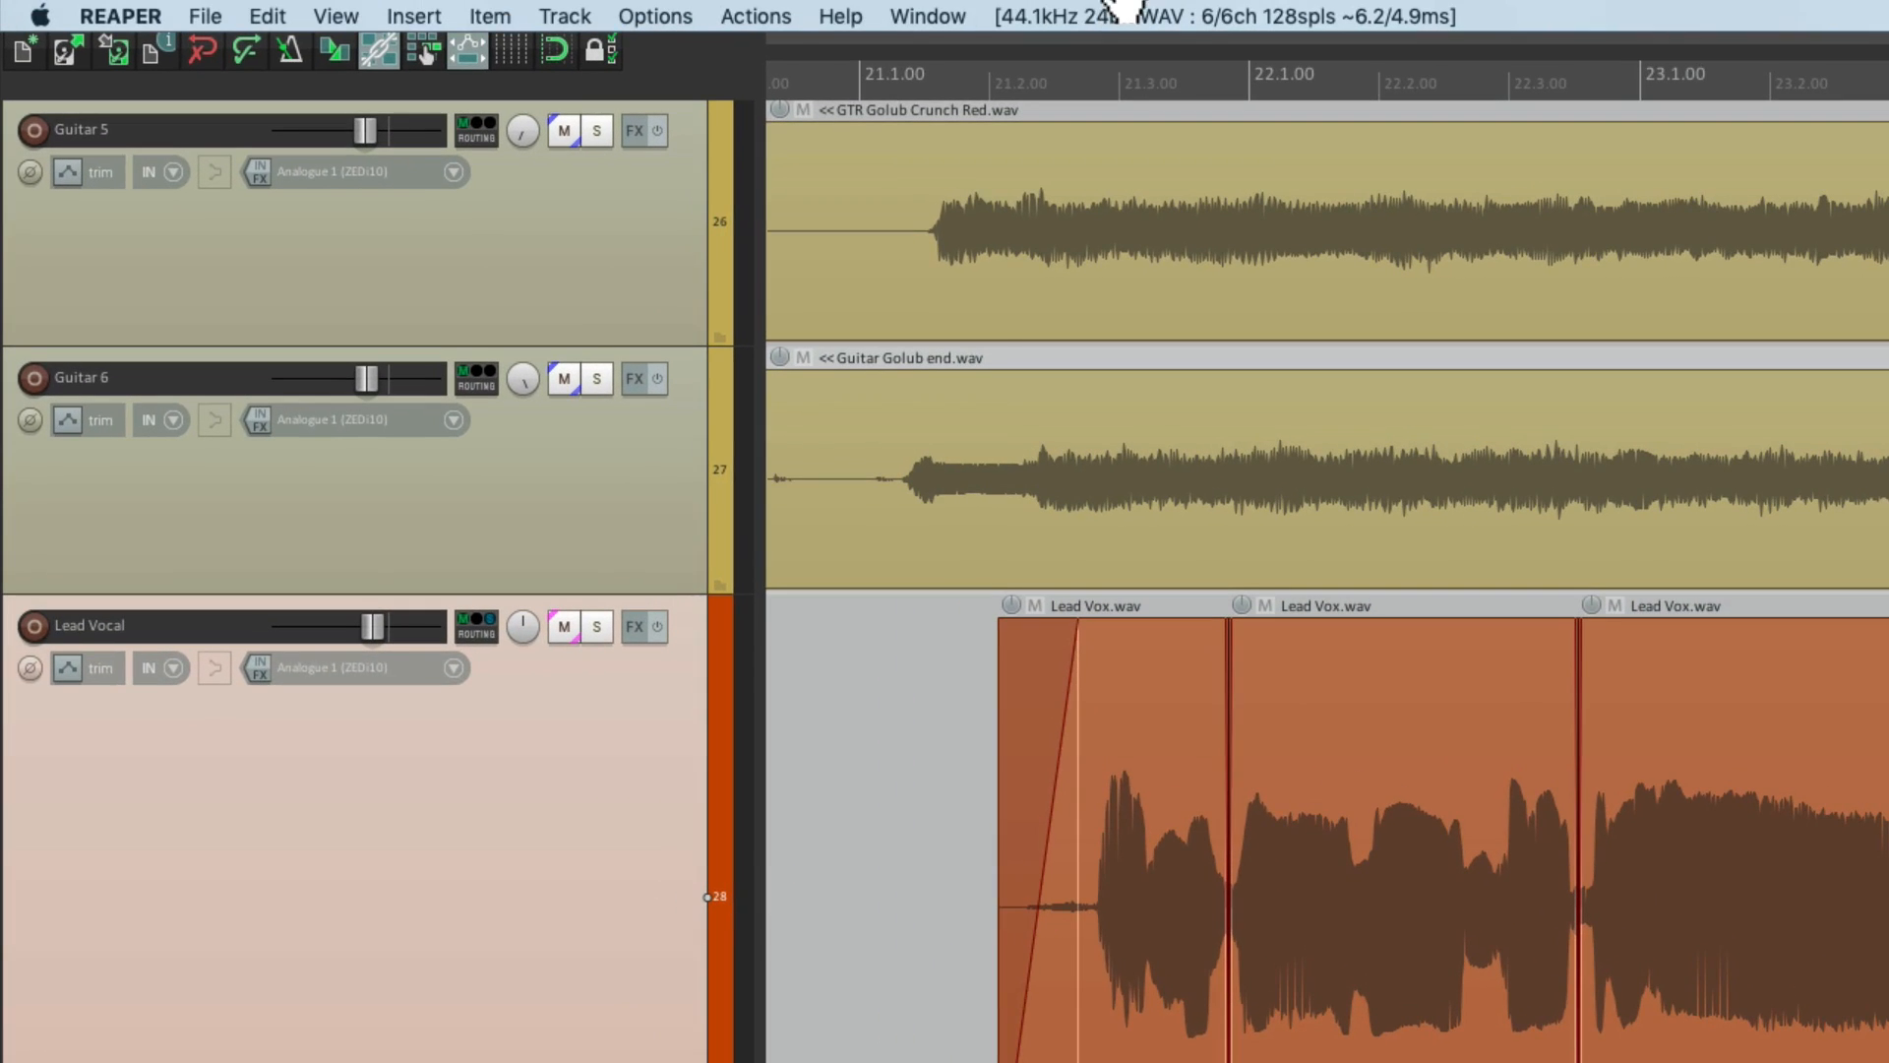
From the Actions list, load Item_Volume_Mousewheel.eel via ReaScript so it becomes an action.
{"action": "left_click", "coordinate": [755, 16]}
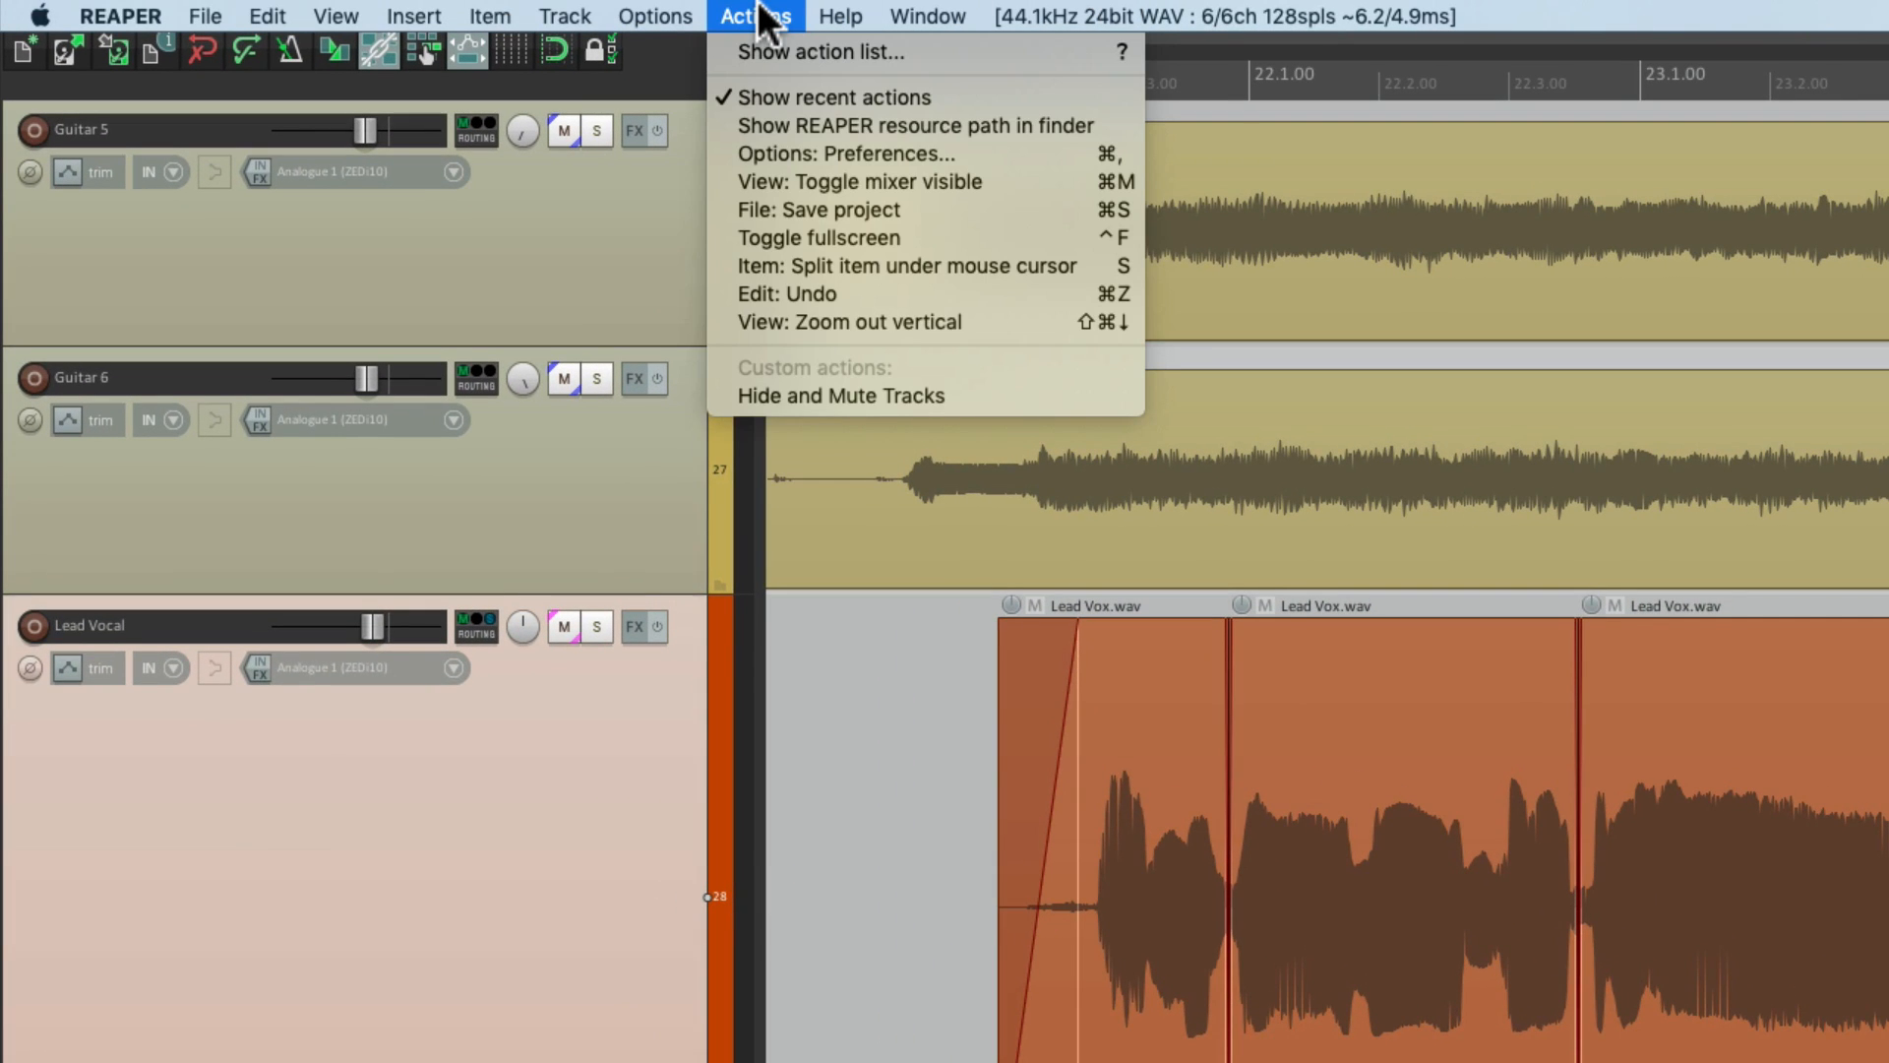
{"action": "left_click", "coordinate": [976, 791]}
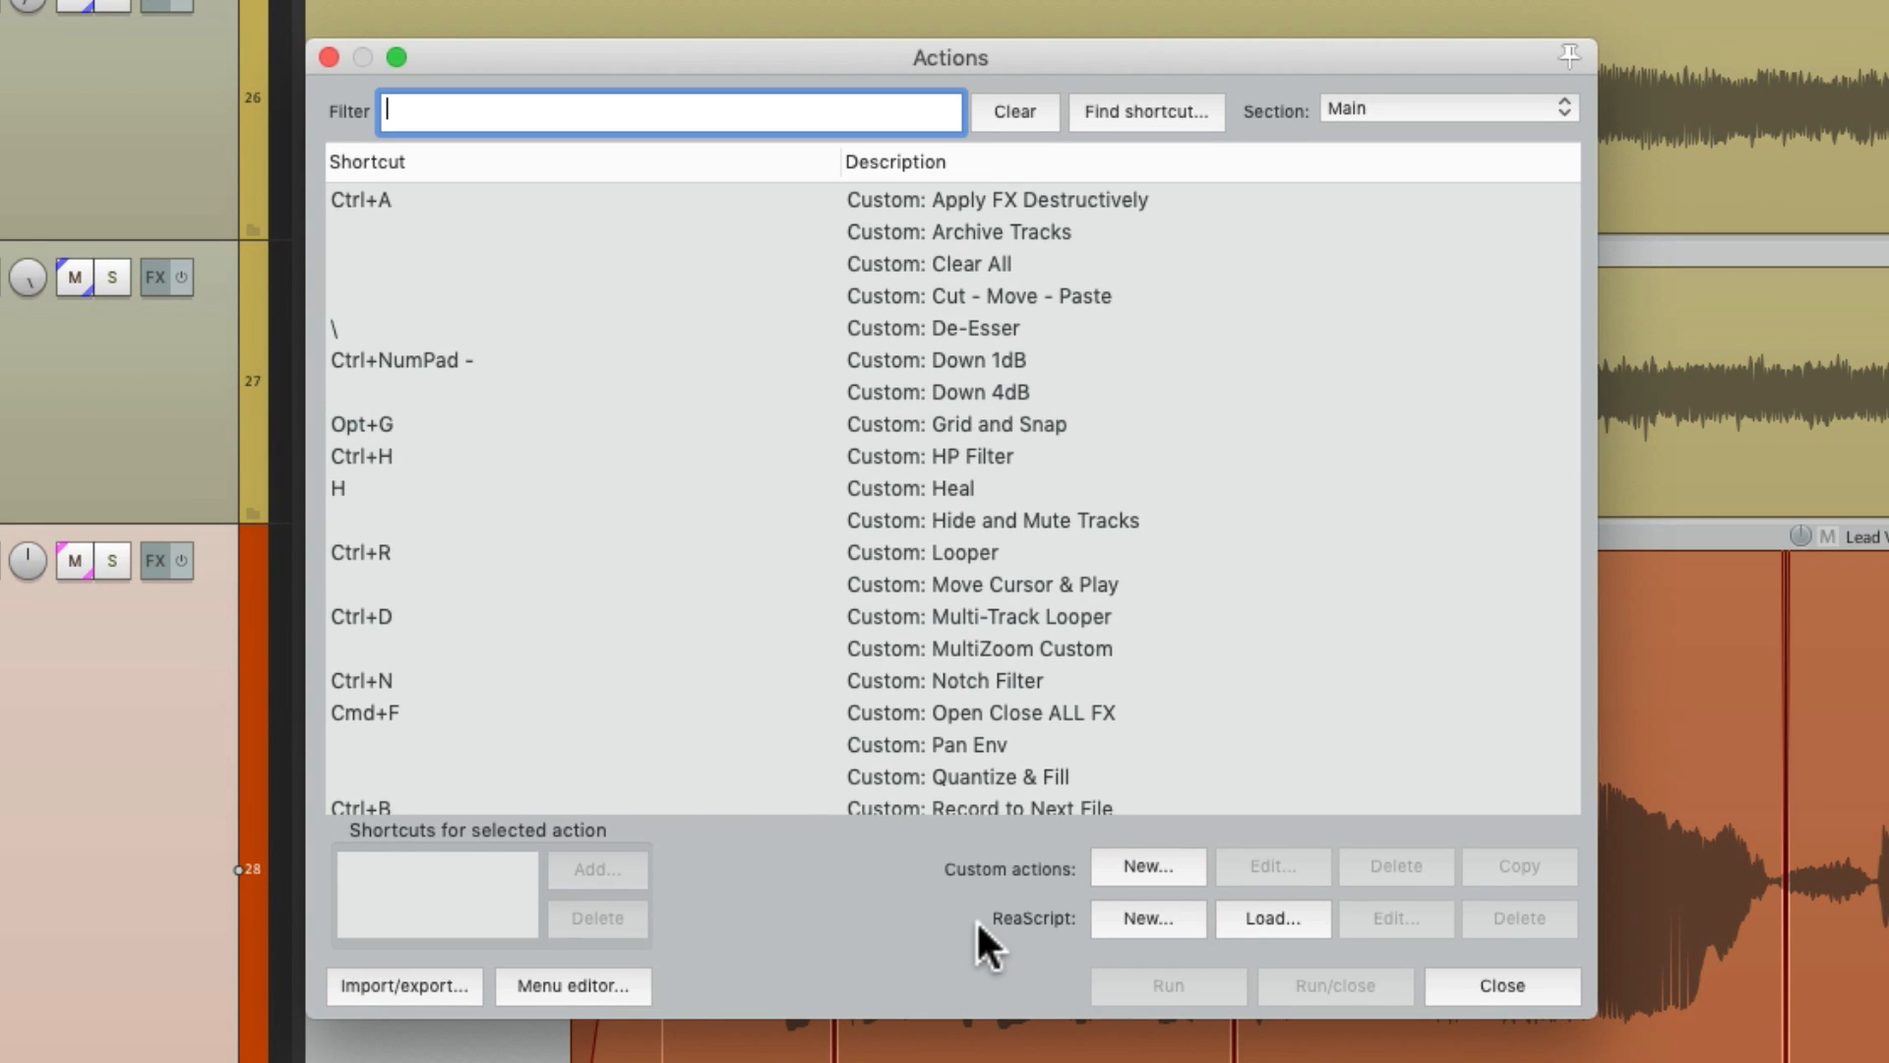
{"action": "mouse_move", "coordinate": [1043, 948]}
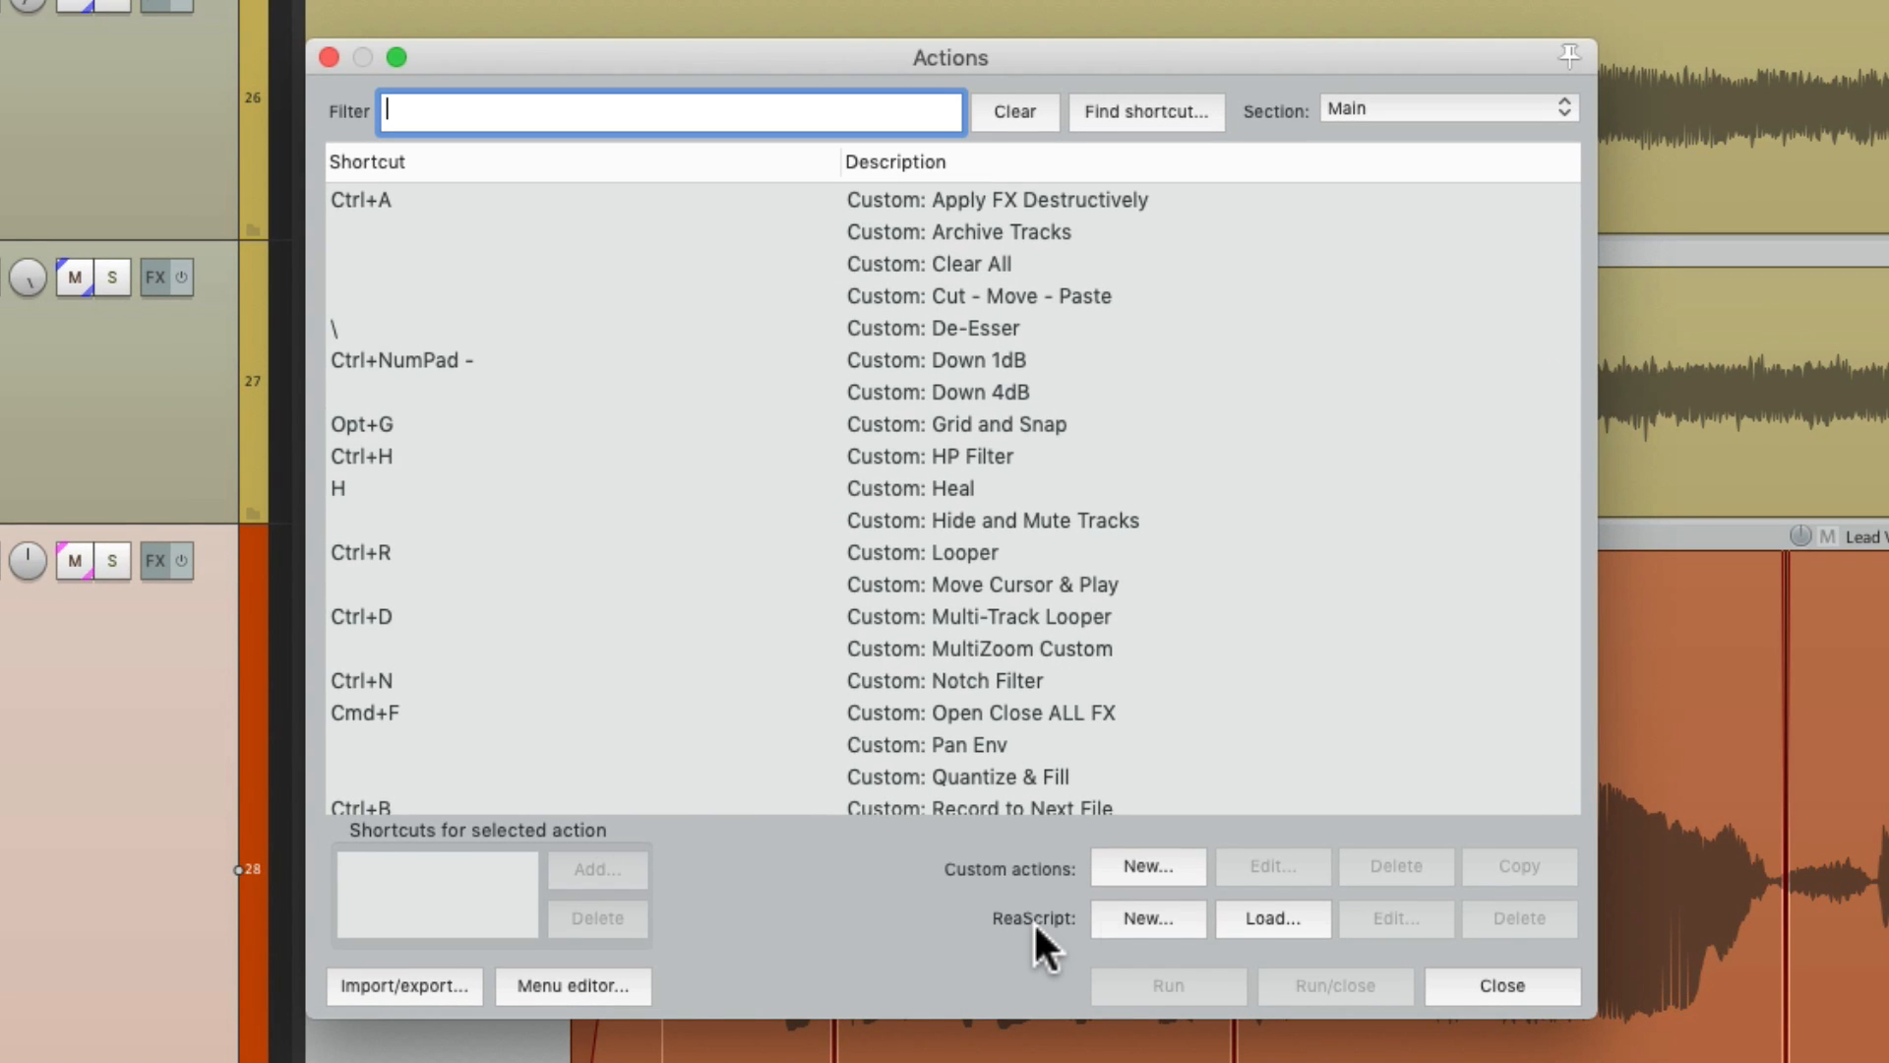
{"action": "left_click", "coordinate": [1274, 919]}
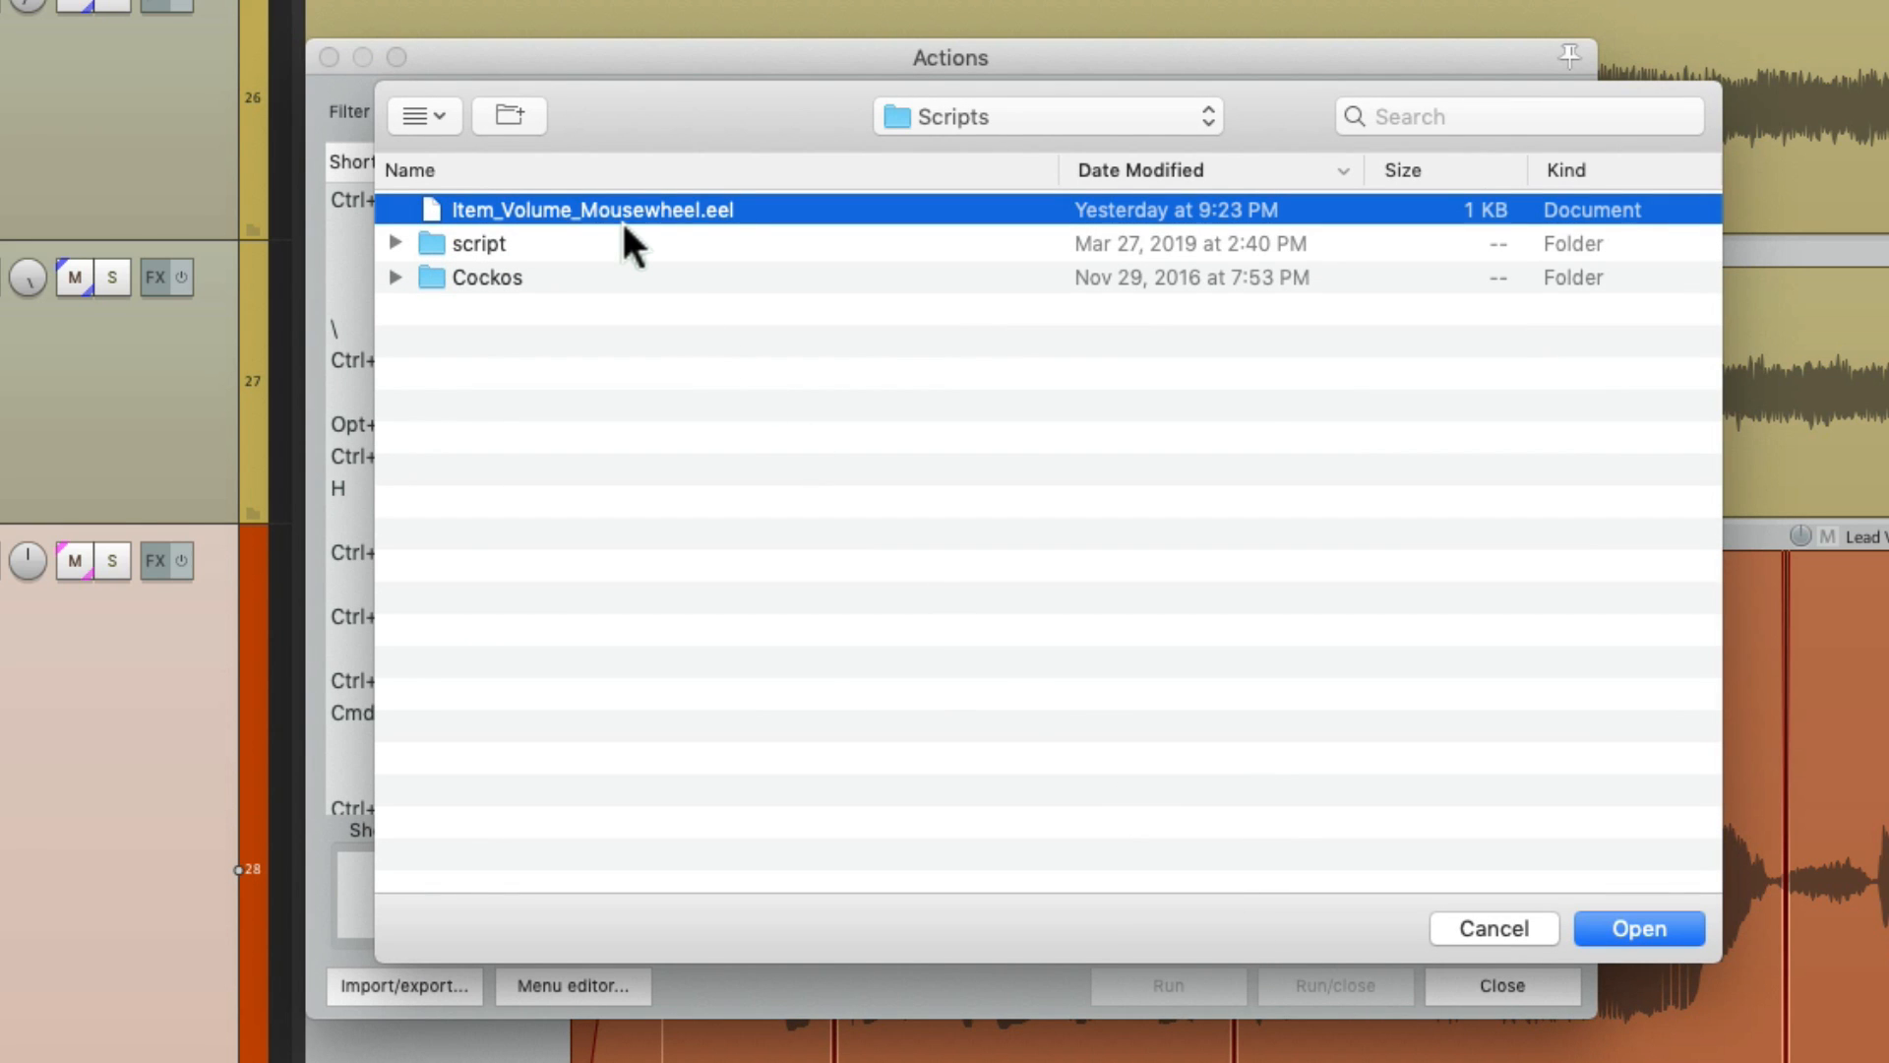
{"action": "mouse_move", "coordinate": [783, 229]}
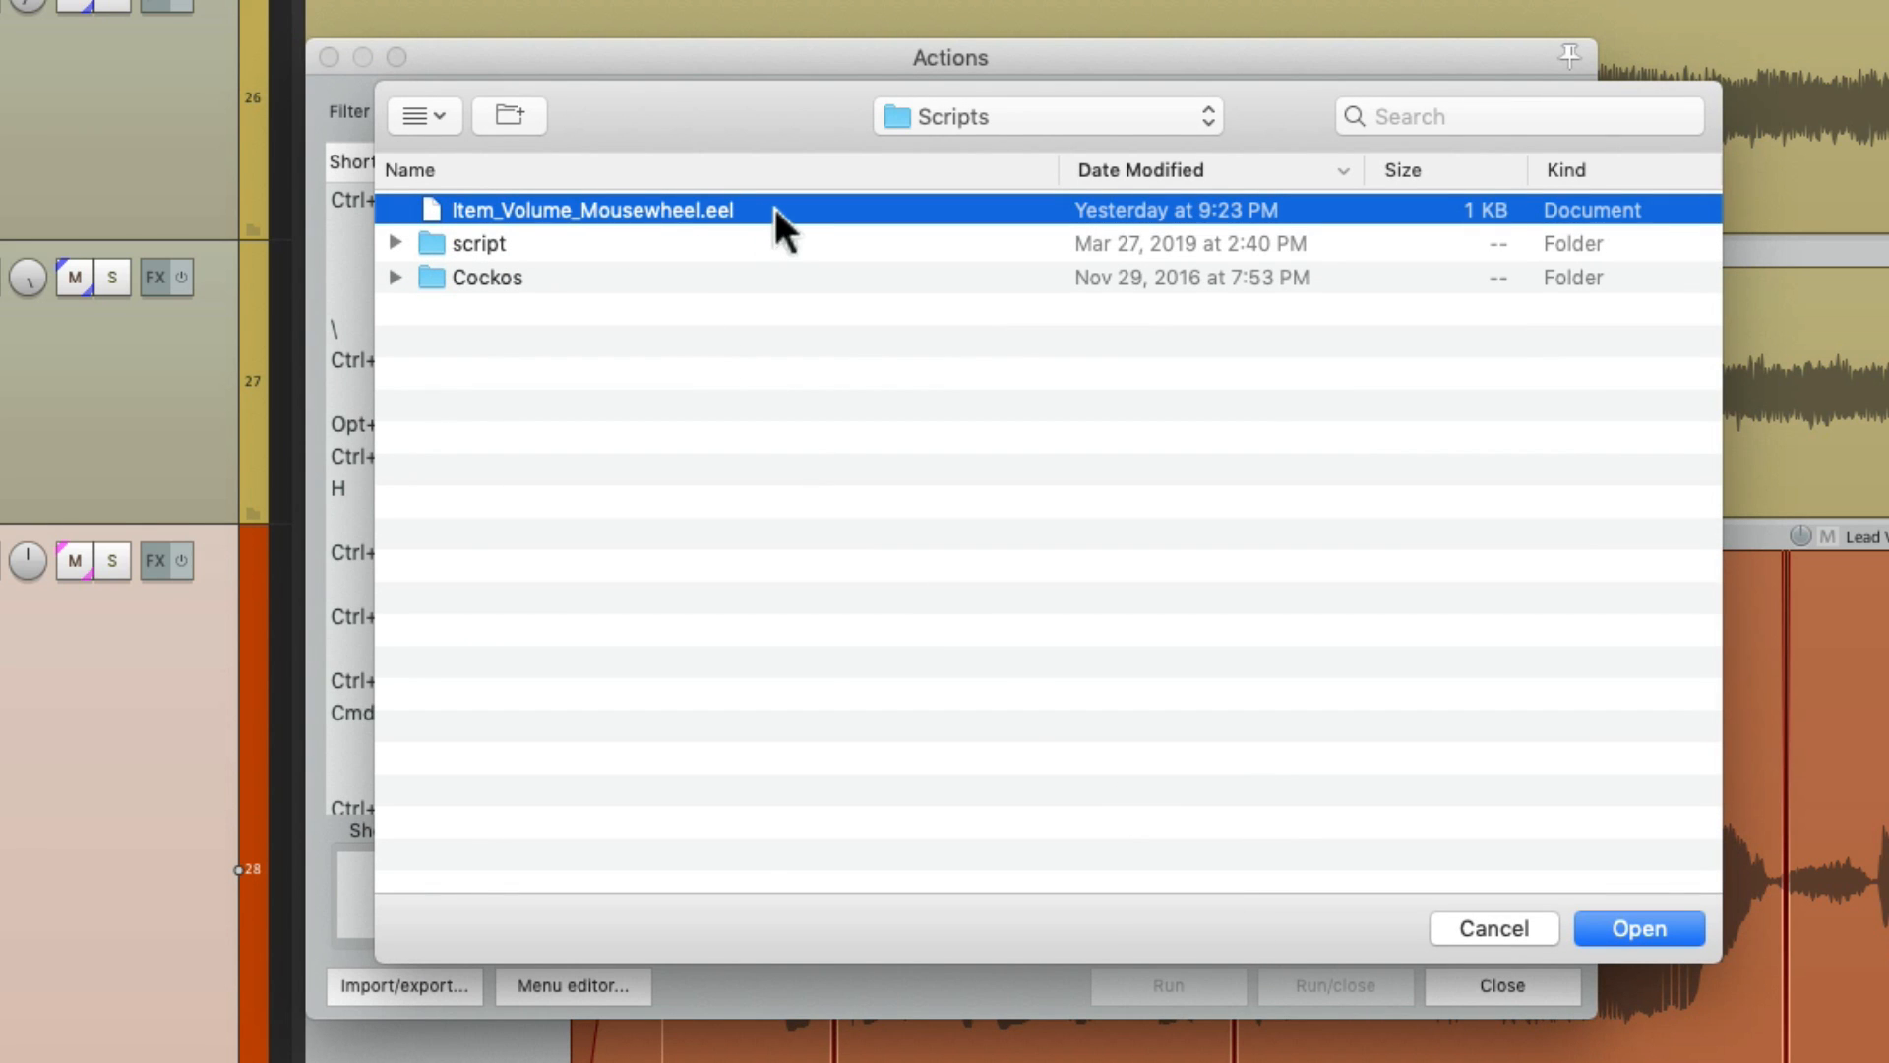
{"action": "left_click", "coordinate": [1635, 927]}
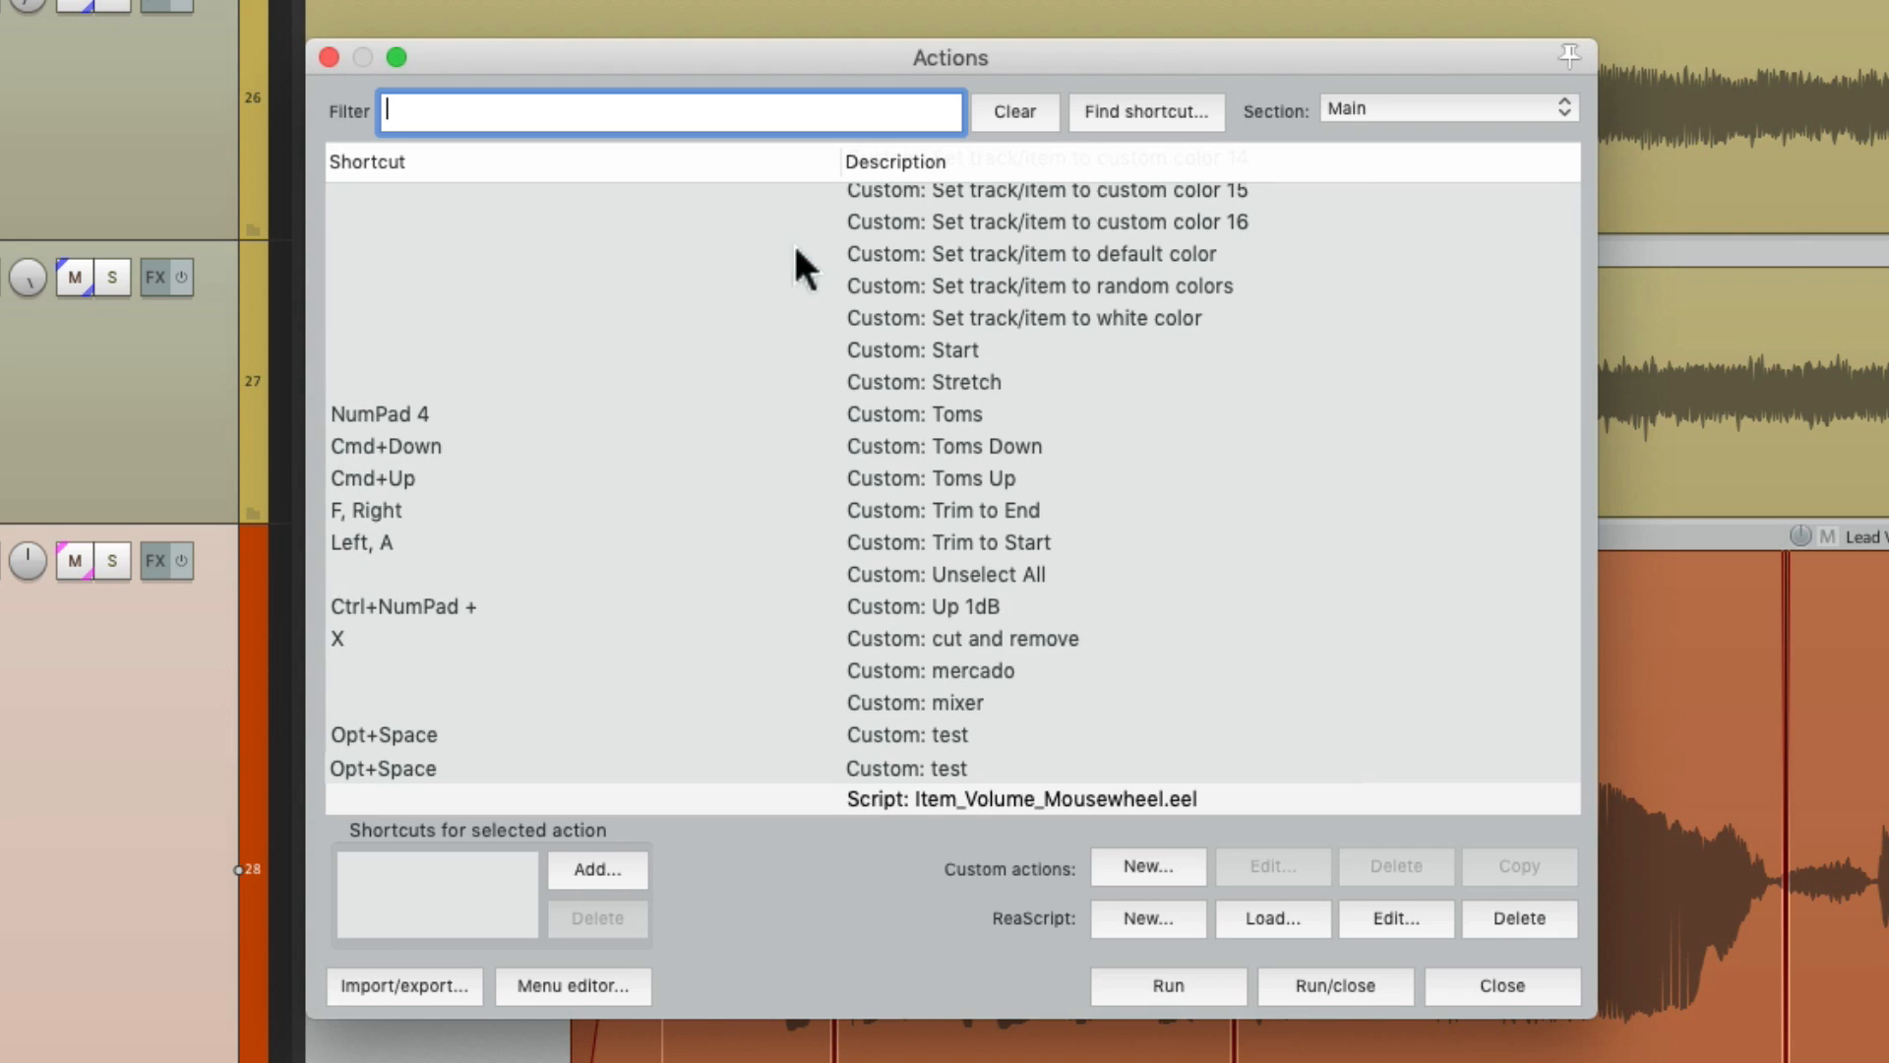
Assign a modifier+Mousewheel shortcut to Item_Volume_Mousewheel.eel, overriding the existing scroll mapping.
{"action": "left_click", "coordinate": [1017, 528]}
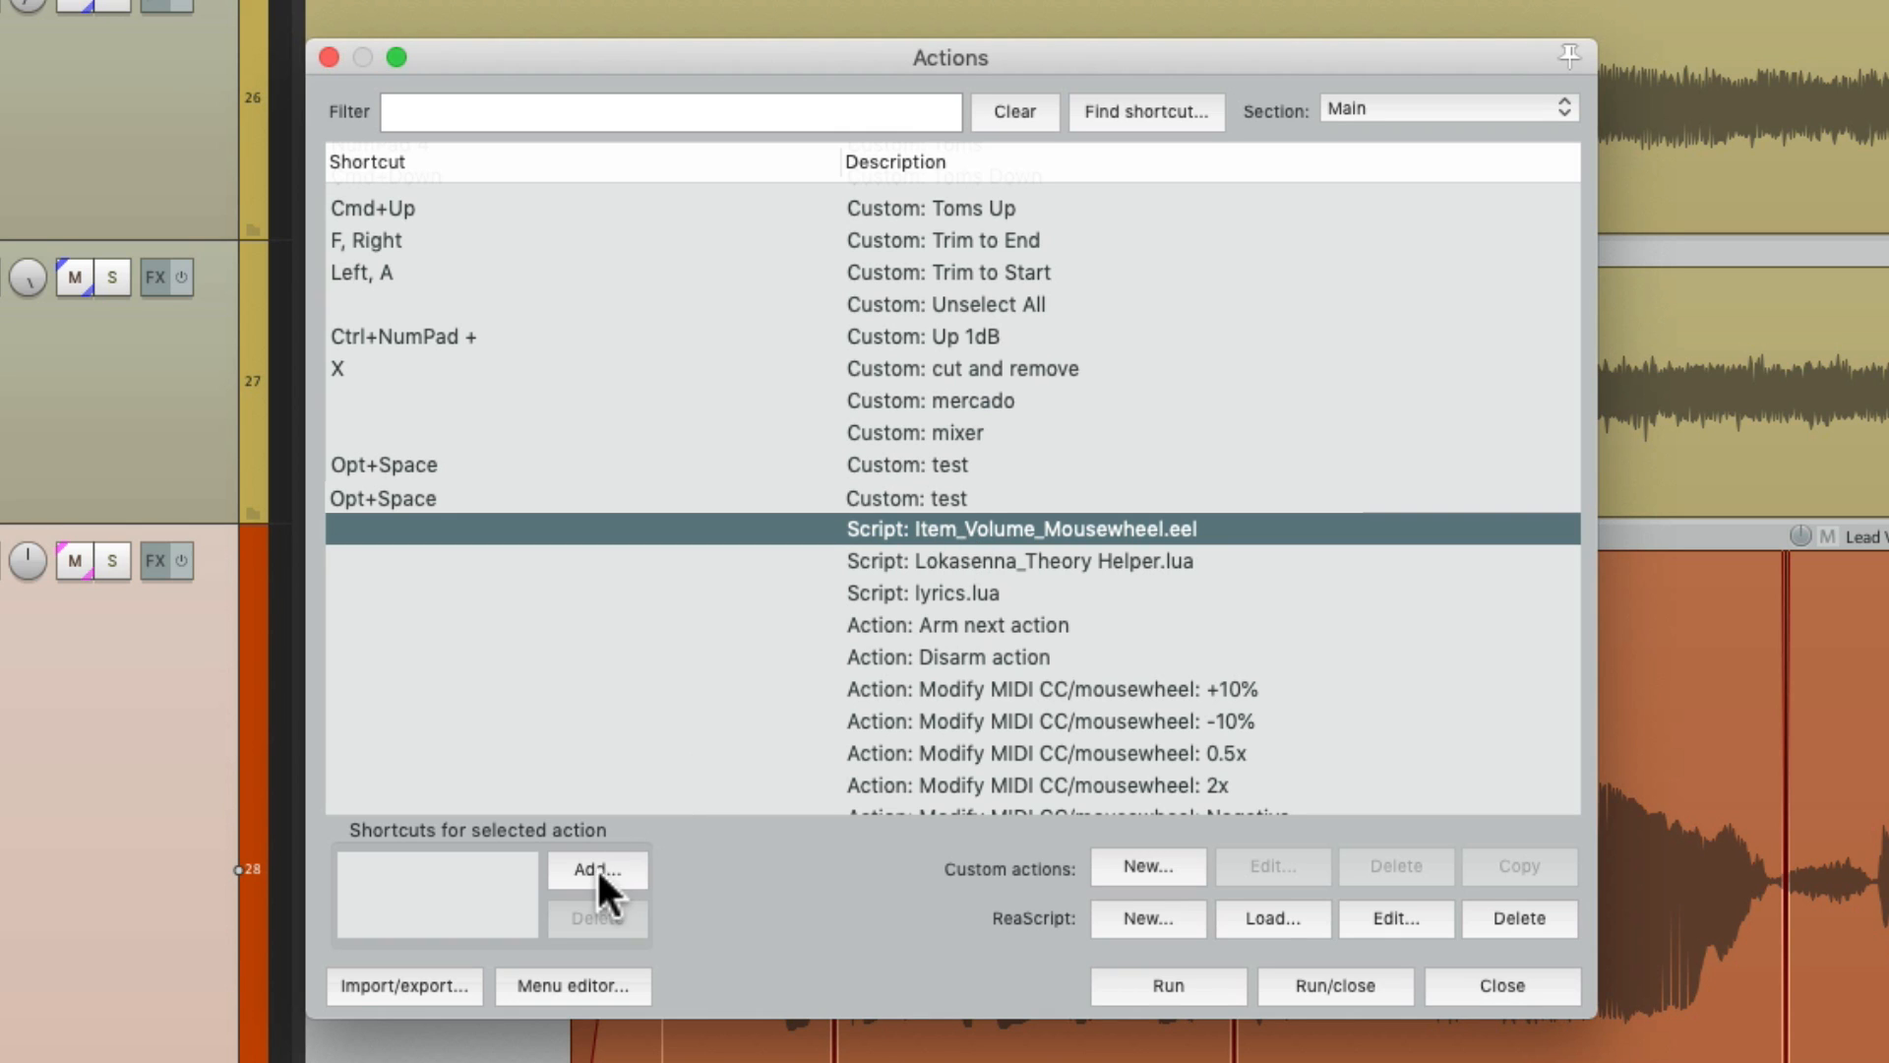
{"action": "left_click", "coordinate": [595, 868]}
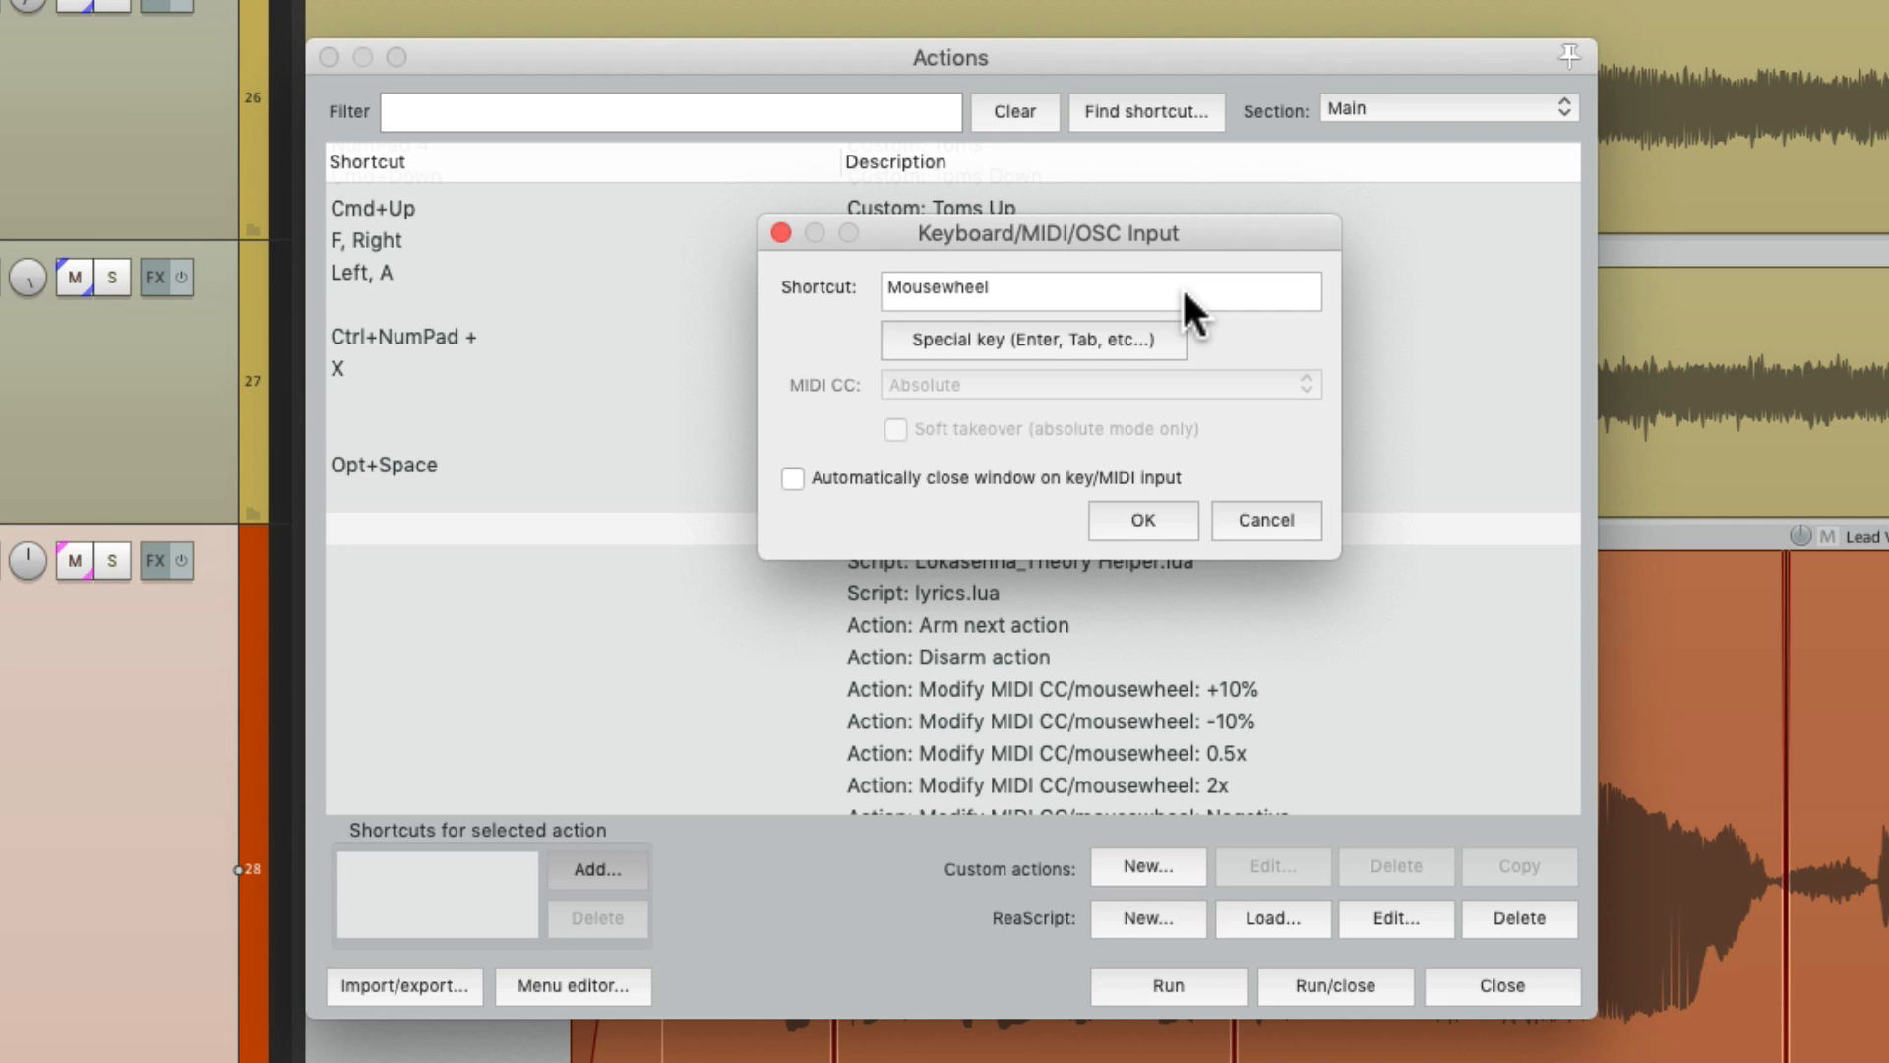
{"action": "left_click", "coordinate": [1139, 520]}
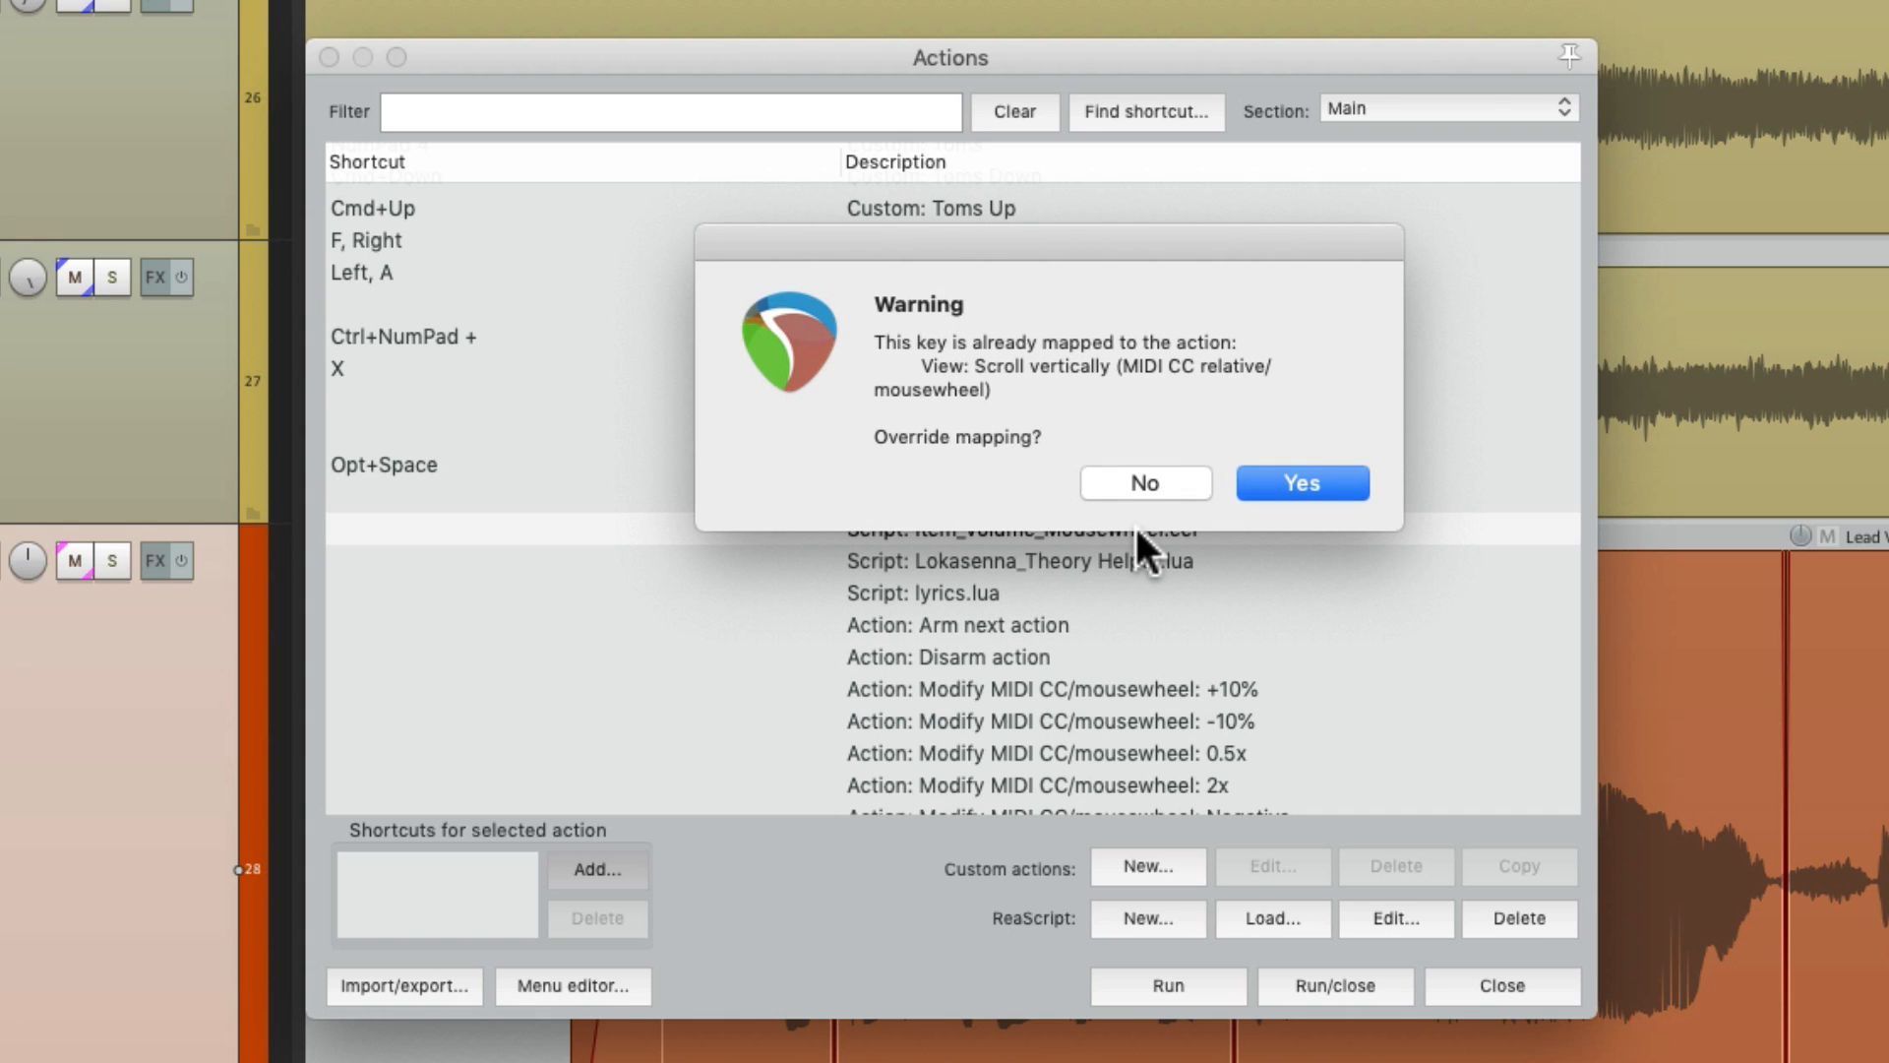
{"action": "left_click", "coordinate": [1144, 484]}
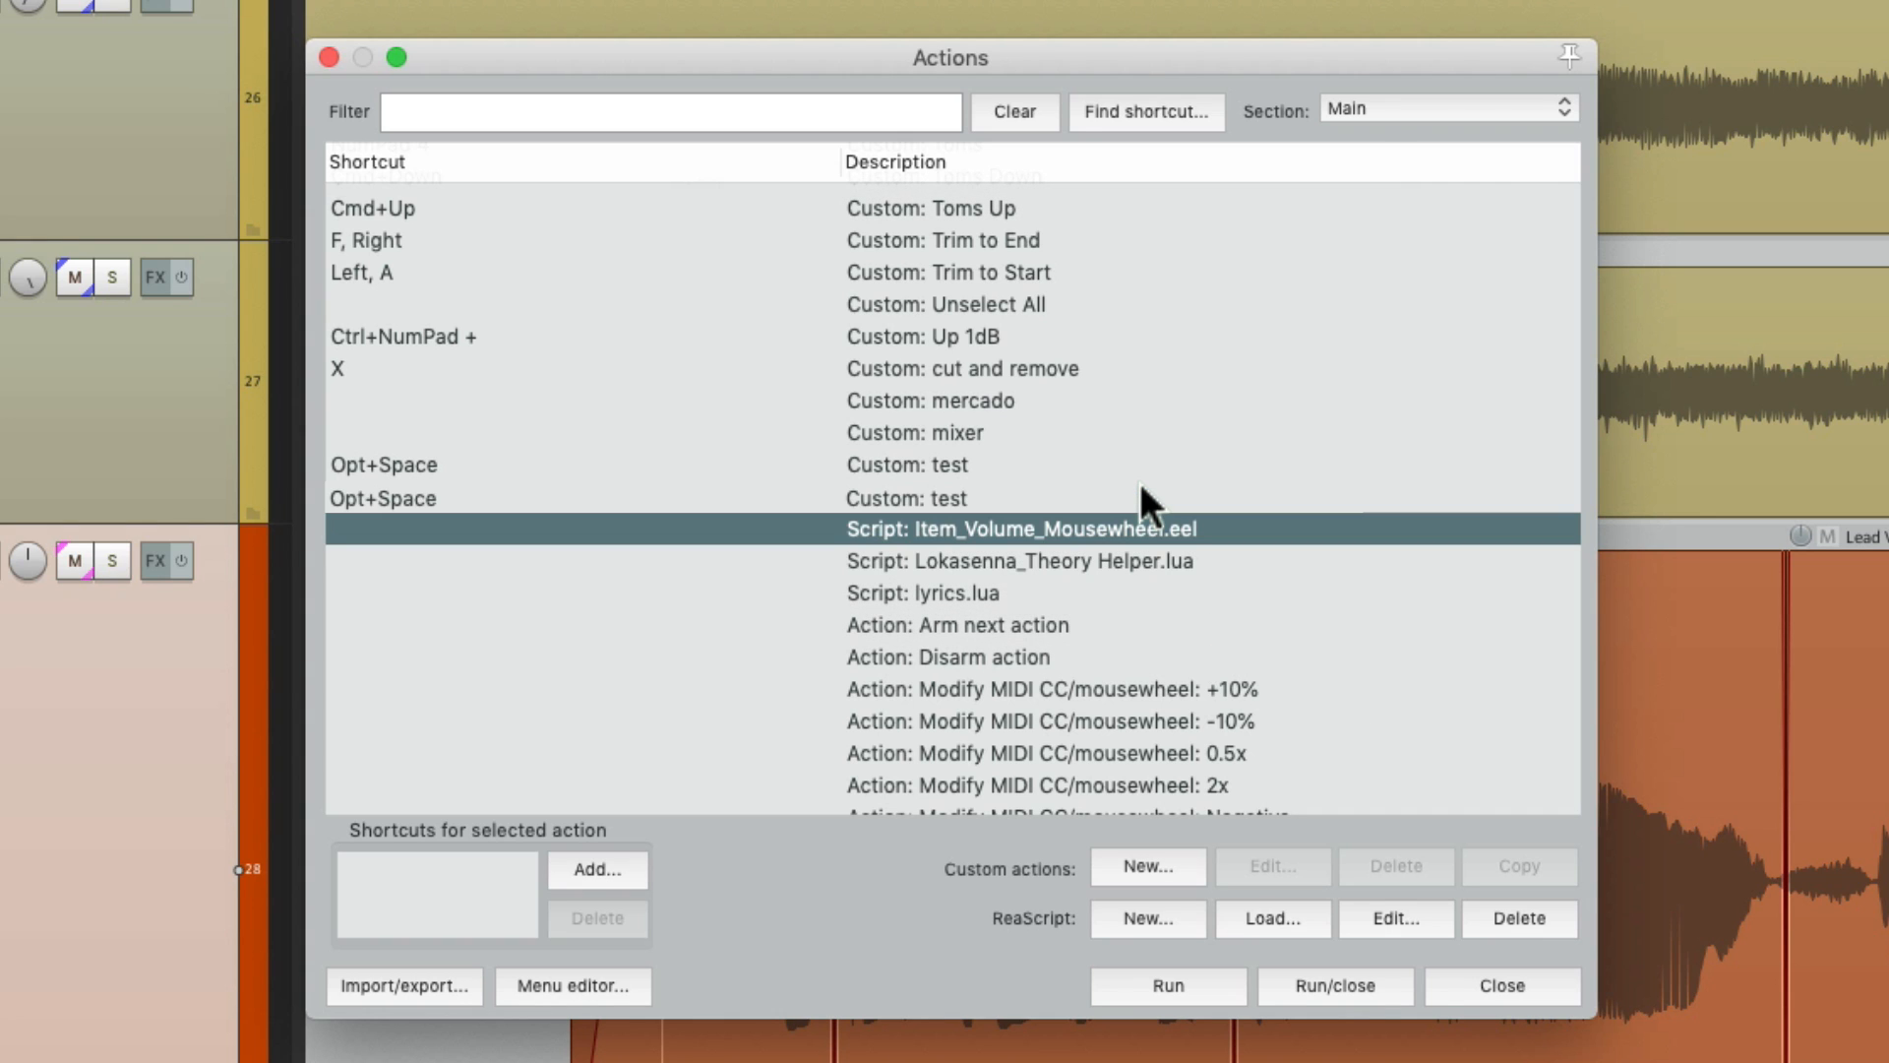
Add a second mousewheel shortcut to the script and close the Actions list.
{"action": "left_click", "coordinate": [596, 868]}
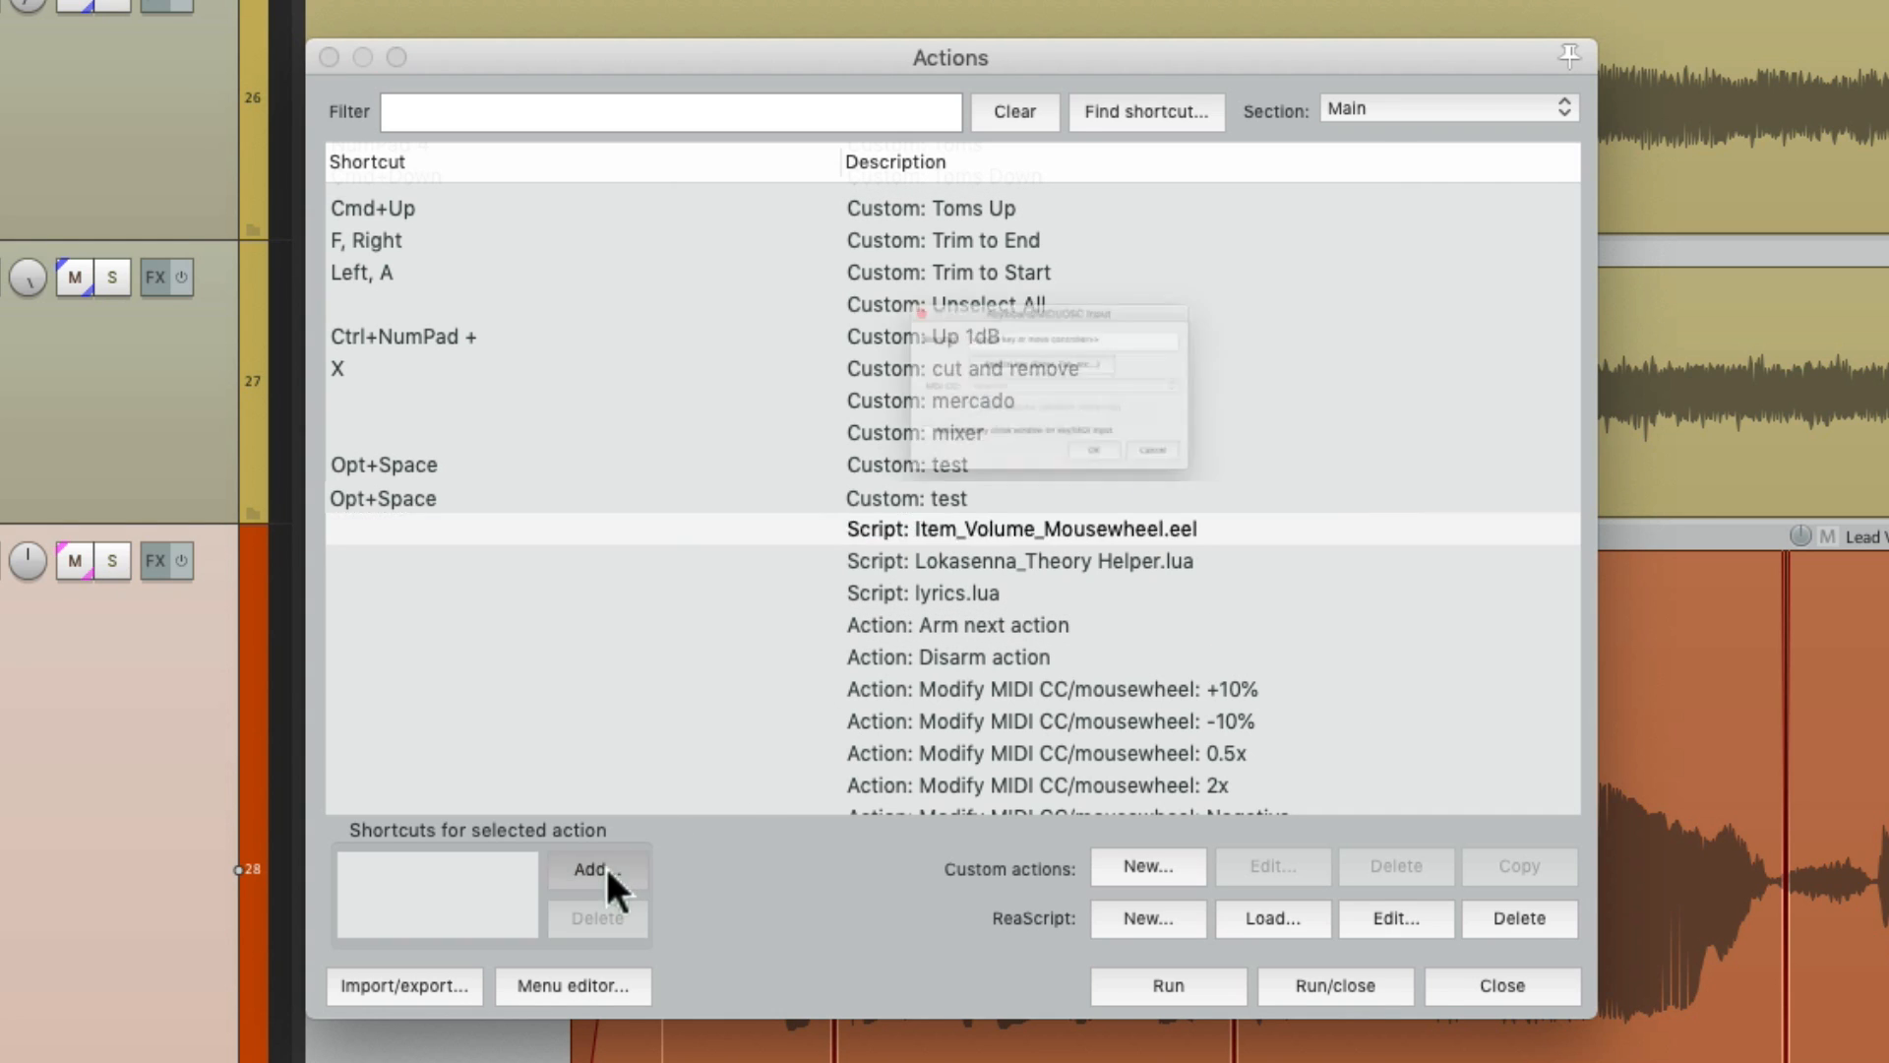
{"action": "left_click", "coordinate": [594, 868]}
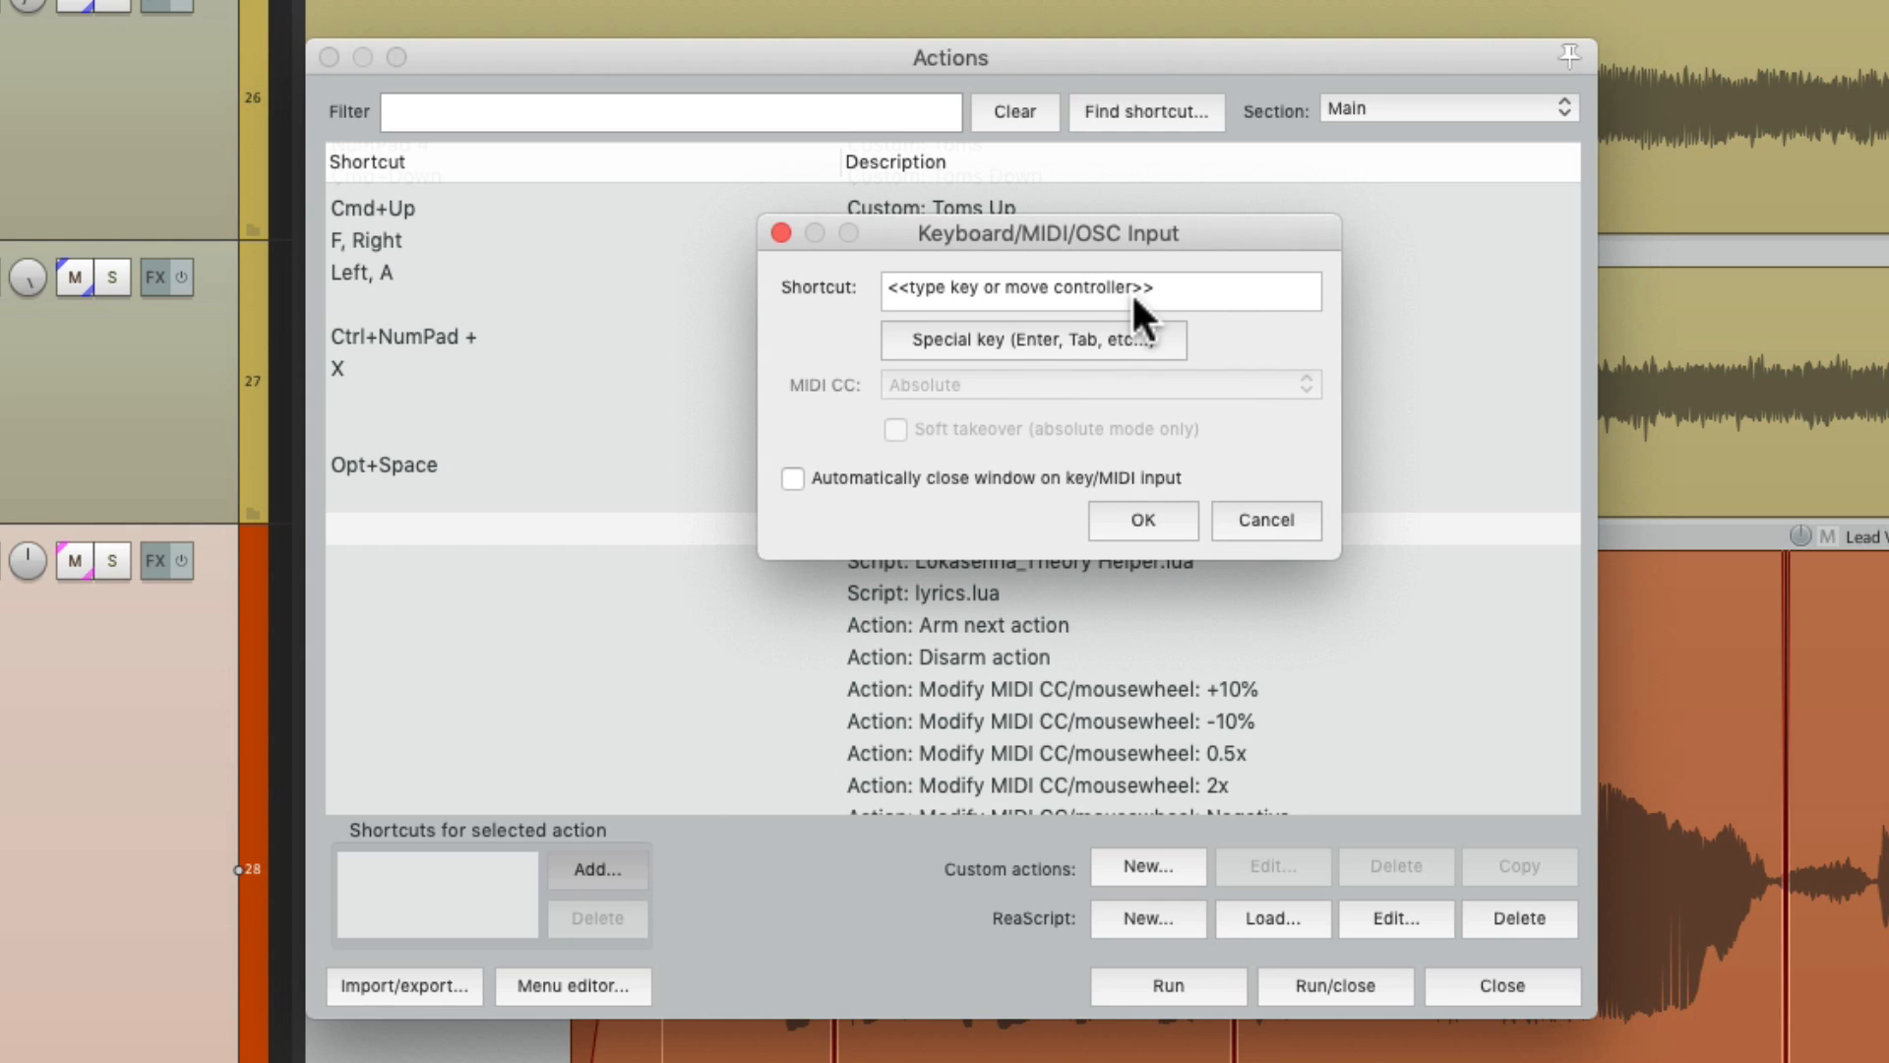
{"action": "mouse_move", "coordinate": [1204, 299]}
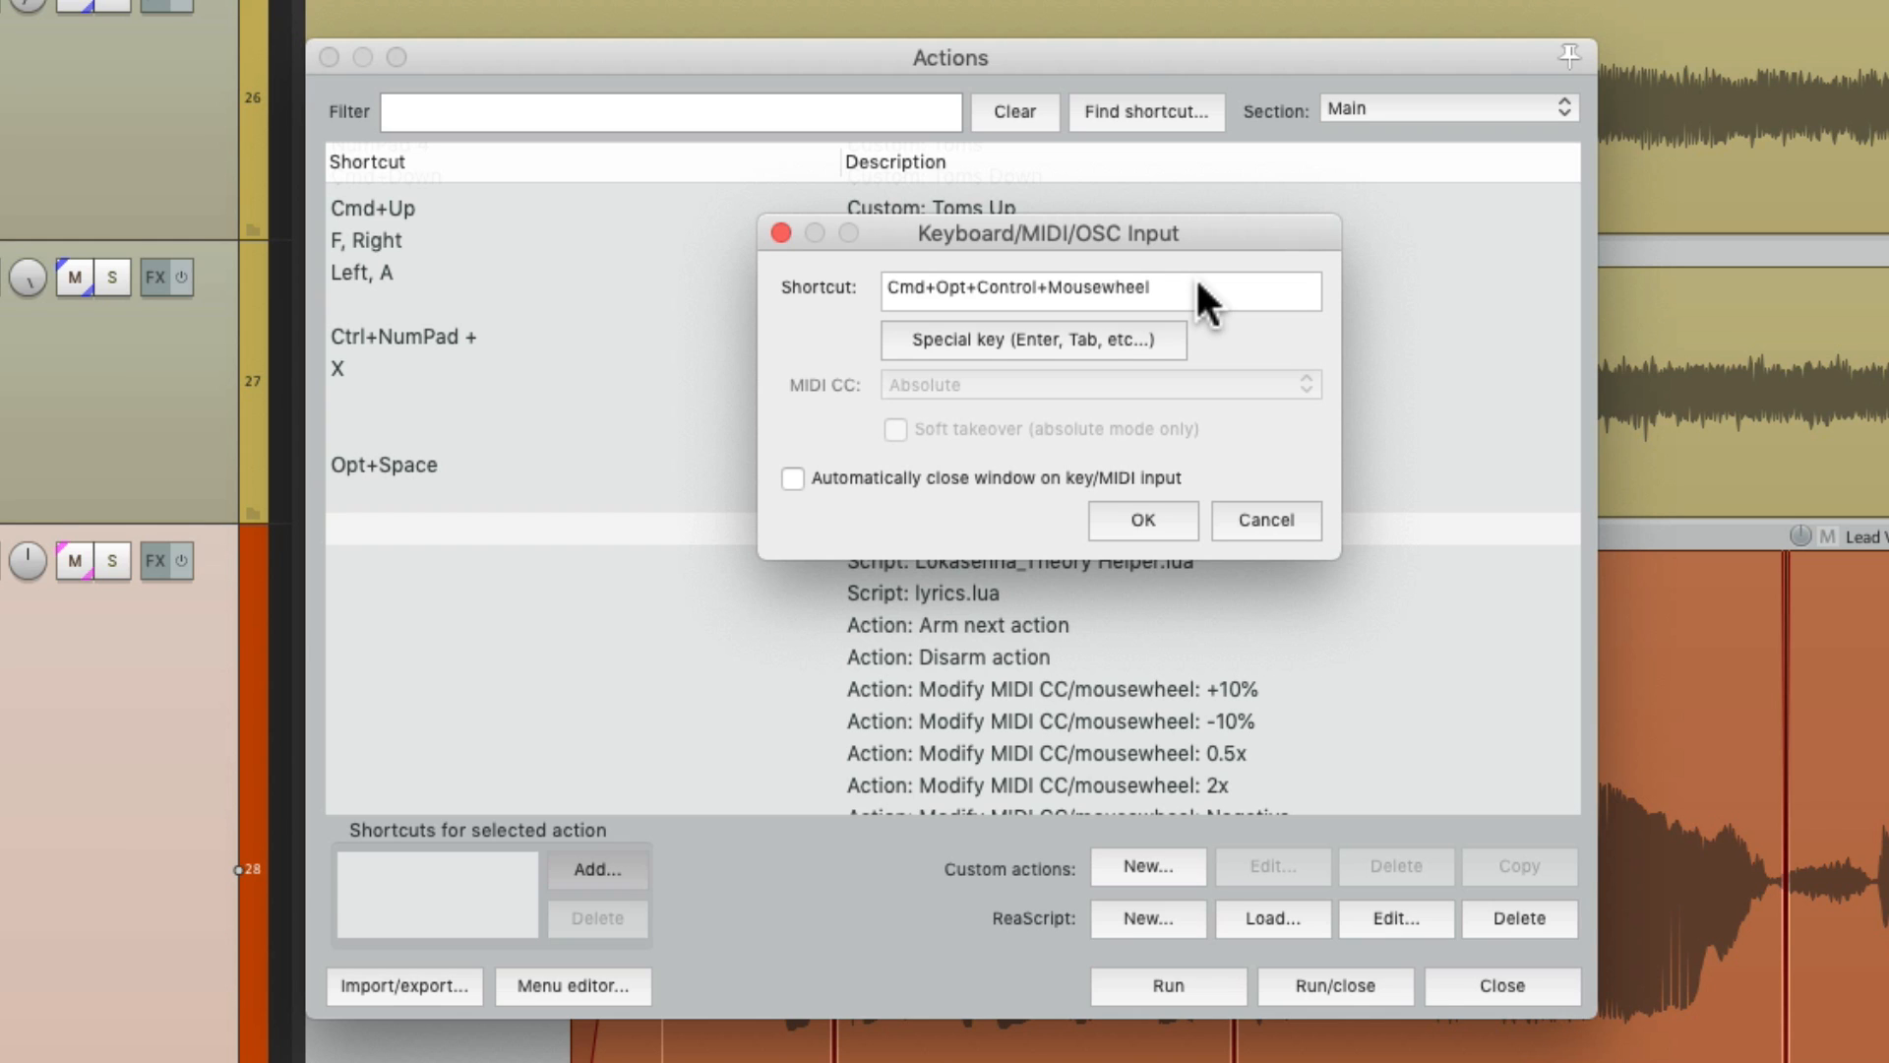
{"action": "left_click", "coordinate": [1140, 520]}
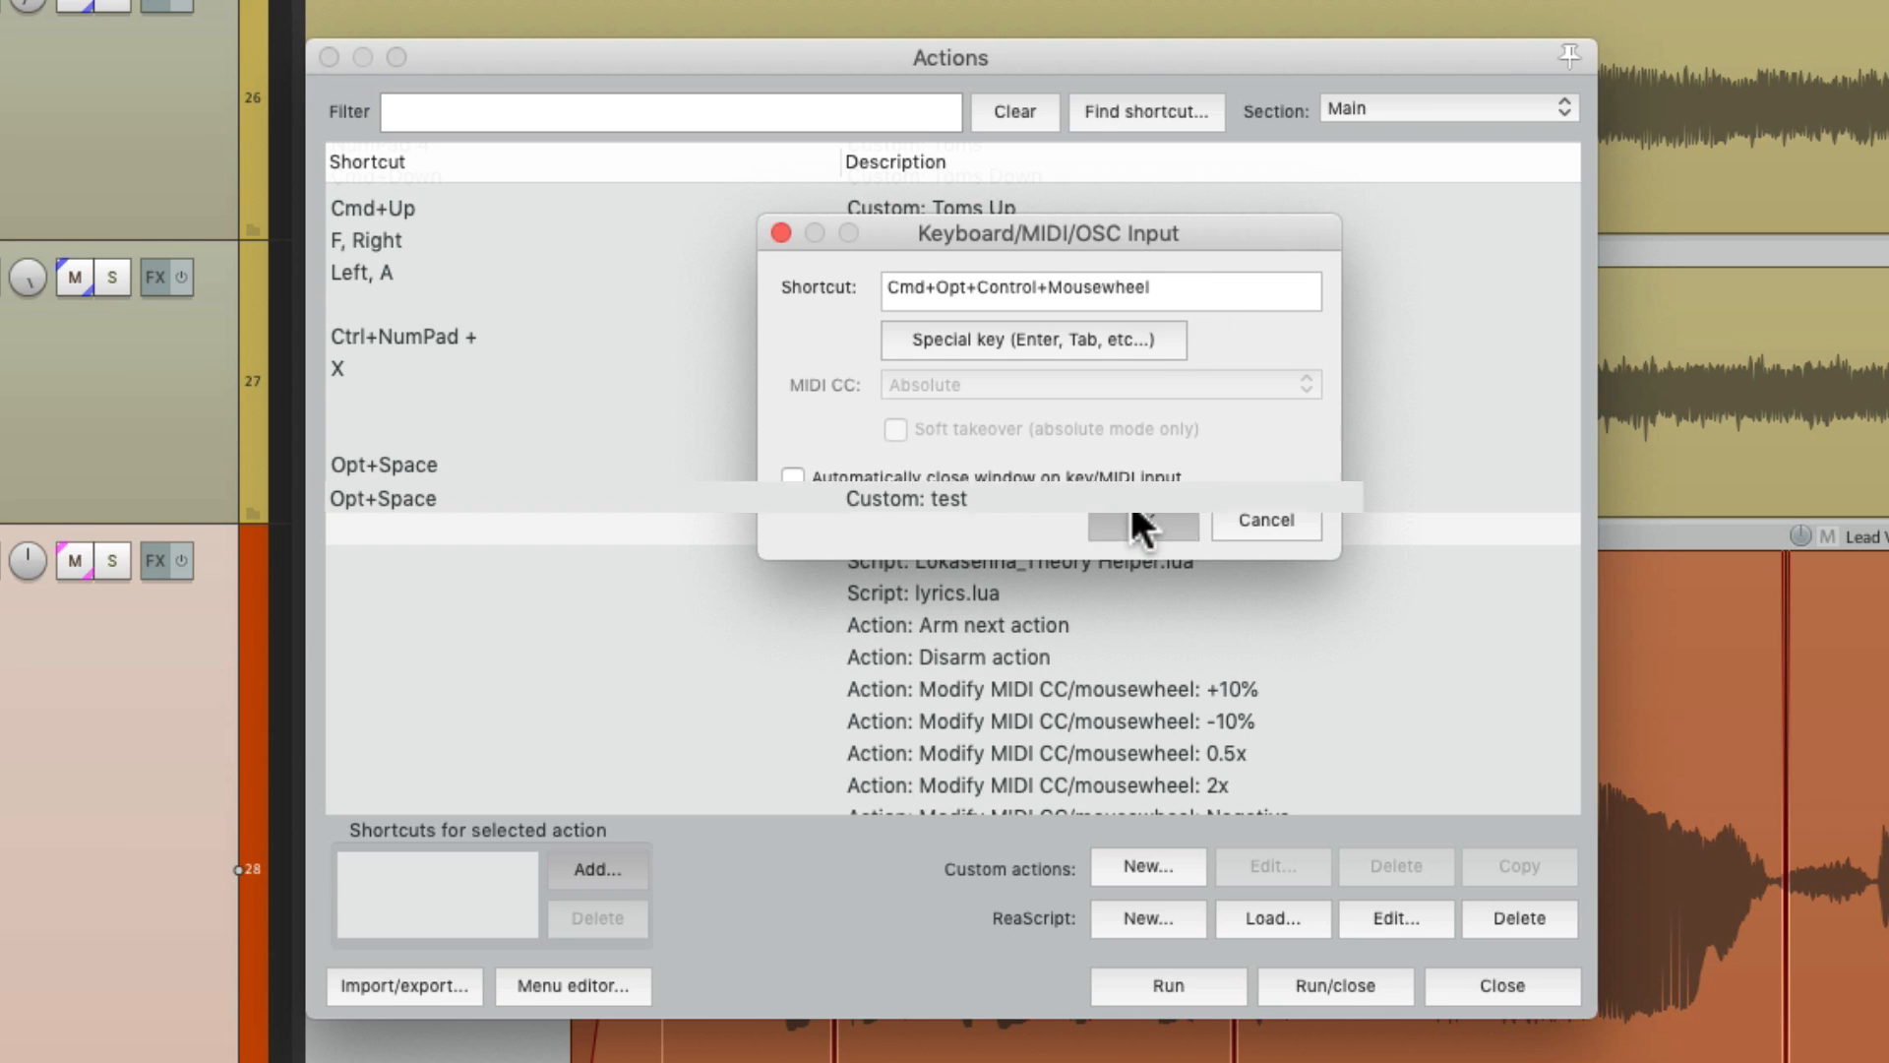
{"action": "left_click", "coordinate": [1139, 520]}
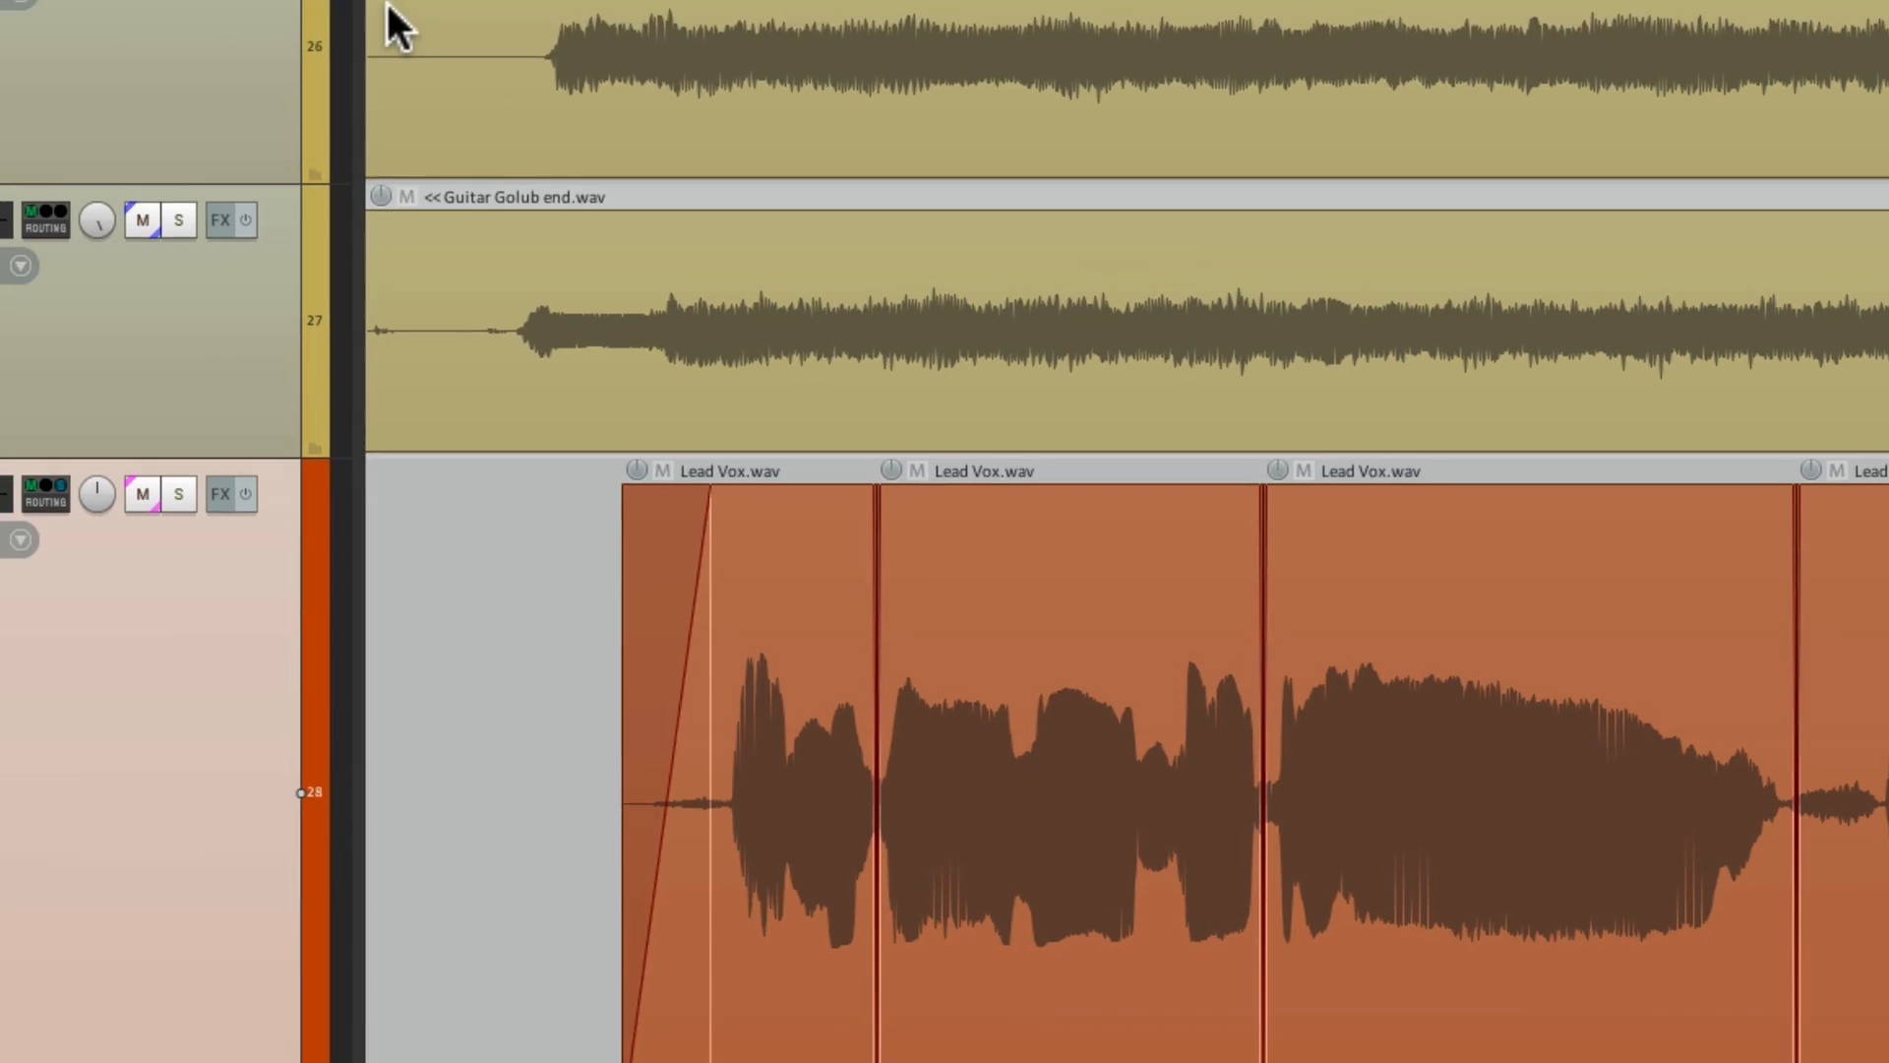
Select a Lead Vox item and nudge its volume to +0.50 dB, the previous one to -1.00 dB.
{"action": "scroll", "scroll_direction": "down", "scroll_amount": 3}
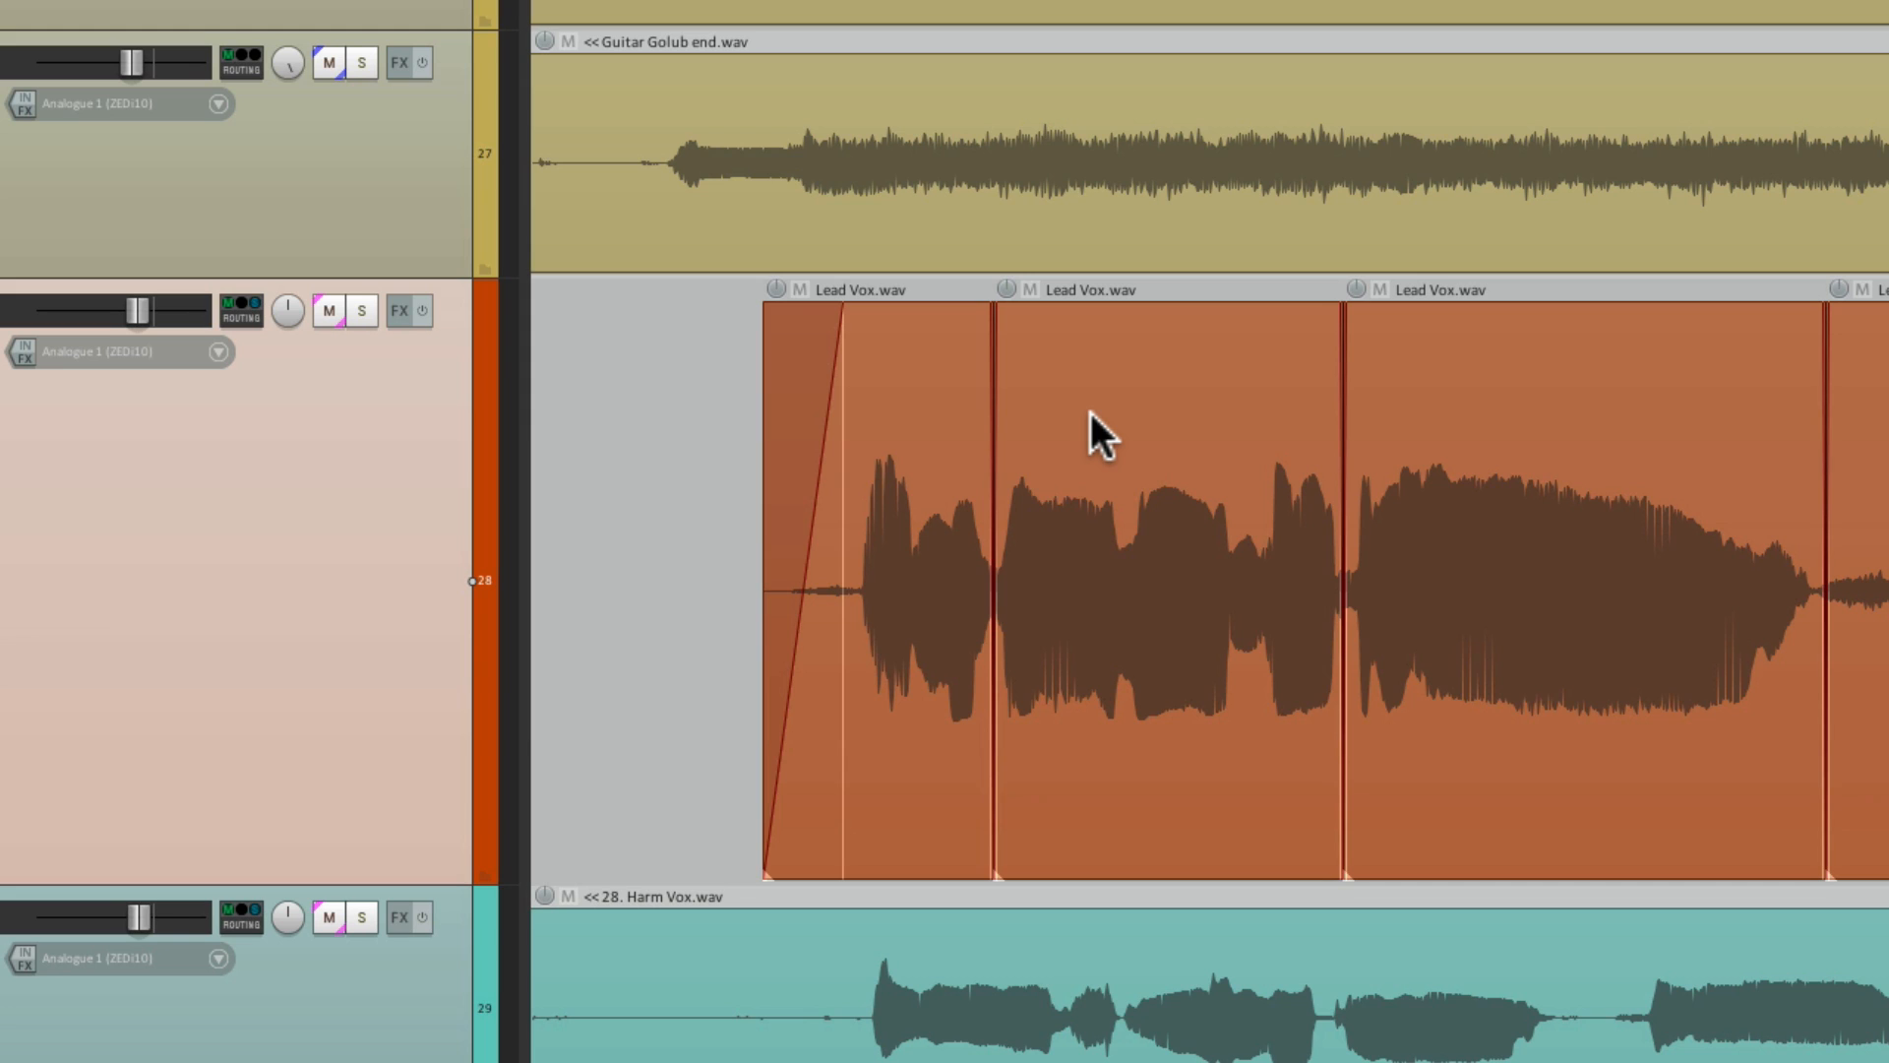
{"action": "left_click", "coordinate": [1163, 433]}
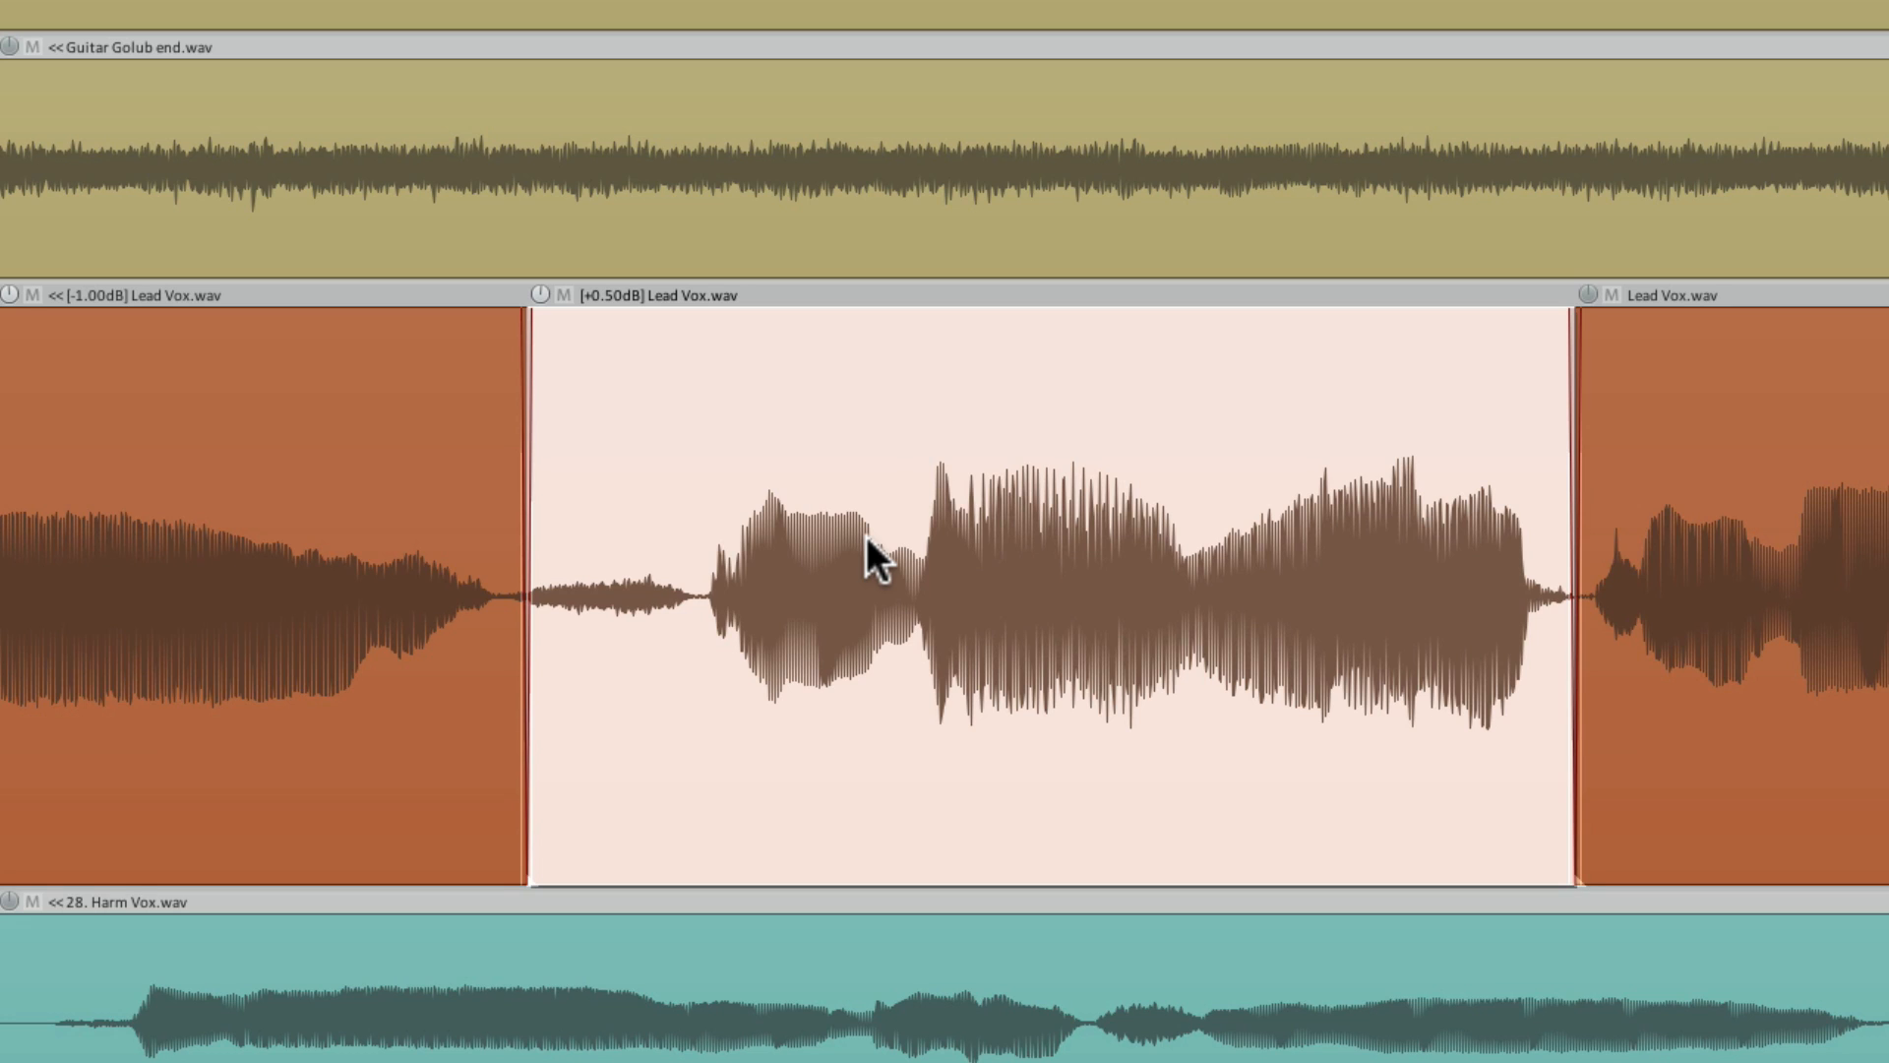
{"action": "mouse_move", "coordinate": [874, 470]}
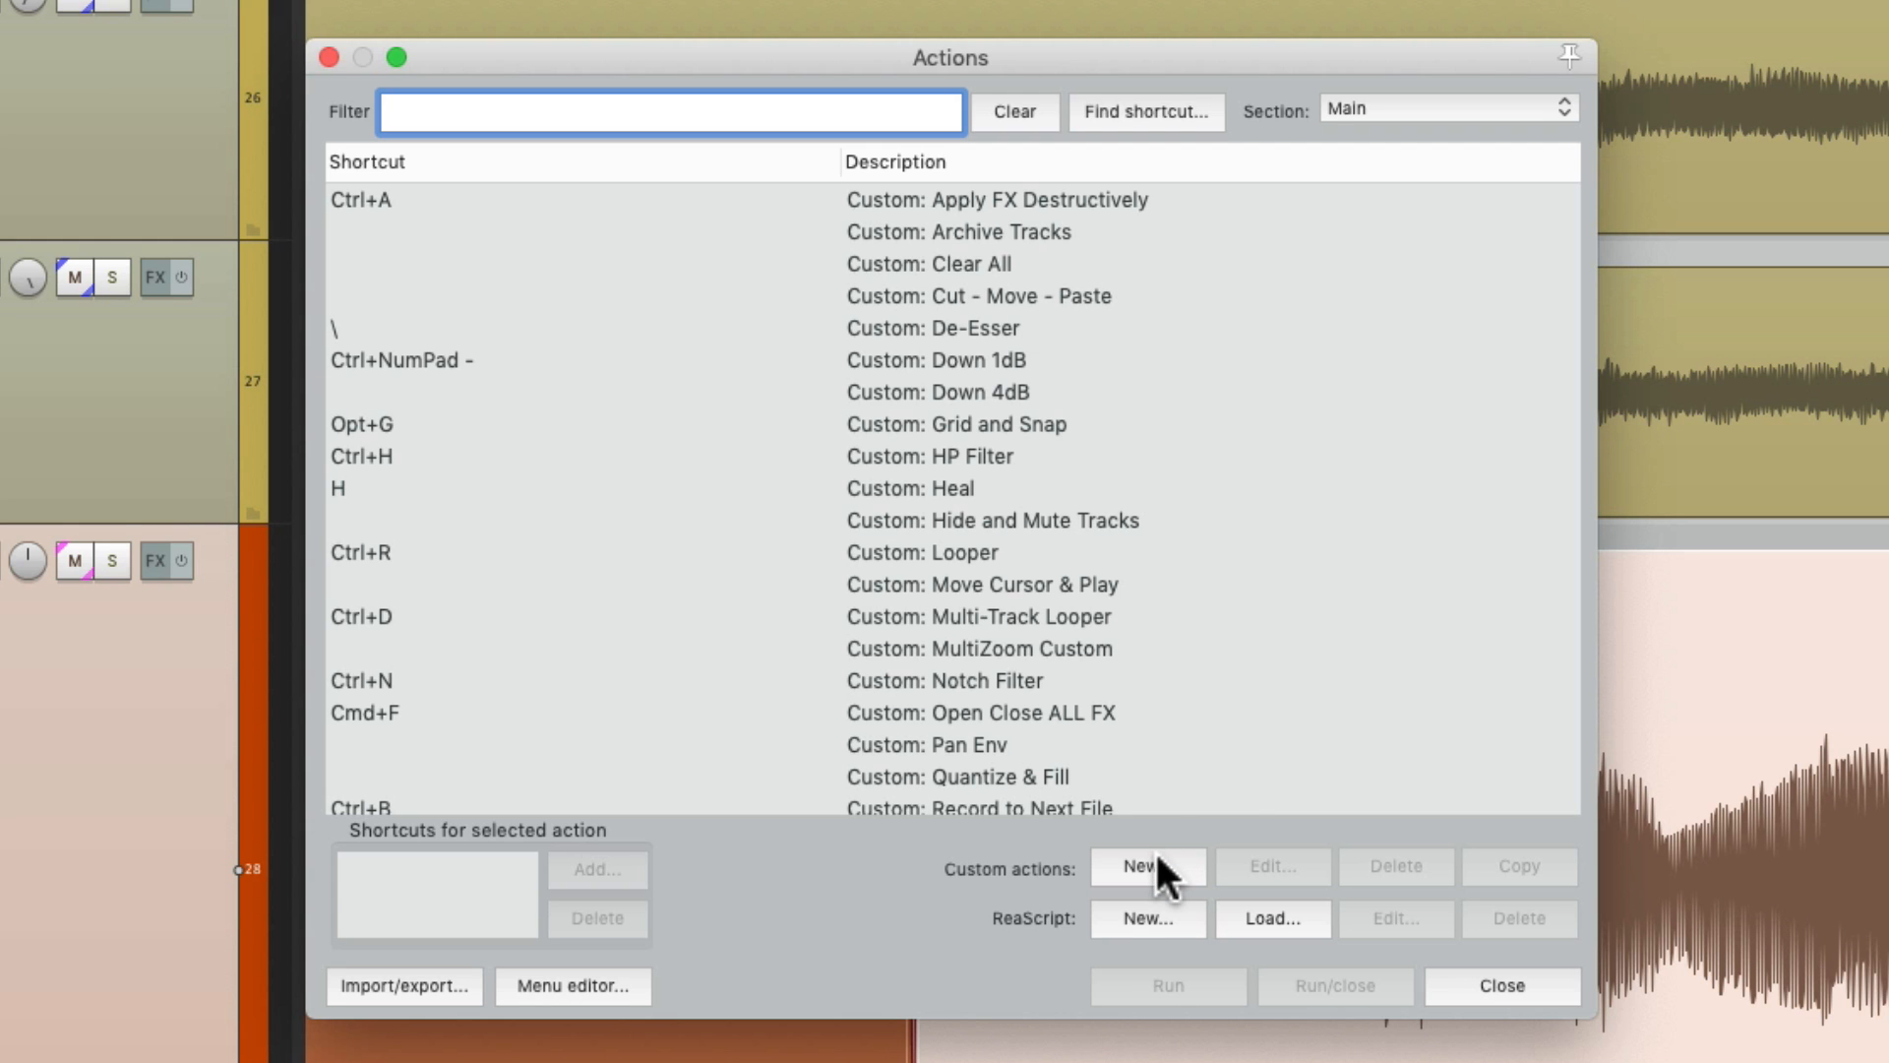
Start a new custom action with 'Select item under mouse cursor' as its first step.
{"action": "left_click", "coordinate": [1146, 866]}
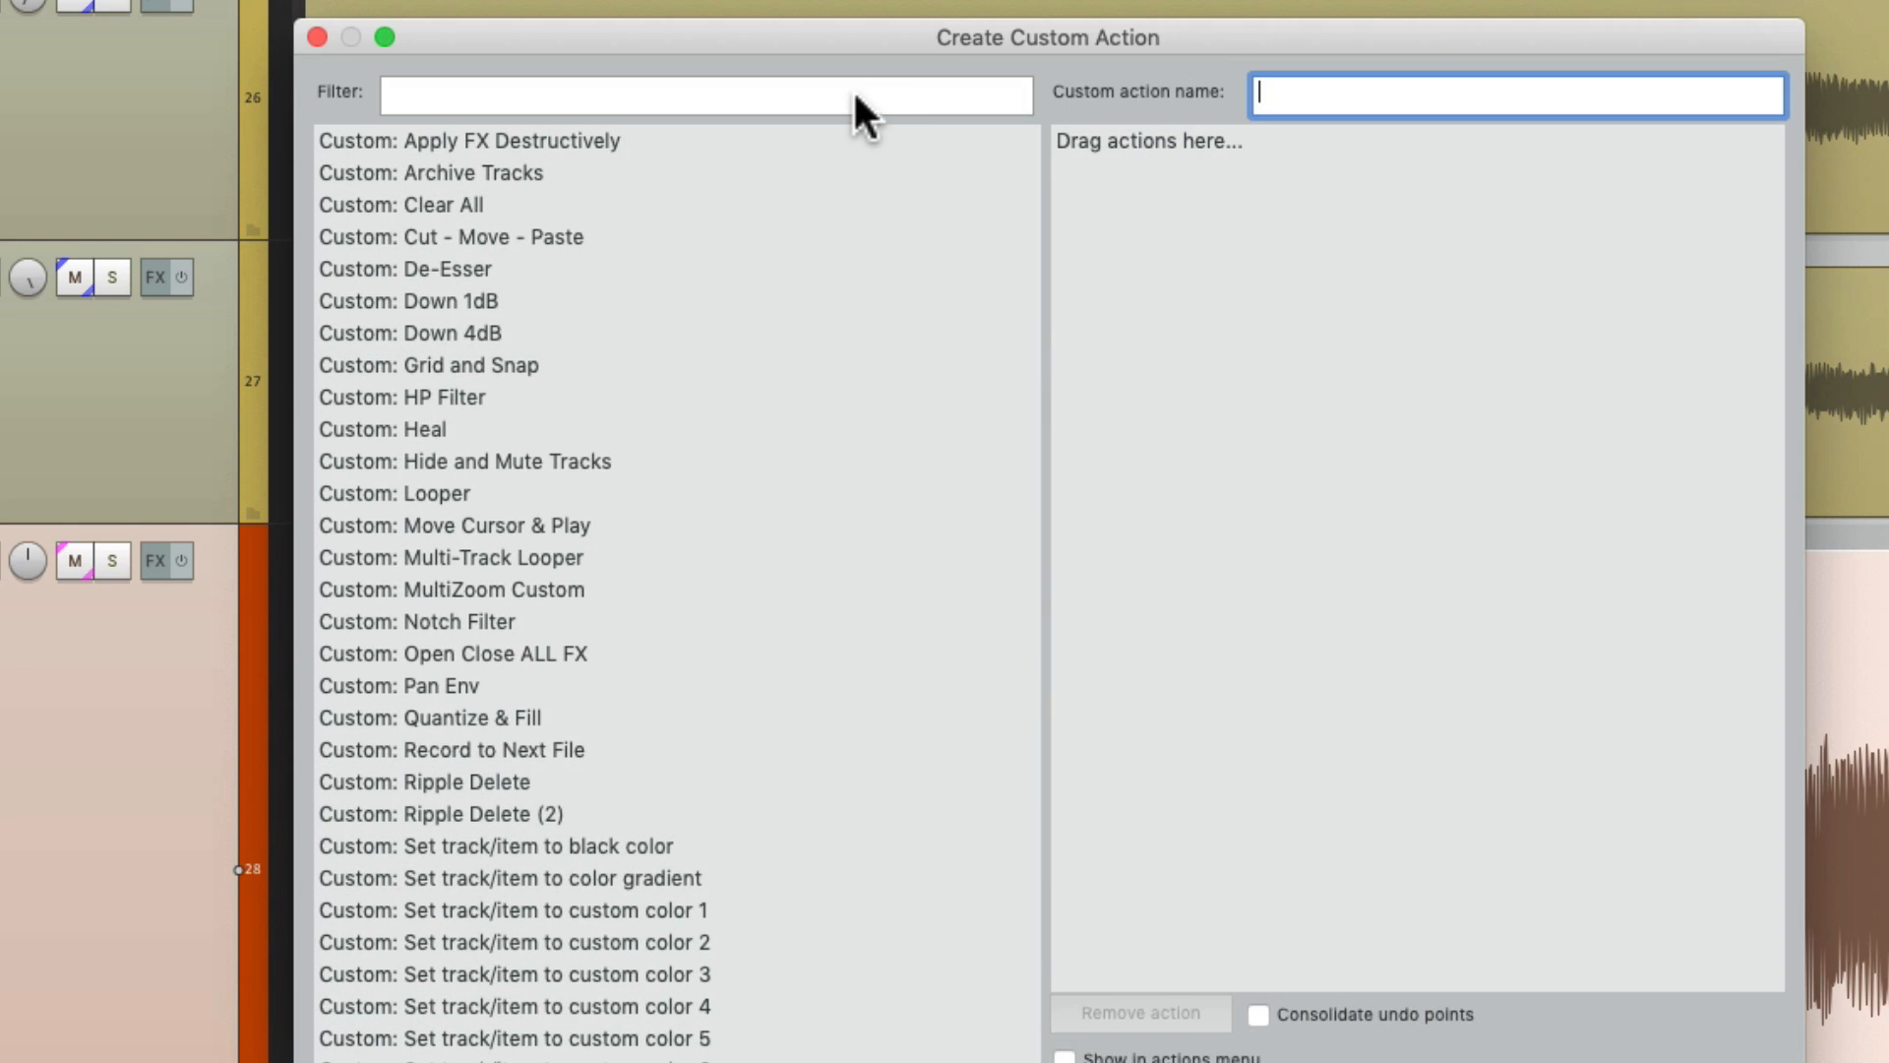
{"action": "type", "text": "item under mouse"}
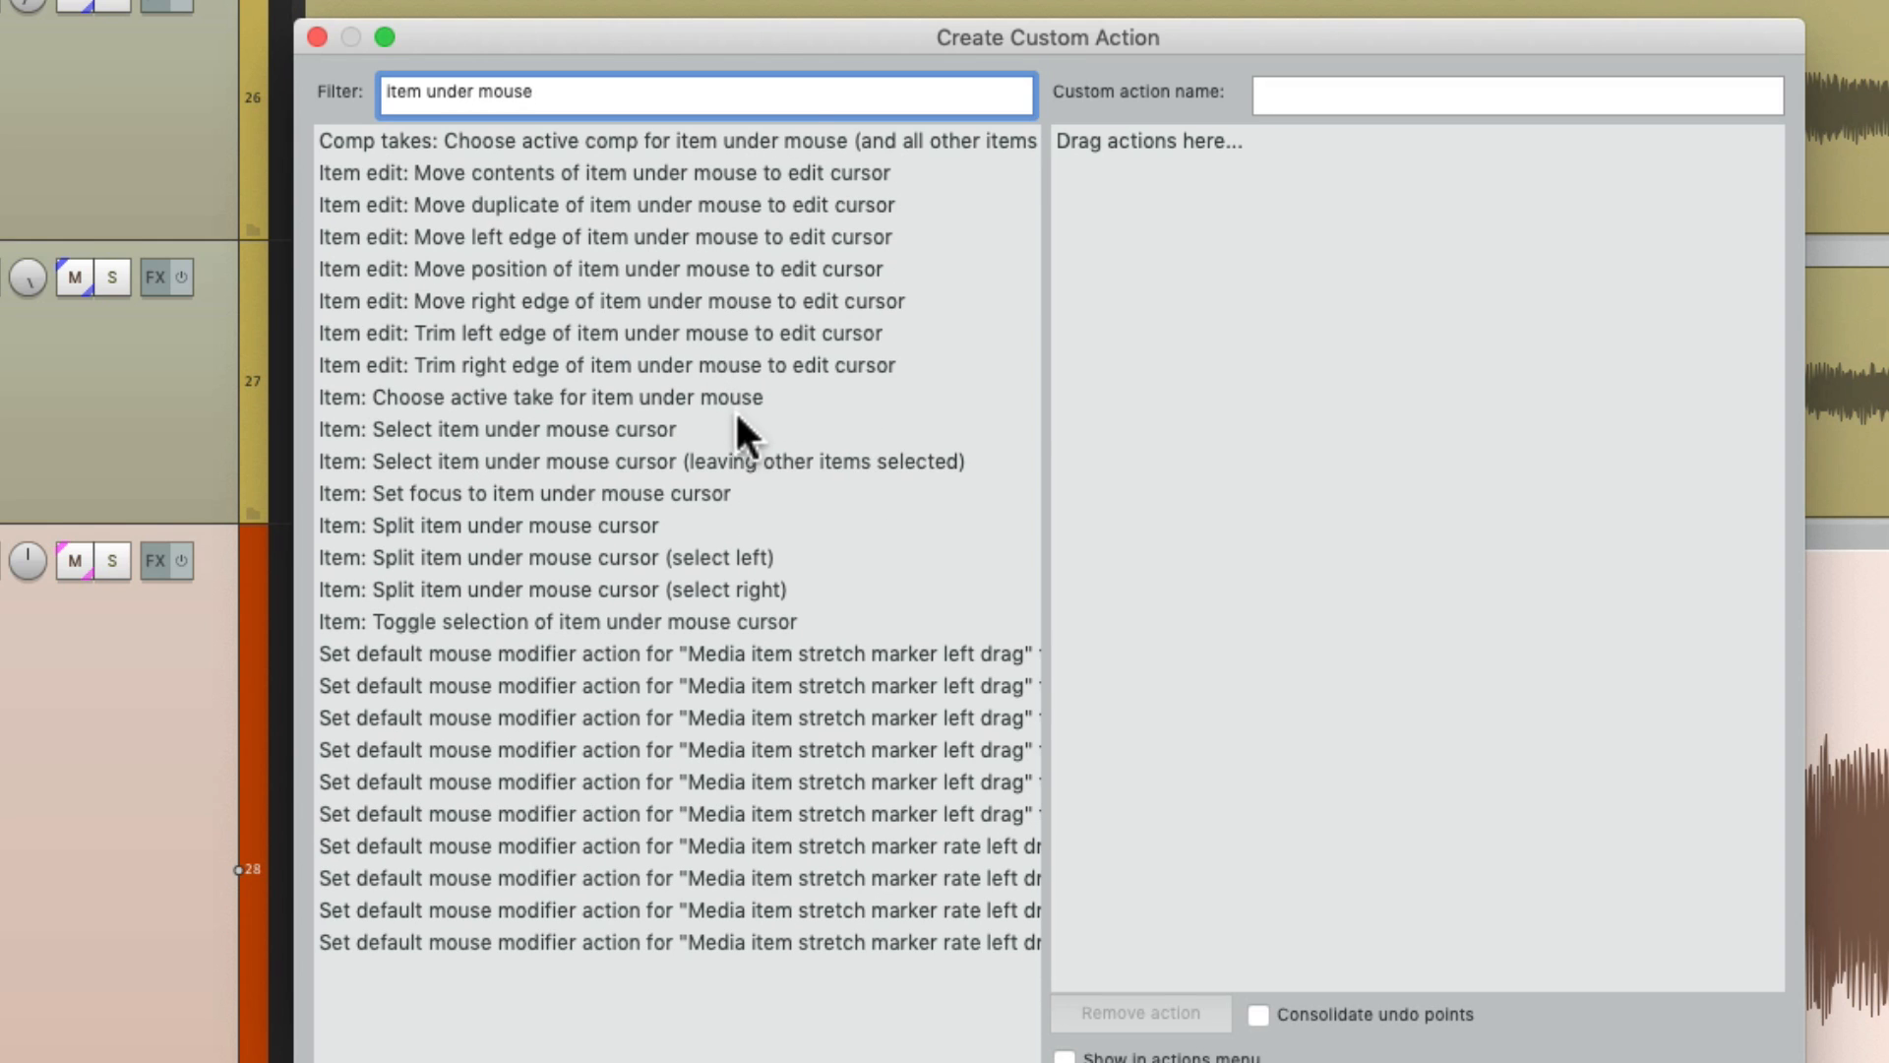
{"action": "left_click", "coordinate": [518, 429]}
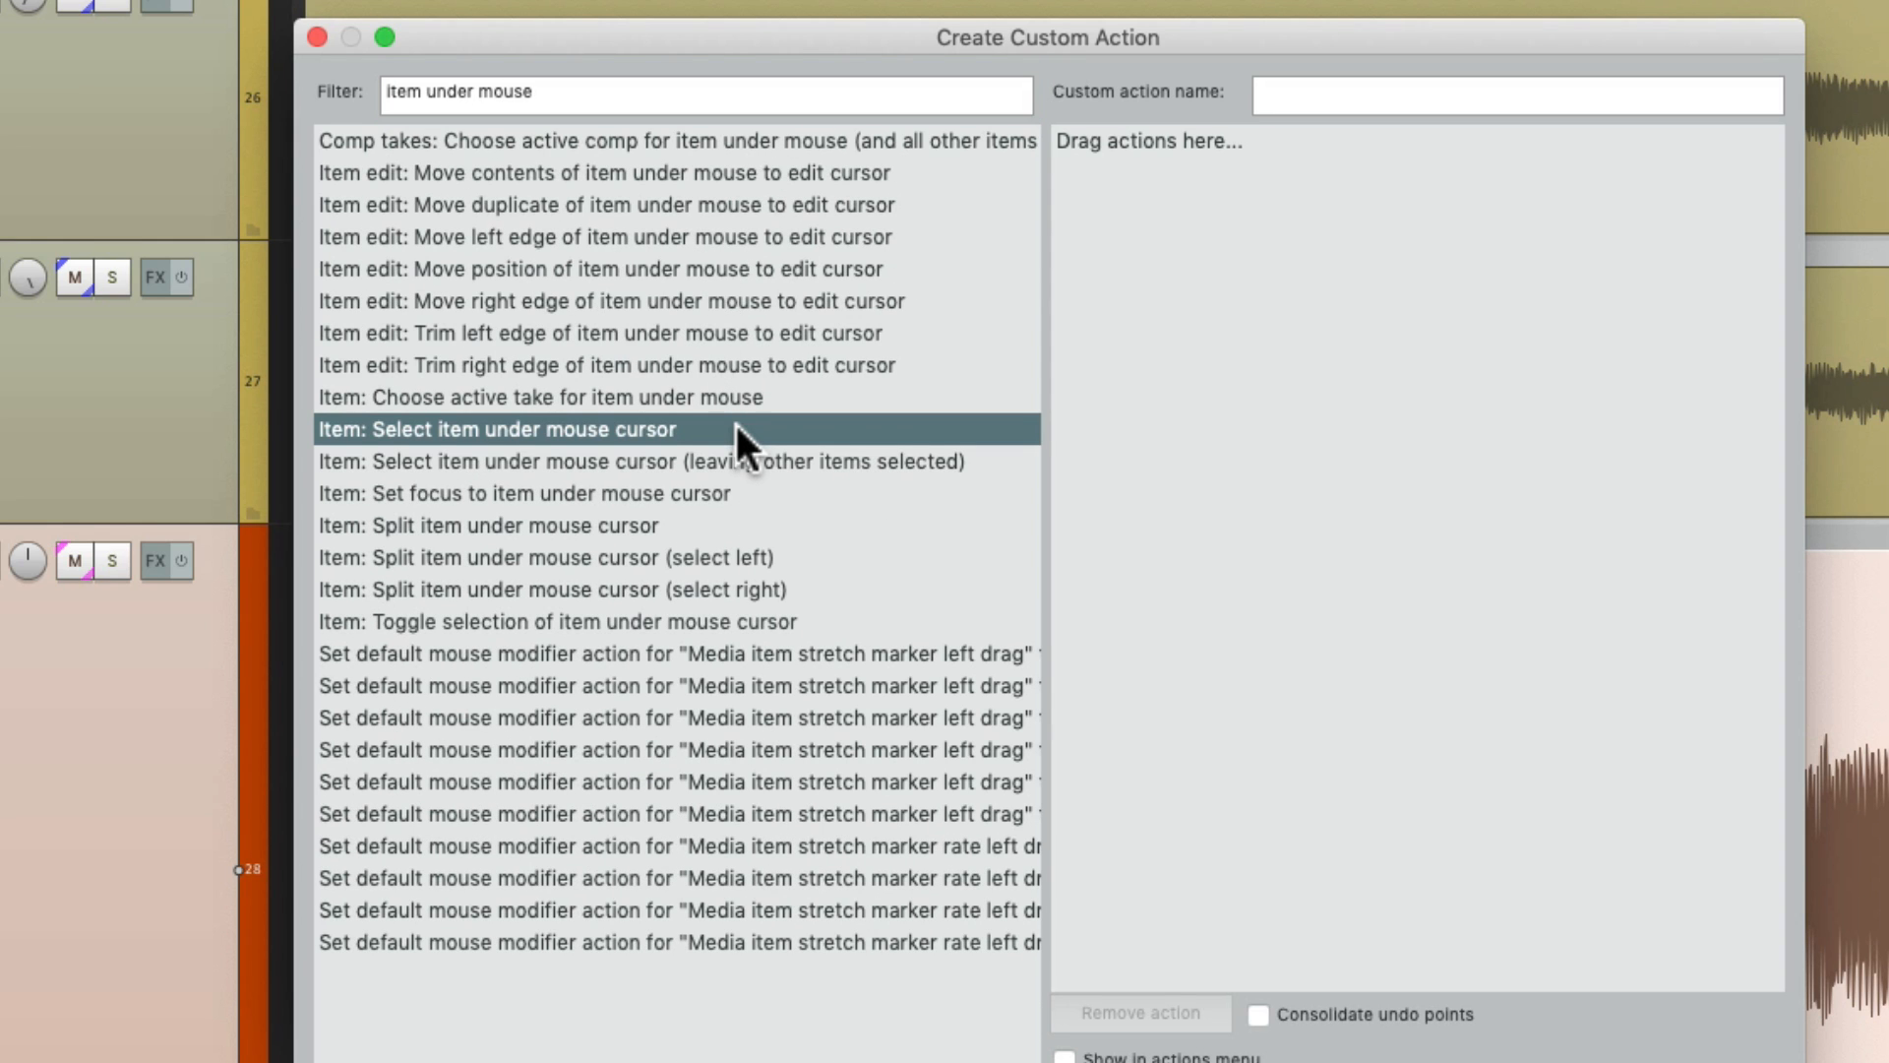
{"action": "left_click_drag", "start_coordinate": [738, 429], "coordinate": [1397, 313]}
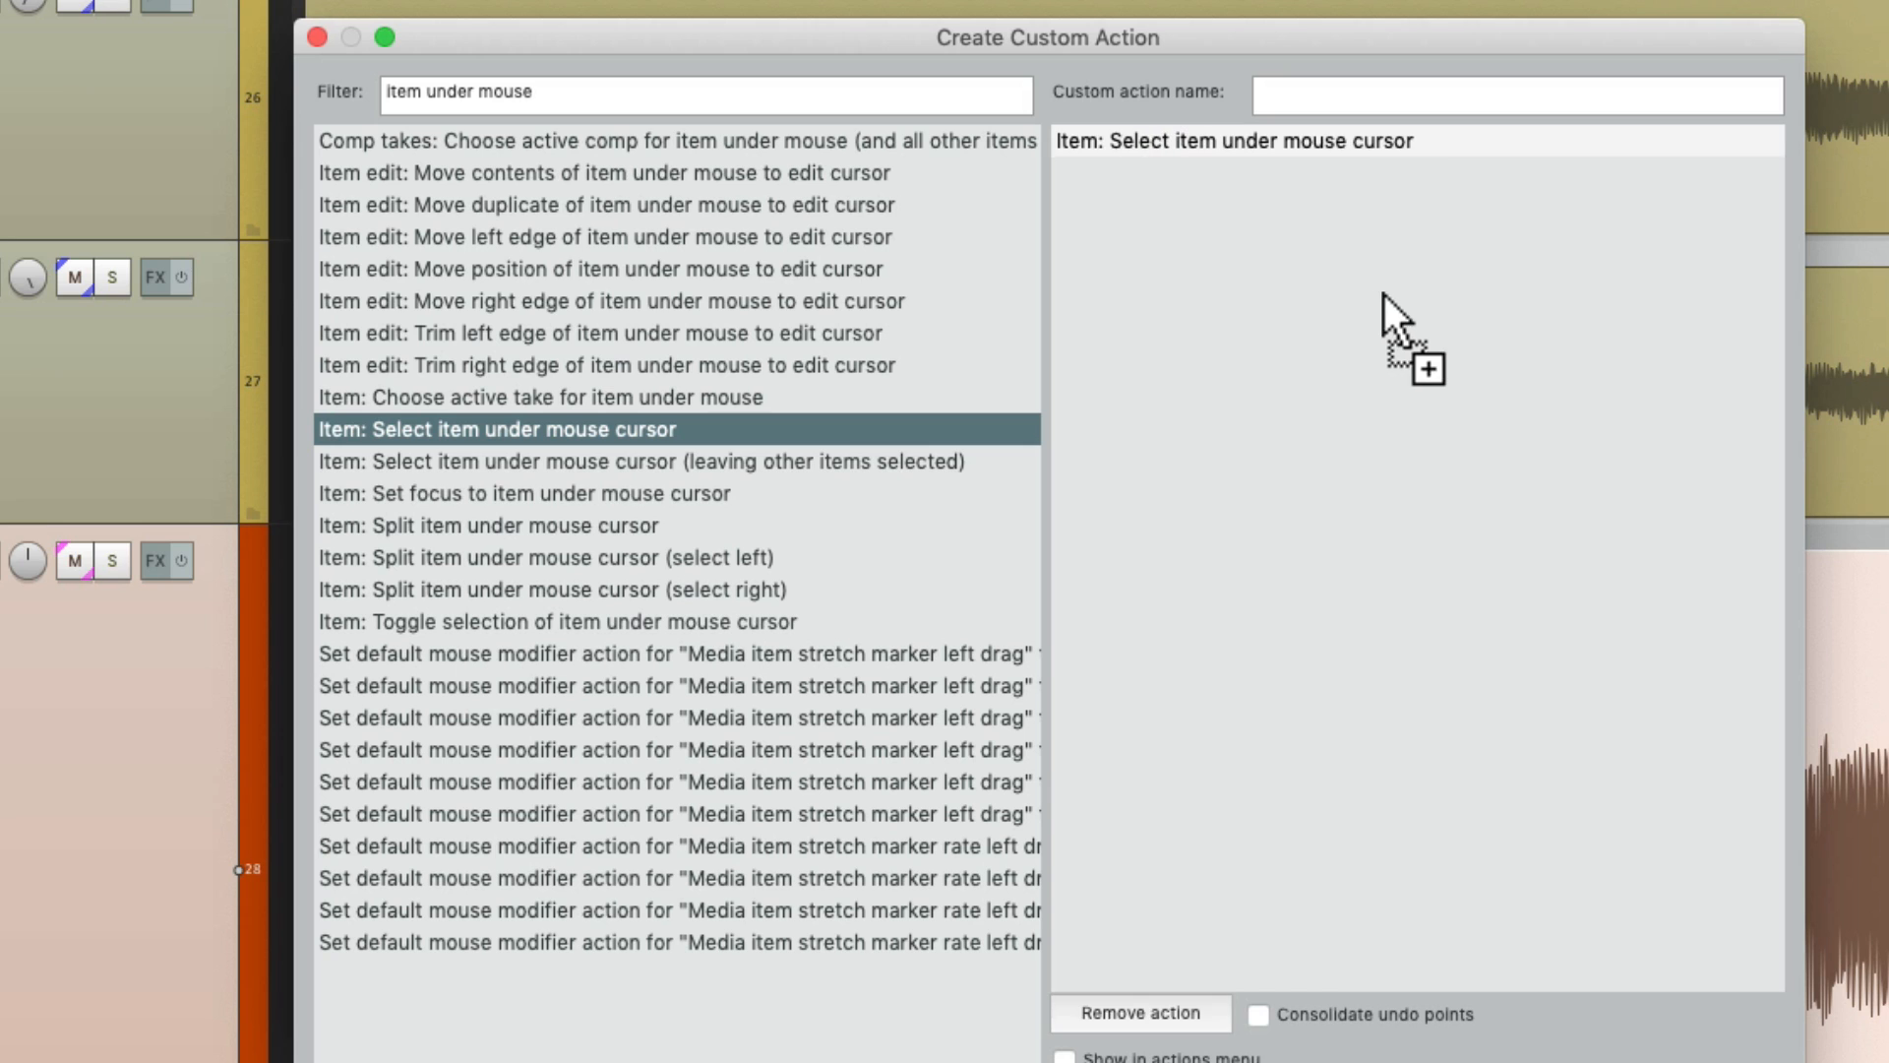
Add the Item_Volume_Mousewheel.eel script after it and name the action 'Item Volume Mousewheel'.
{"action": "left_click", "coordinate": [704, 92]}
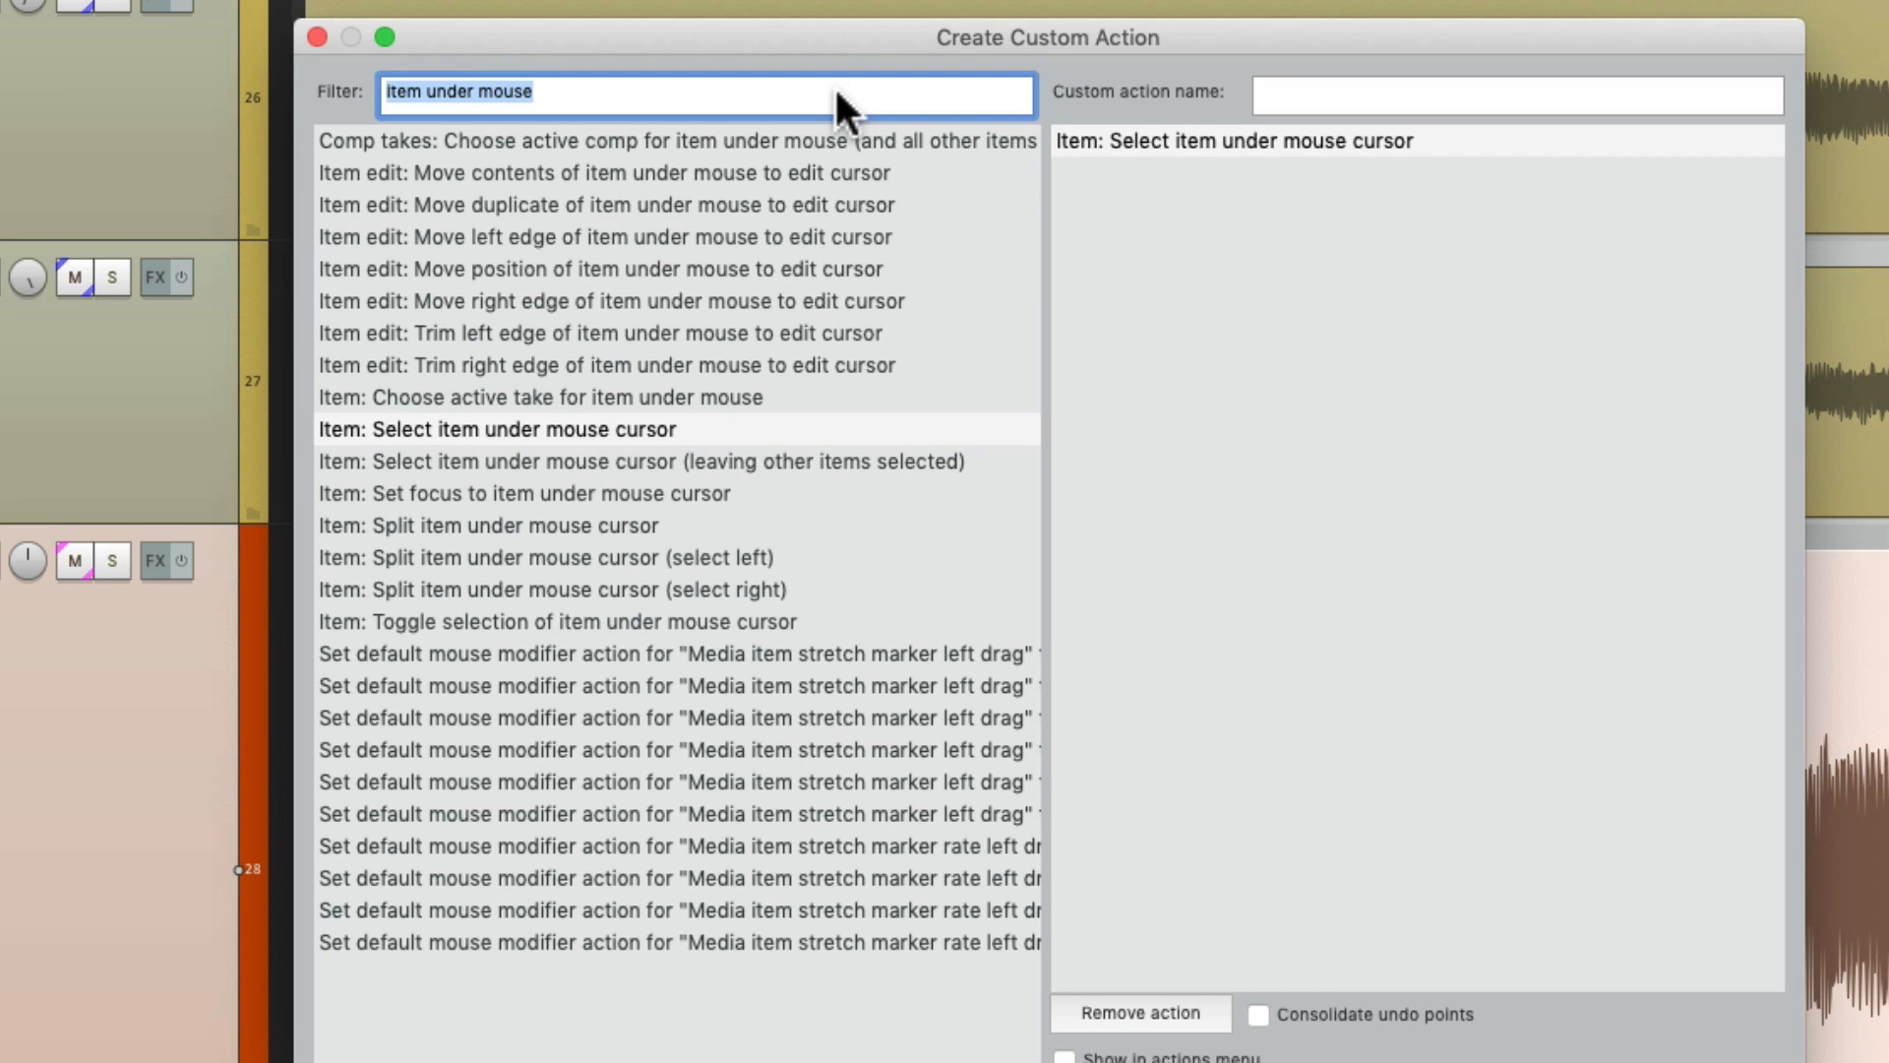
{"action": "type", "text": "script"}
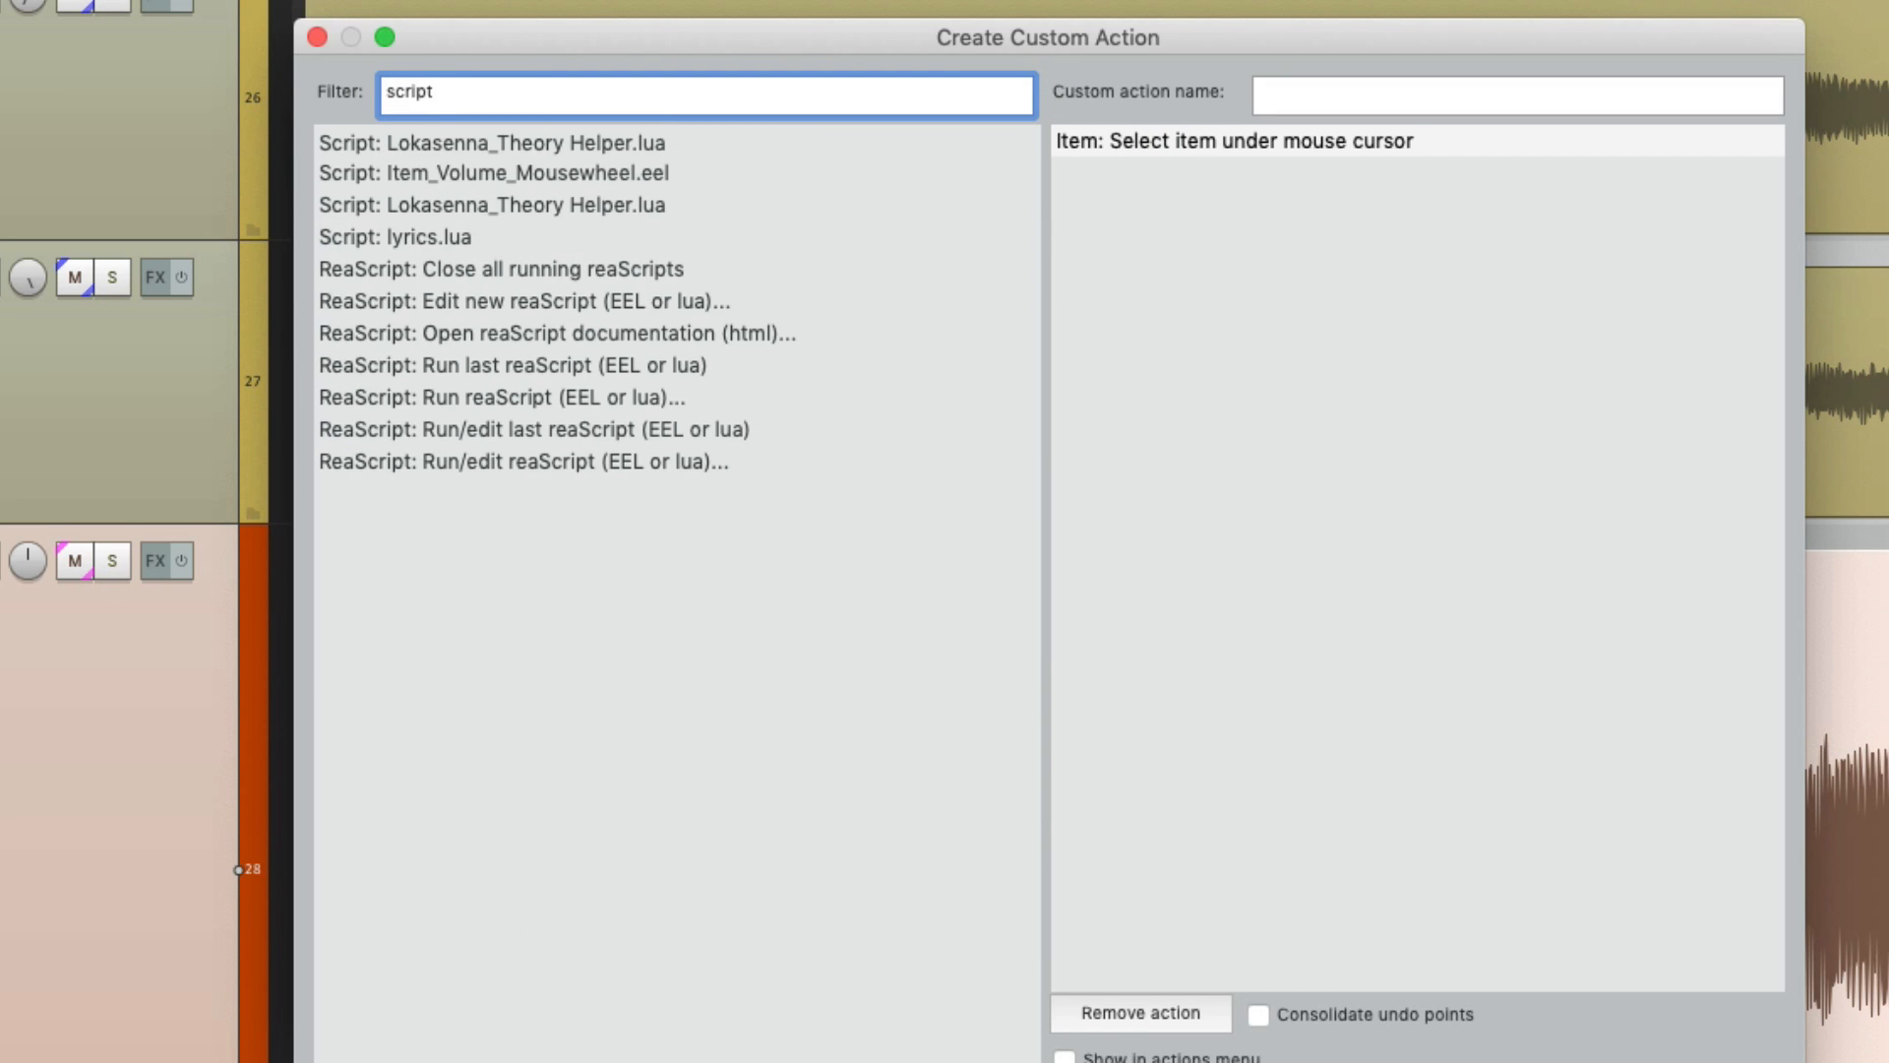
{"action": "left_click", "coordinate": [543, 173]}
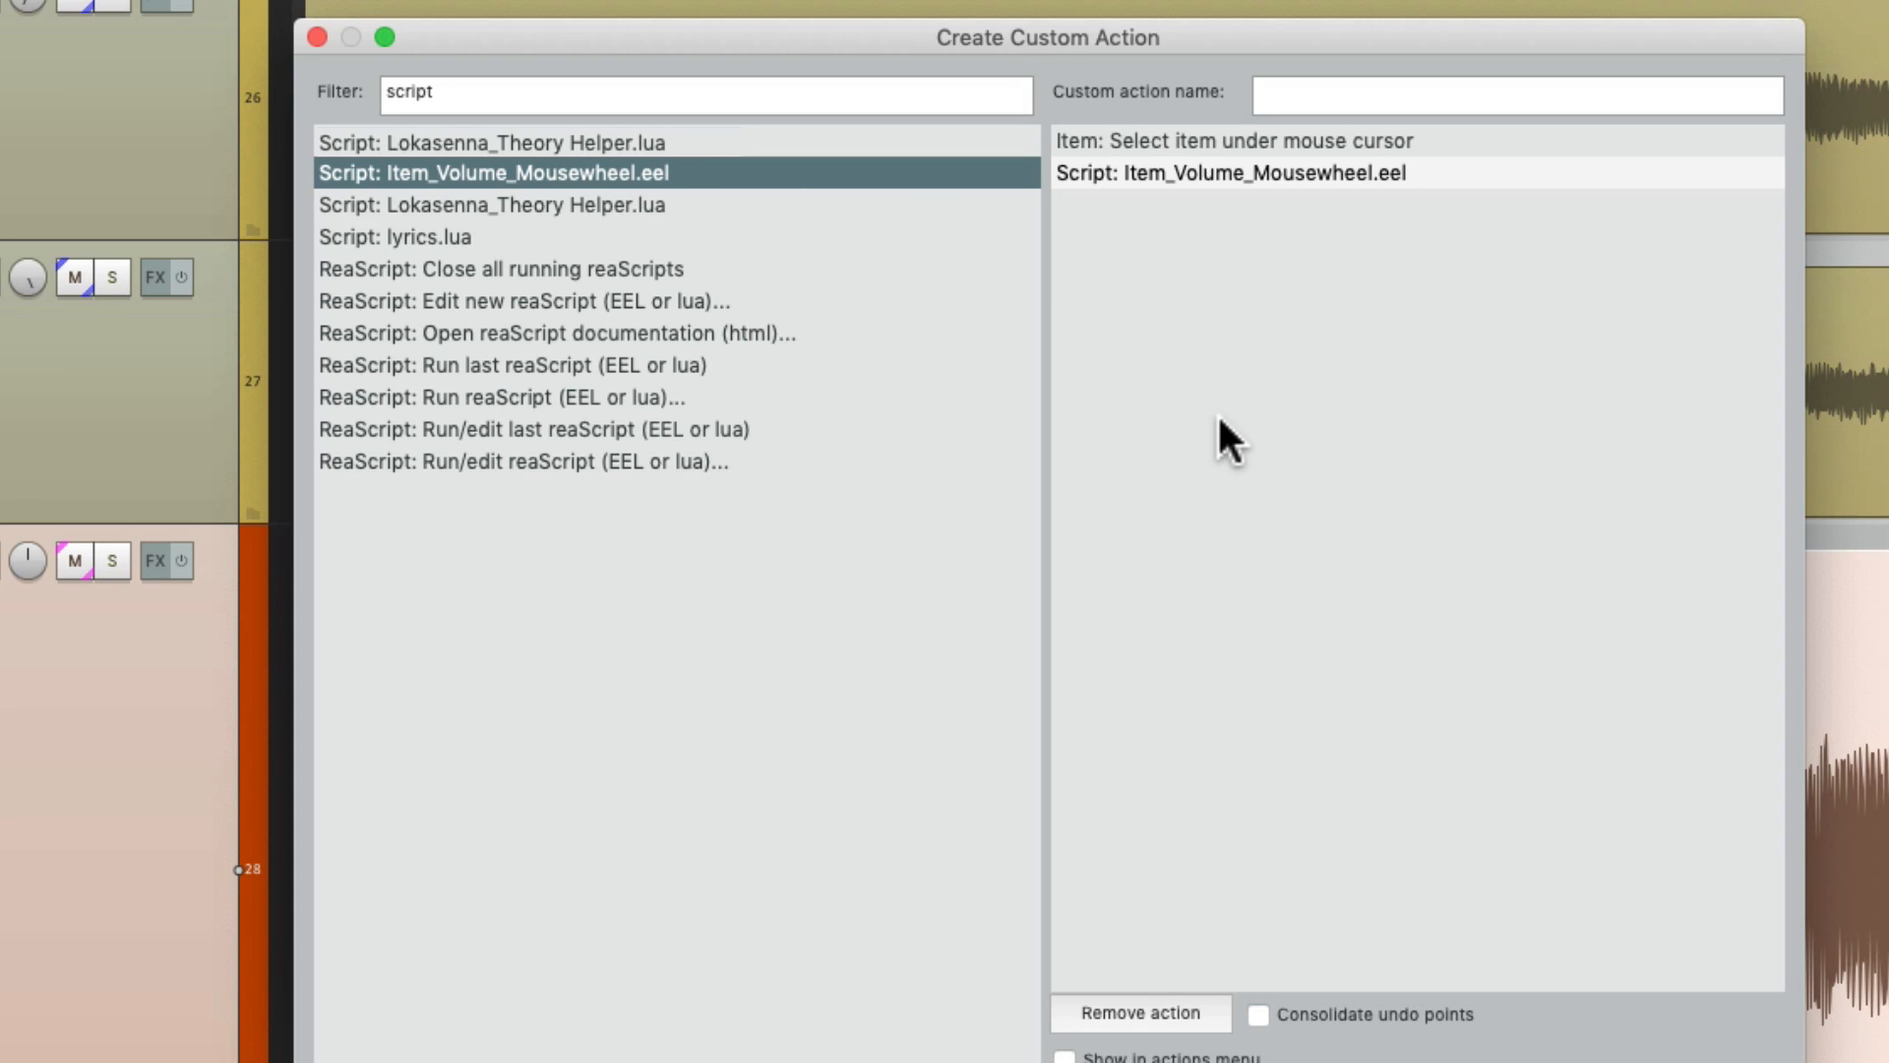
{"action": "mouse_move", "coordinate": [1340, 238]}
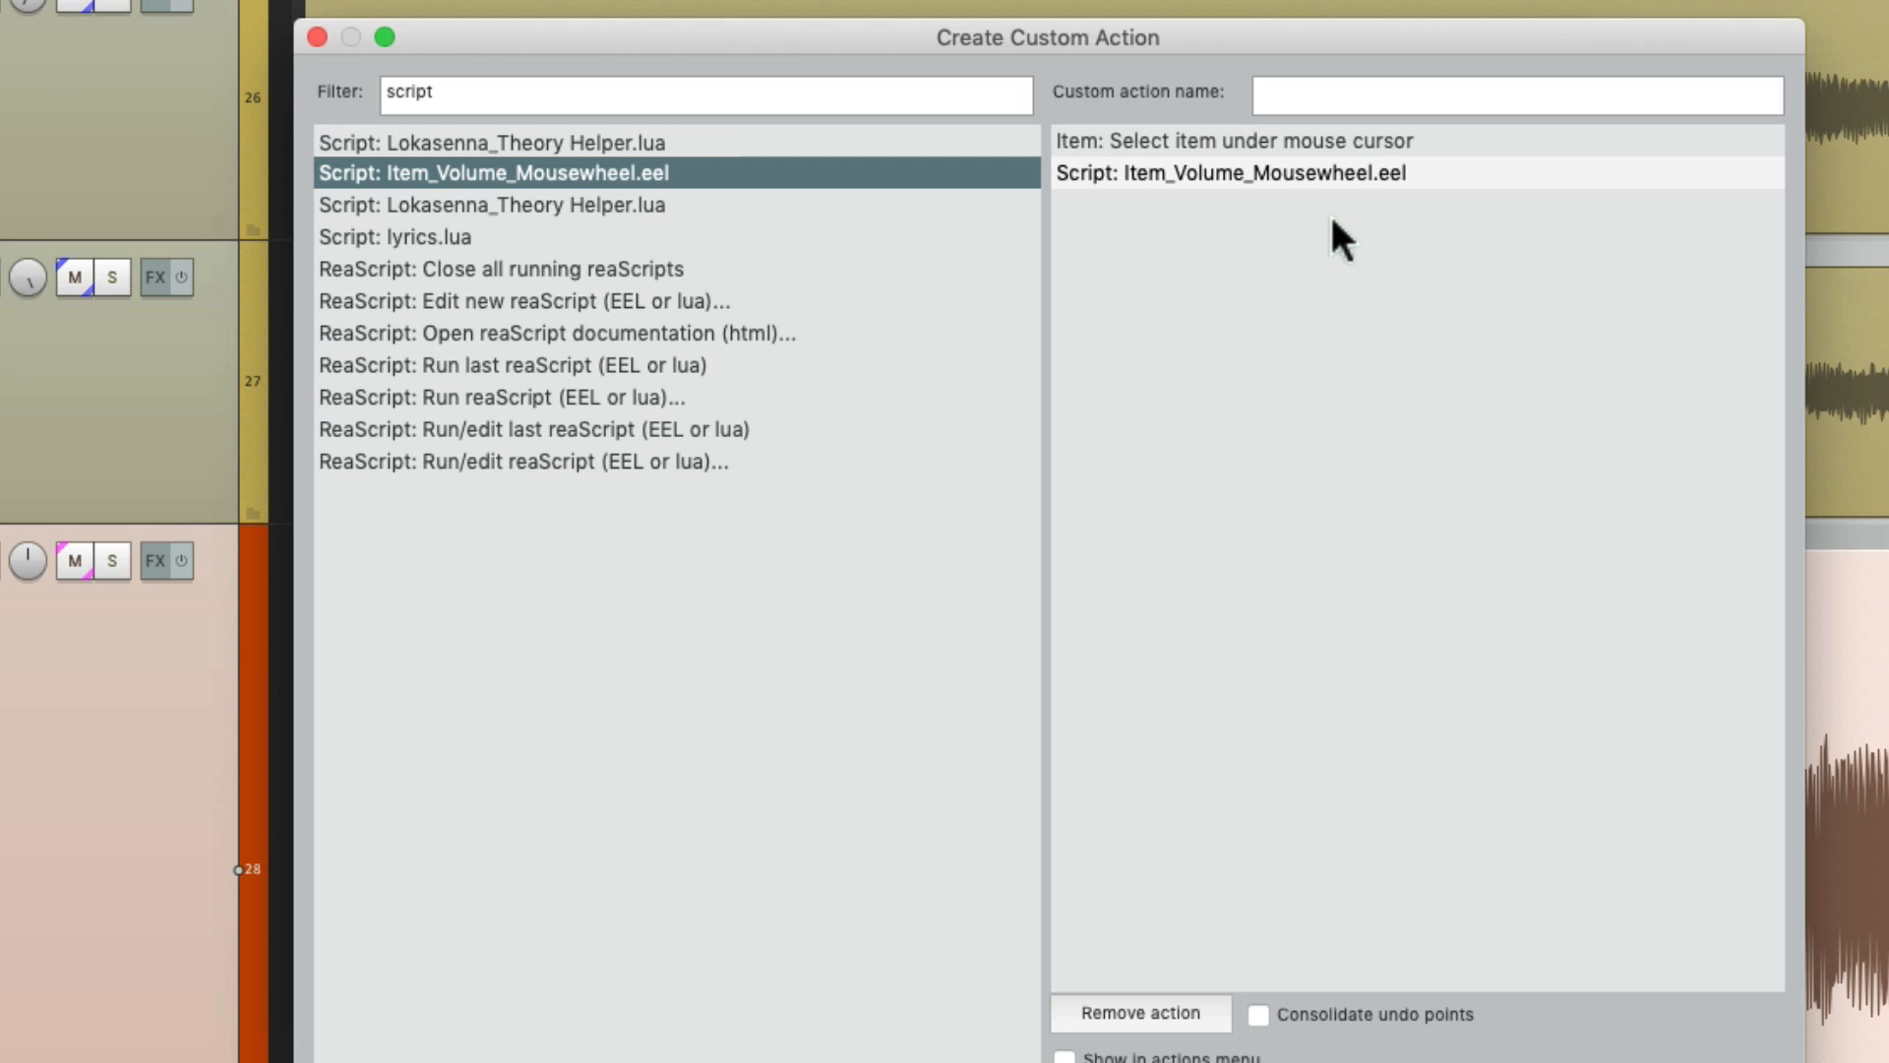
{"action": "left_click", "coordinate": [1248, 142]}
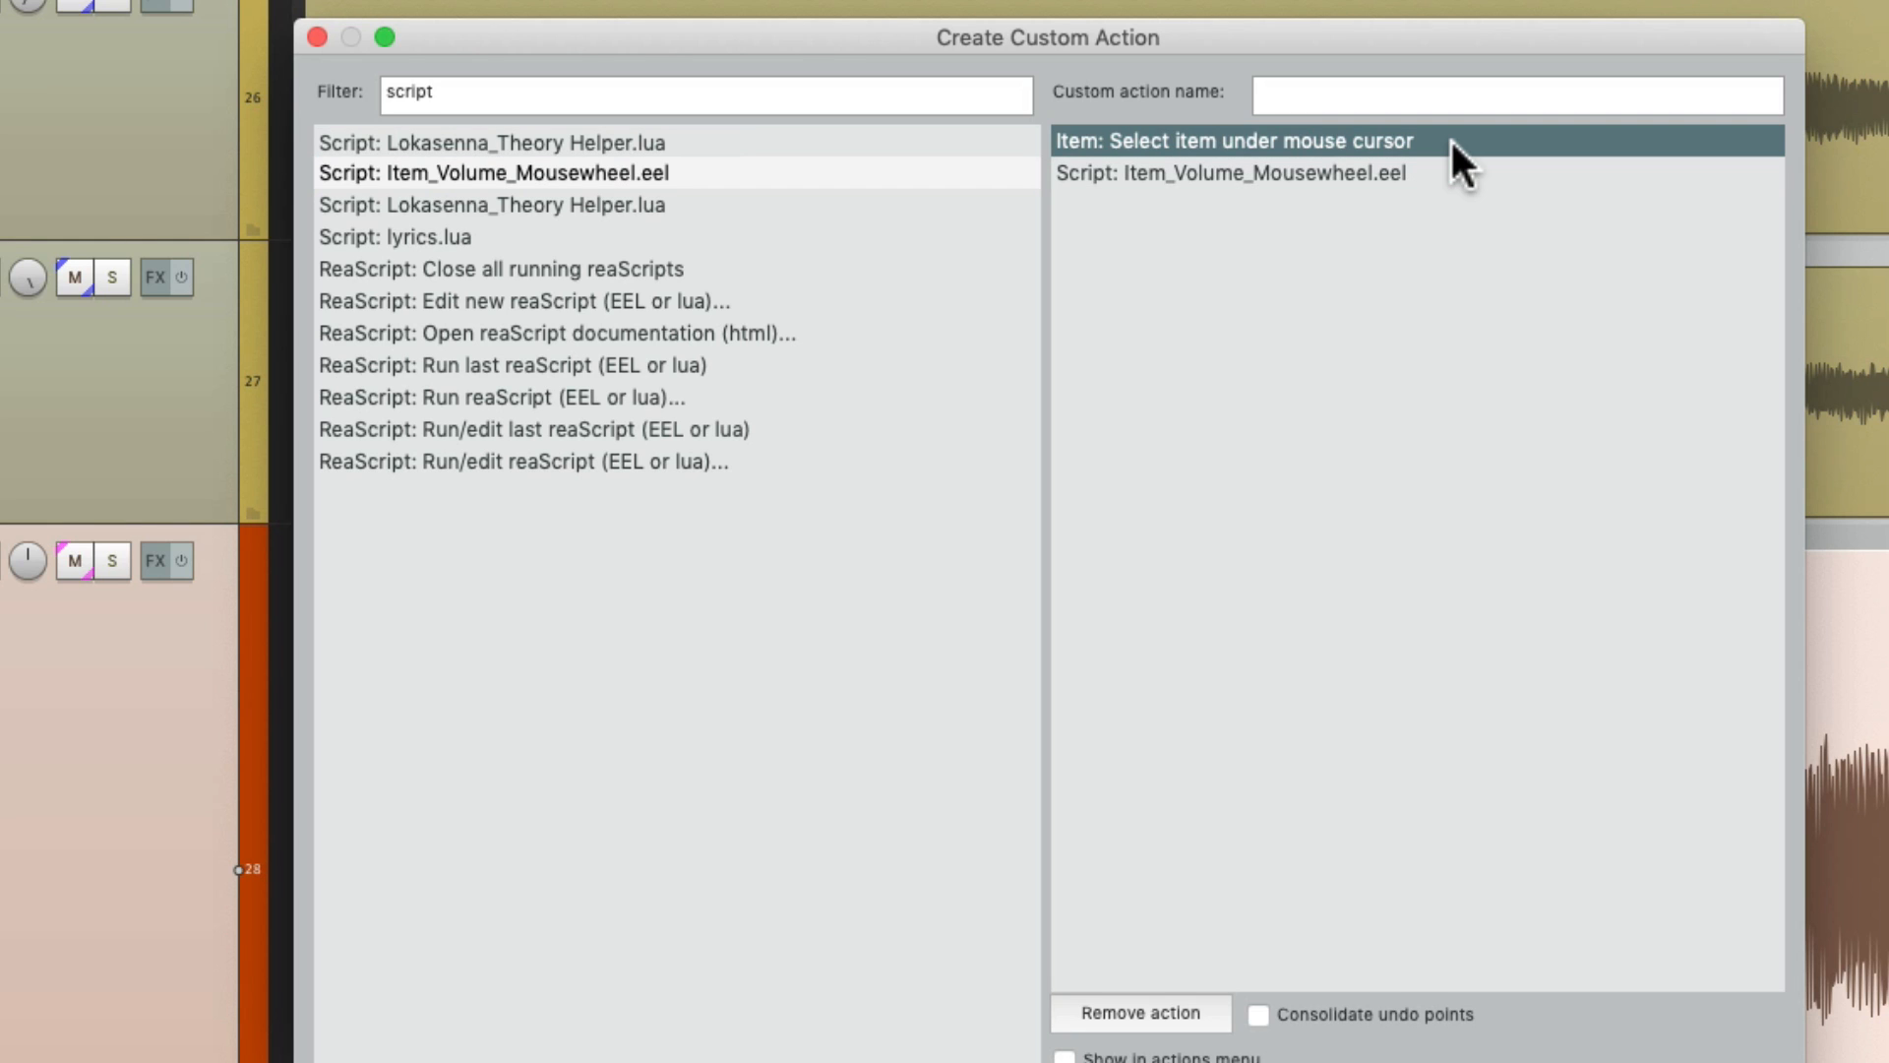
{"action": "left_click", "coordinate": [1228, 174]}
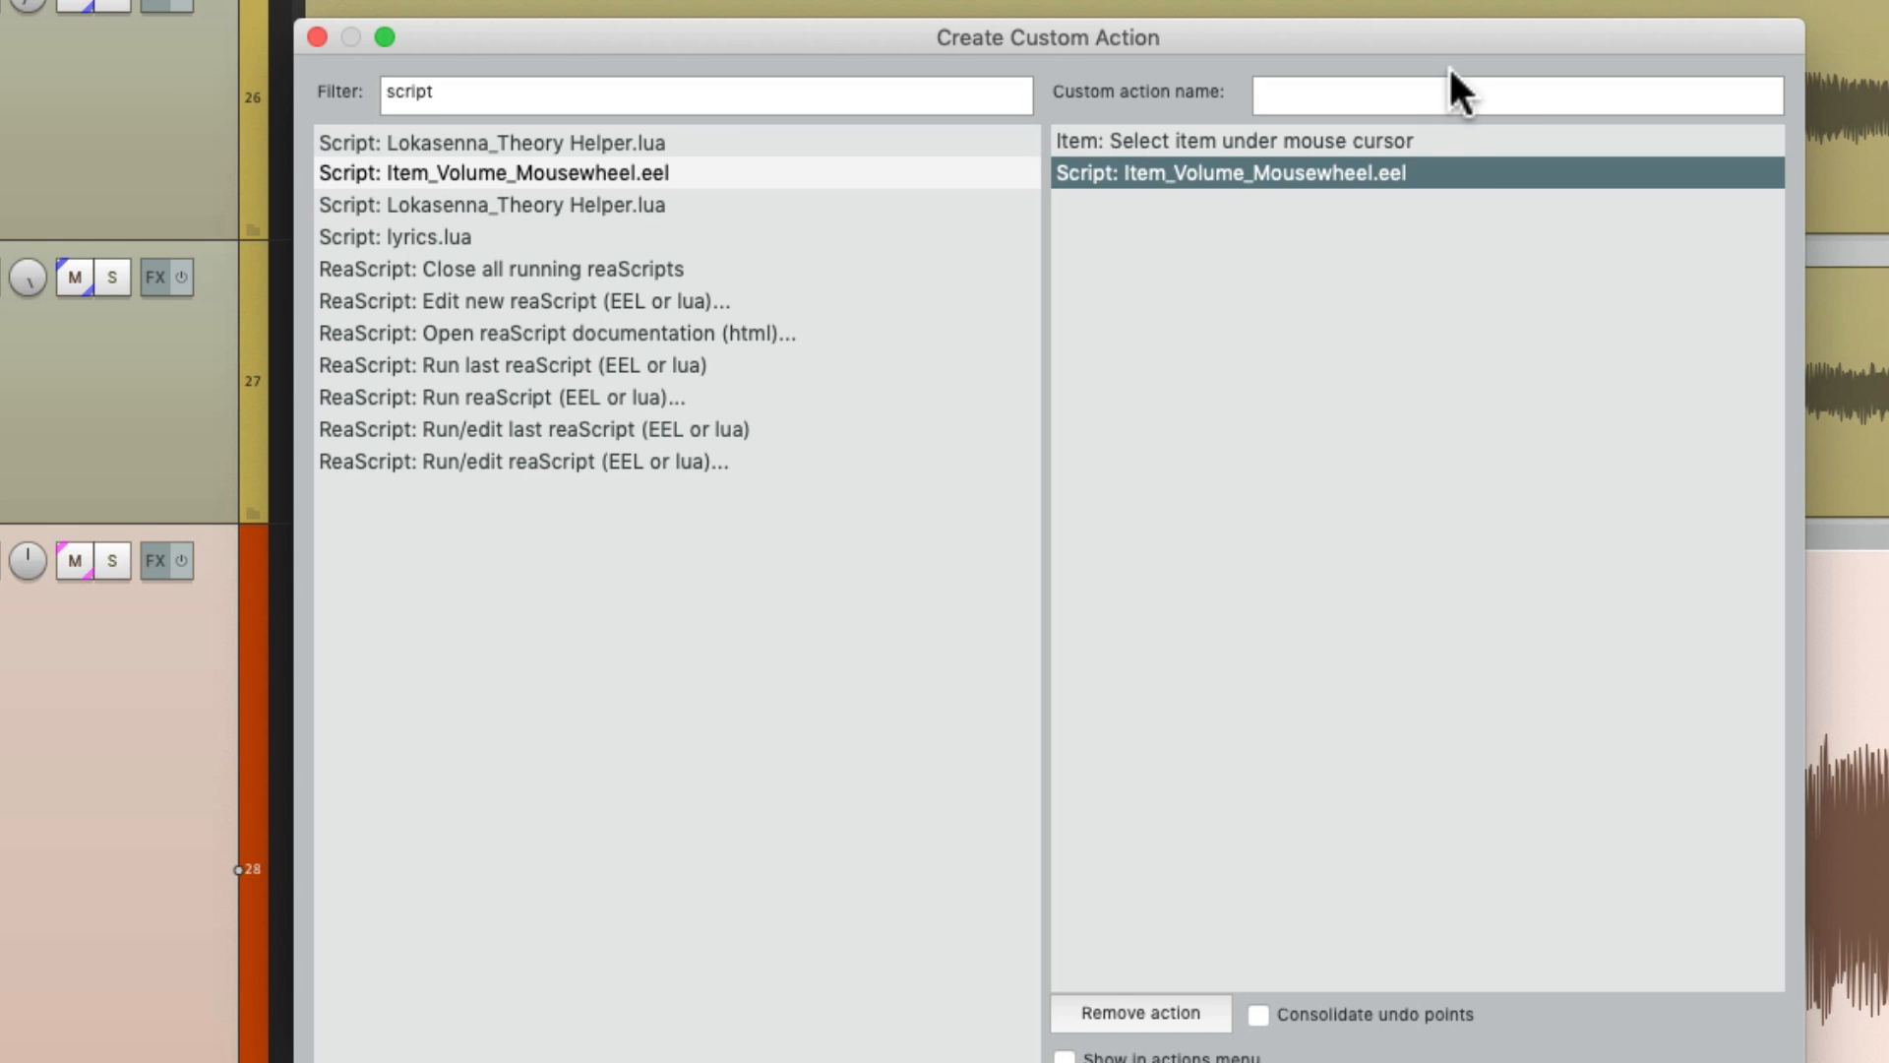
{"action": "type", "text": "Item Volume Mousewheel"}
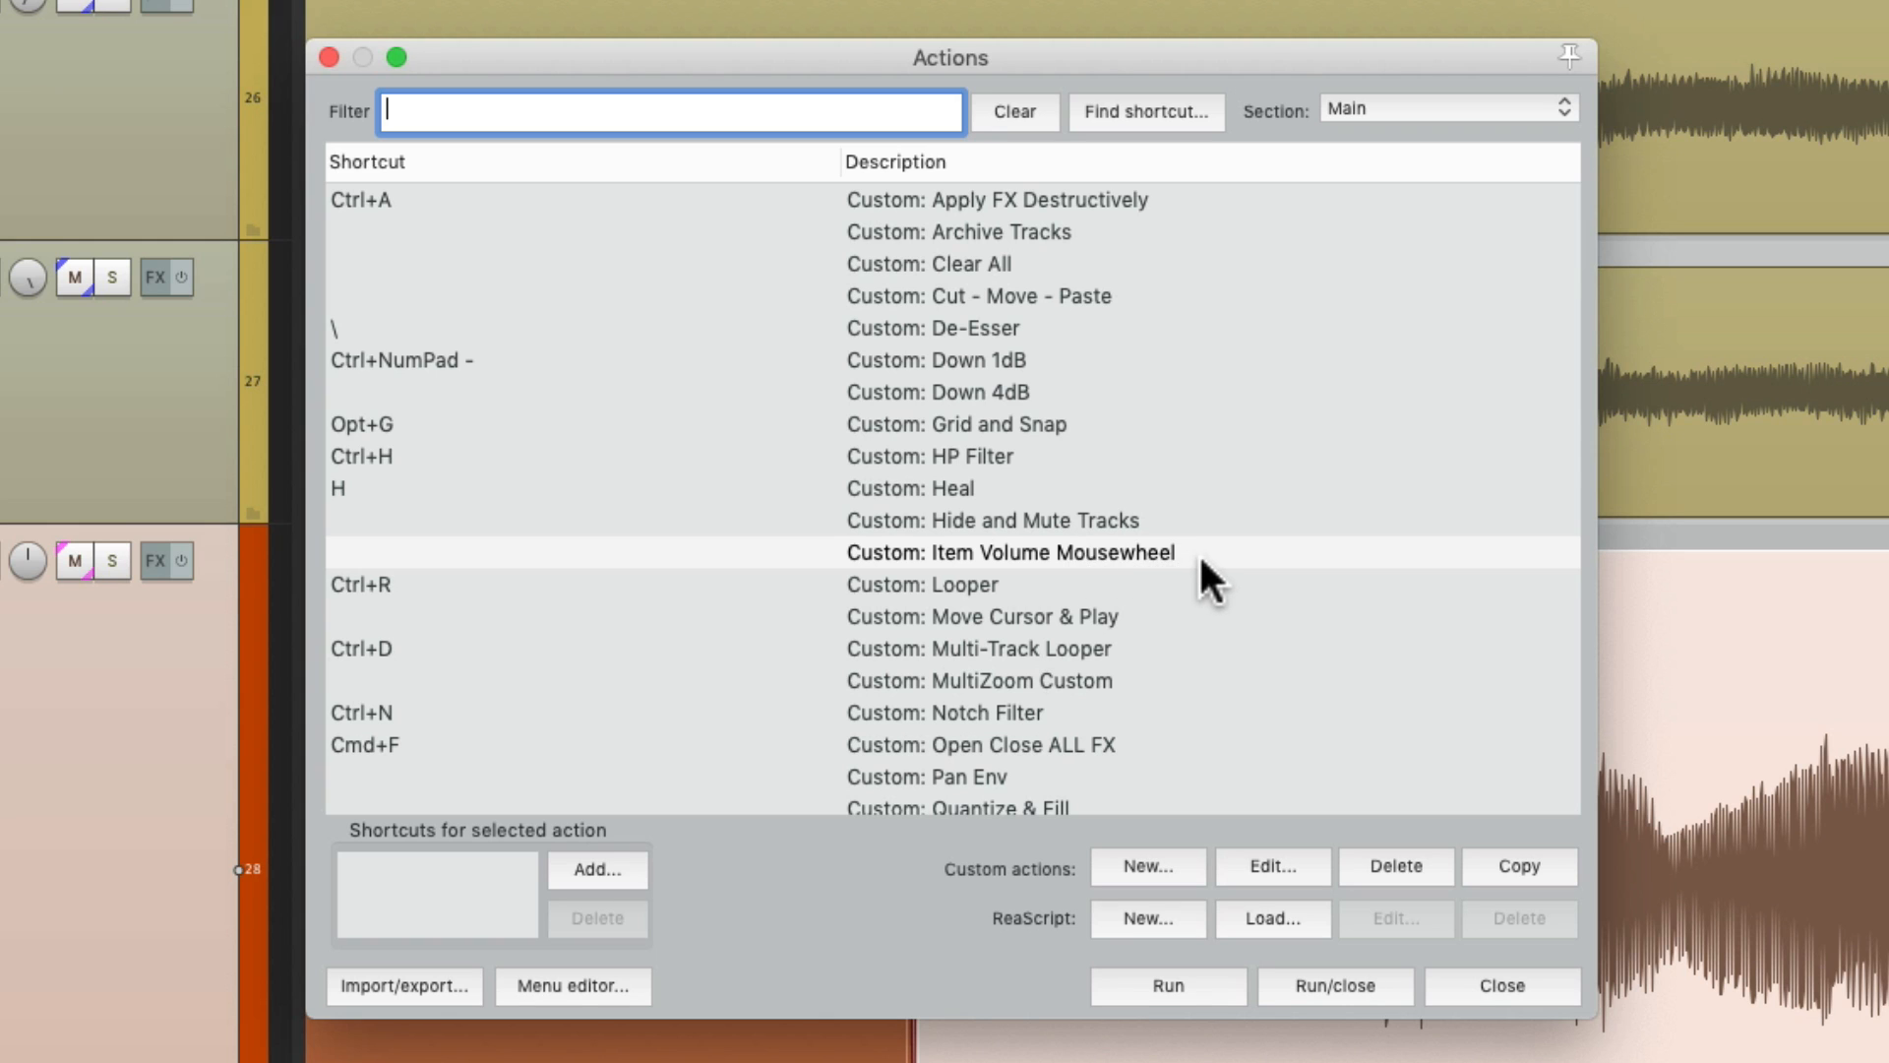
Bind Cmd+Opt+Control+Mousewheel to Custom: Item Volume Mousewheel, overriding the script's existing mapping.
{"action": "left_click", "coordinate": [1009, 551]}
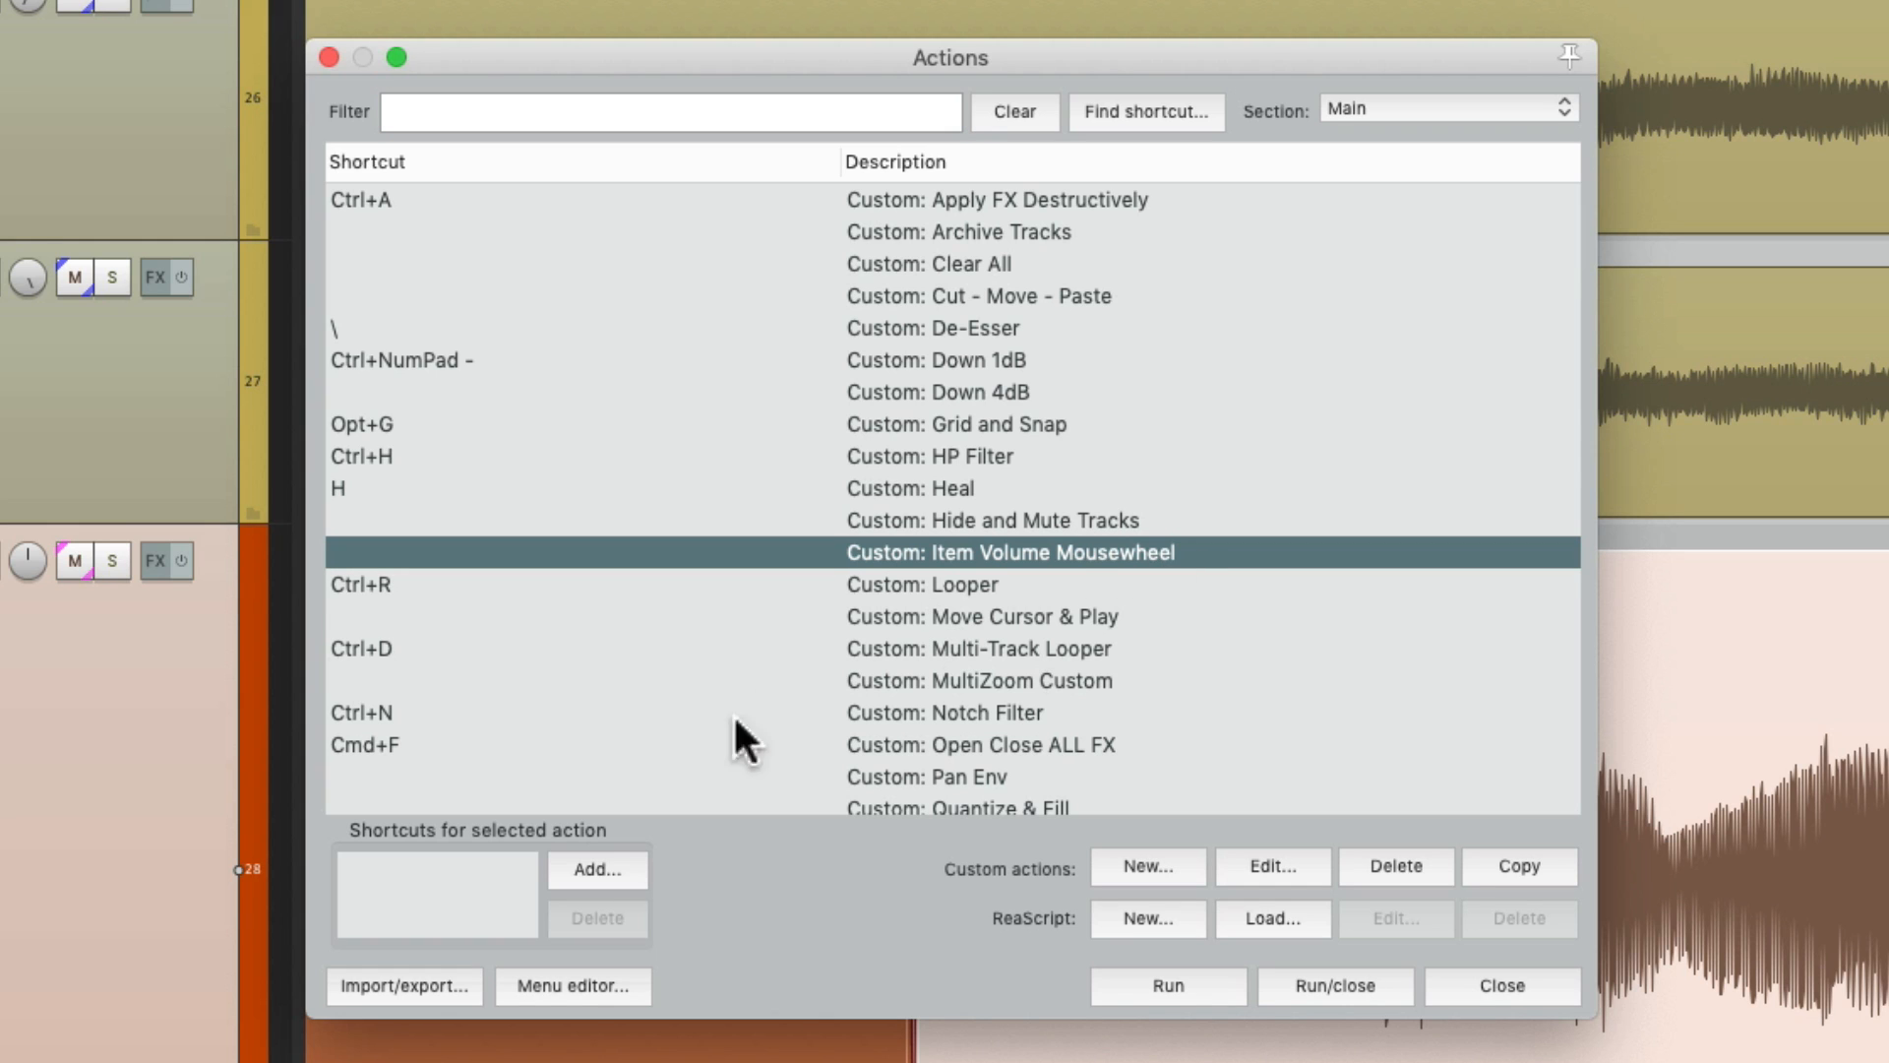
{"action": "left_click", "coordinate": [596, 868]}
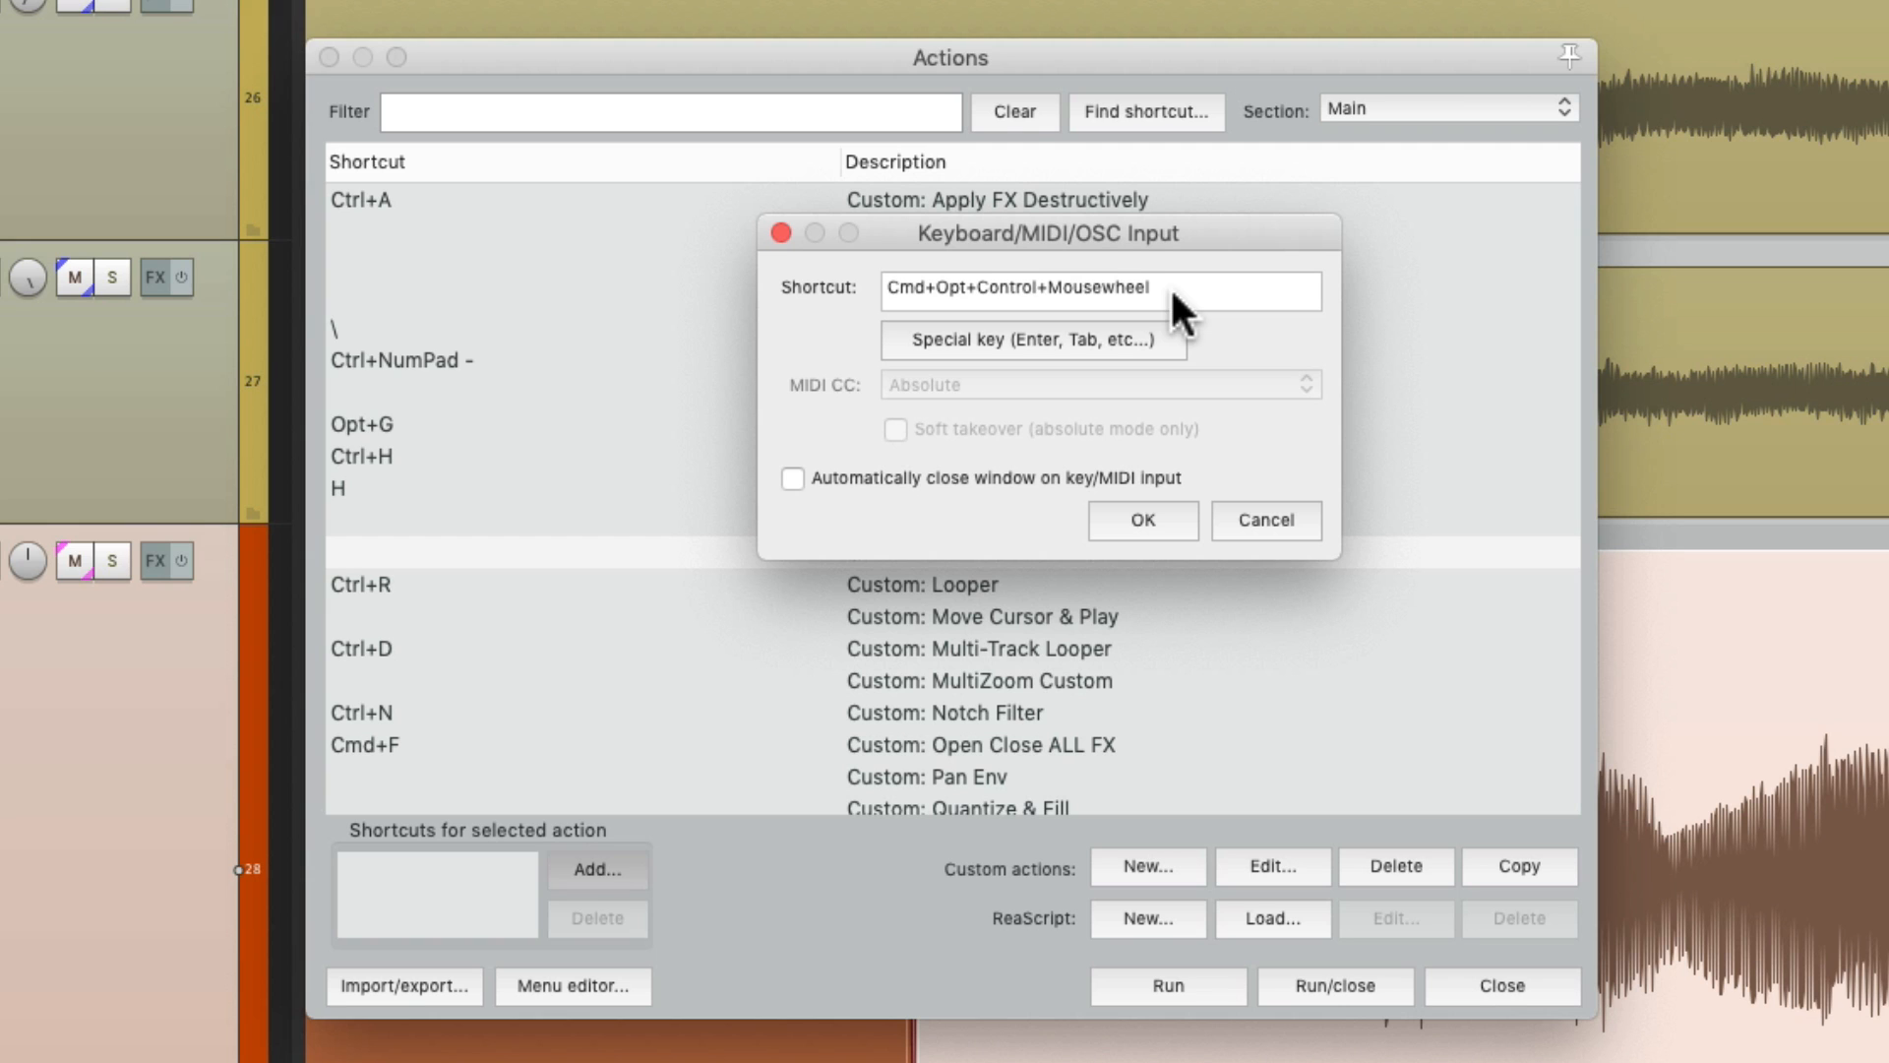
{"action": "left_click", "coordinate": [1139, 519]}
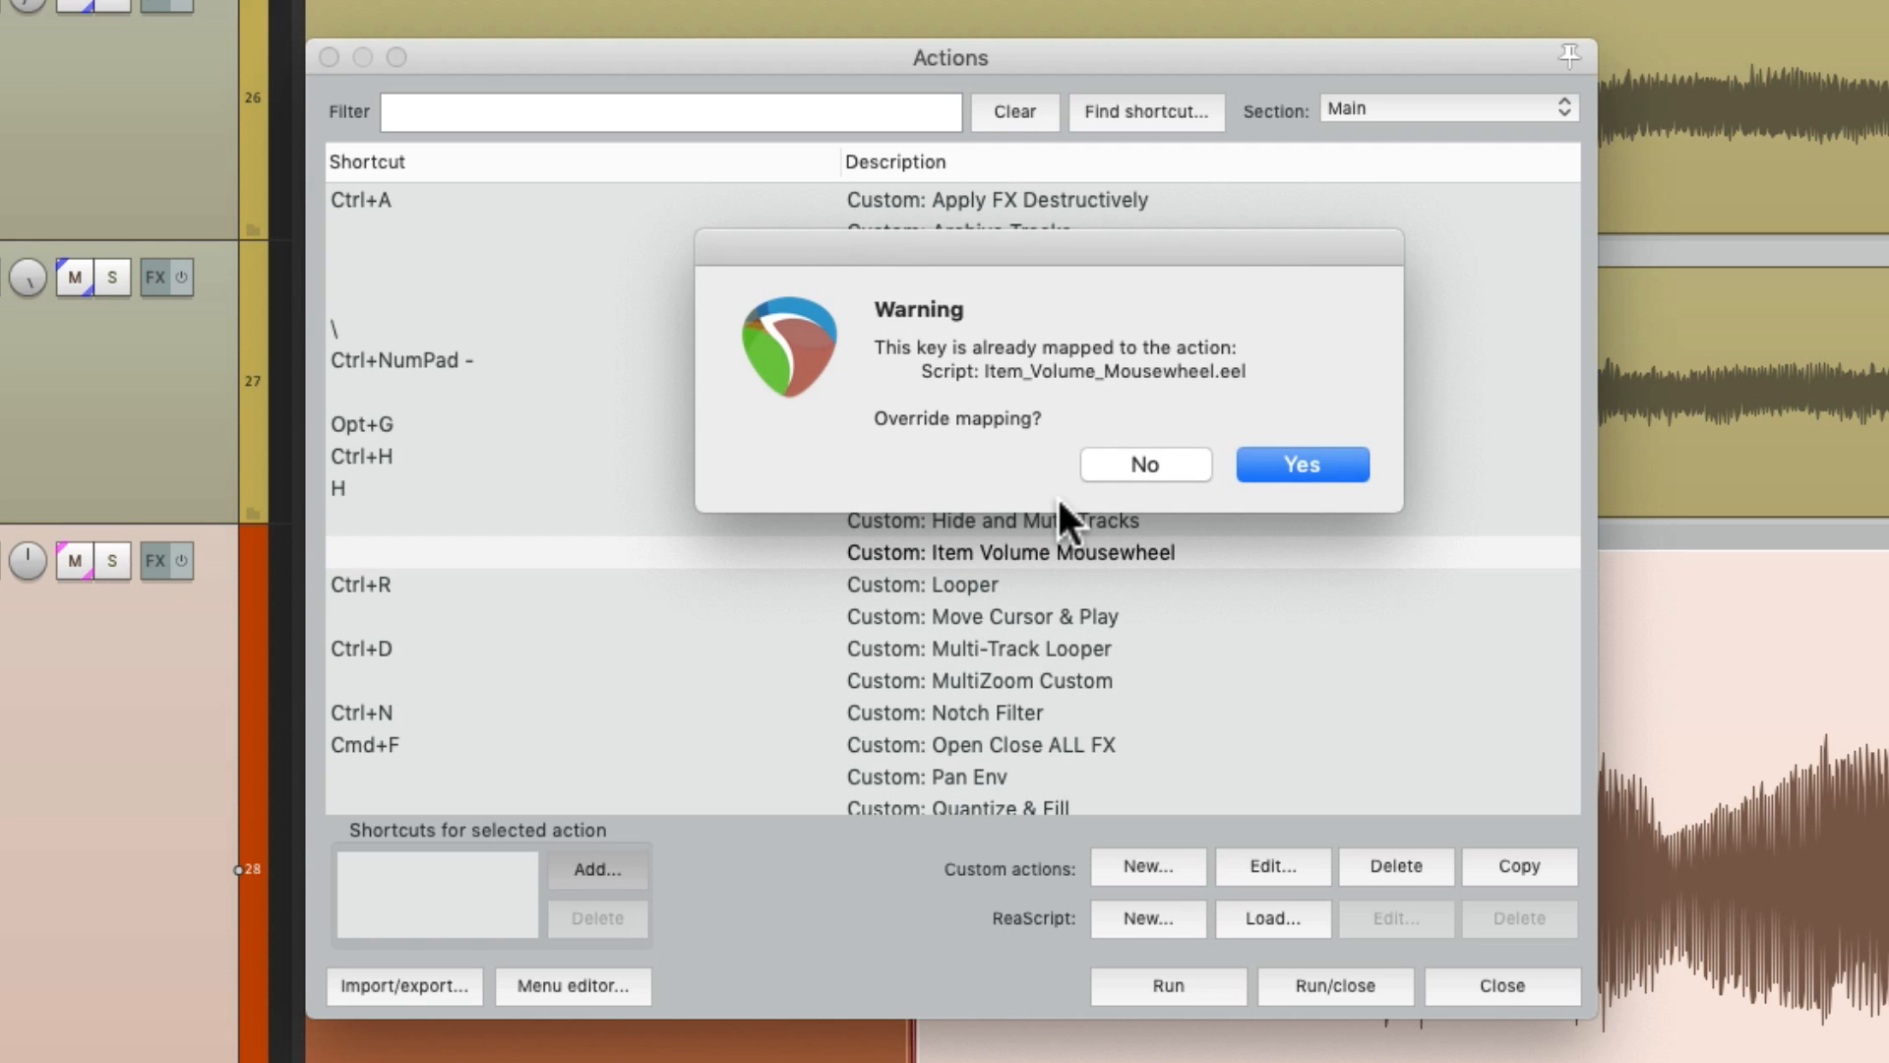
{"action": "left_click", "coordinate": [1301, 464]}
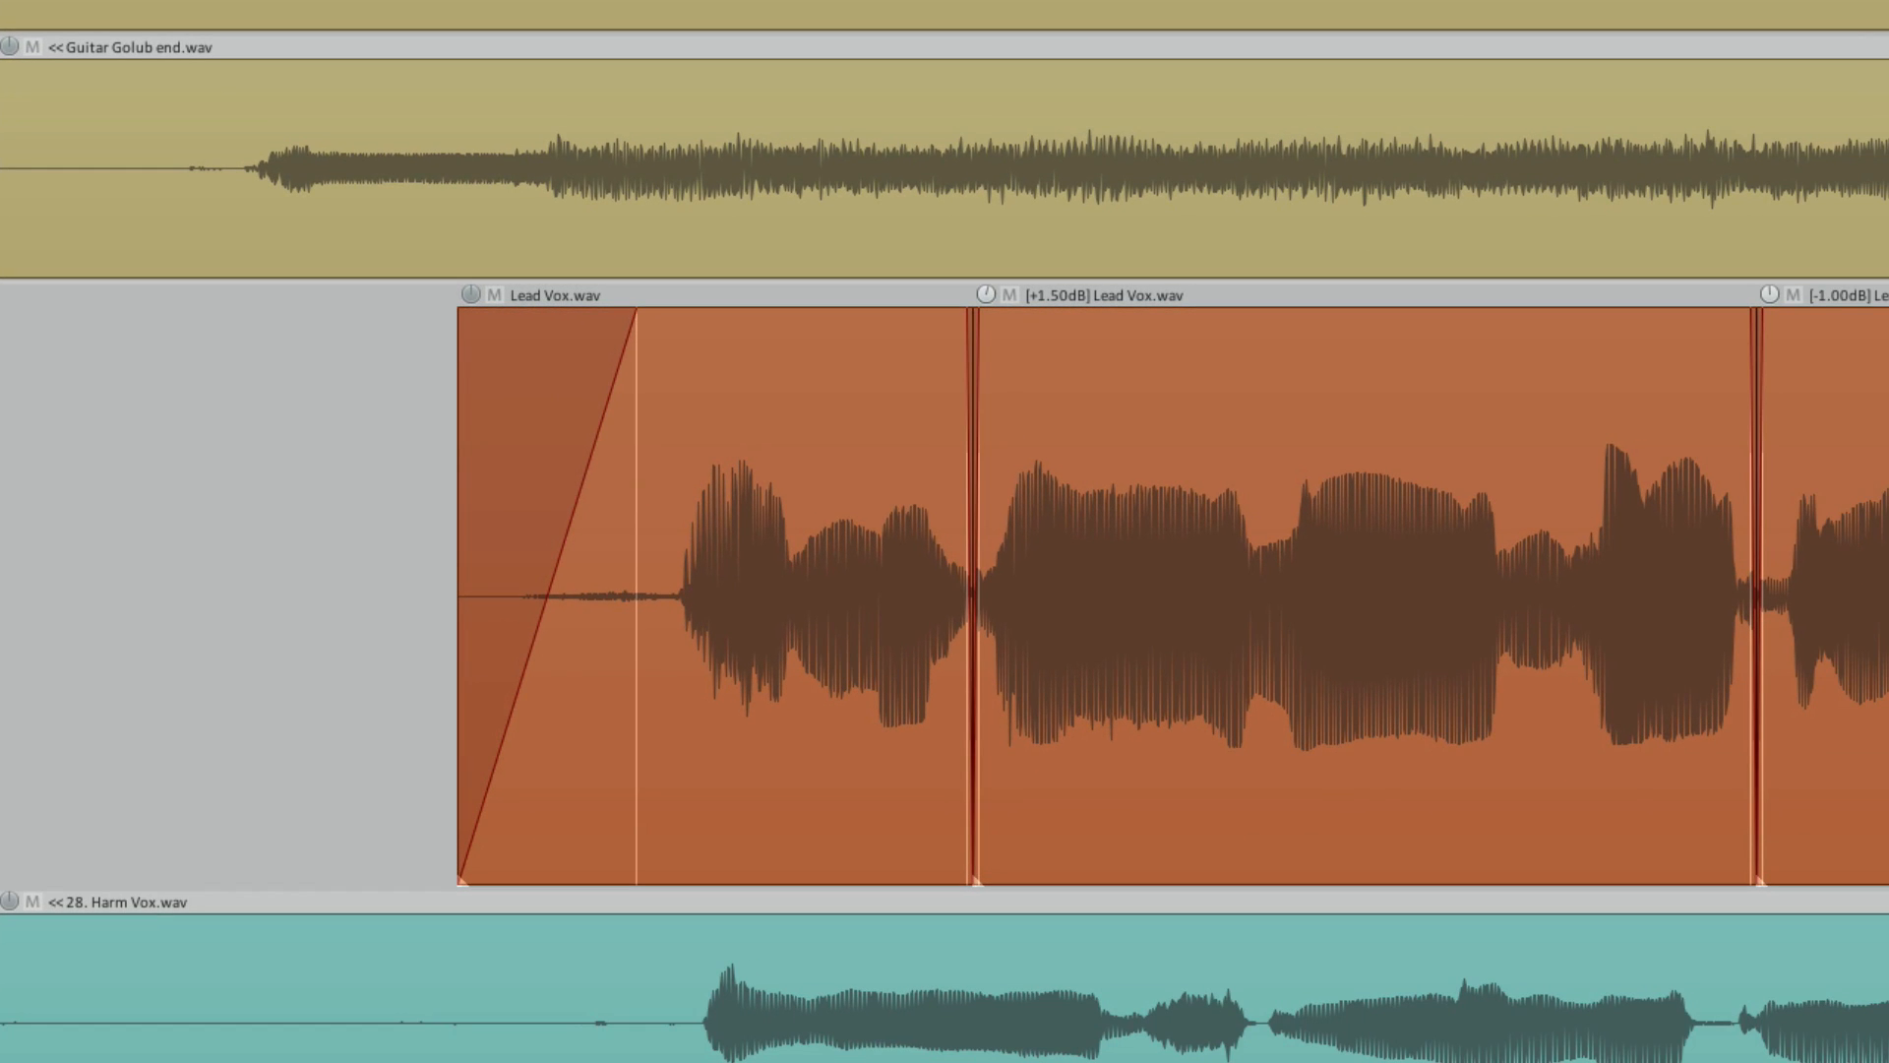
{"action": "mouse_move", "coordinate": [754, 386]}
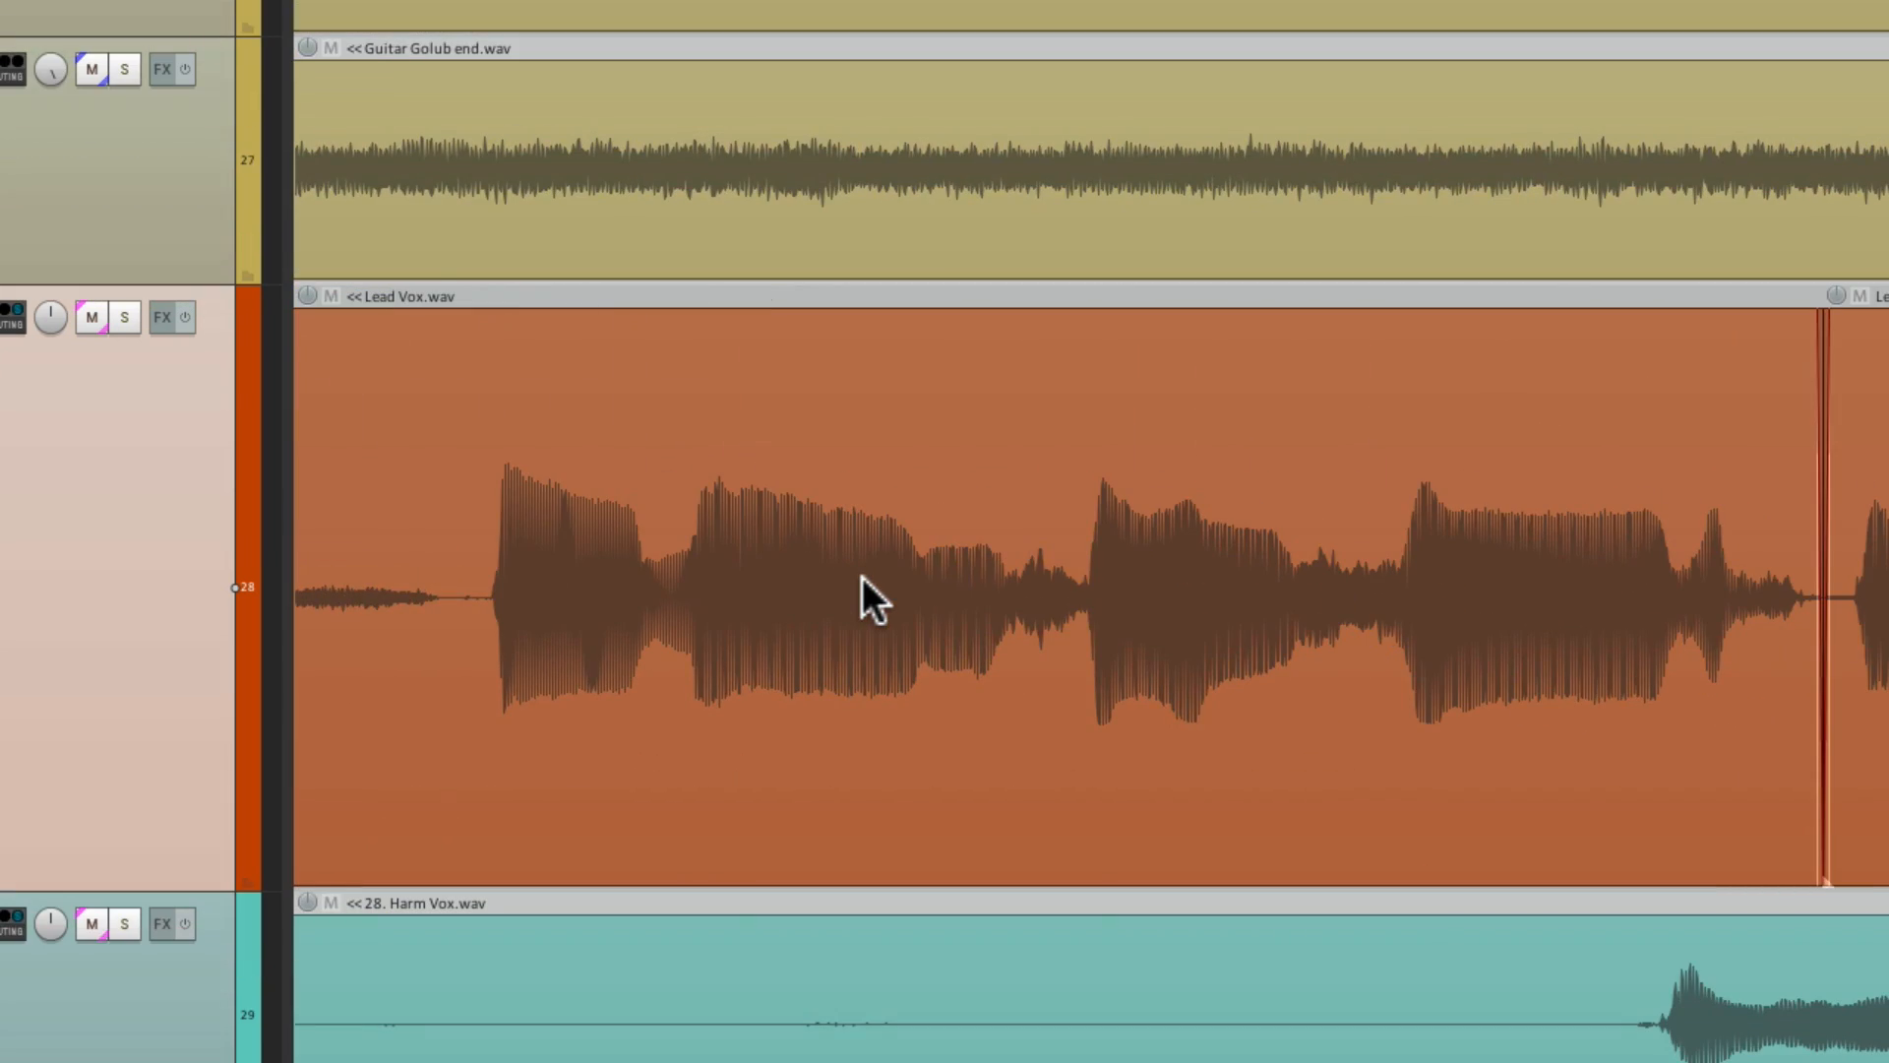
{"action": "mouse_move", "coordinate": [1079, 637]}
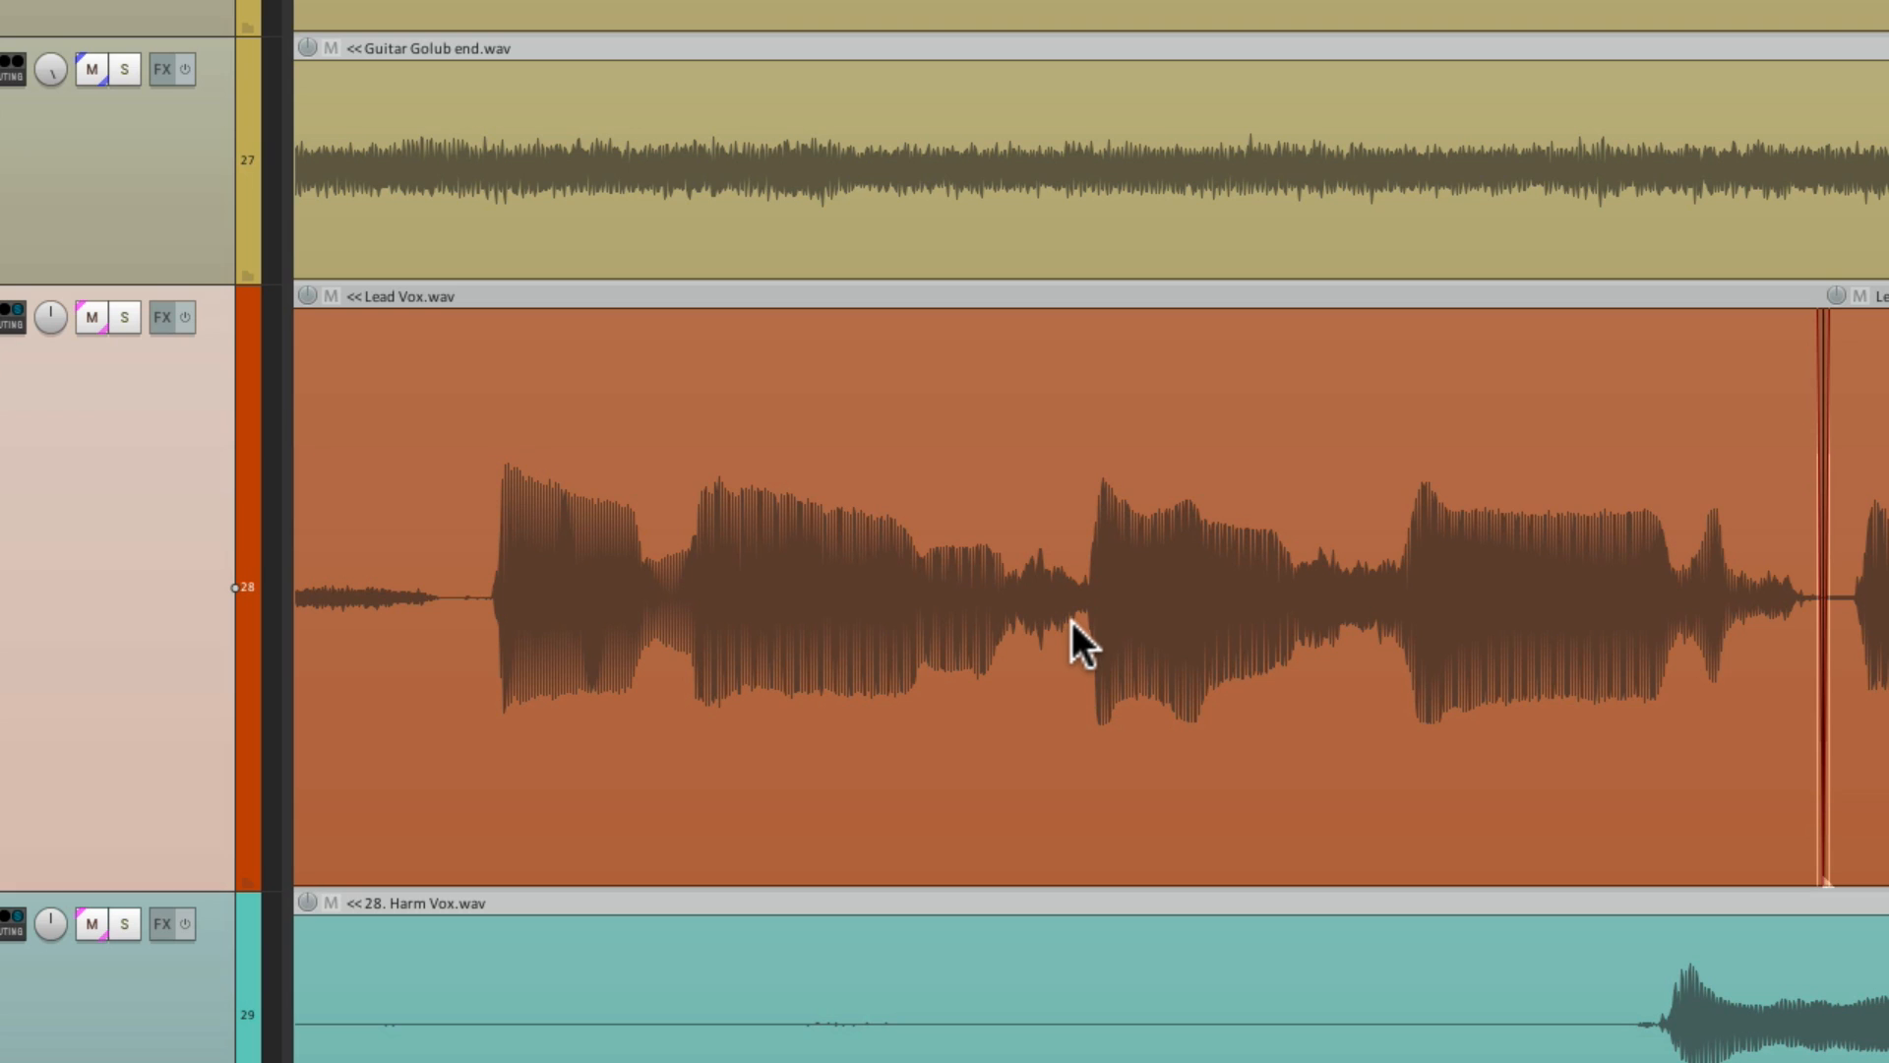